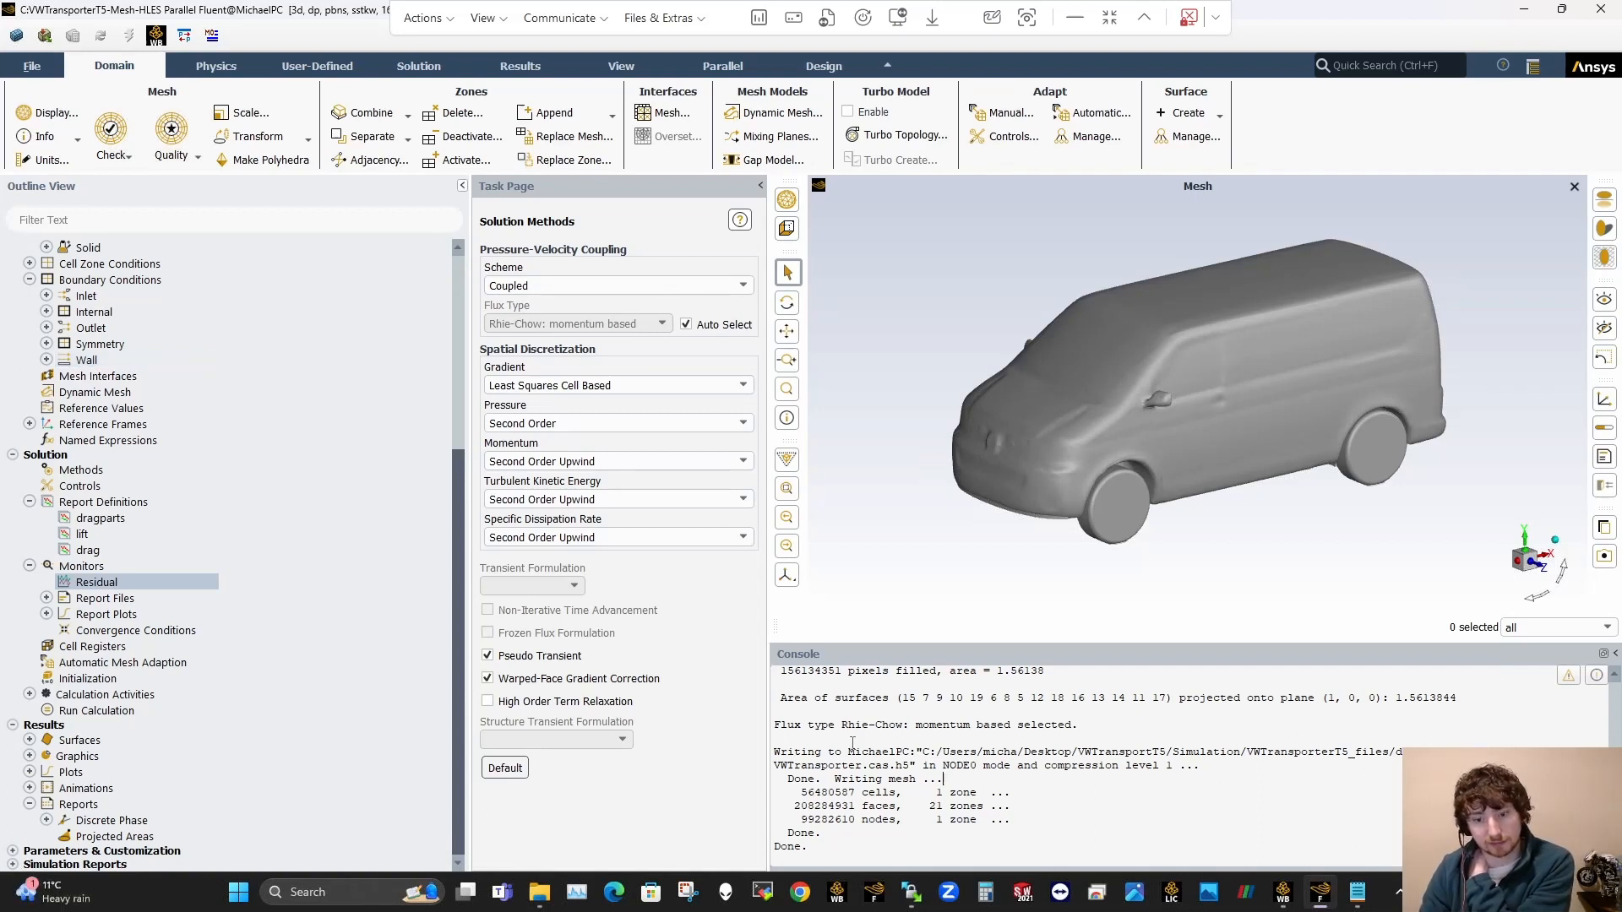
mouse_move(1356, 892)
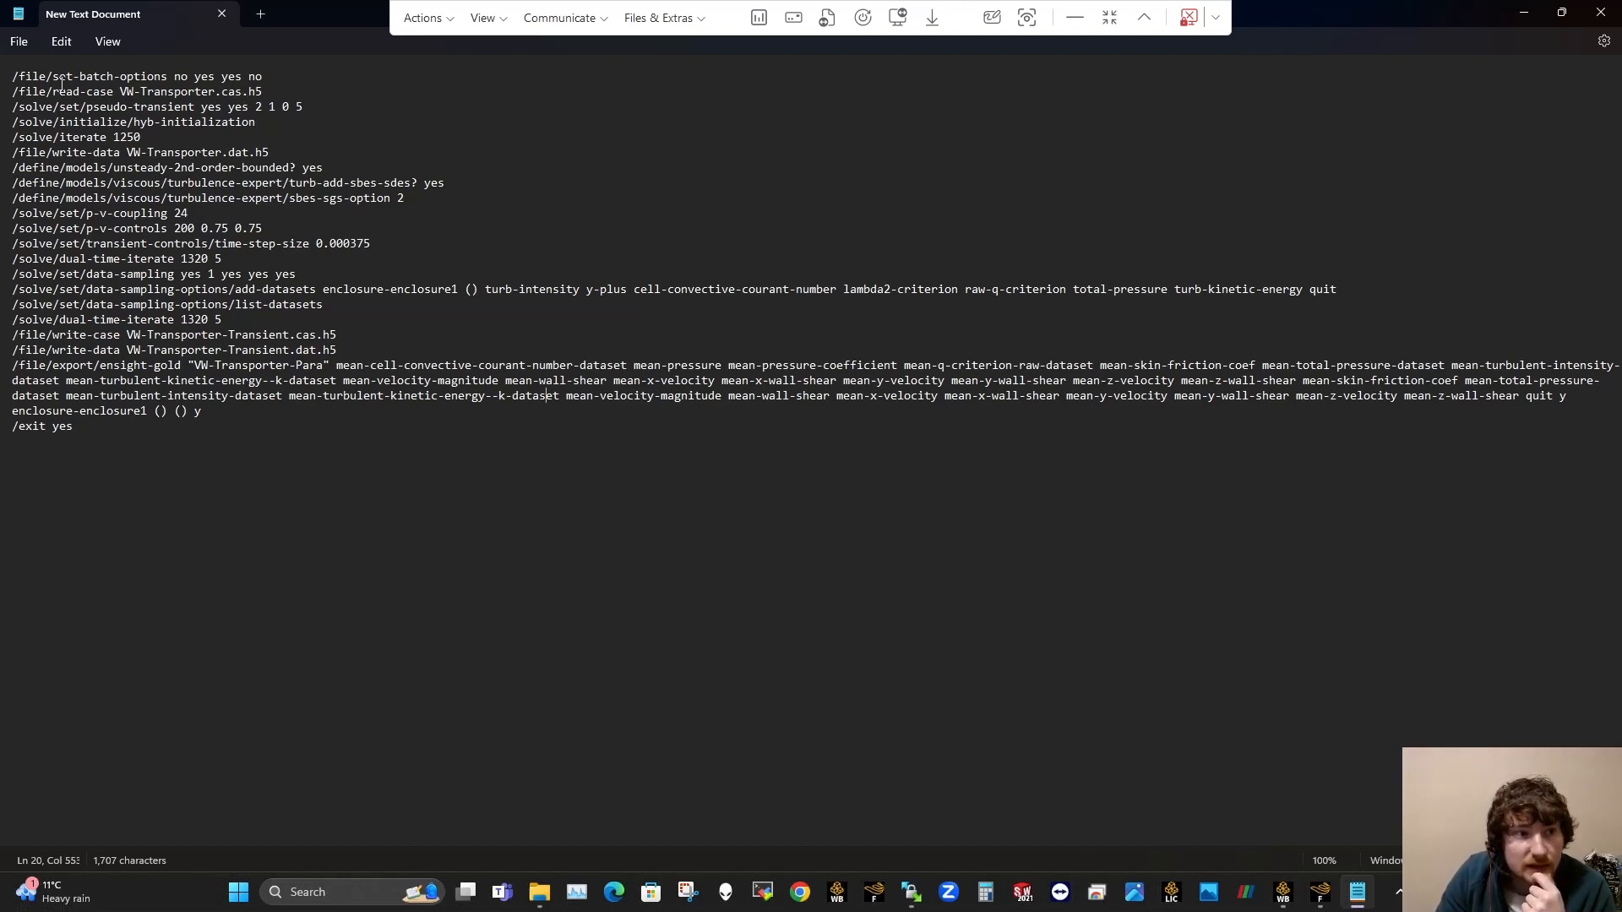
Step: Change the journal's write-data file name to VW-Transporter-RANS.dat.h5 and return to Fluent
left_click_drag(12, 76, 136, 136)
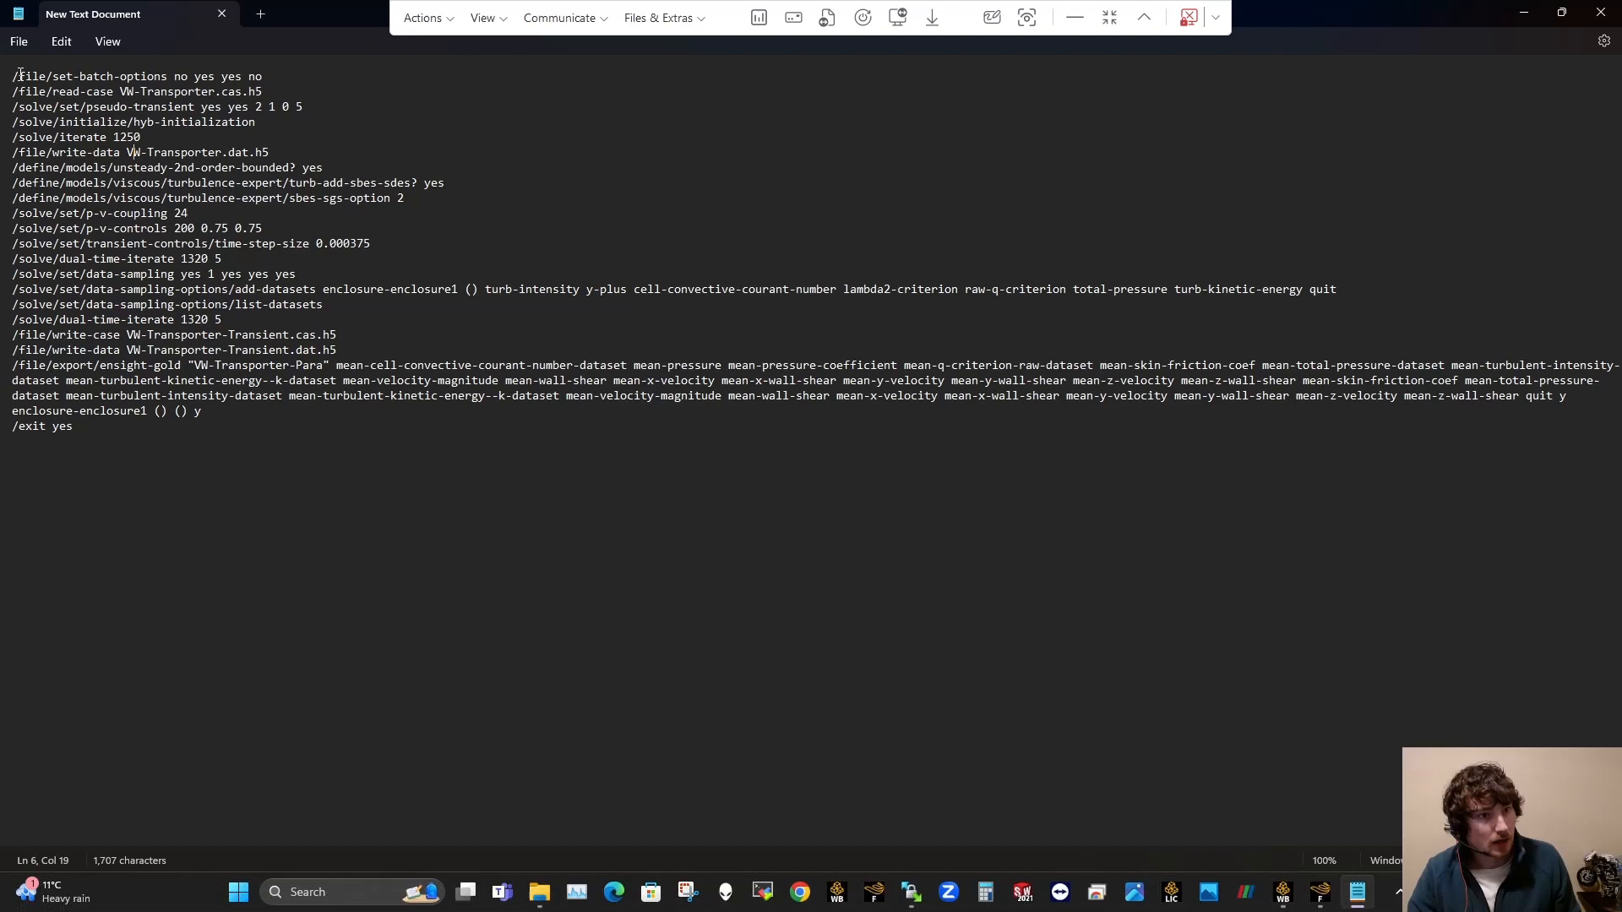
left_click(219, 152)
type("-RAN")
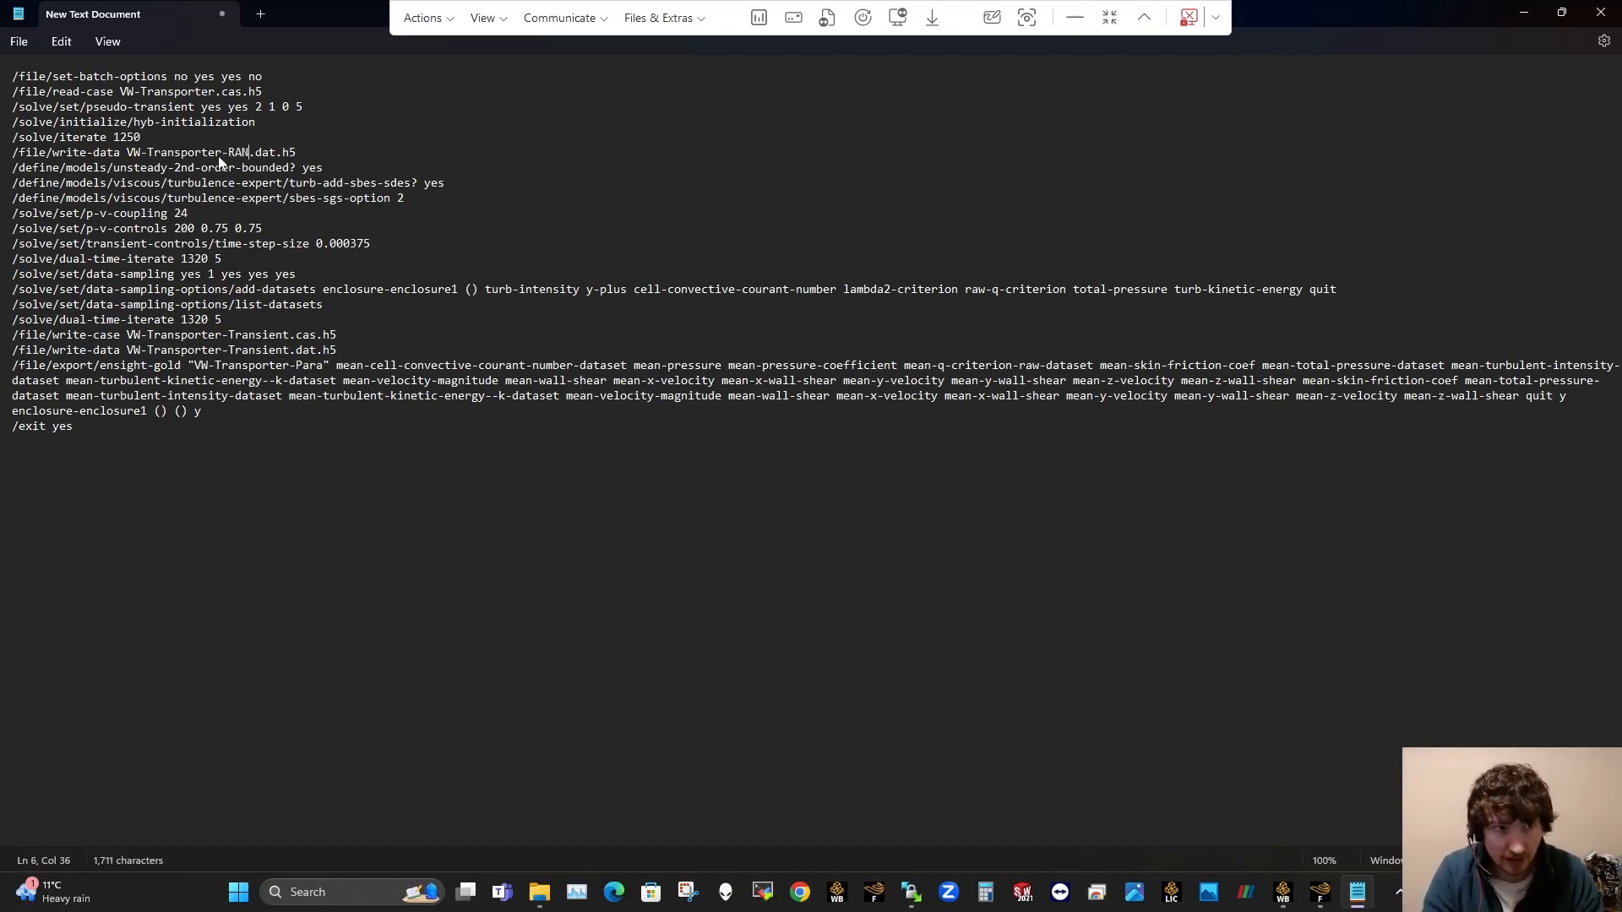
left_click(17, 40)
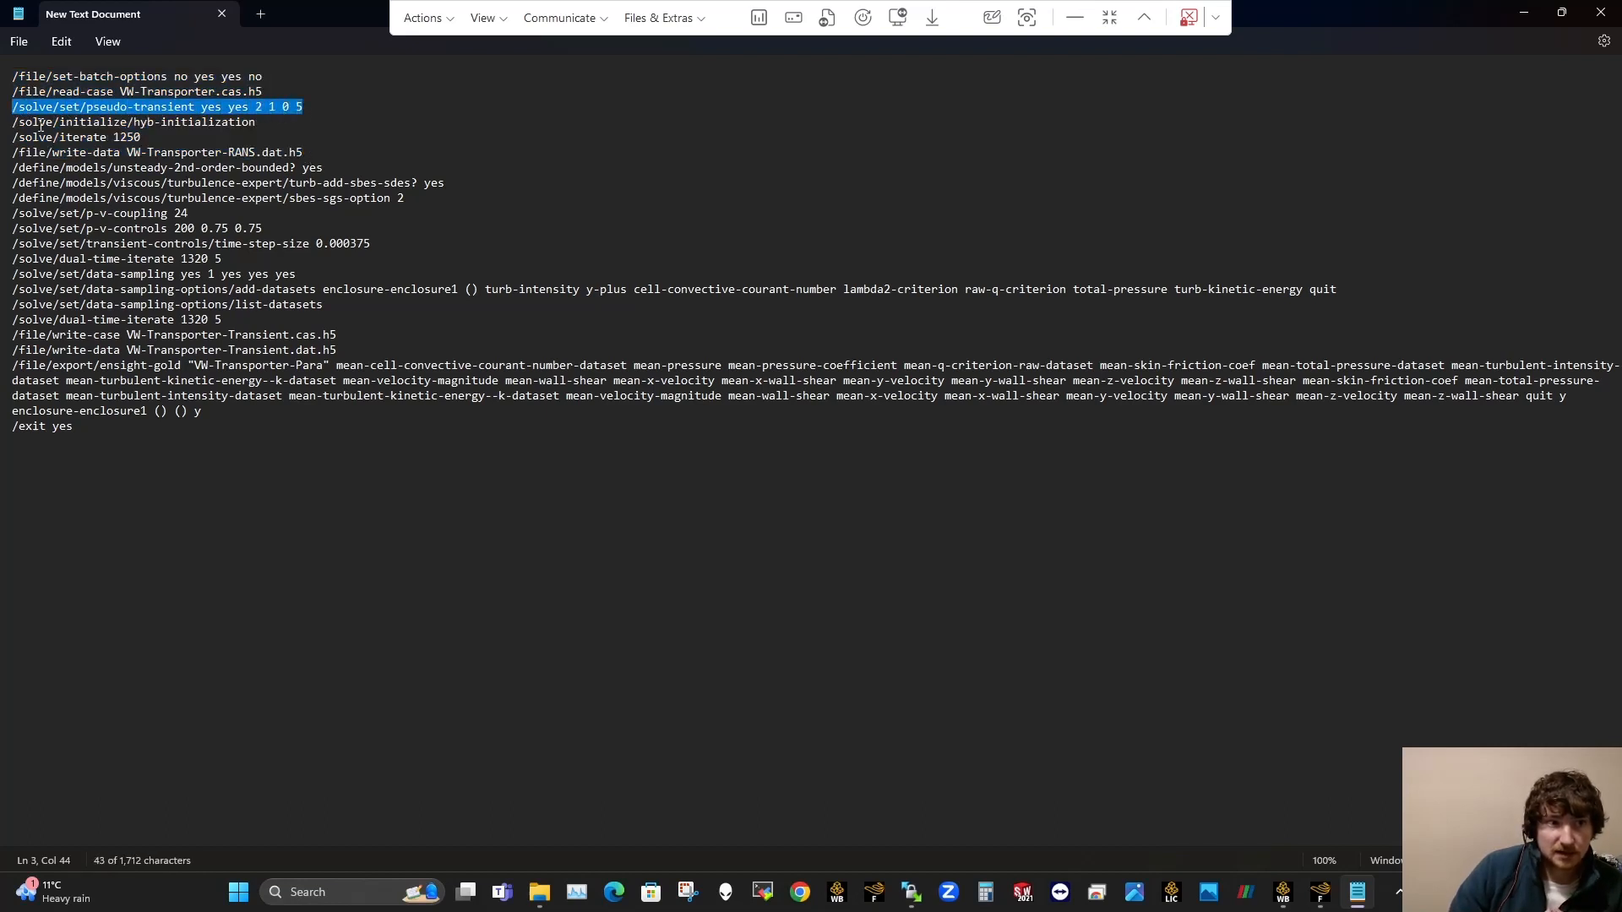
left_click(64, 121)
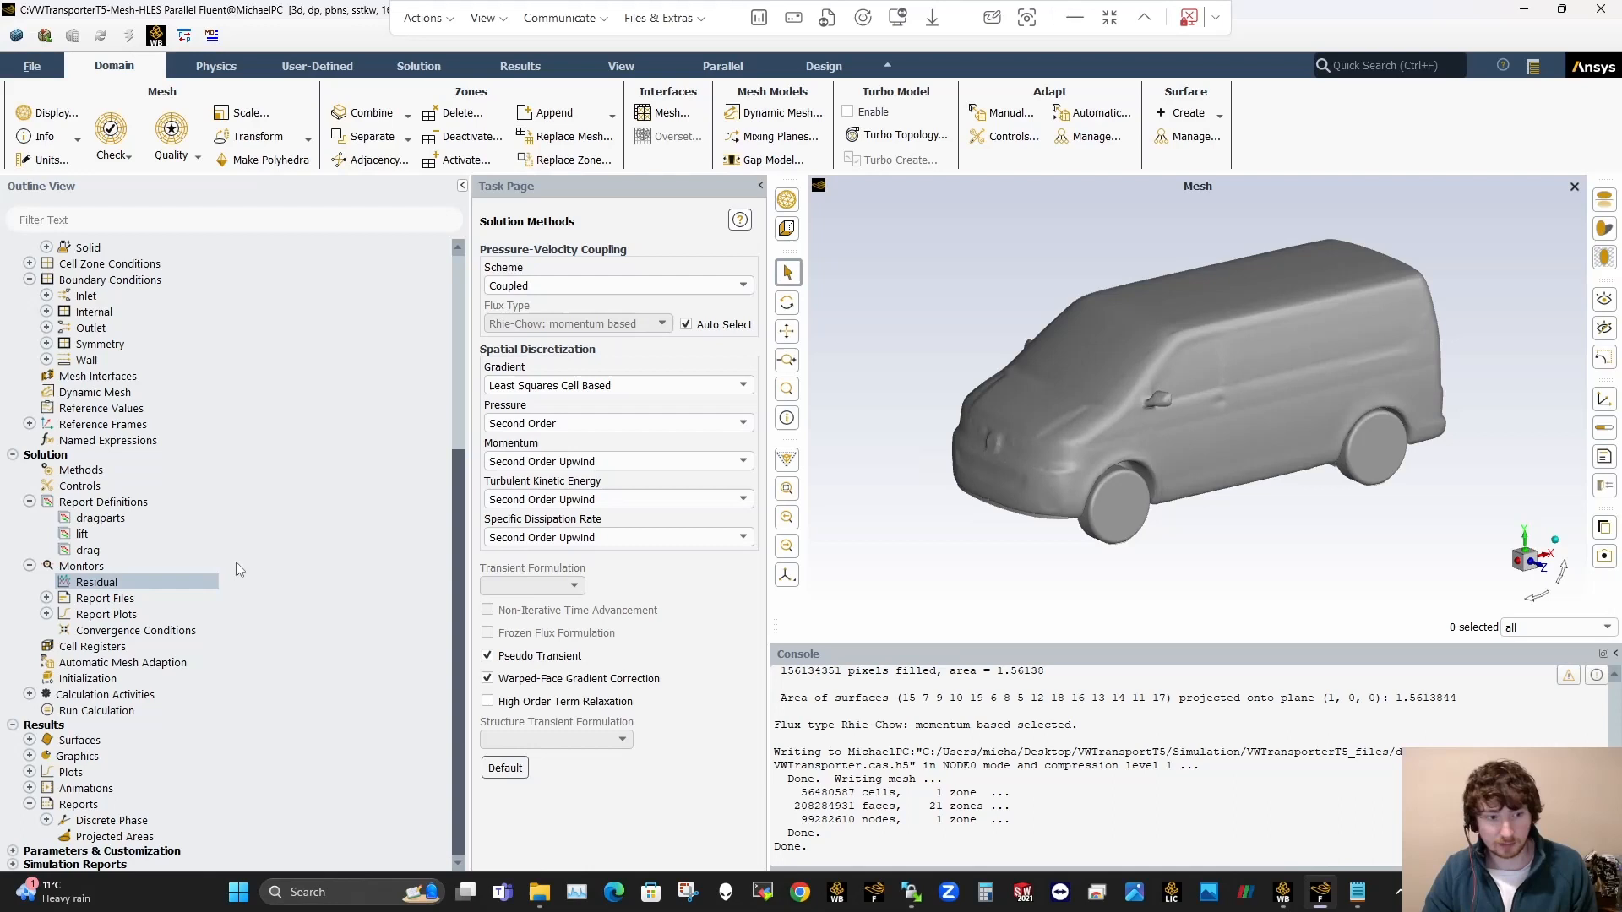
Step: In Run Calculation, make the pseudo-transient length scale User-Specified with 1 m
left_click(98, 709)
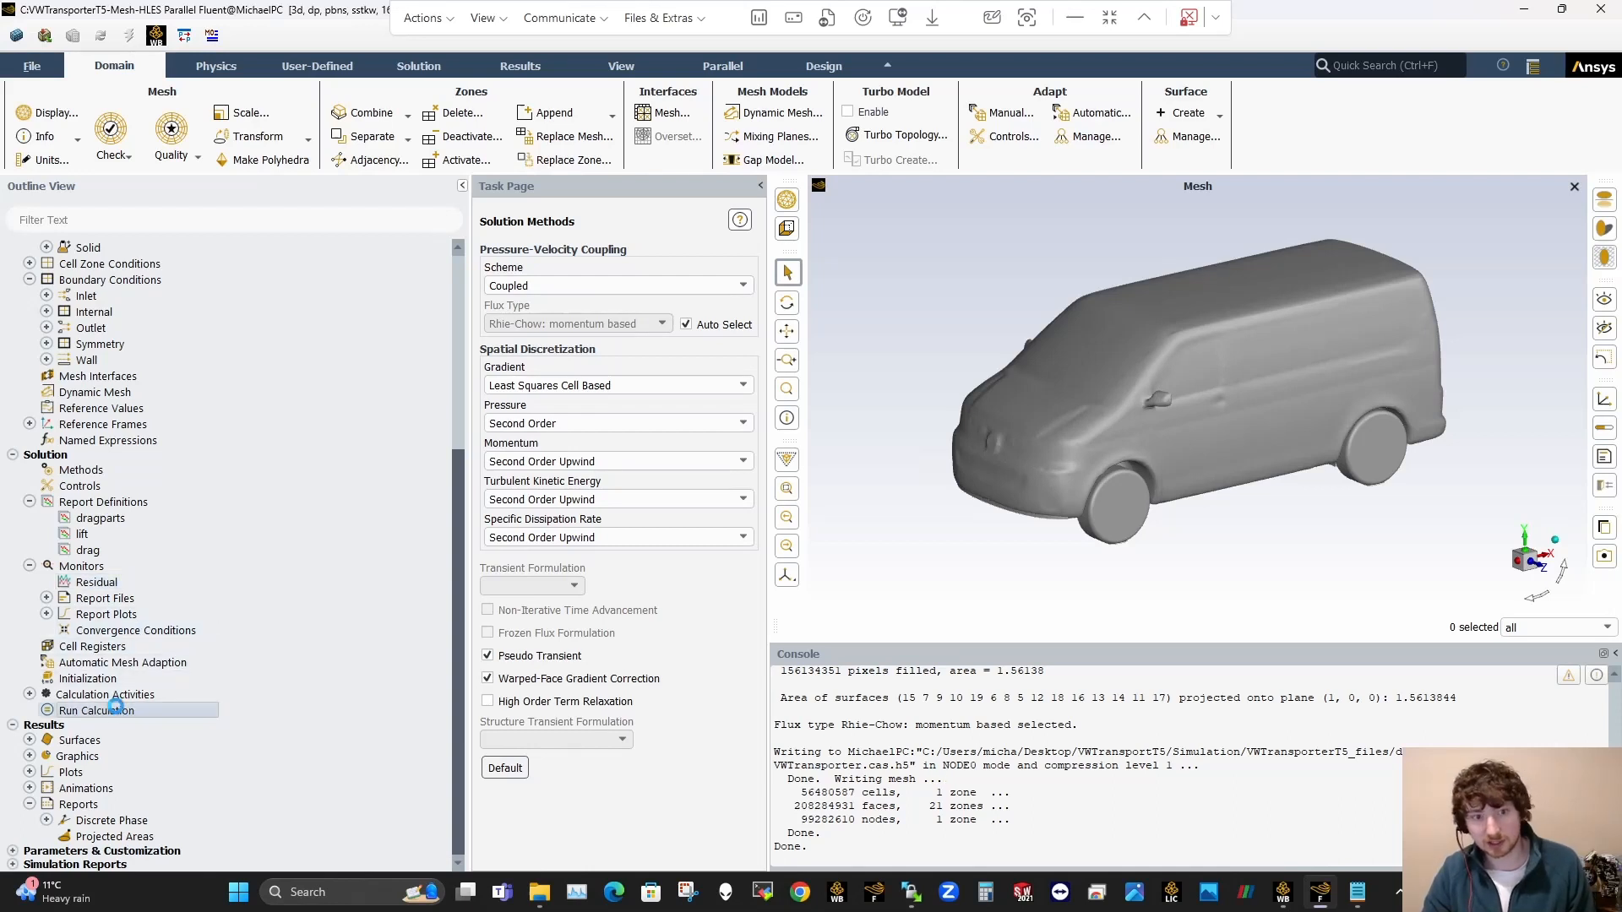
left_click(96, 711)
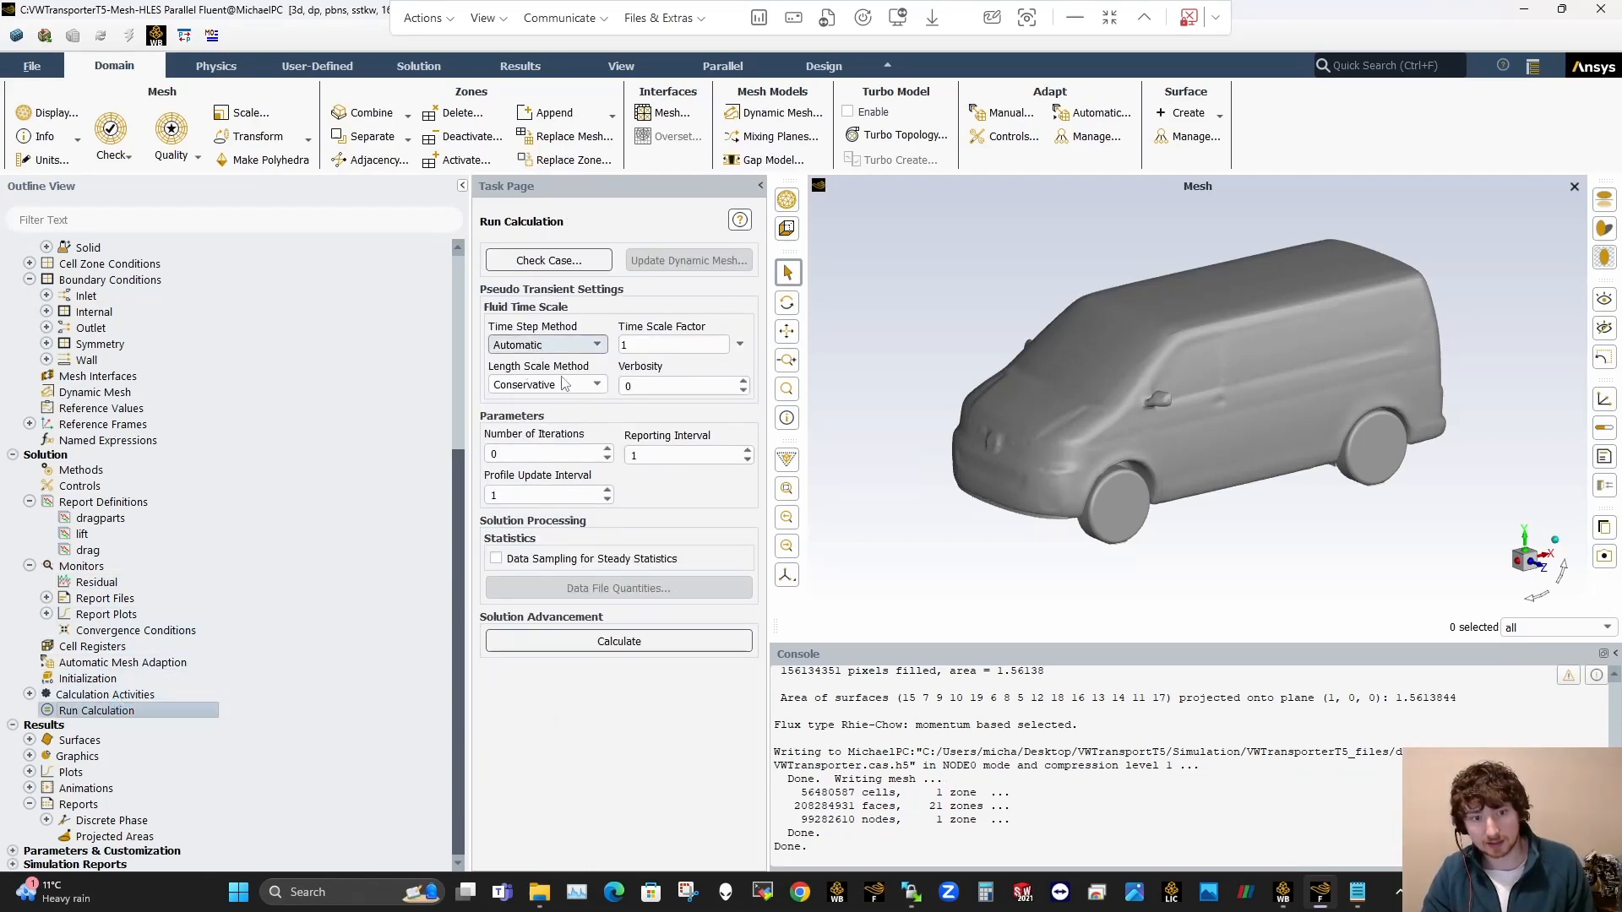
left_click(596, 383)
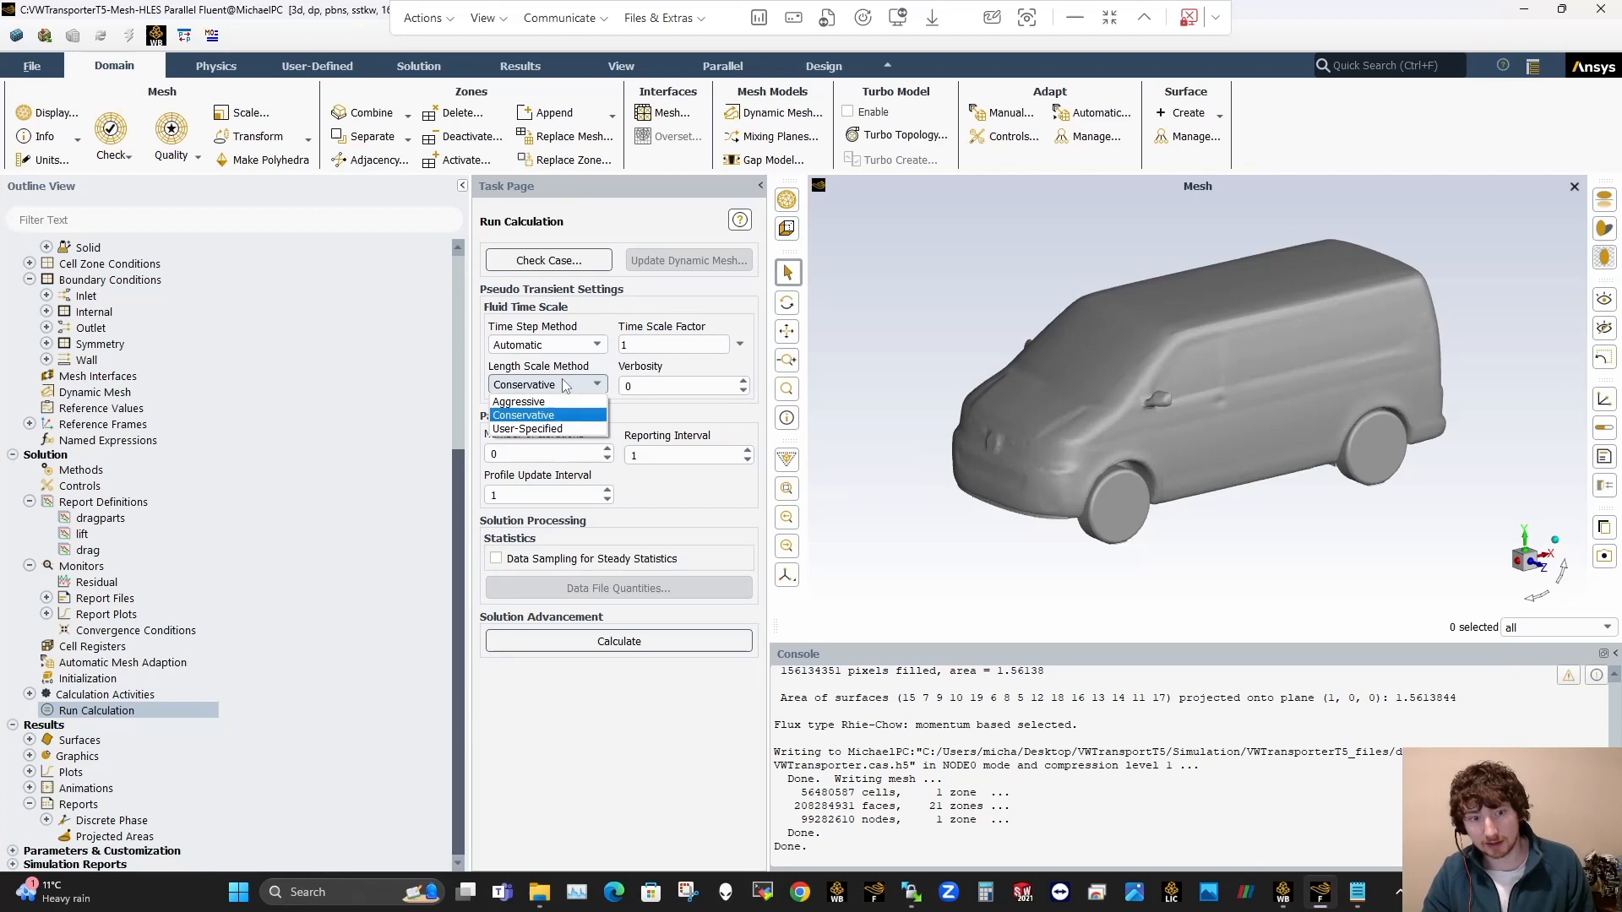
left_click(527, 428)
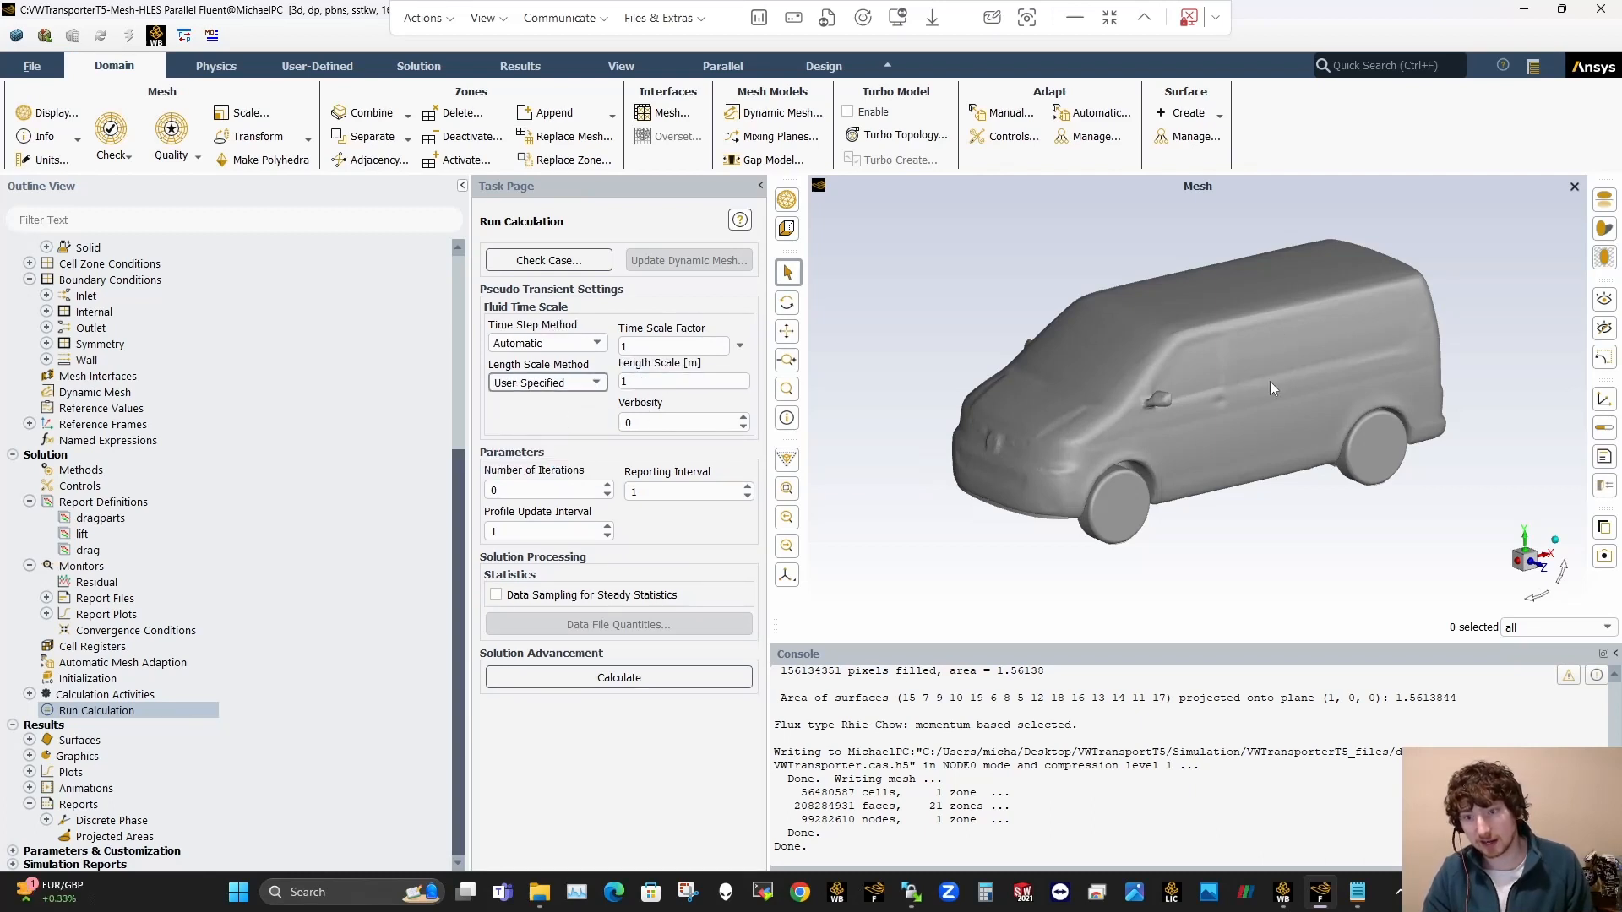
left_click(672, 422)
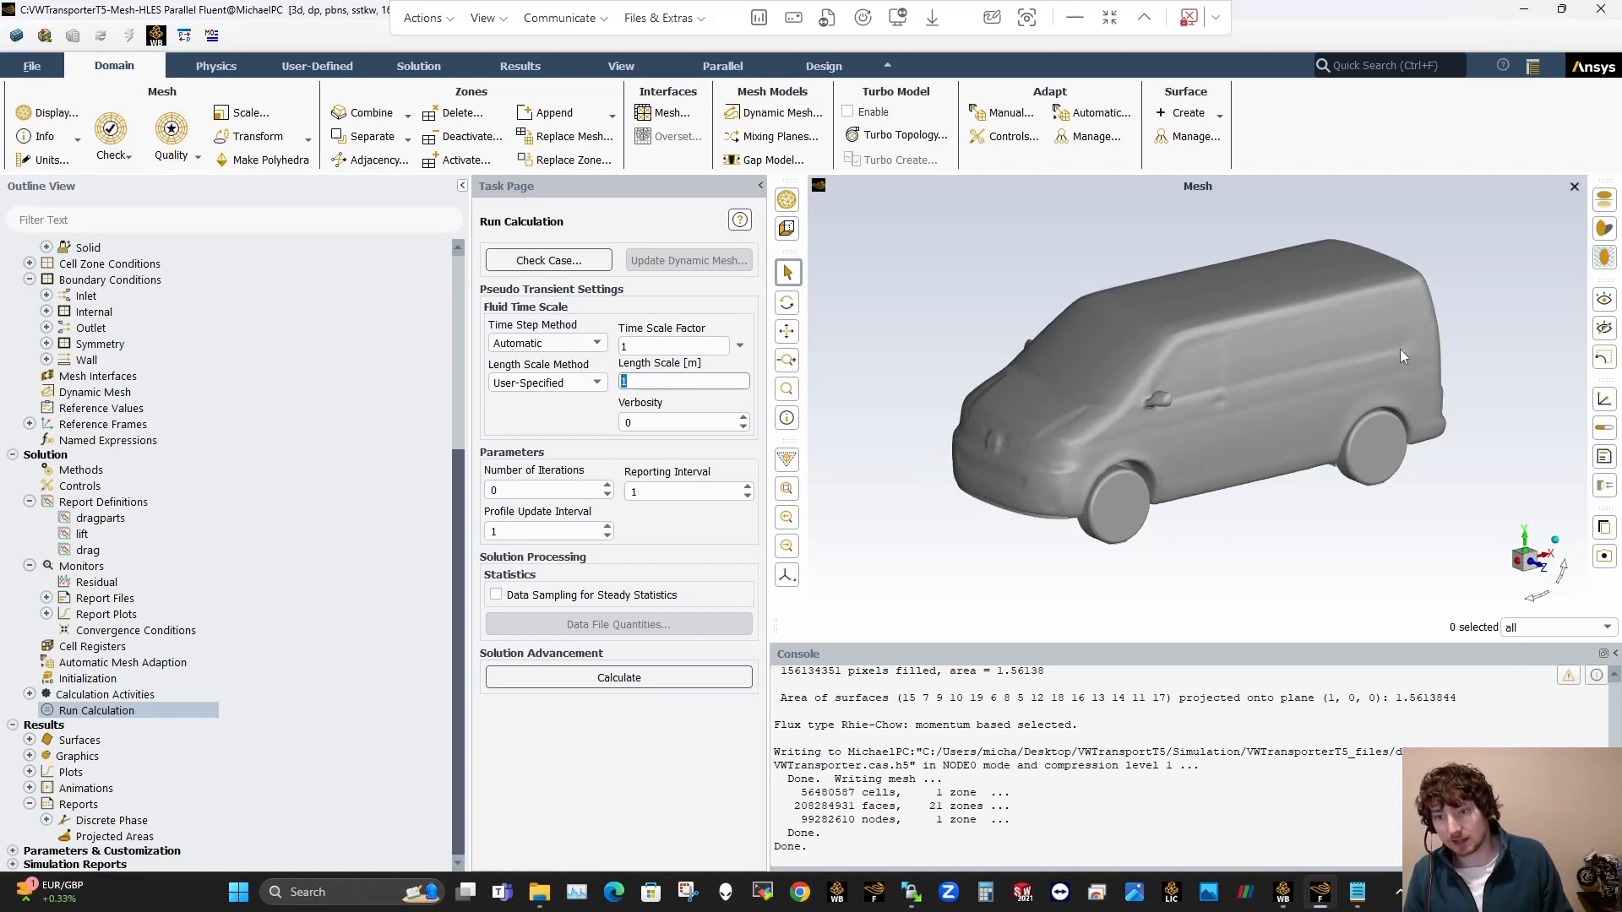
mouse_move(720, 398)
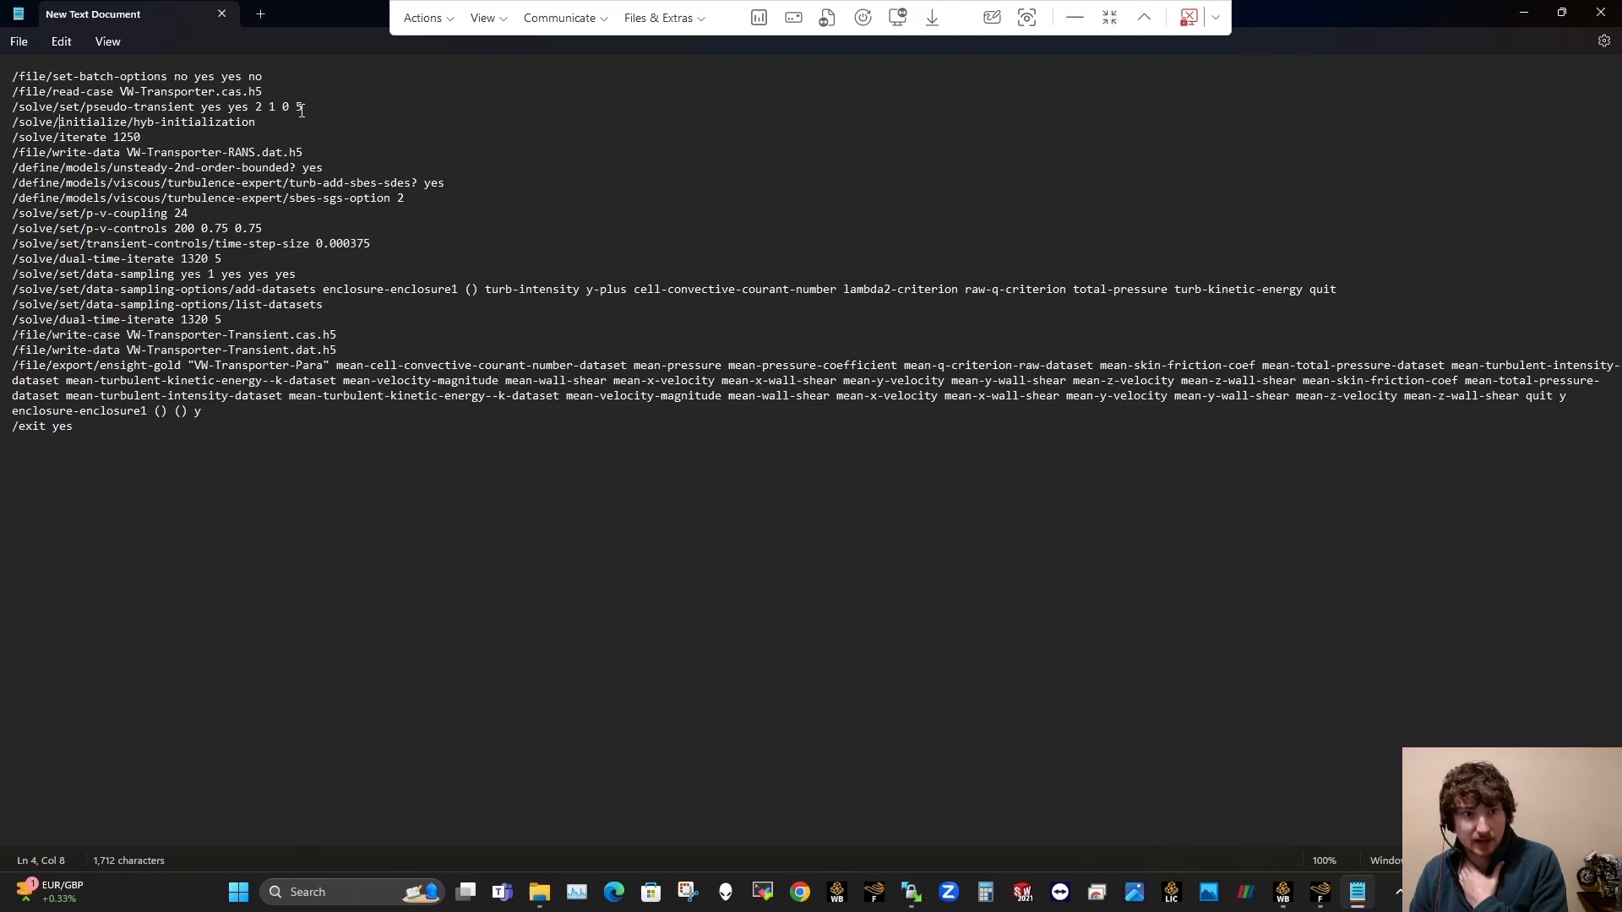
Step: Review the pseudo-transient line and the first six steady-run journal commands
triple_click(155, 106)
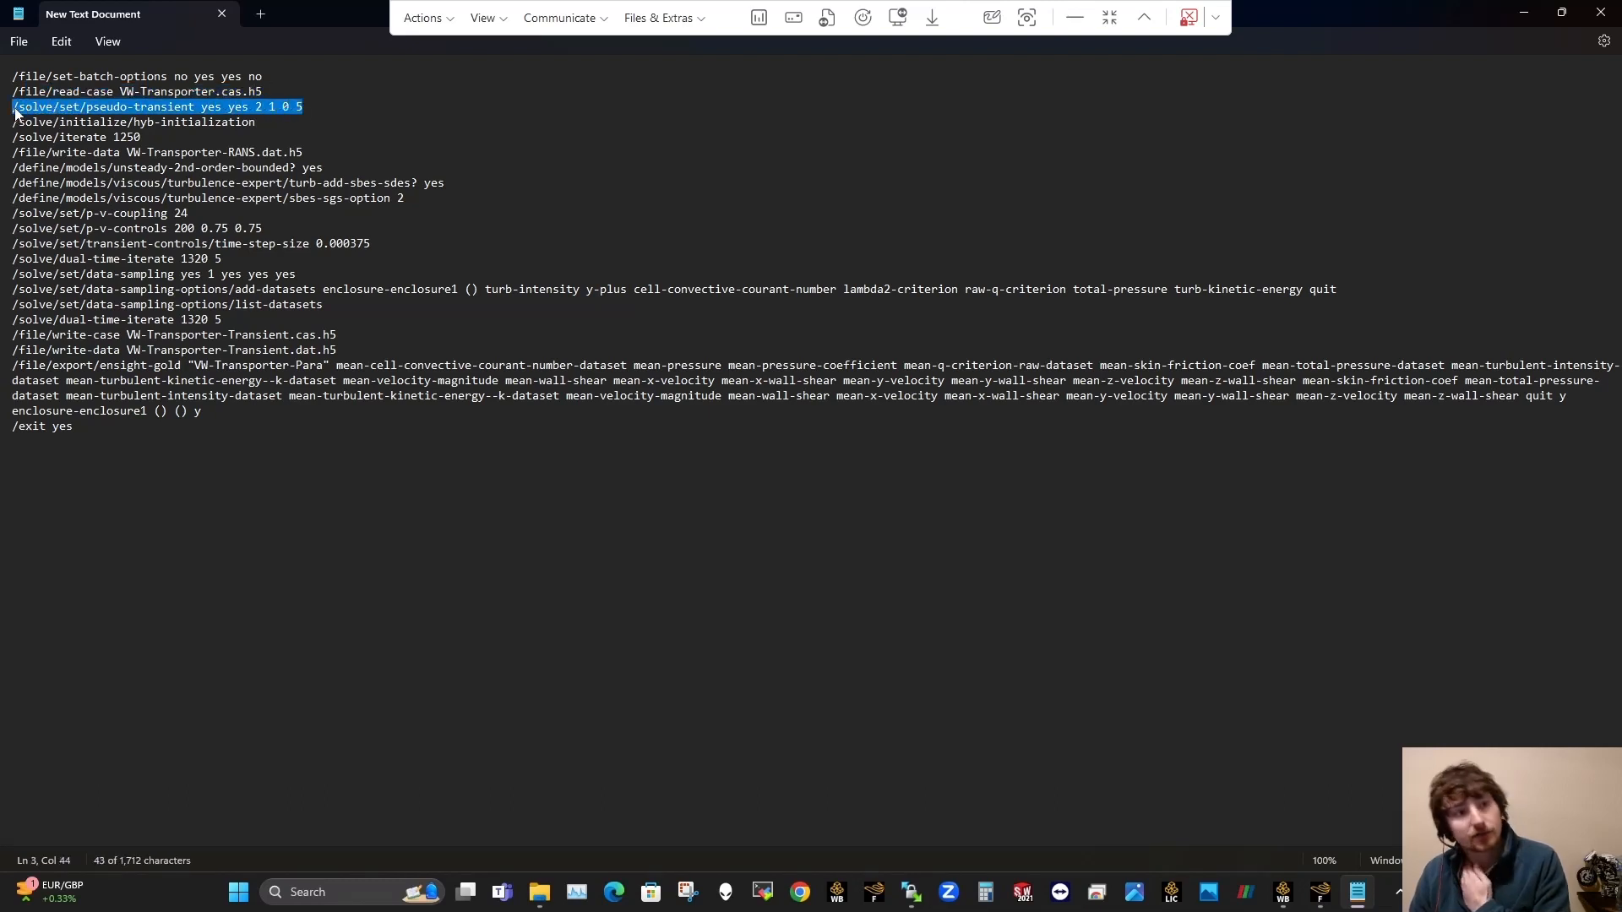
left_click(108, 122)
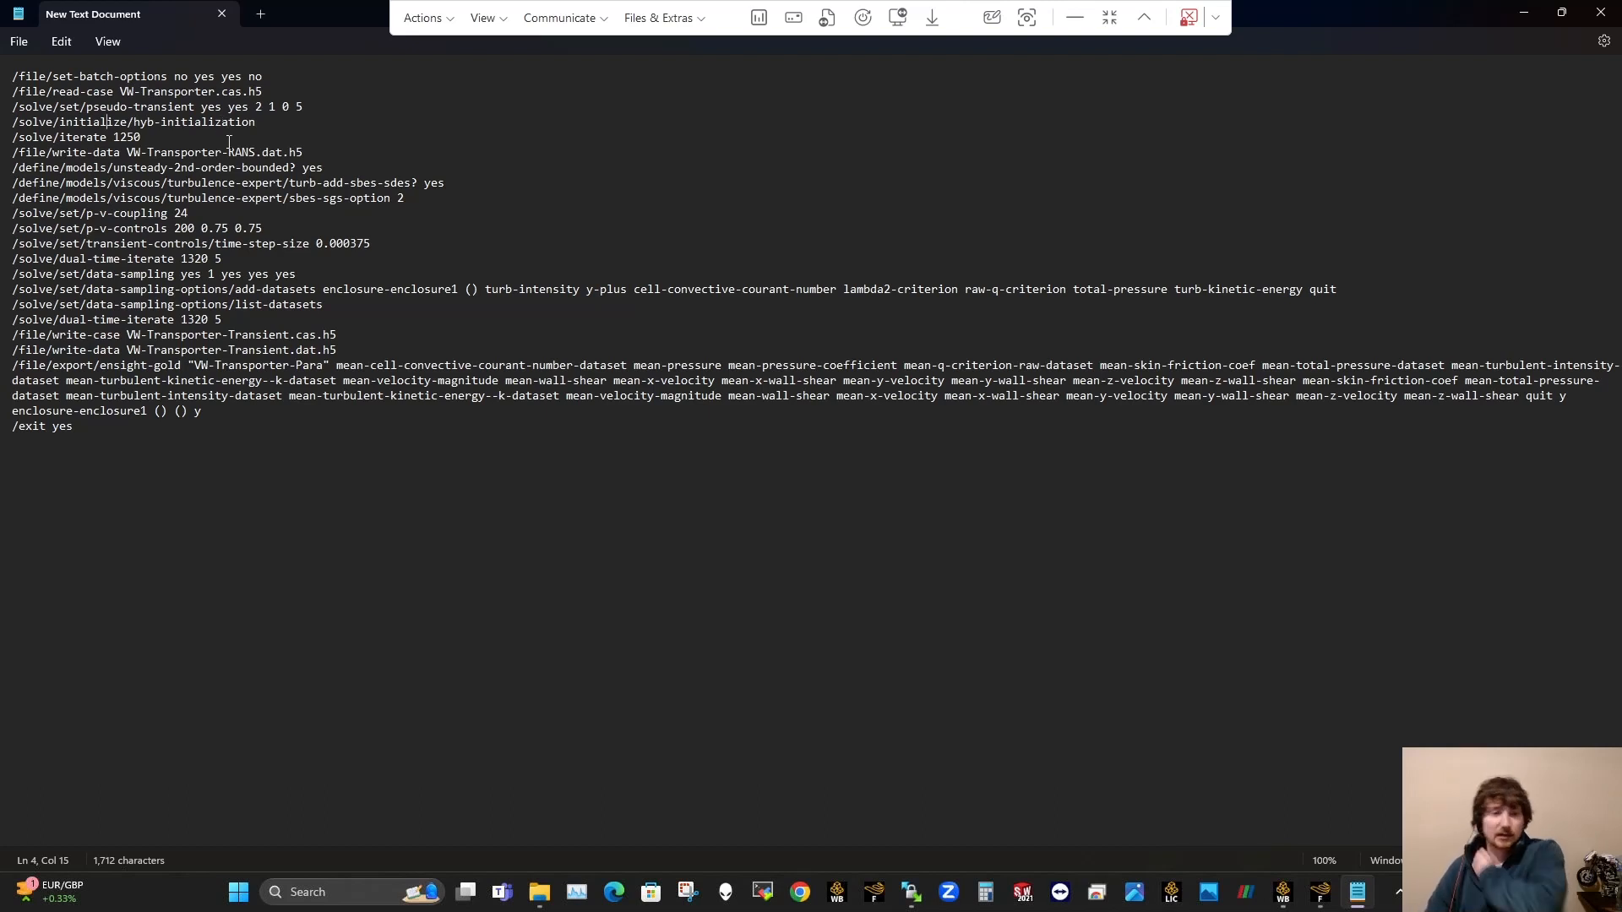
mouse_move(1095, 605)
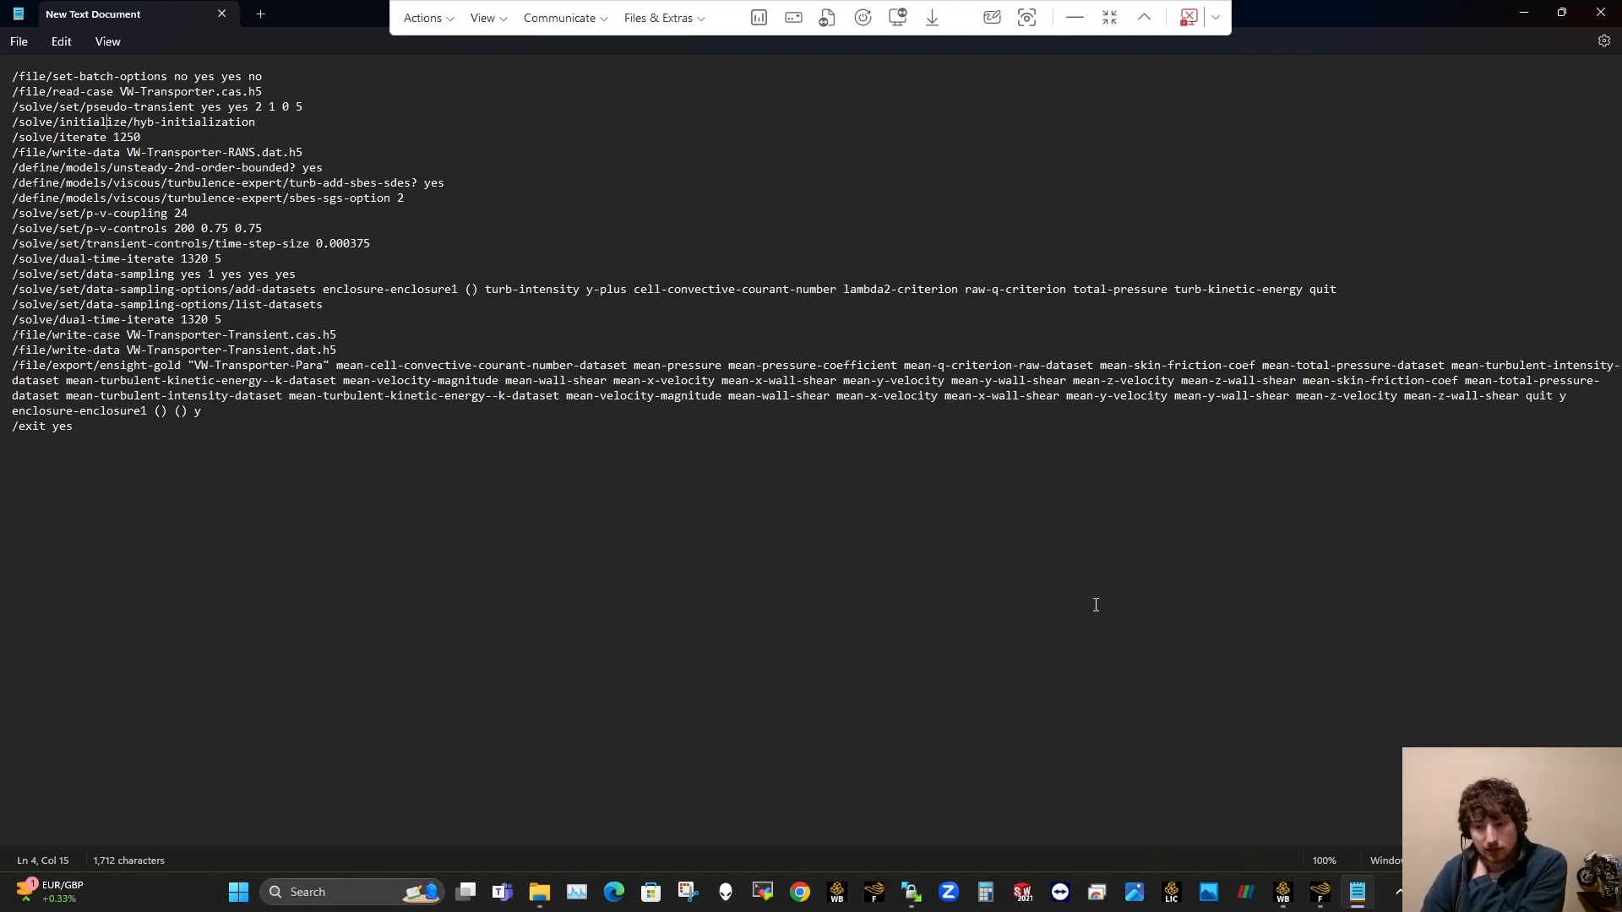
left_click(225, 150)
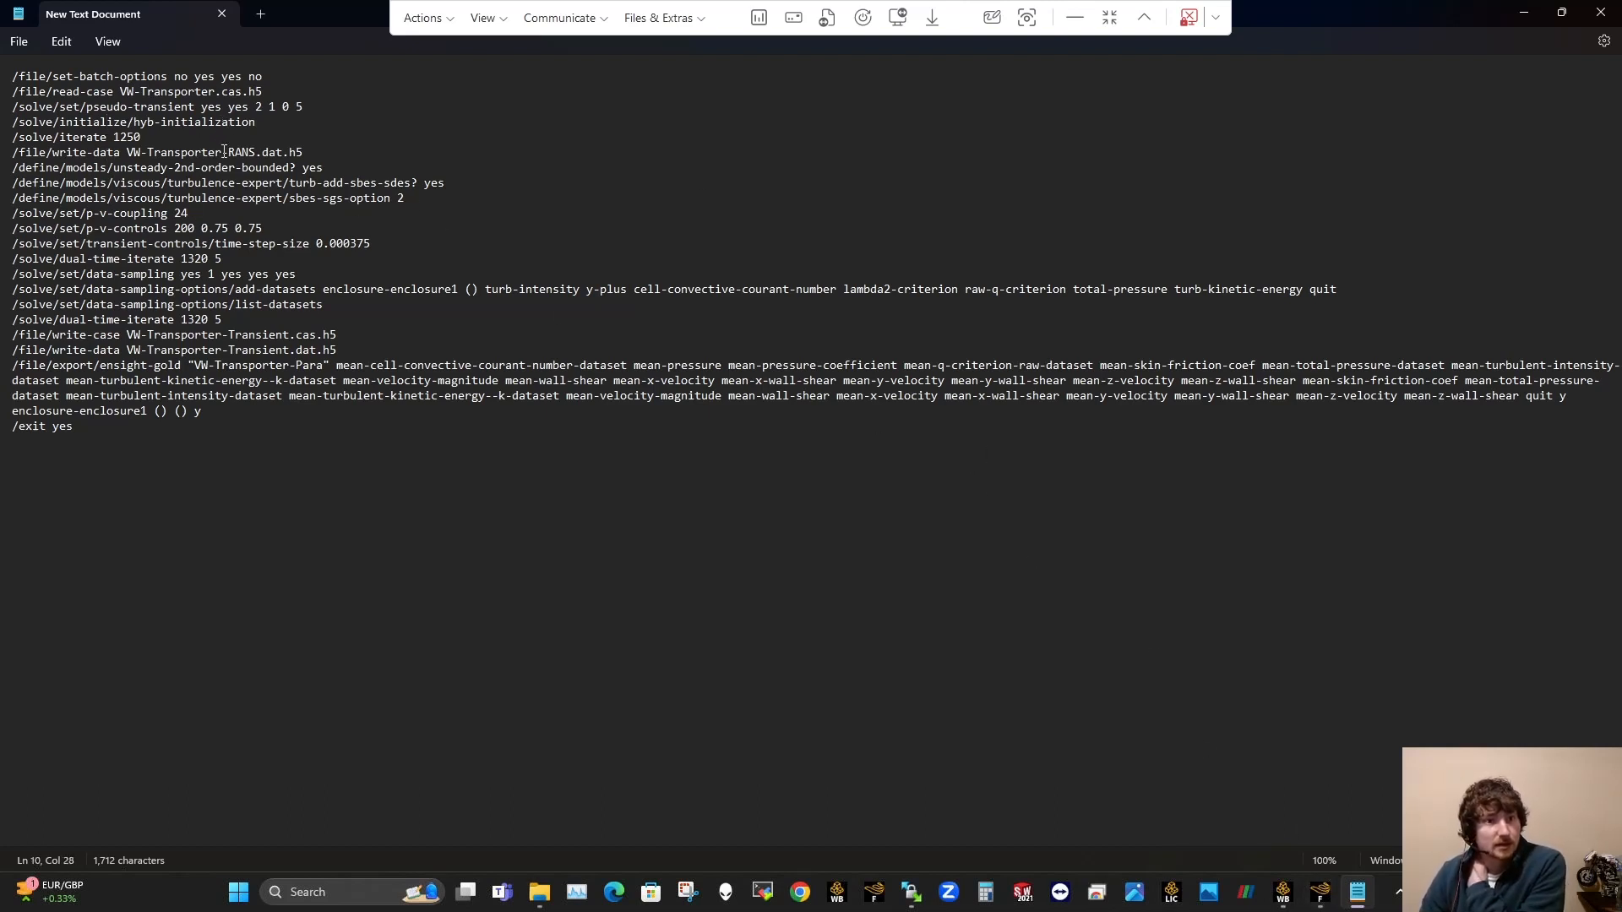
left_click_drag(10, 107, 302, 152)
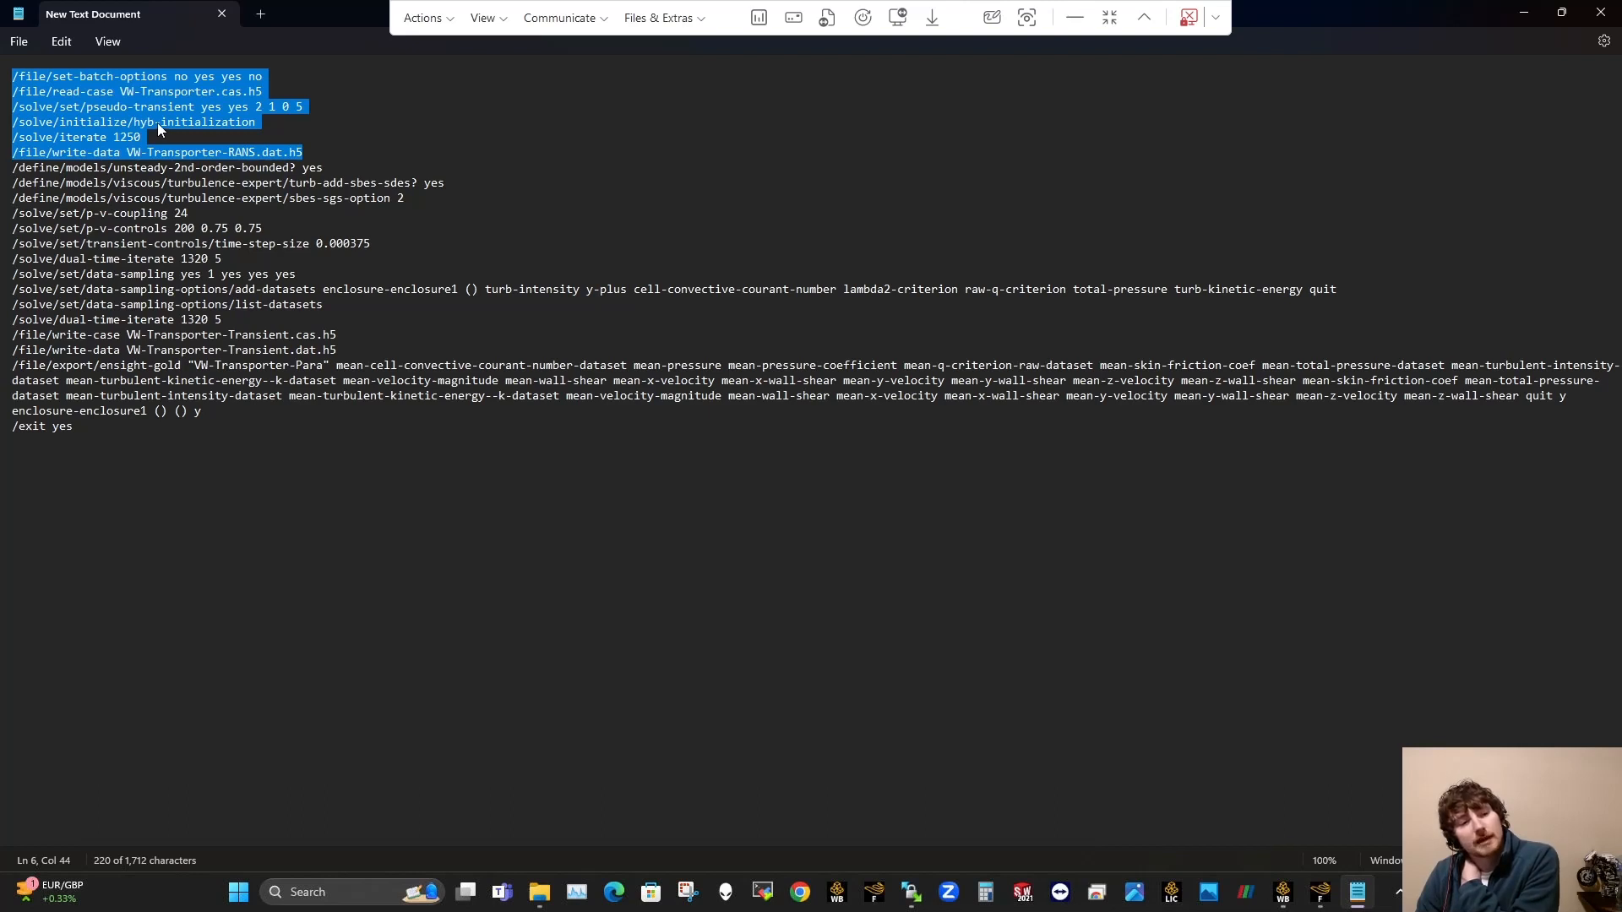
left_click(47, 167)
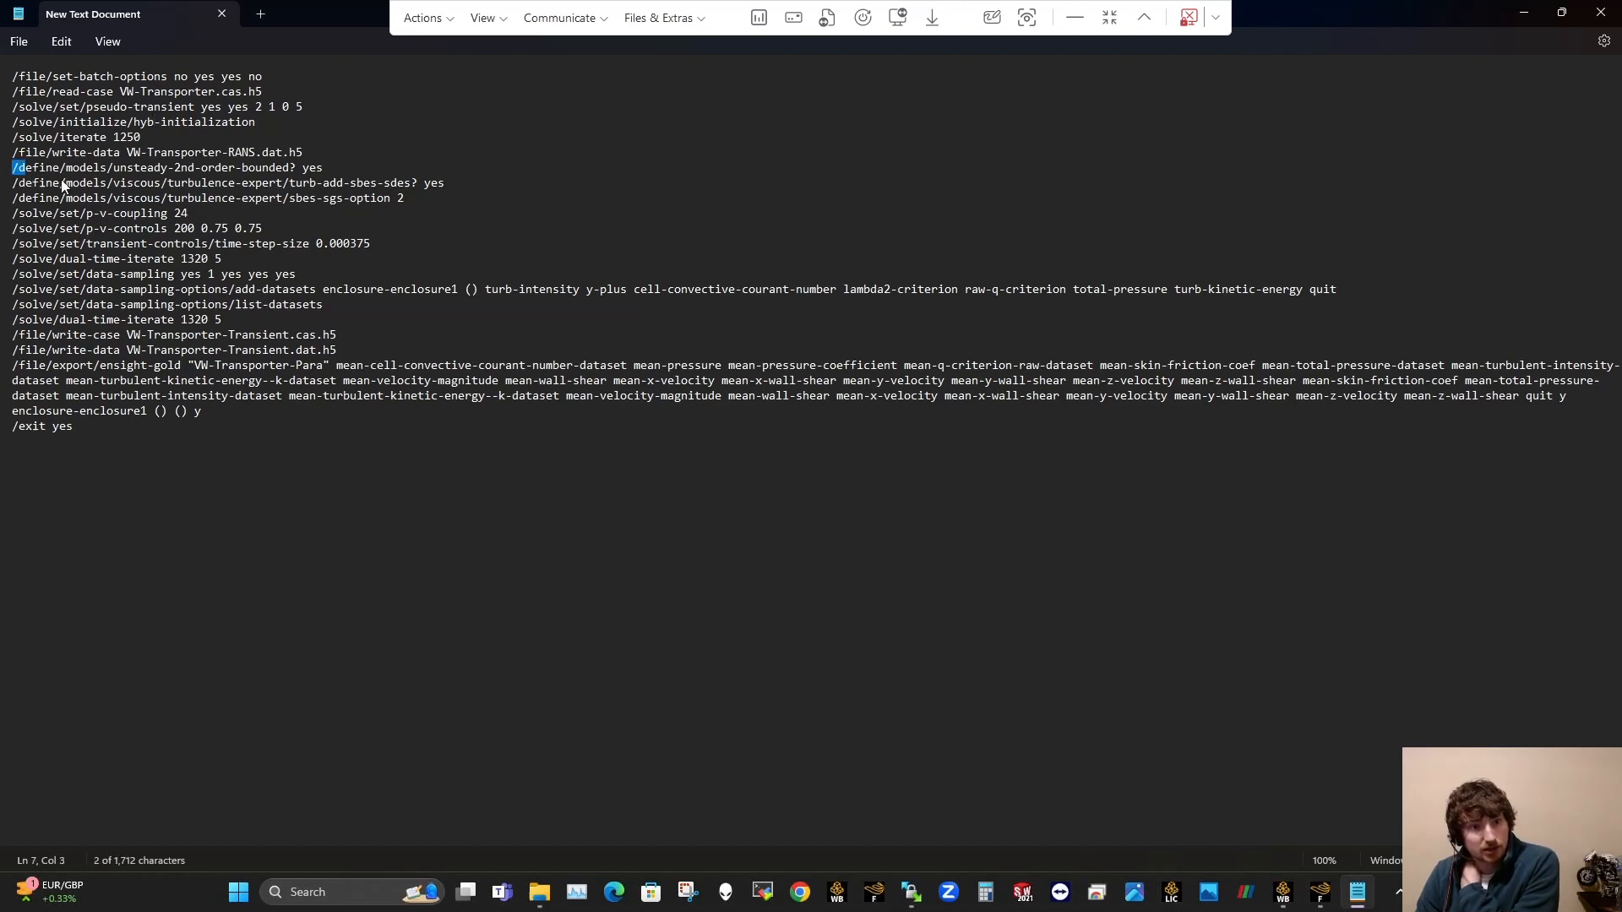
Step: Review the three SBES model commands and return to Fluent
left_click_drag(13, 167, 158, 198)
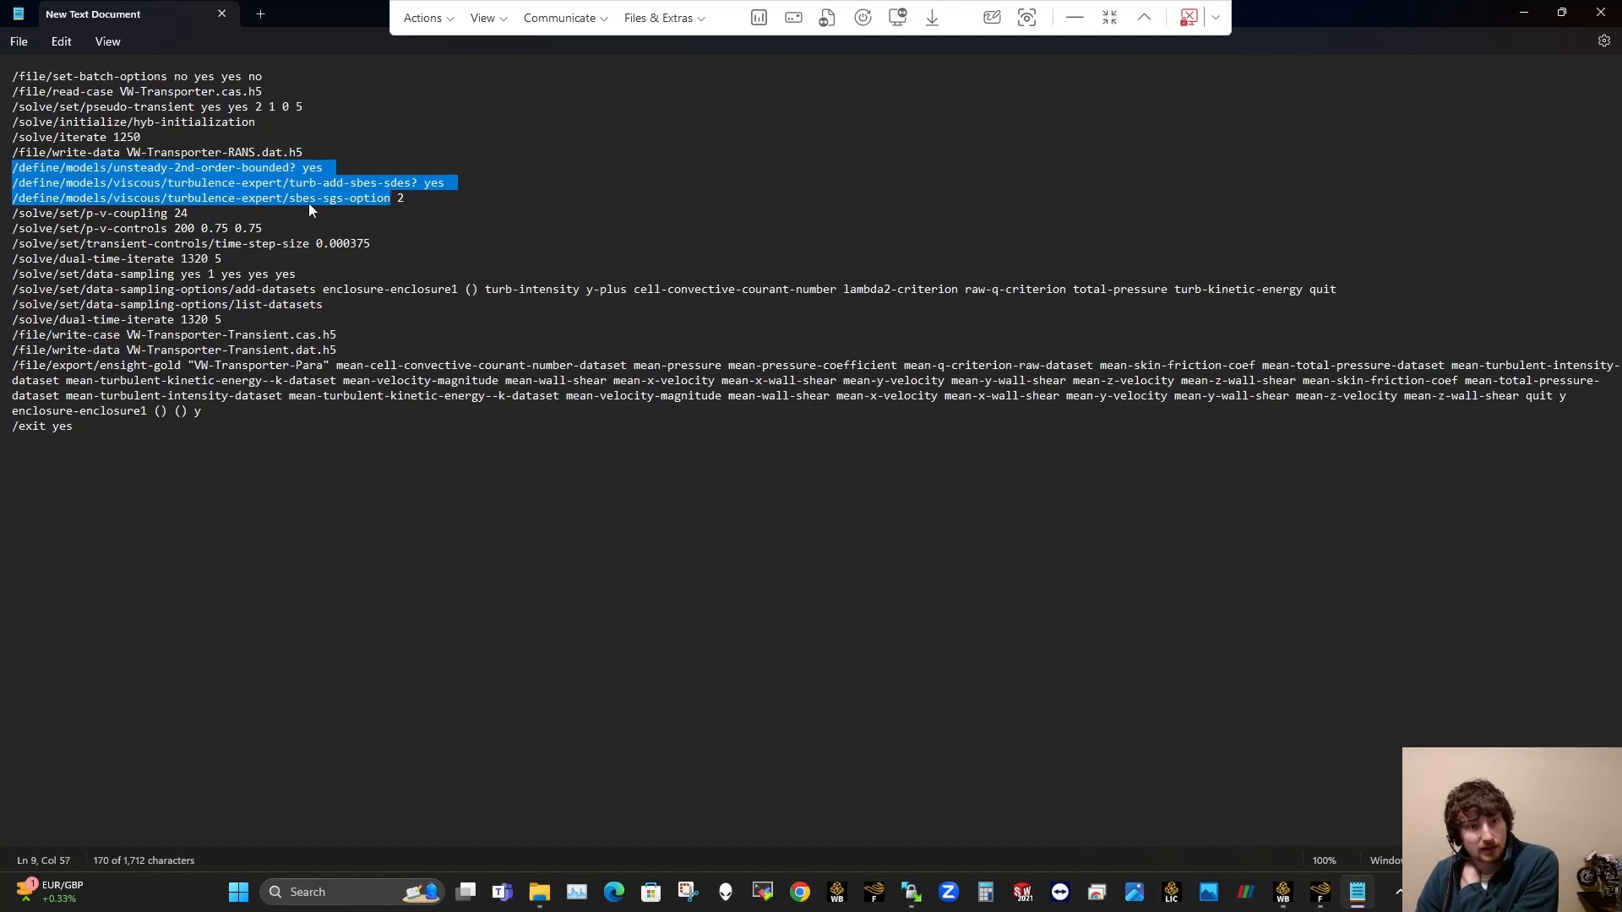
mouse_move(302, 210)
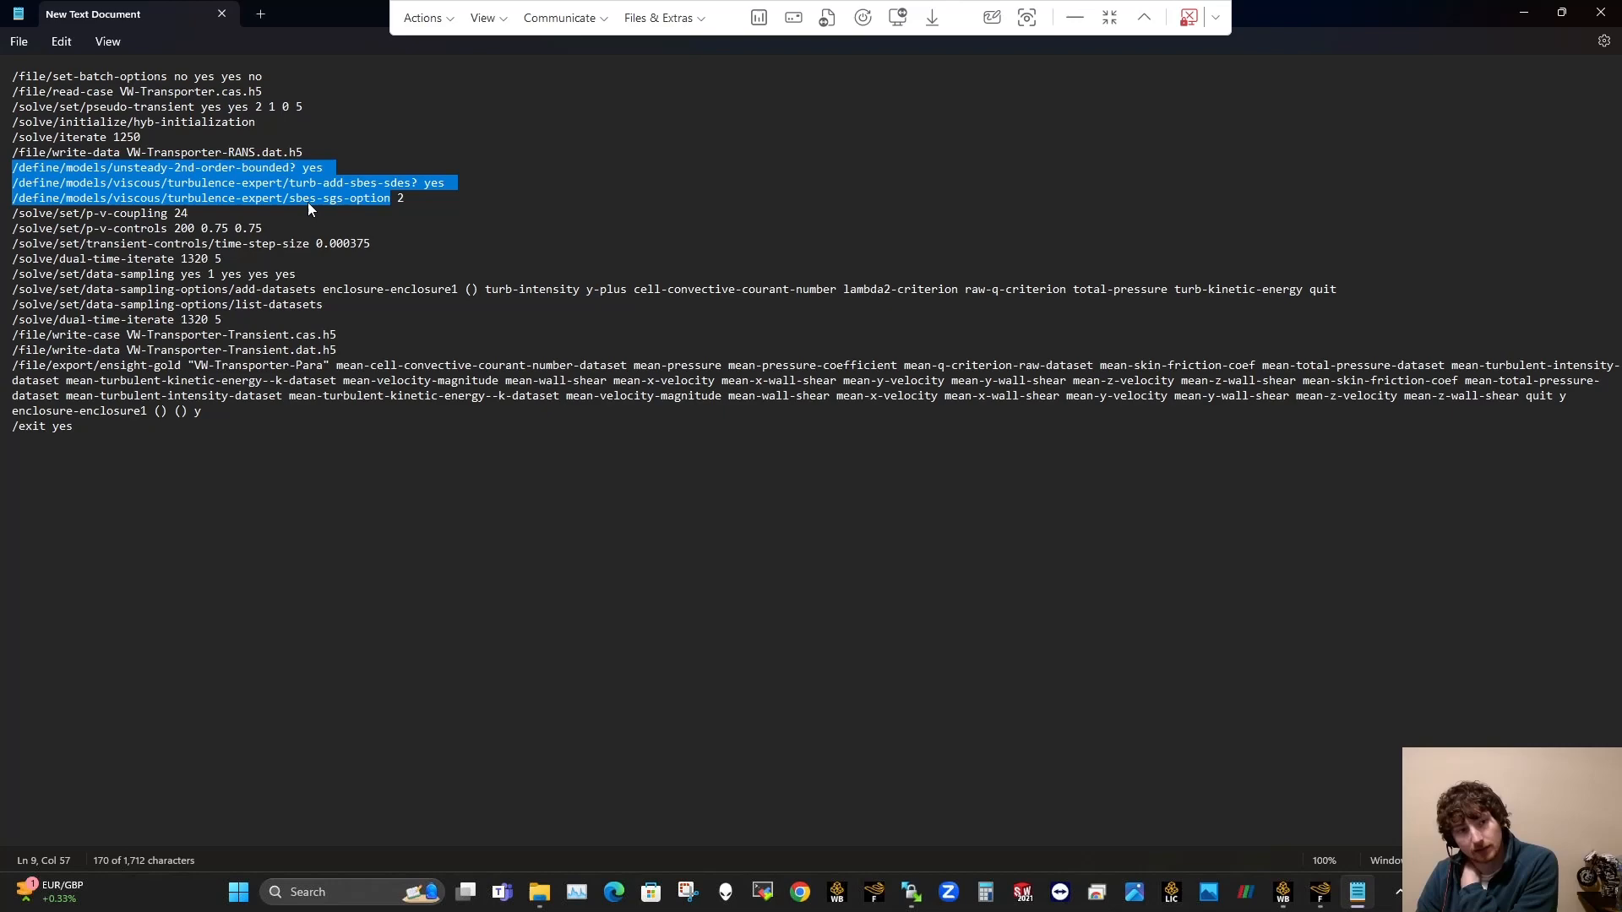
left_click(396, 220)
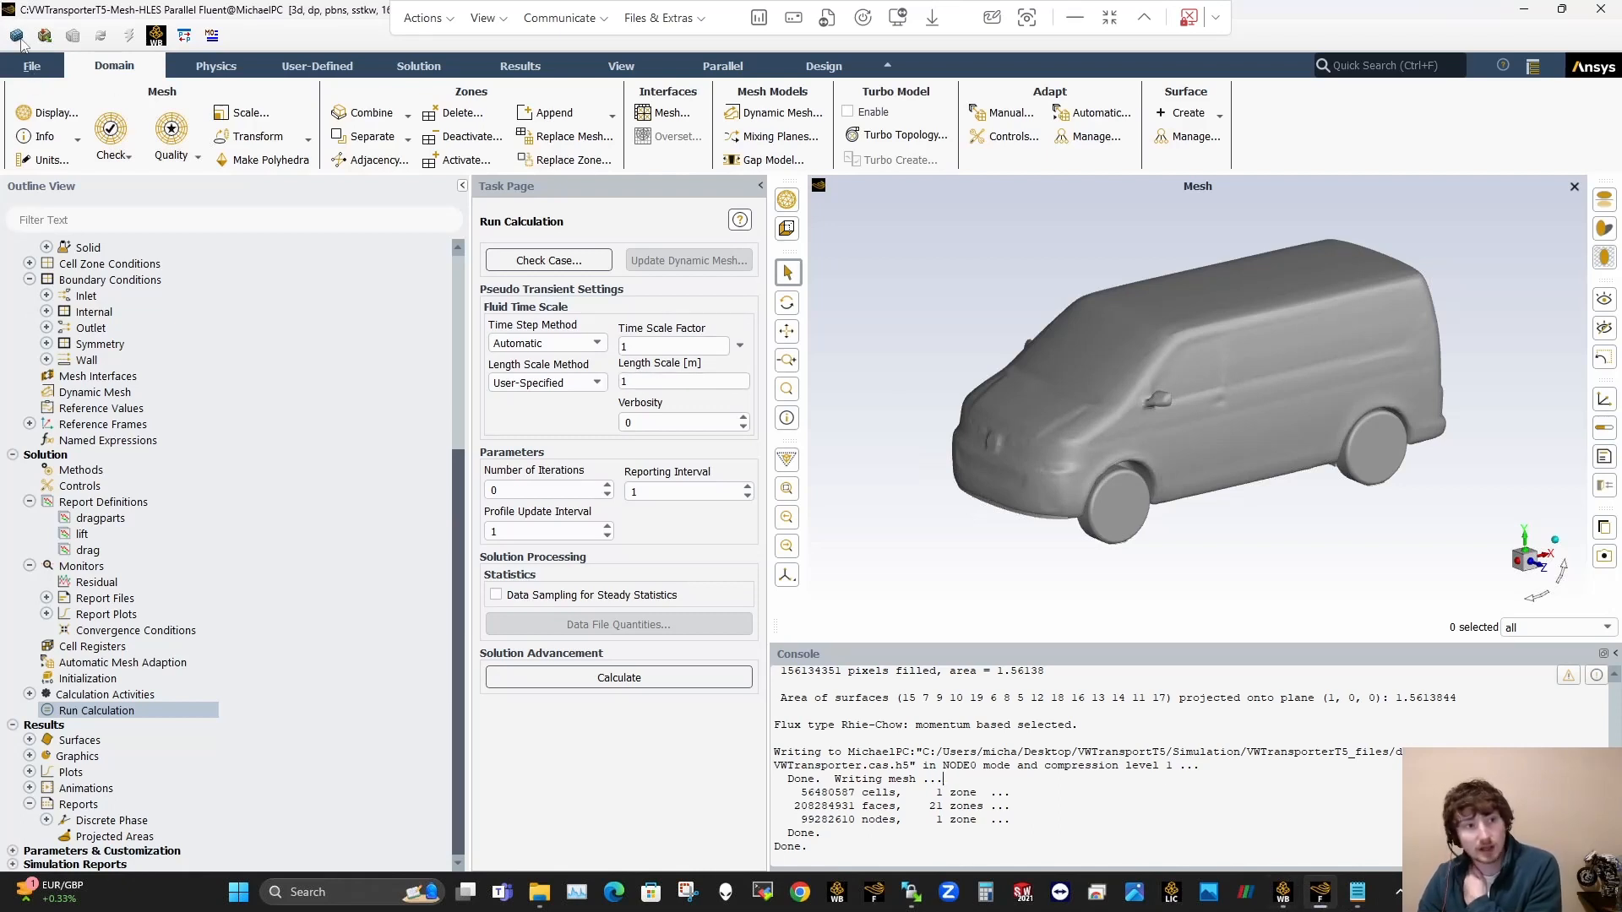
Step: Check the case and write it to Setup-Output.cas.h5, then go back to the journal
left_click(31, 66)
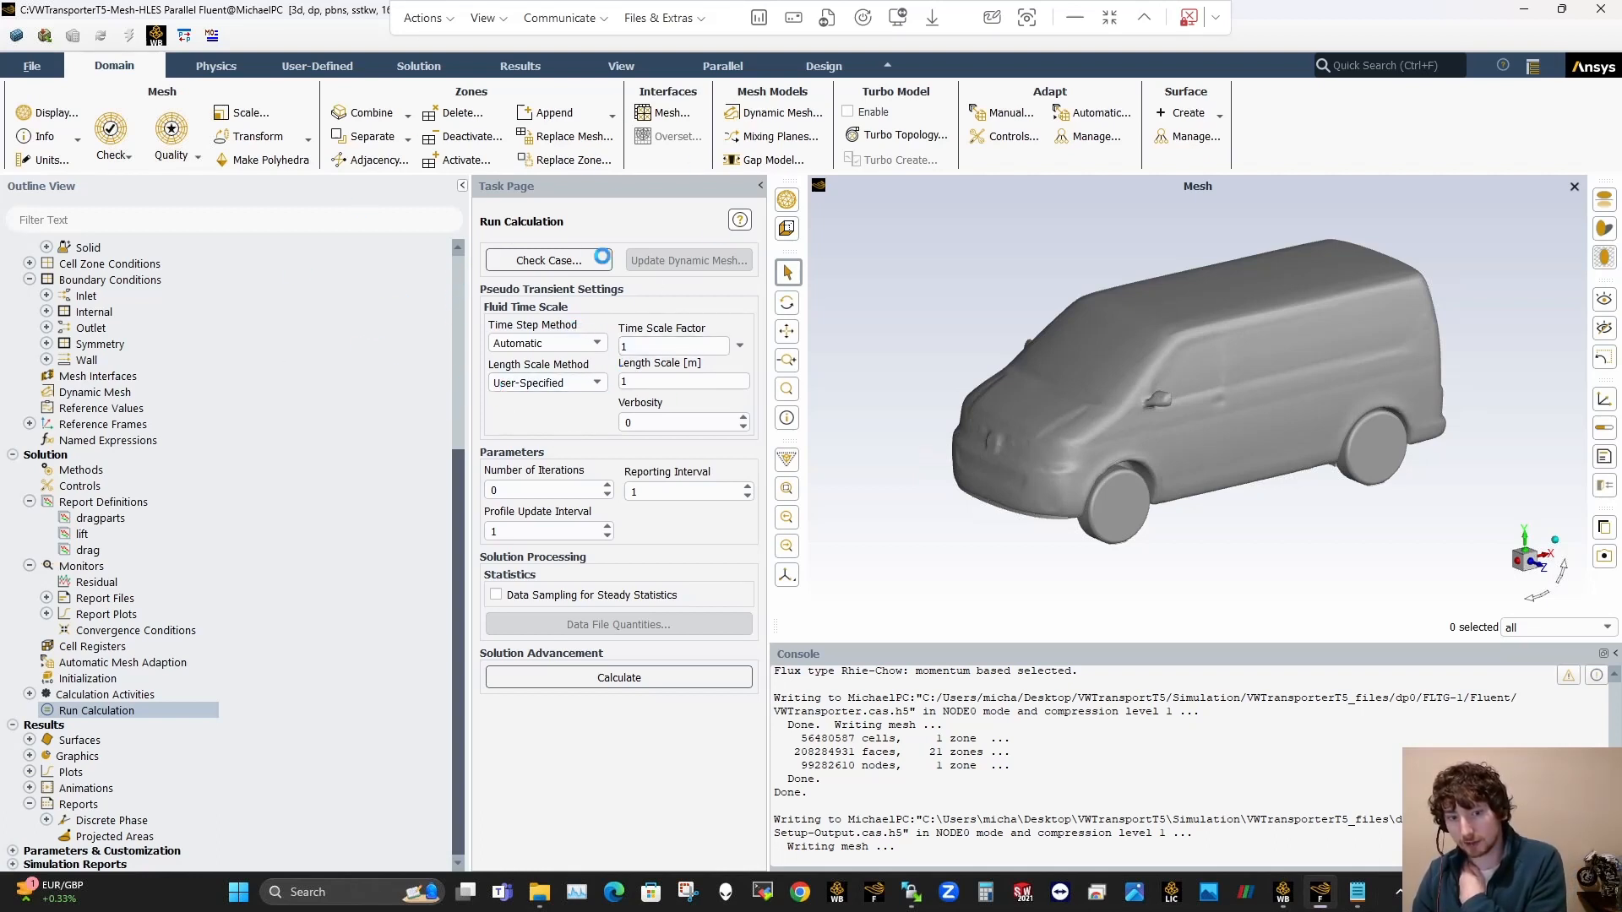
left_click(677, 423)
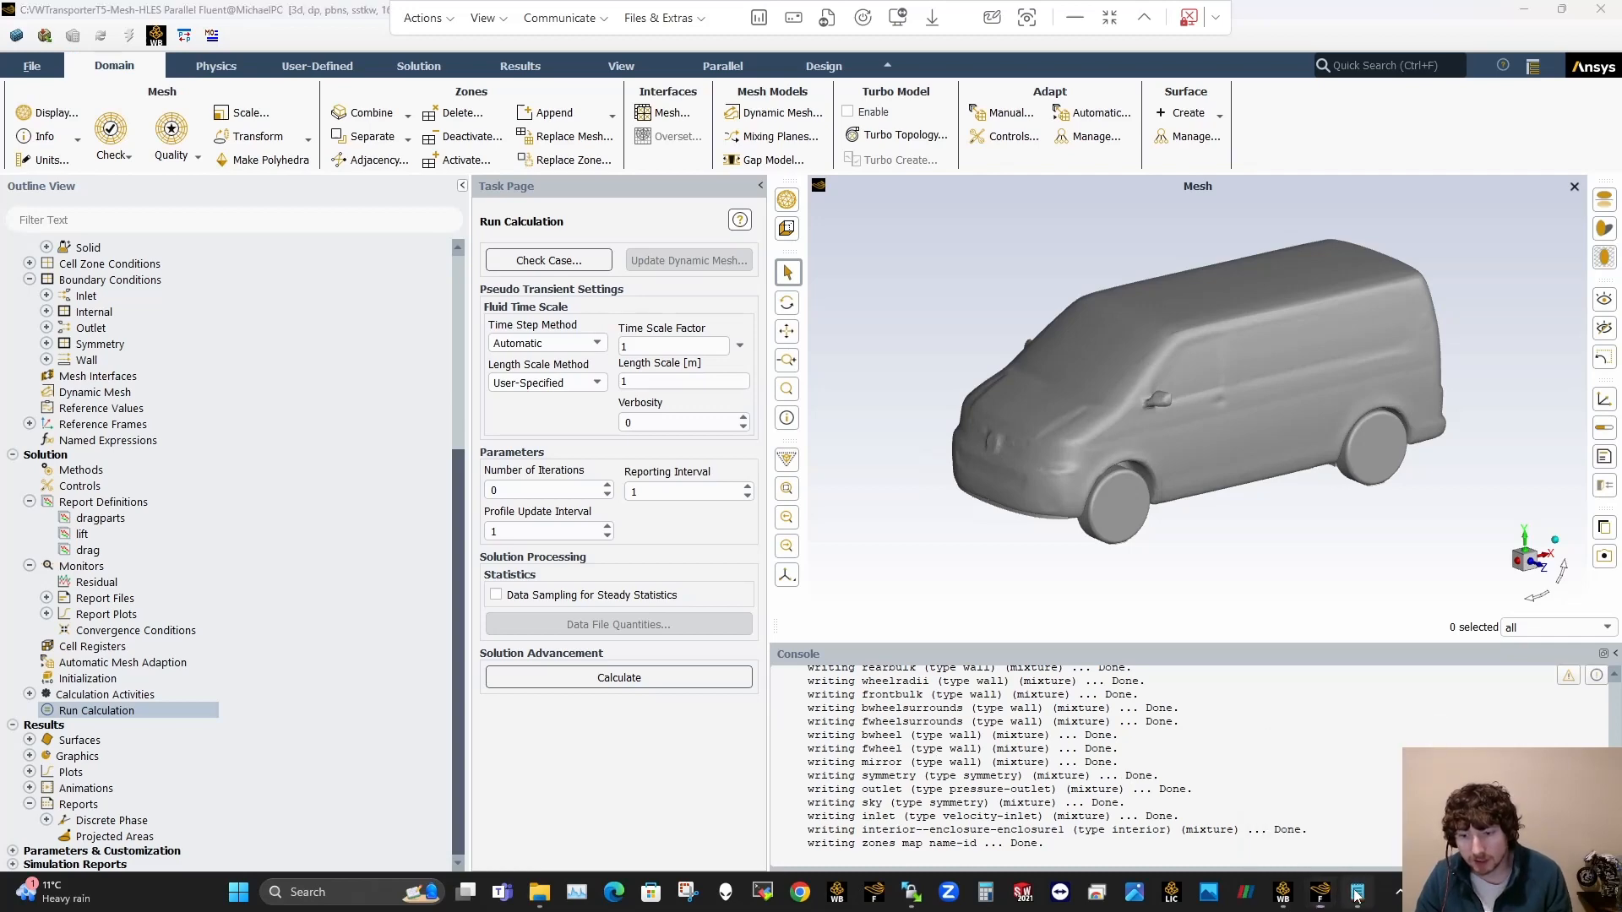
left_click(1353, 892)
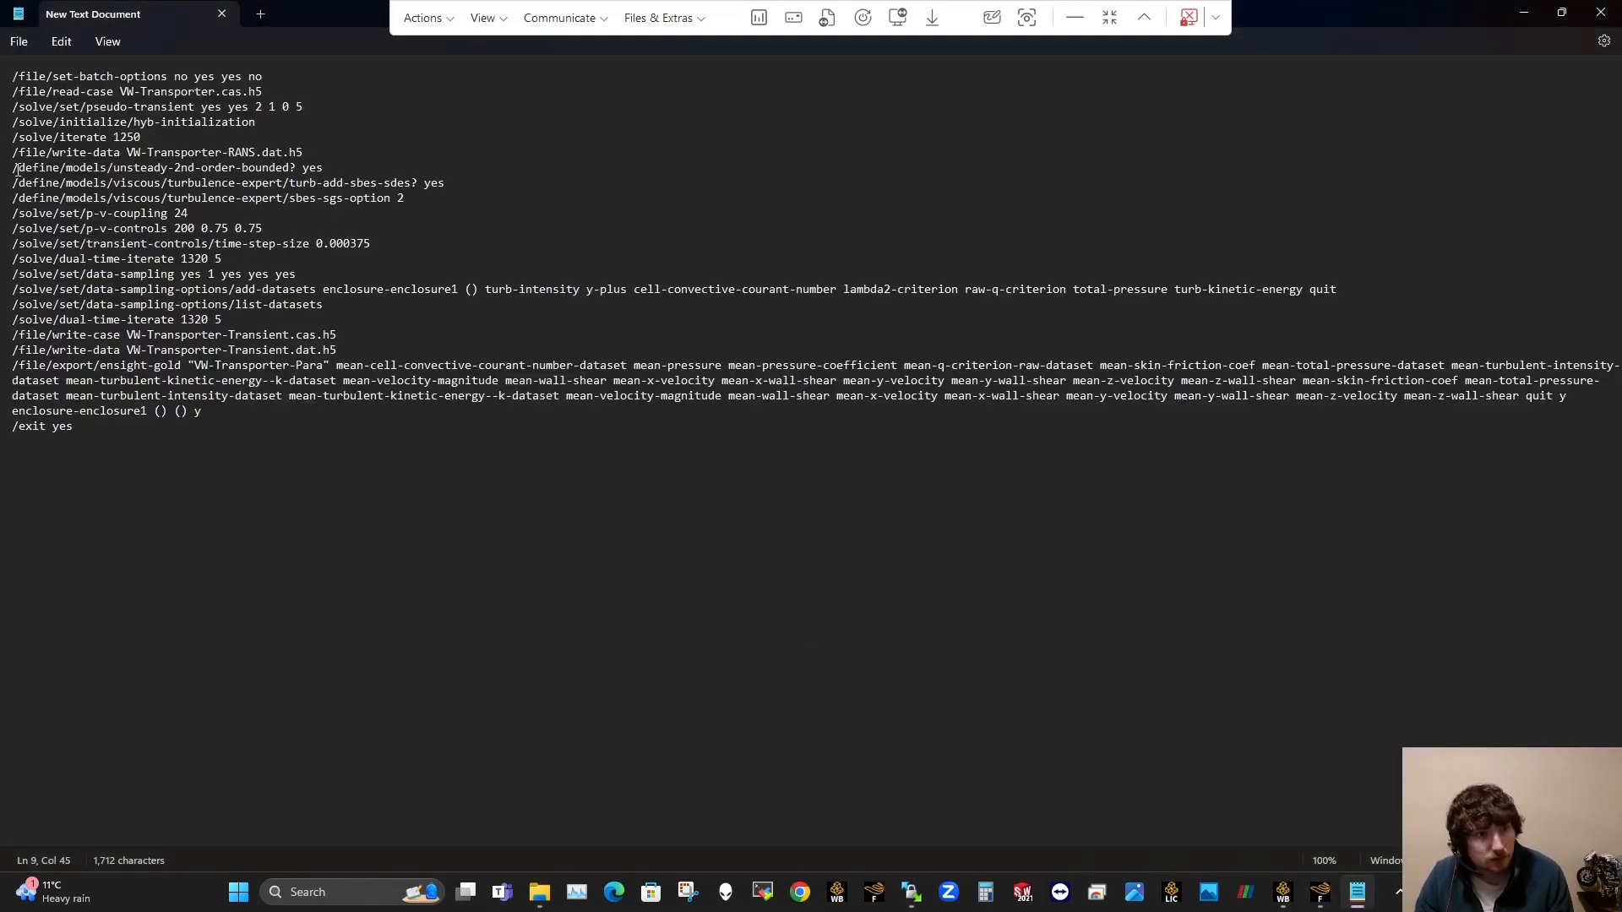
Step: Review the journal's transient commands through the 1320-step dual-time iteration and return to Fluent
left_click_drag(14, 167, 402, 198)
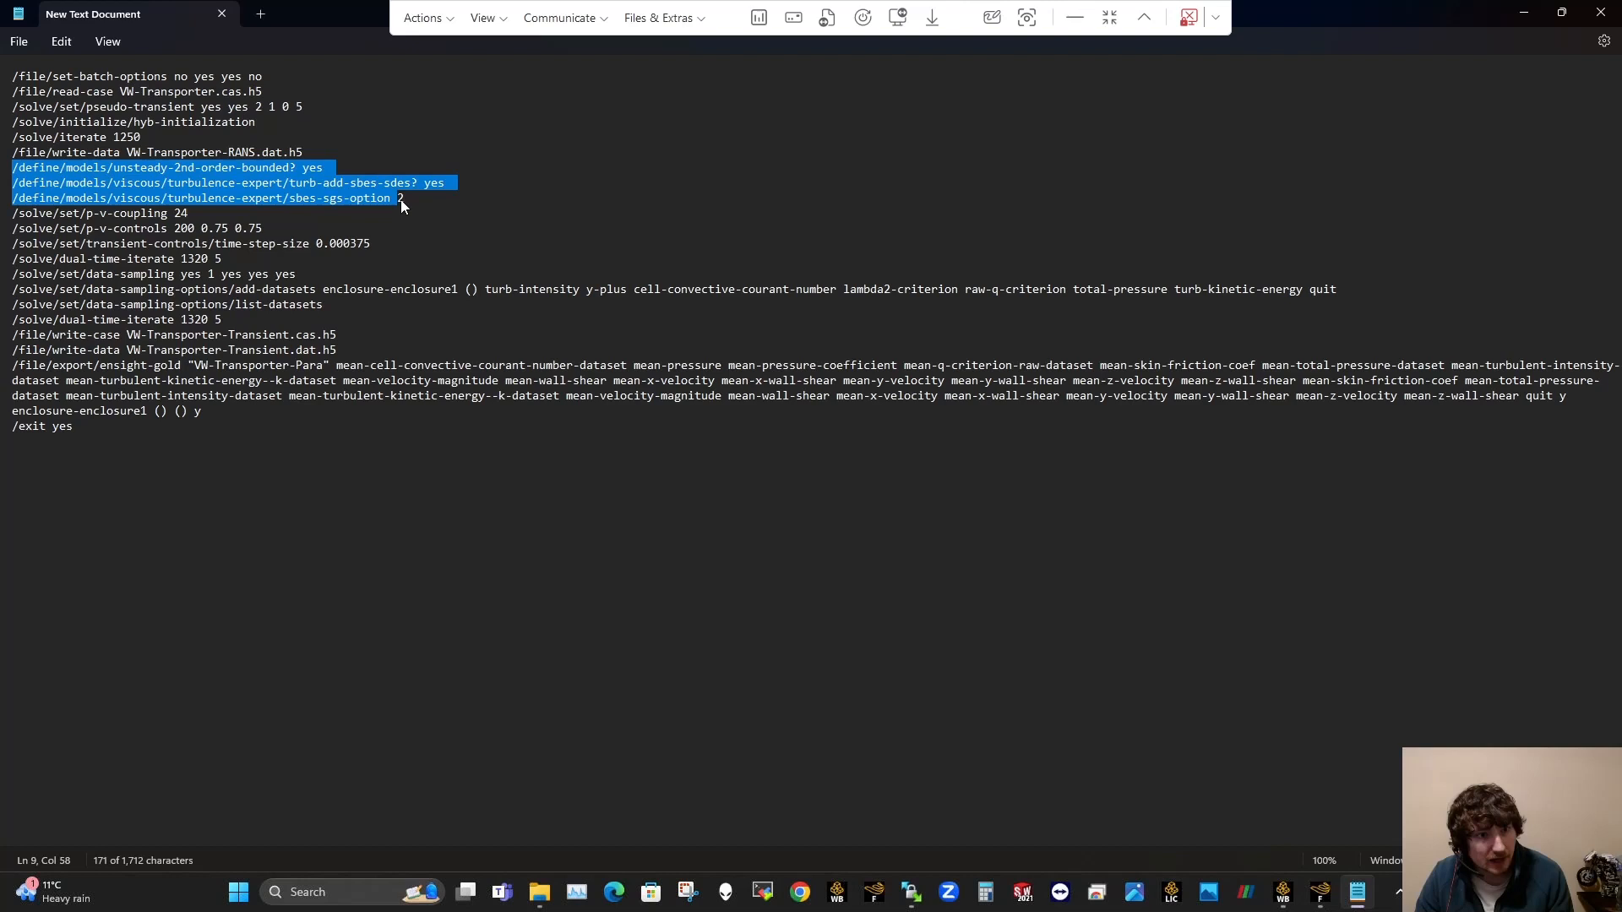
left_click(191, 213)
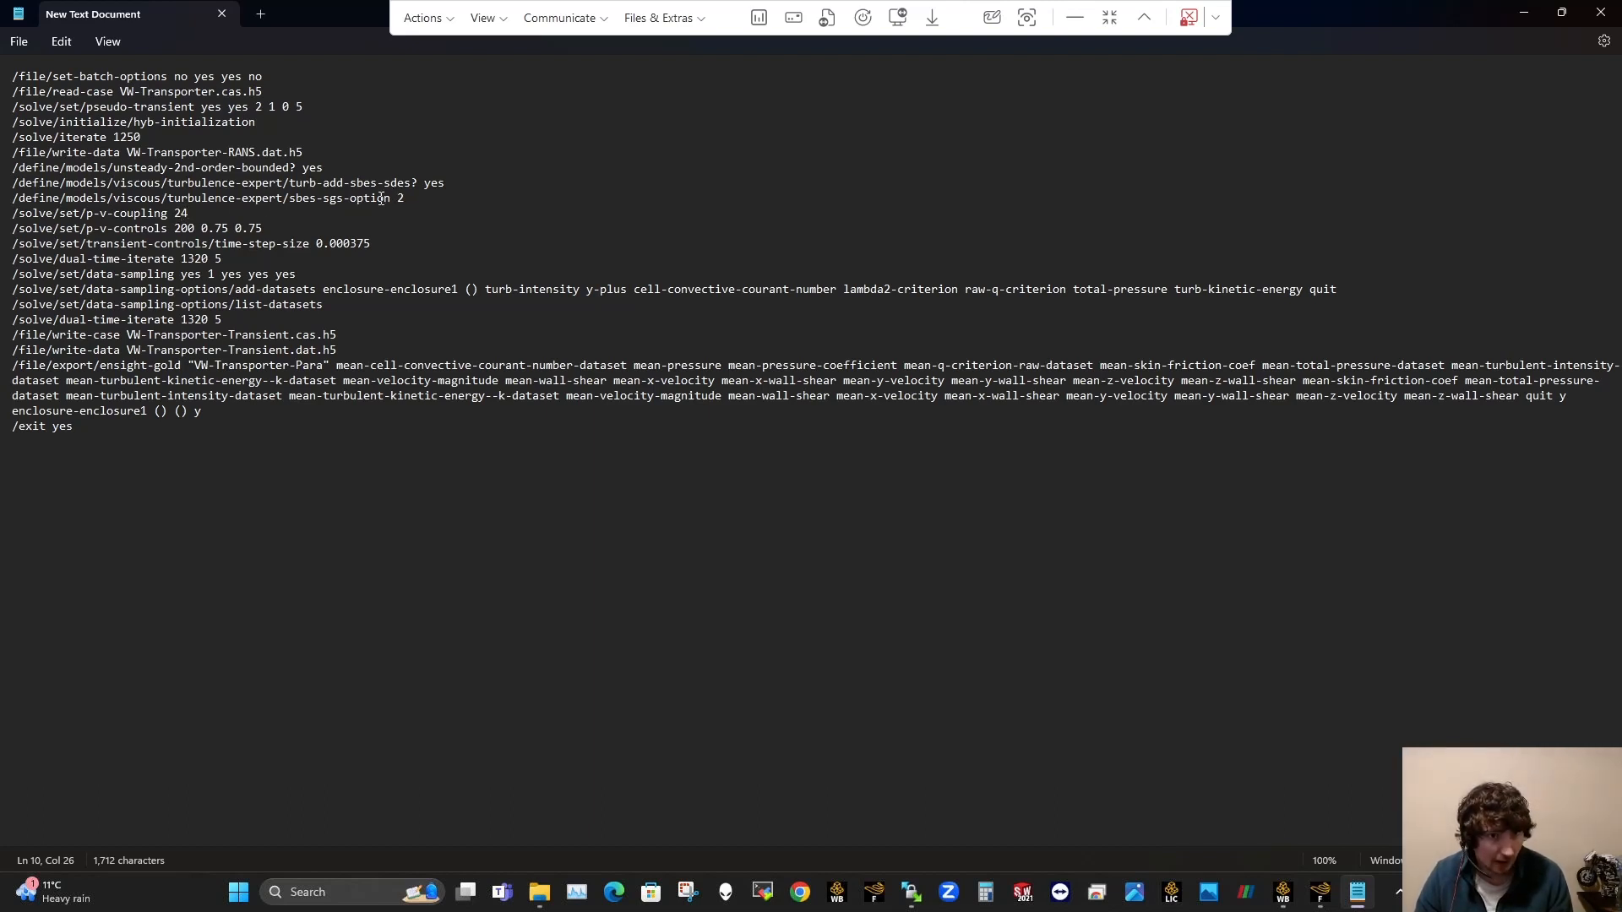
left_click(176, 228)
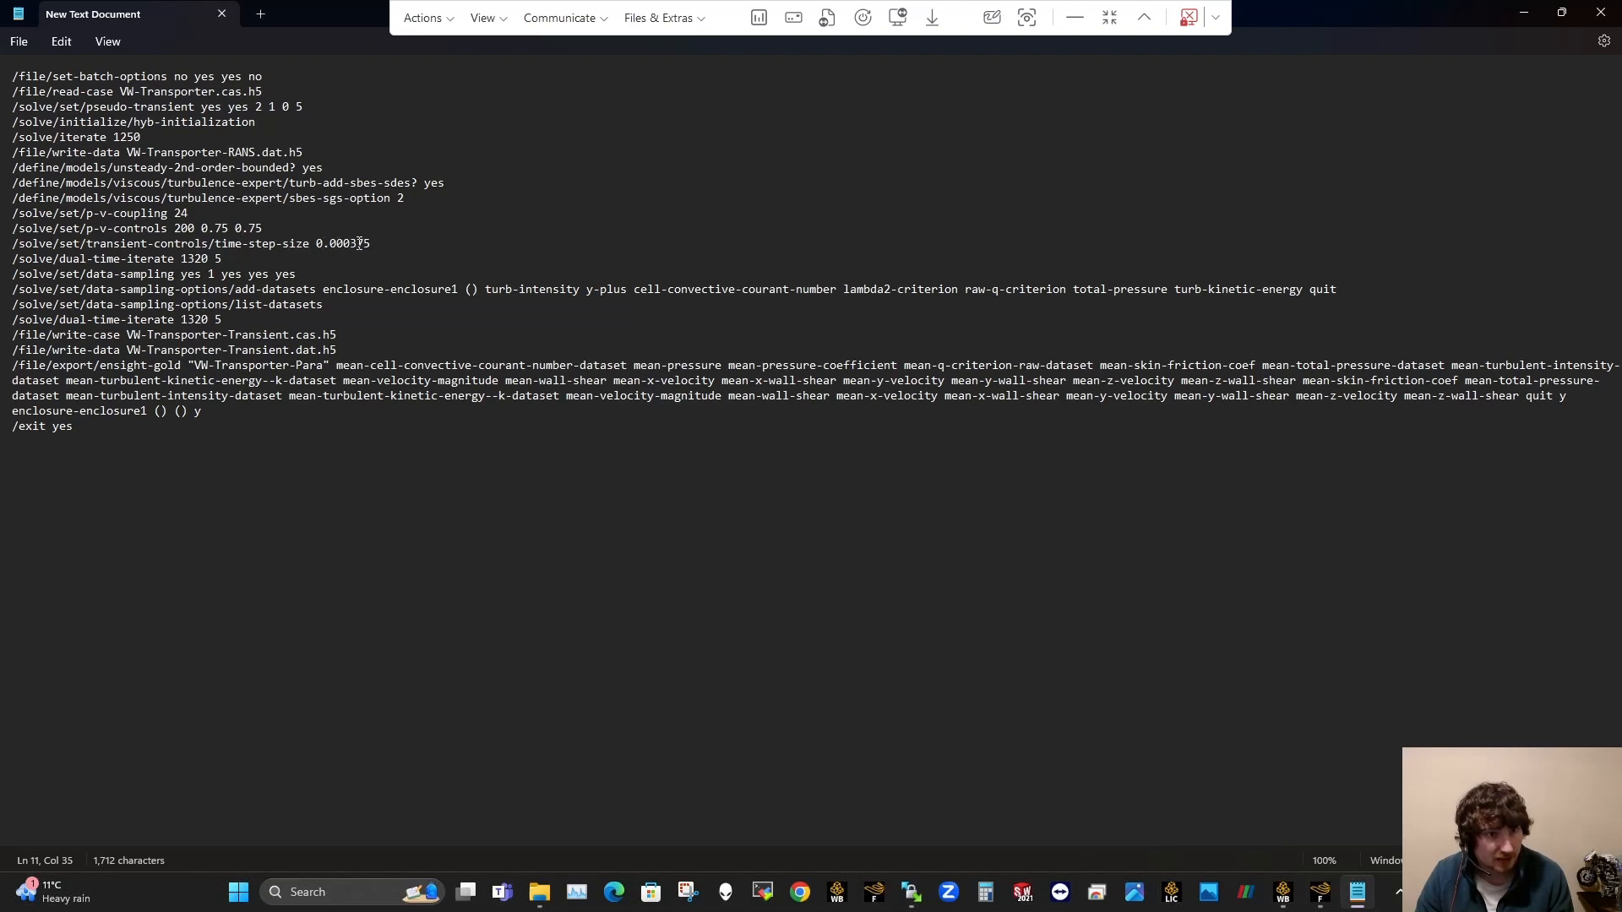
left_click(14, 259)
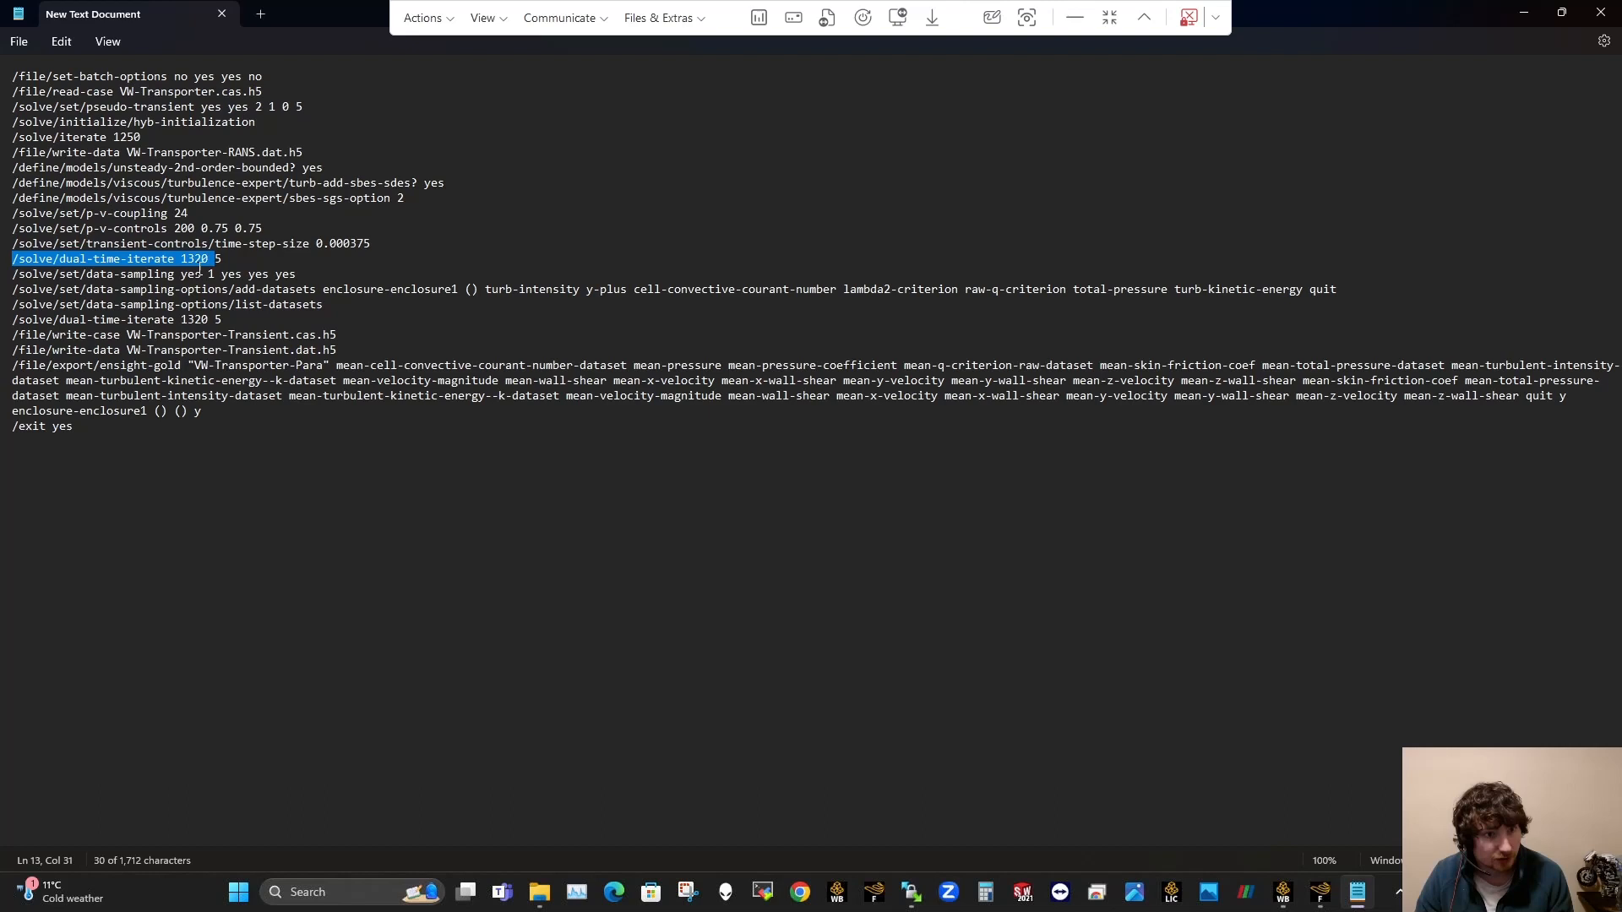
left_click(216, 274)
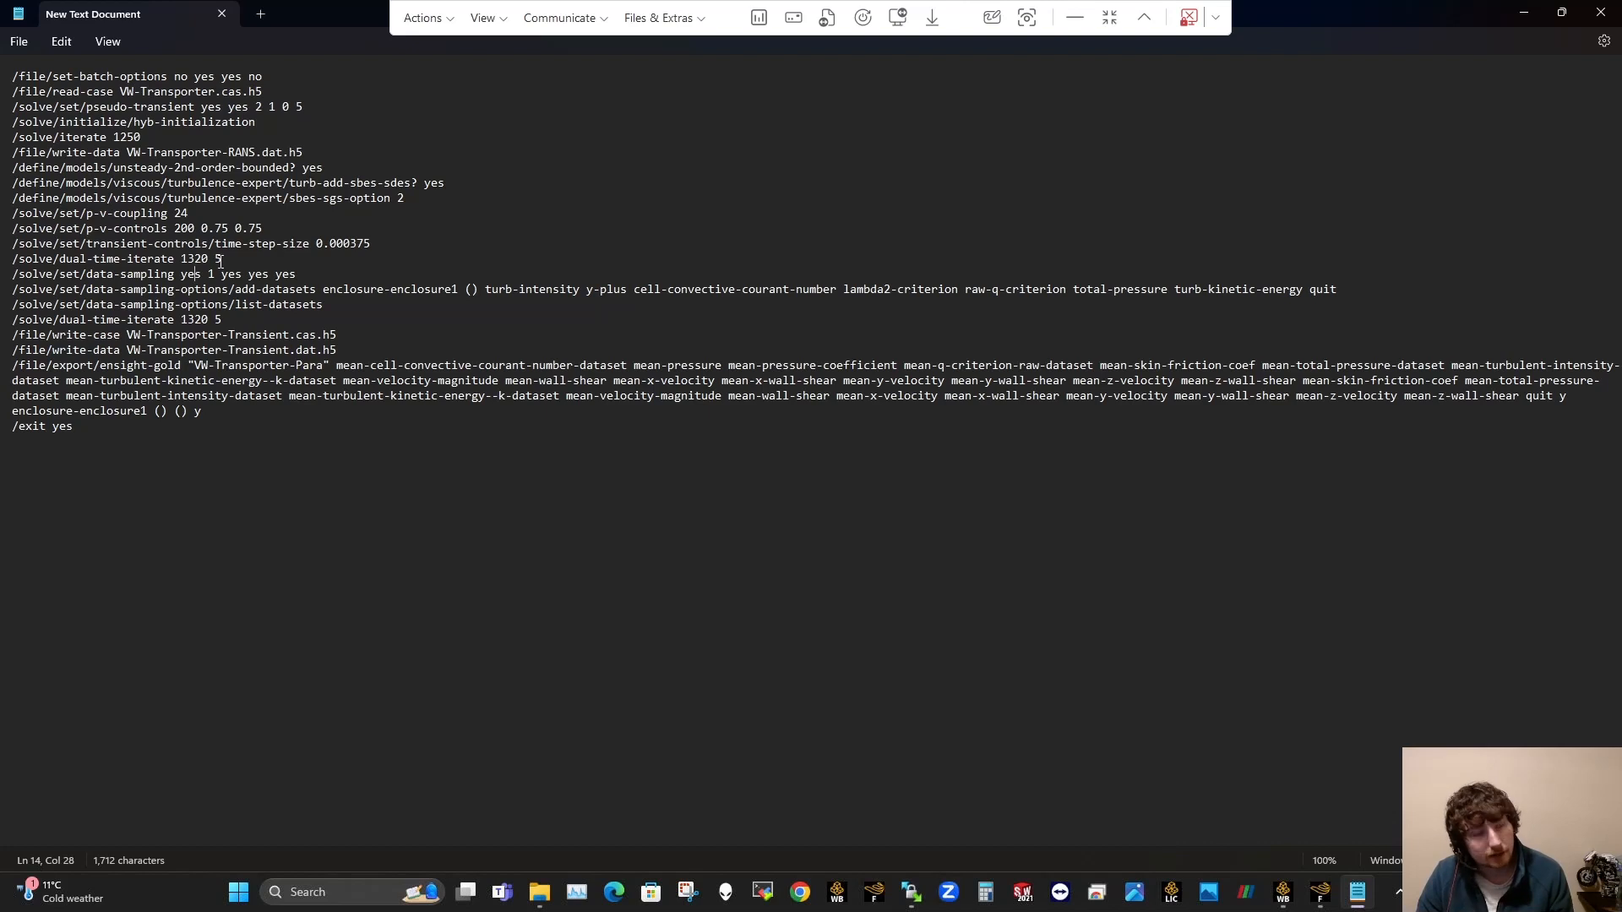
double_click(193, 257)
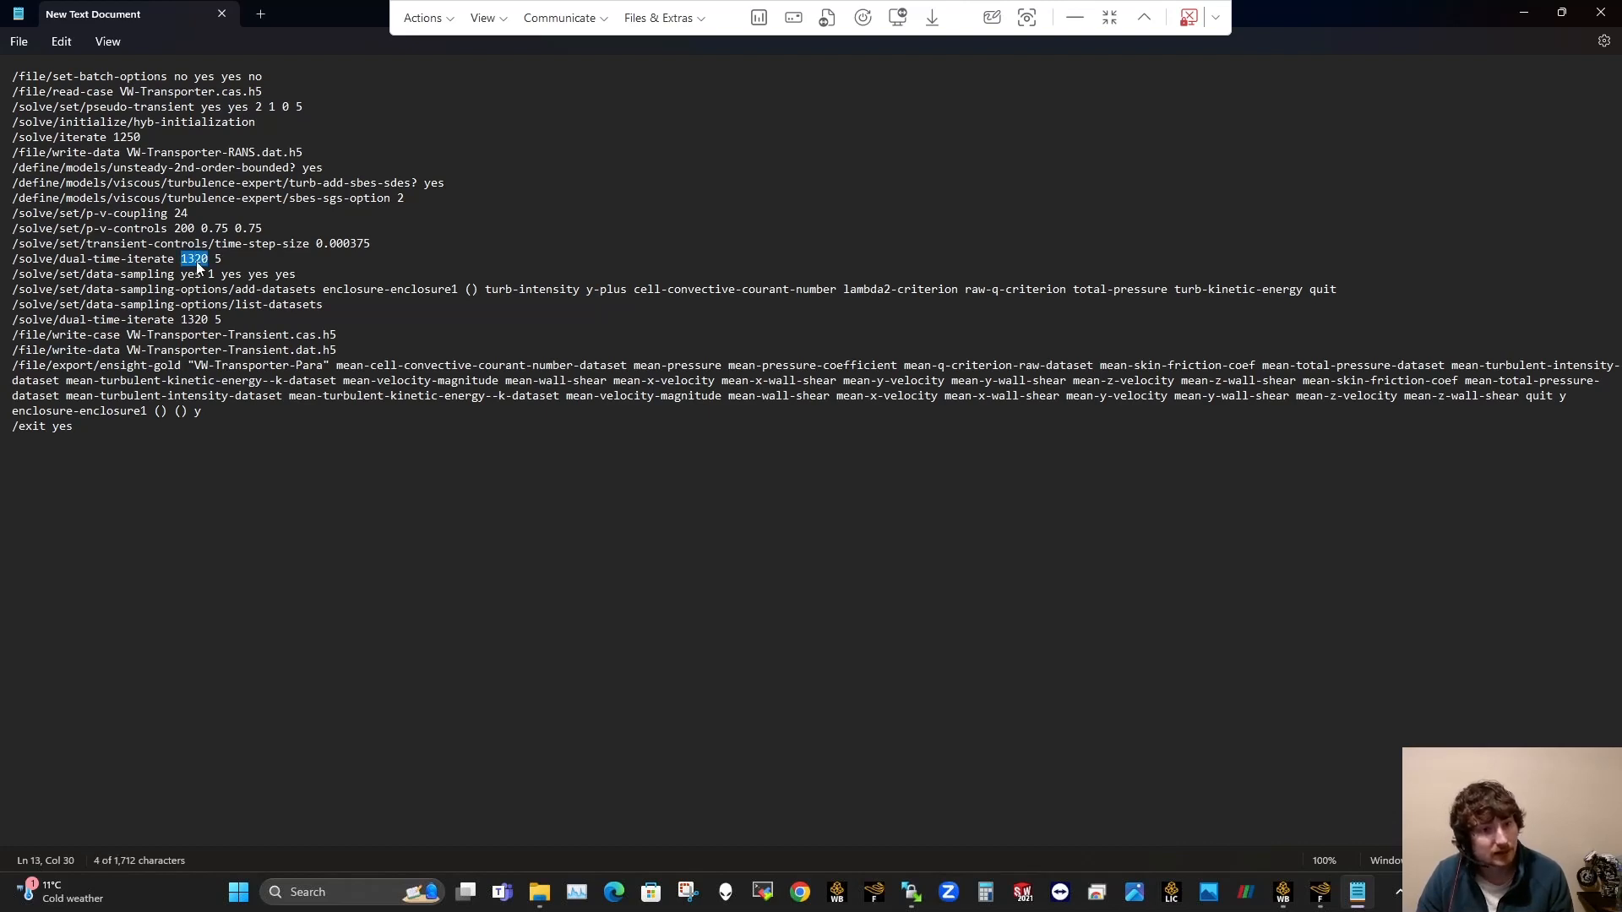
left_click(213, 258)
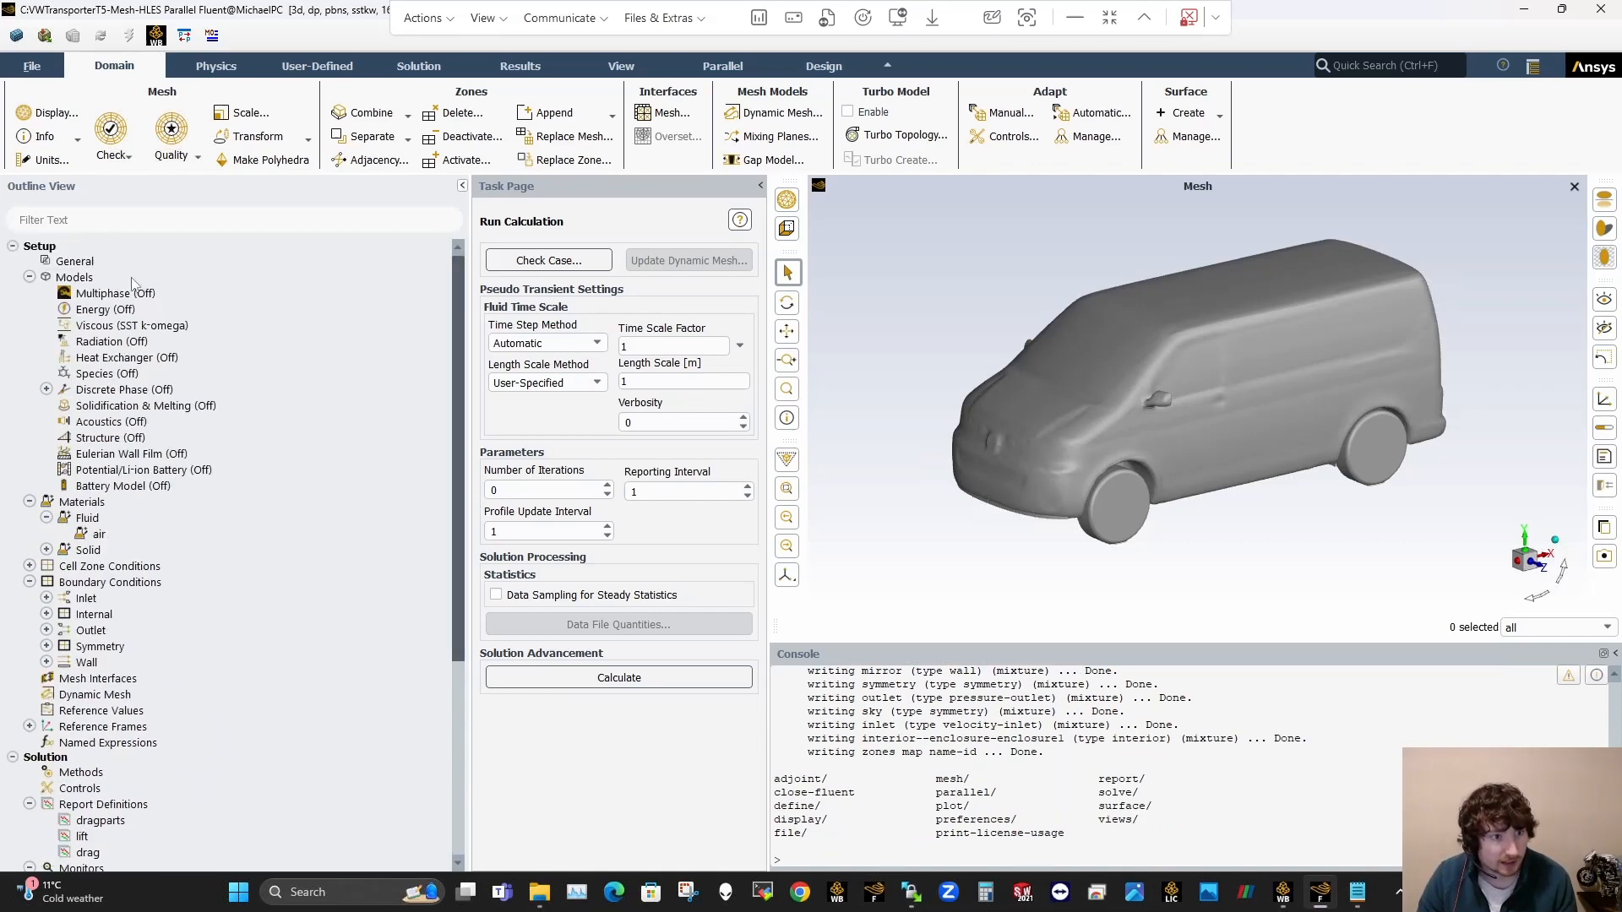
Step: Inspect the viscous model, then make the solver Transient in General
double_click(132, 324)
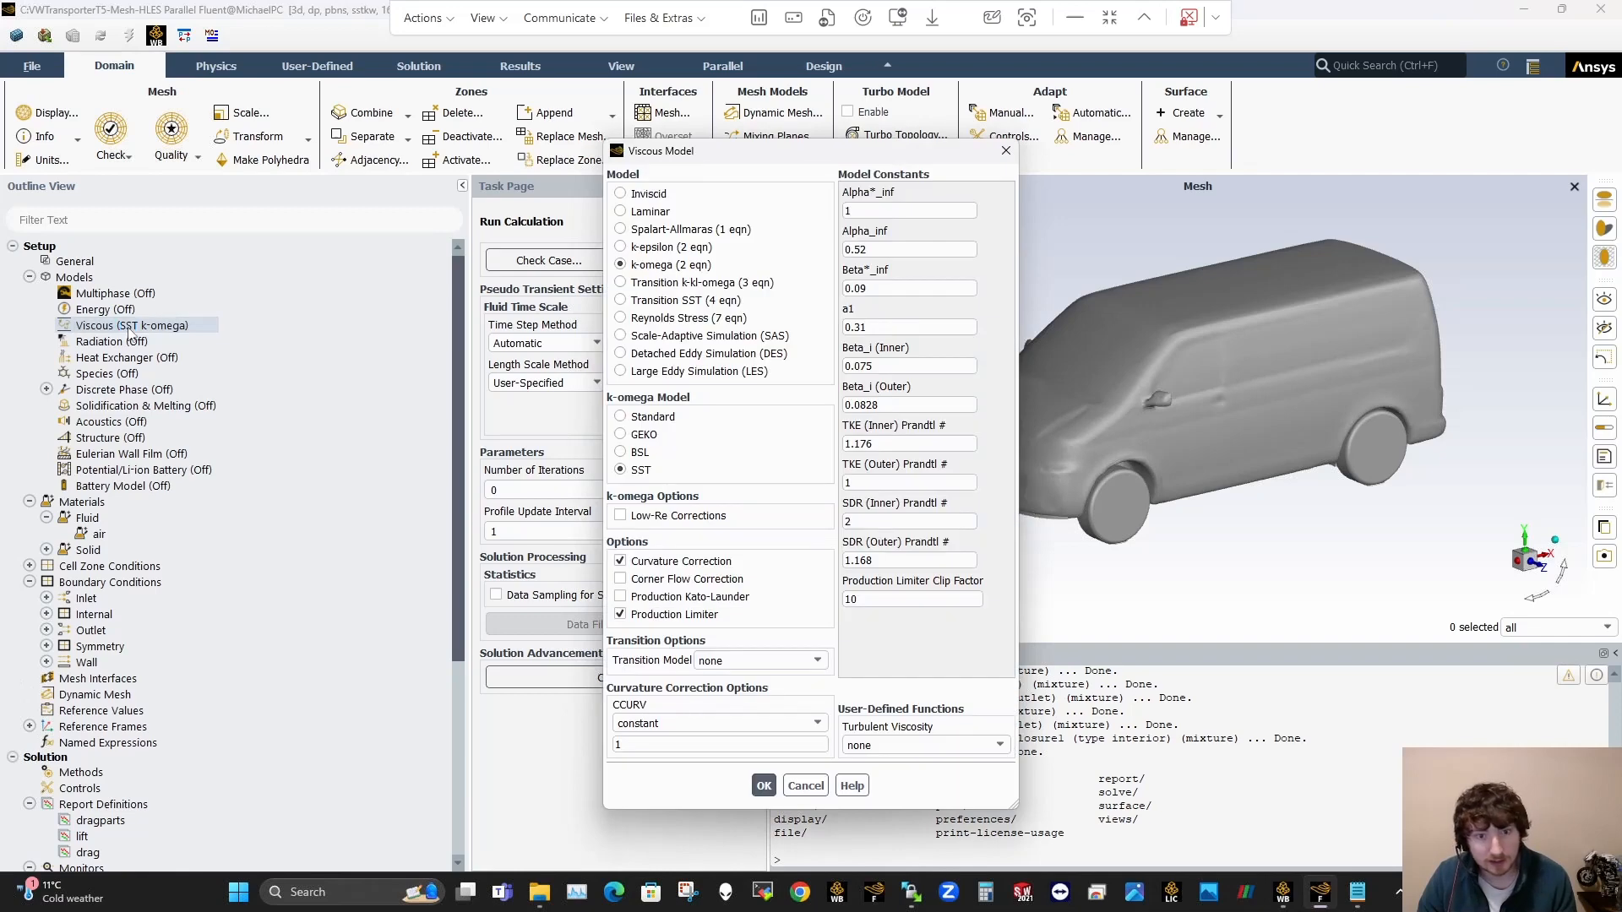
mouse_move(701, 282)
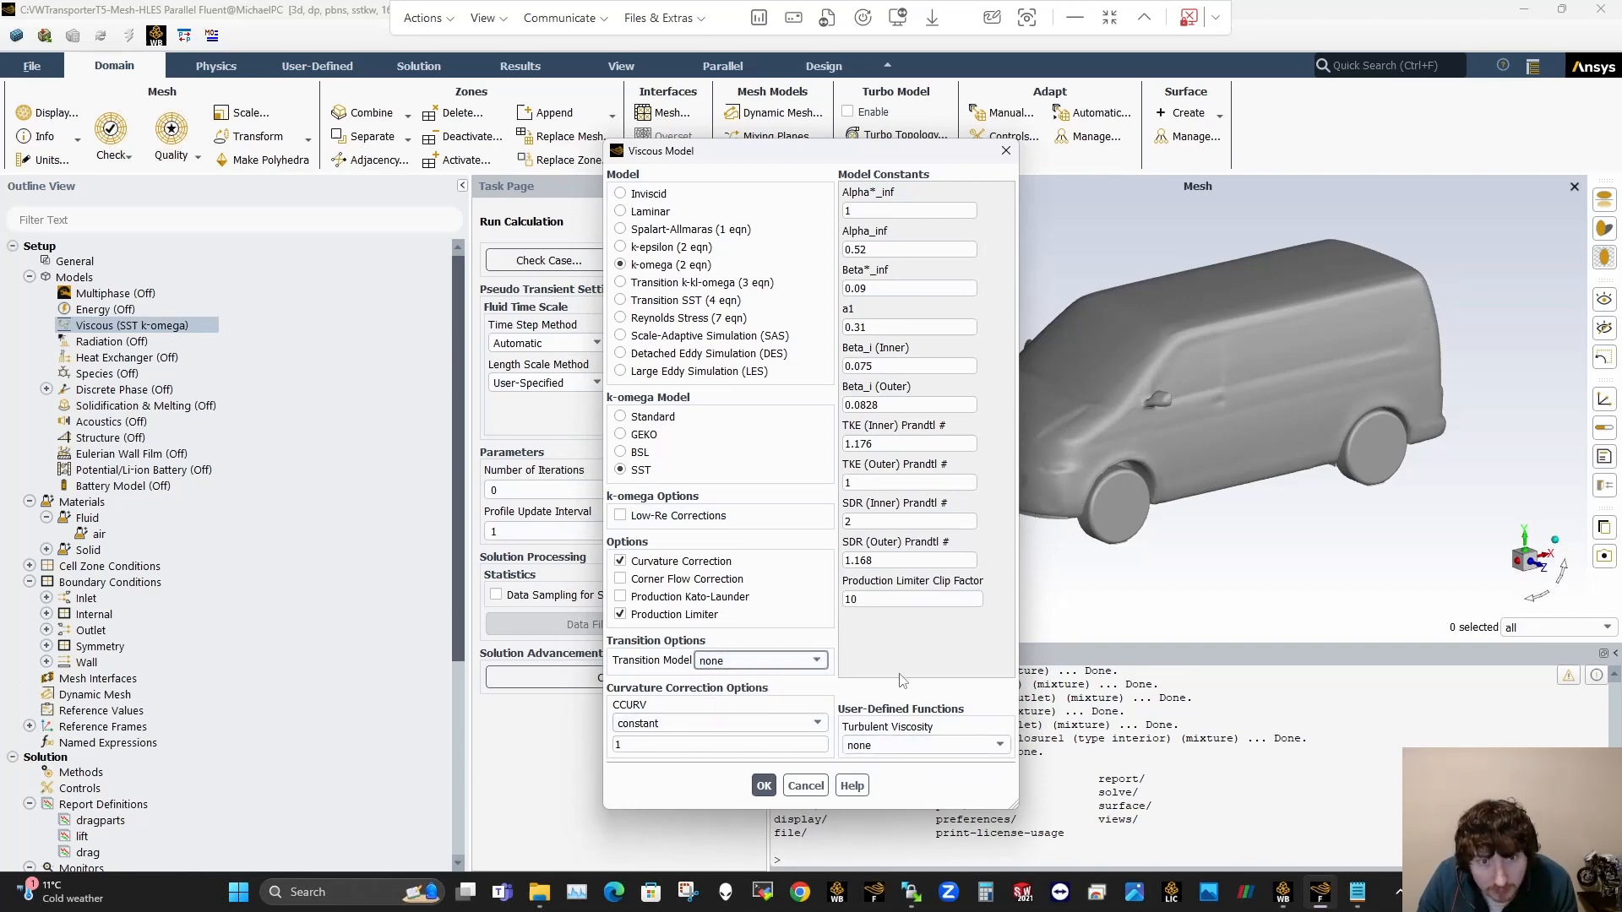
mouse_move(665, 463)
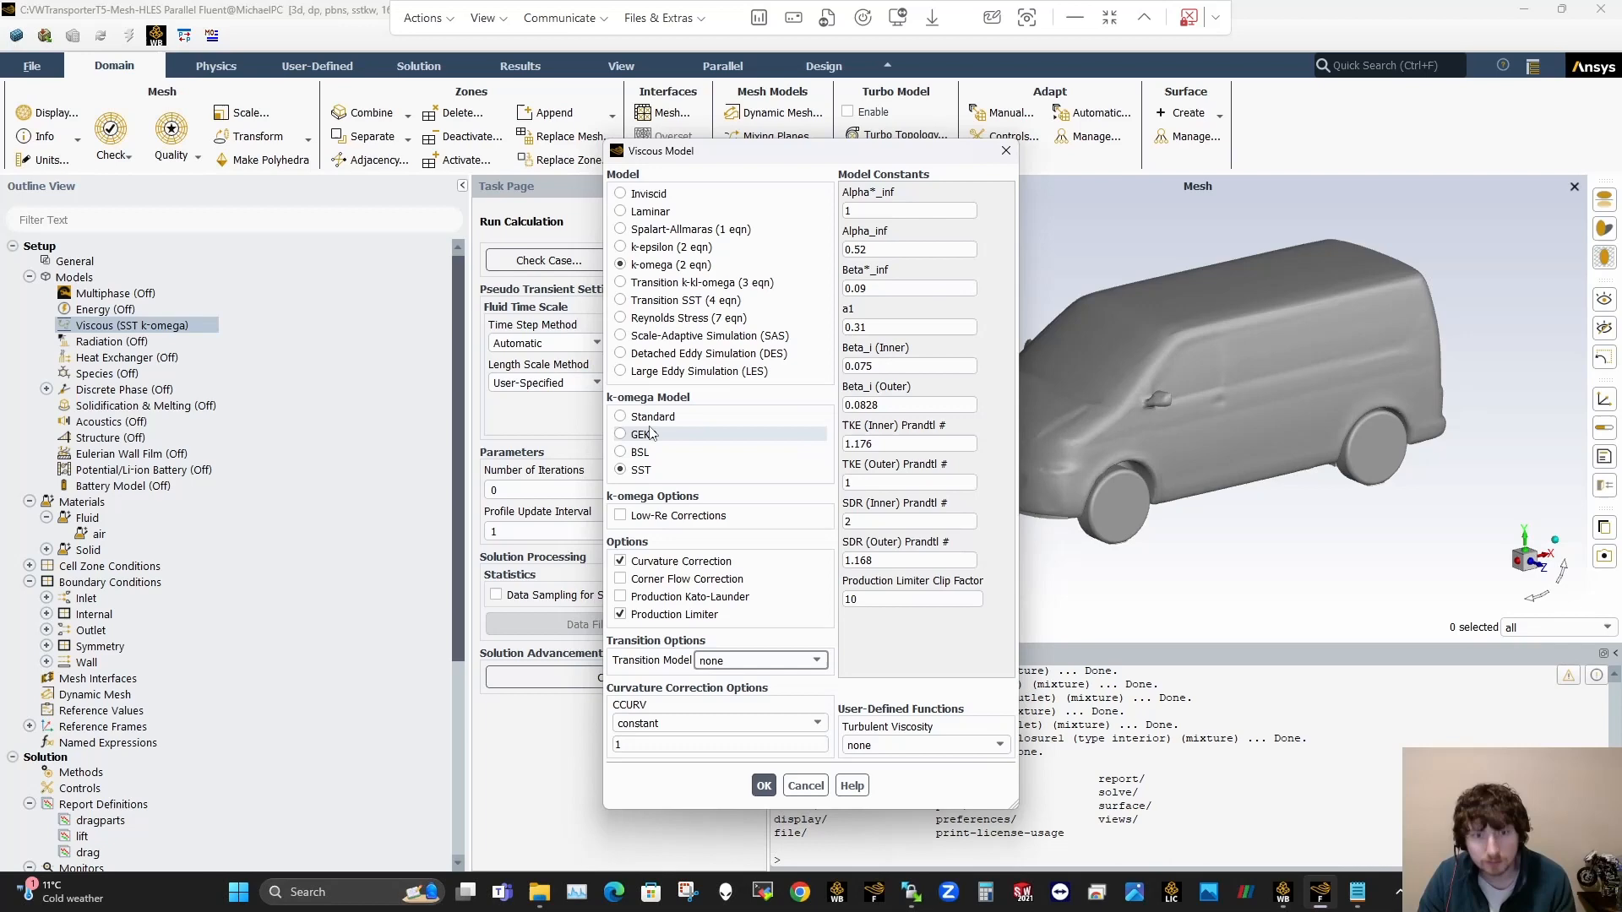
mouse_move(654, 416)
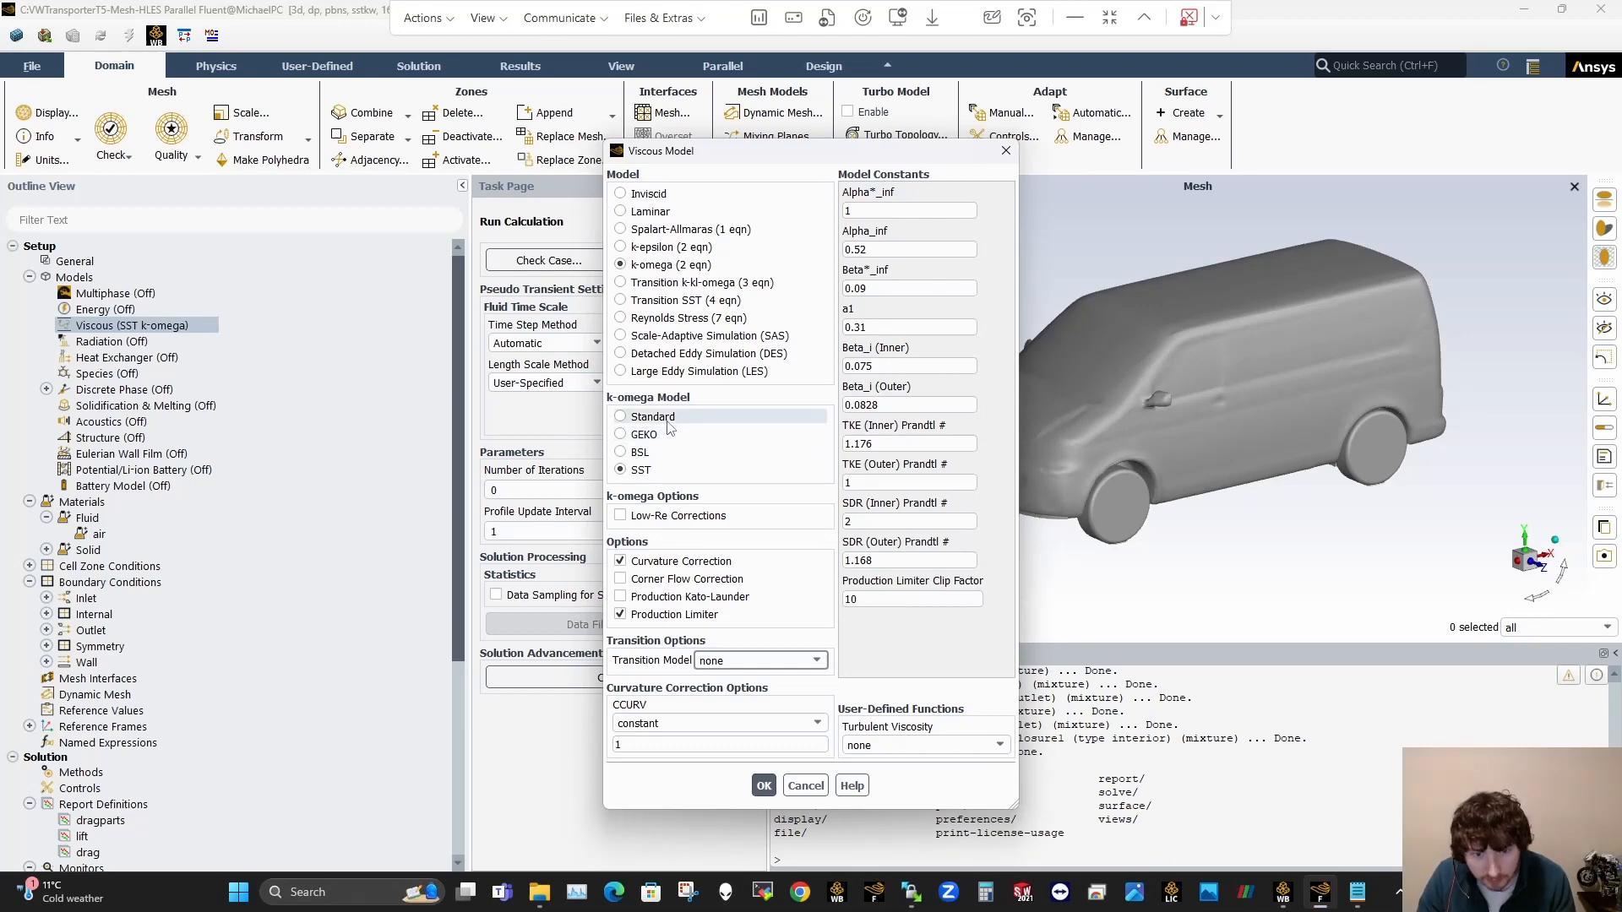
mouse_move(667, 429)
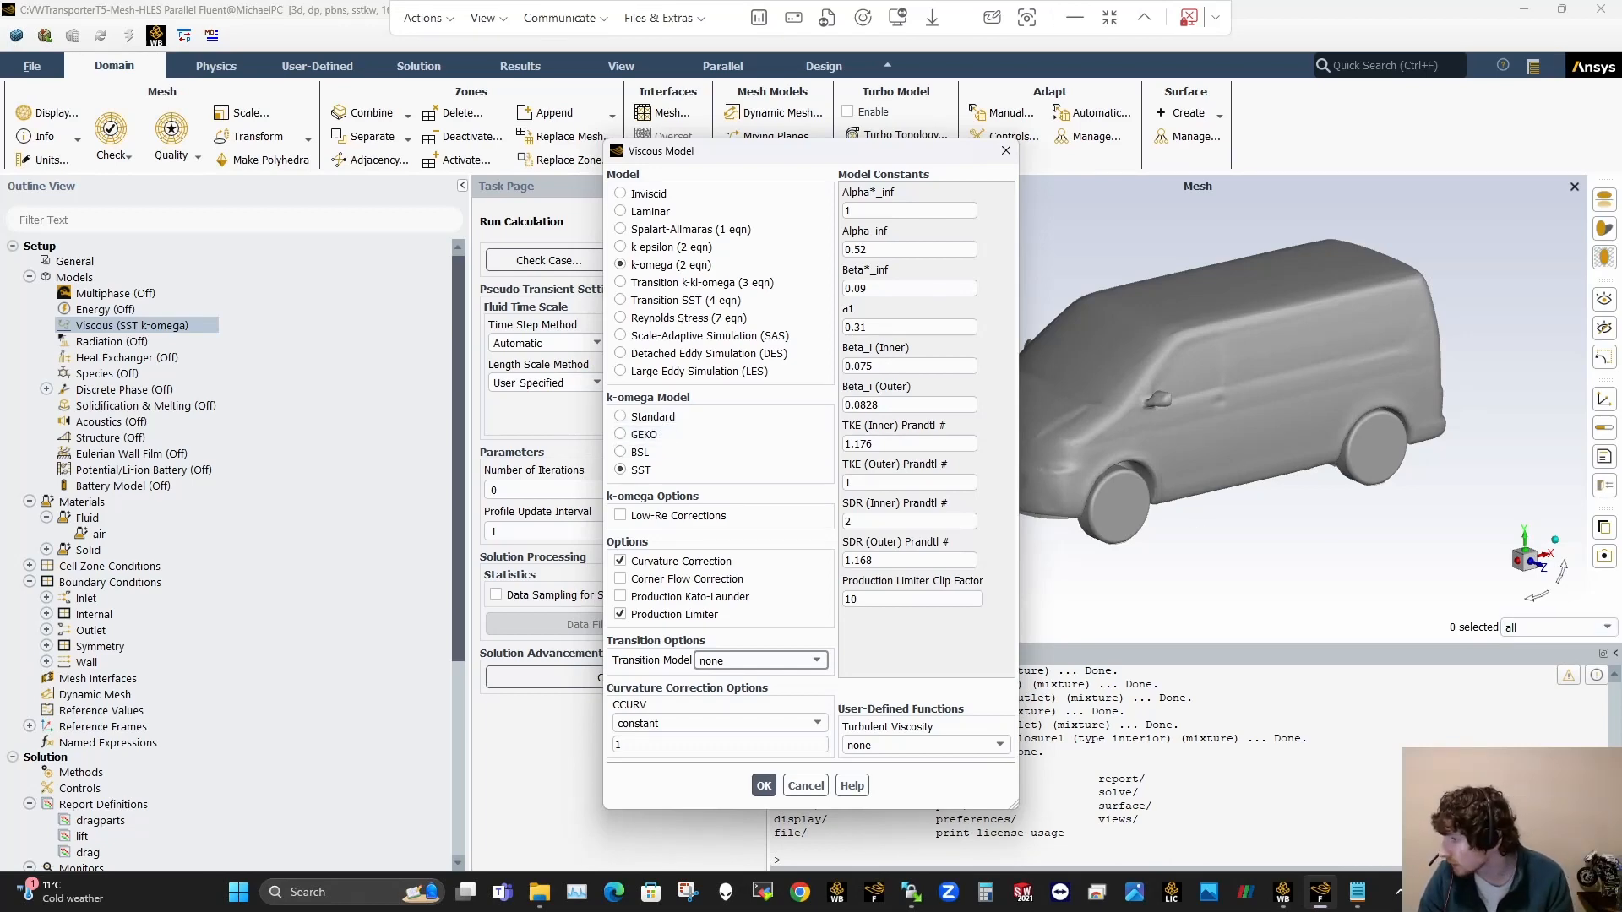
left_click(764, 786)
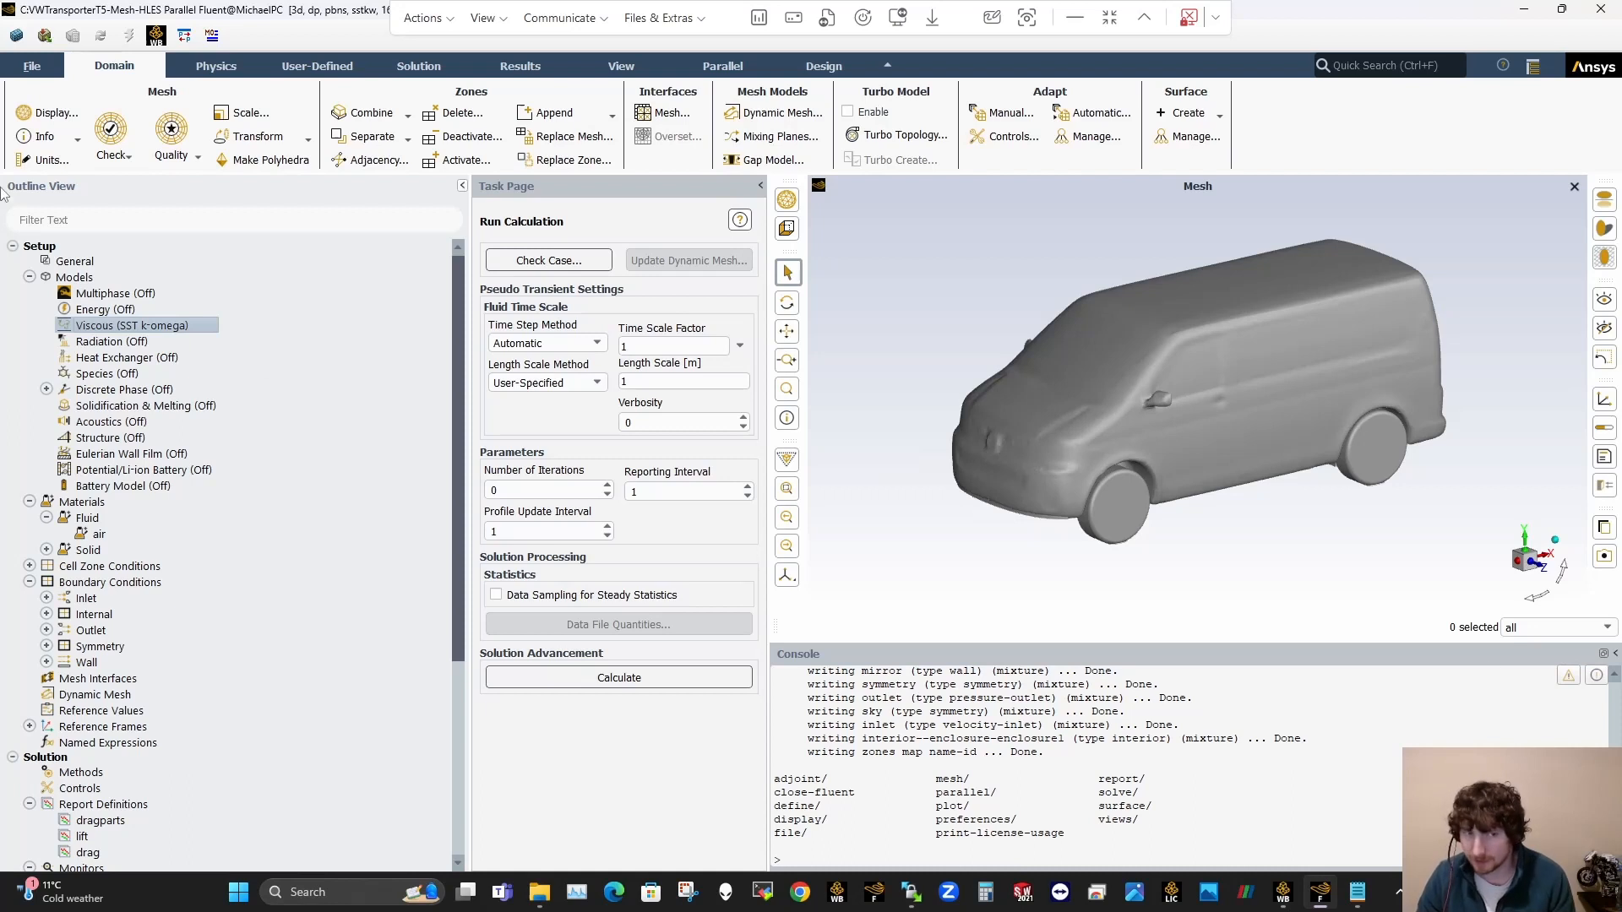
left_click(74, 260)
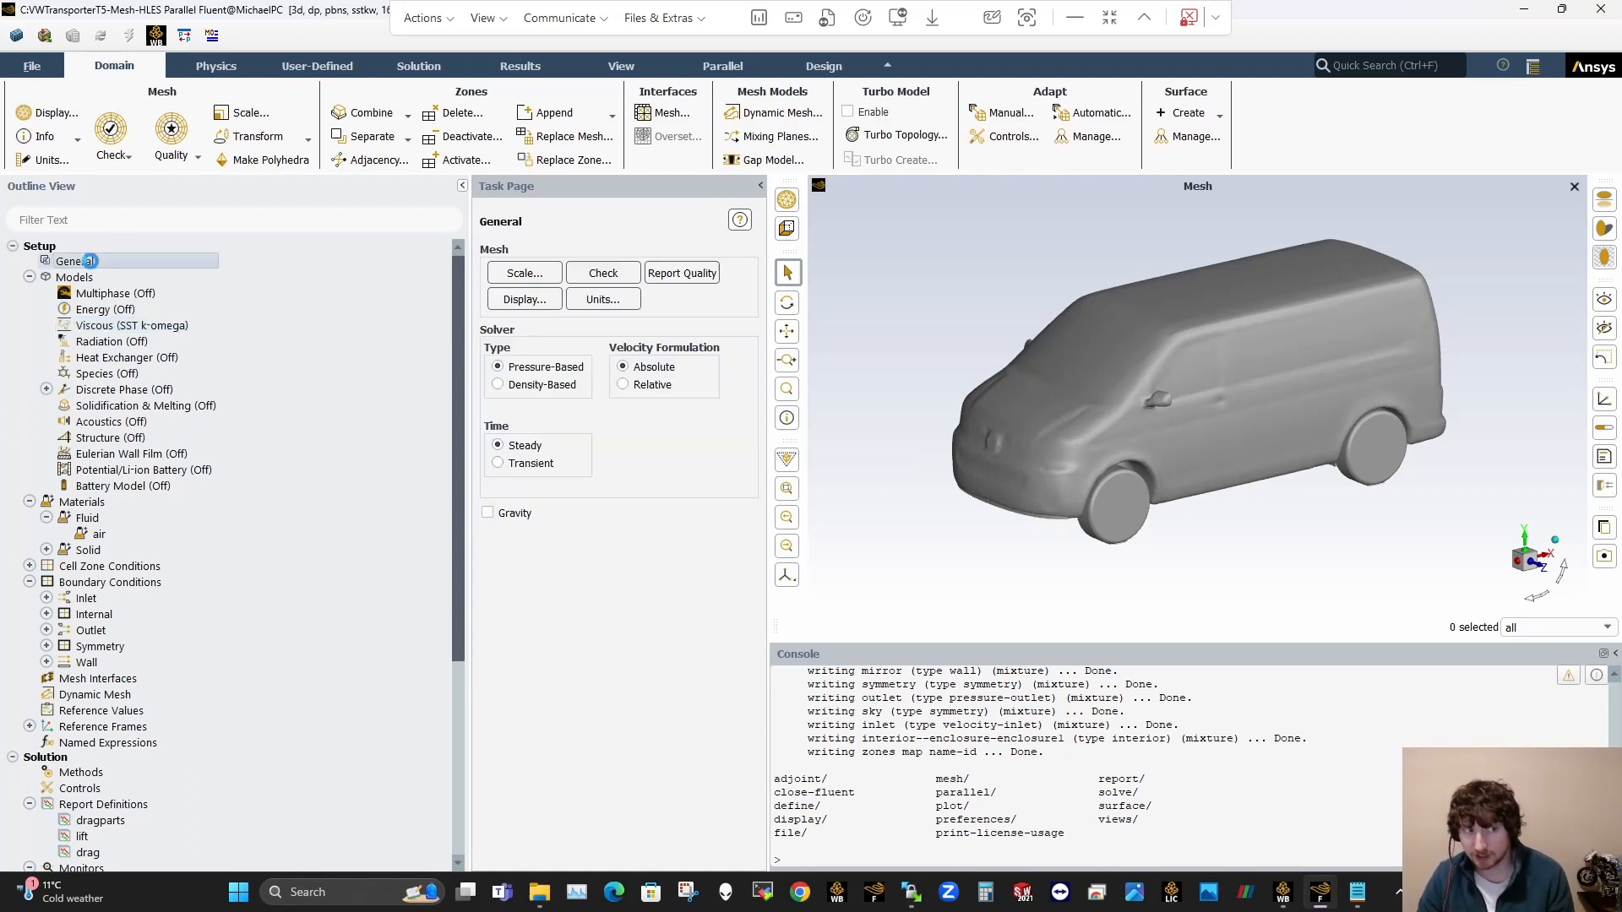
left_click(497, 463)
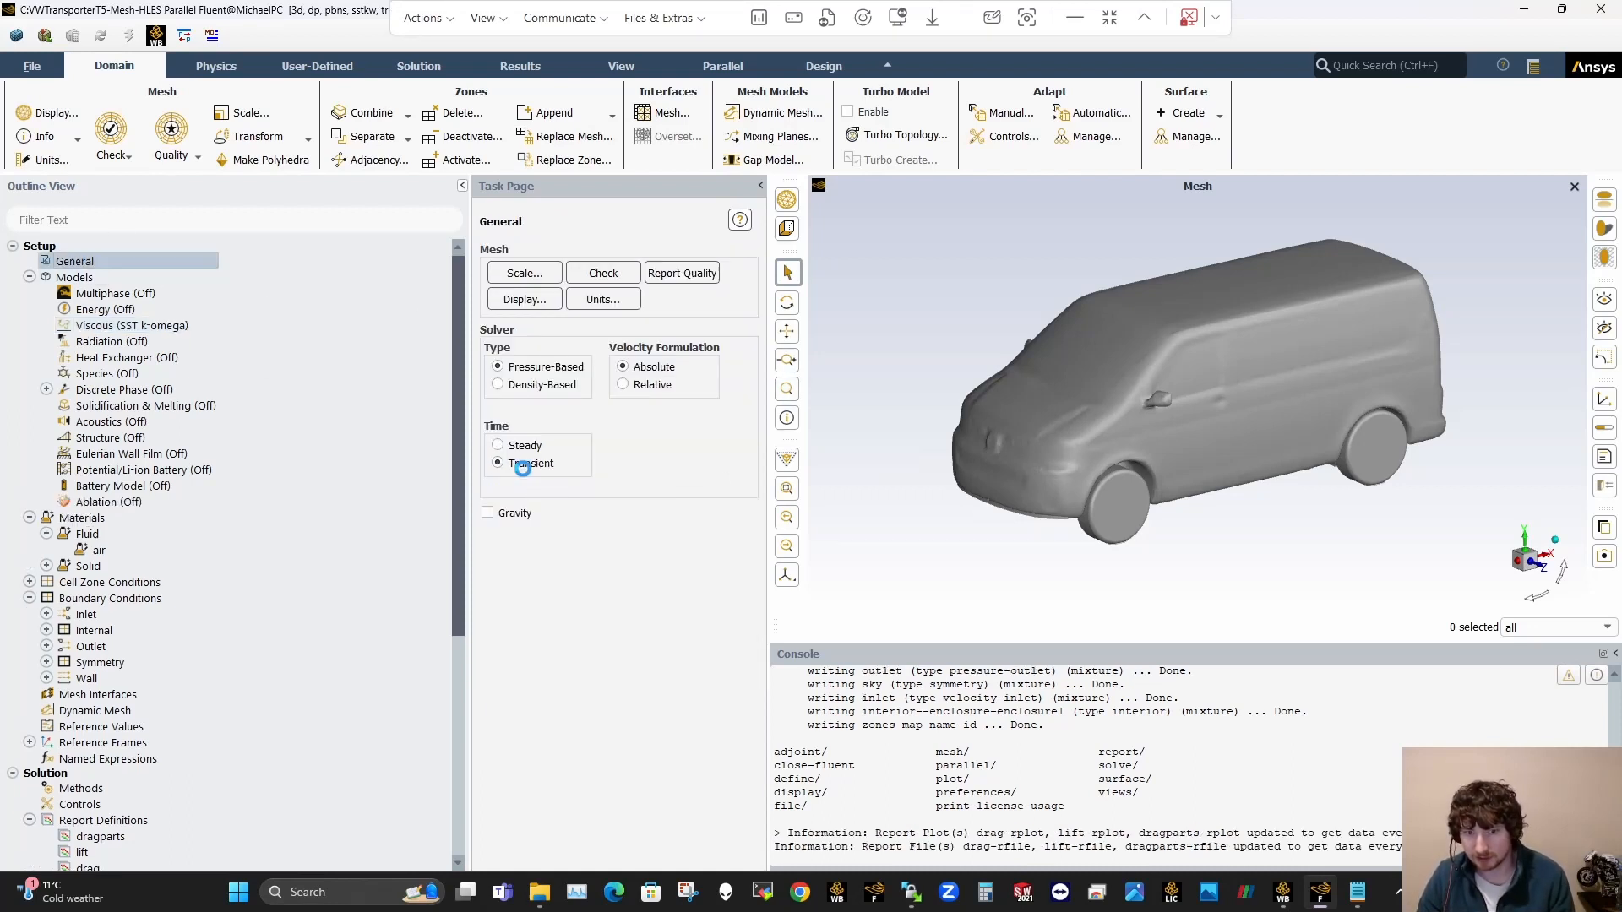
Step: Set viscous to SST k-omega SBES with the Dynamic Smagorinsky subgrid model
left_click(131, 325)
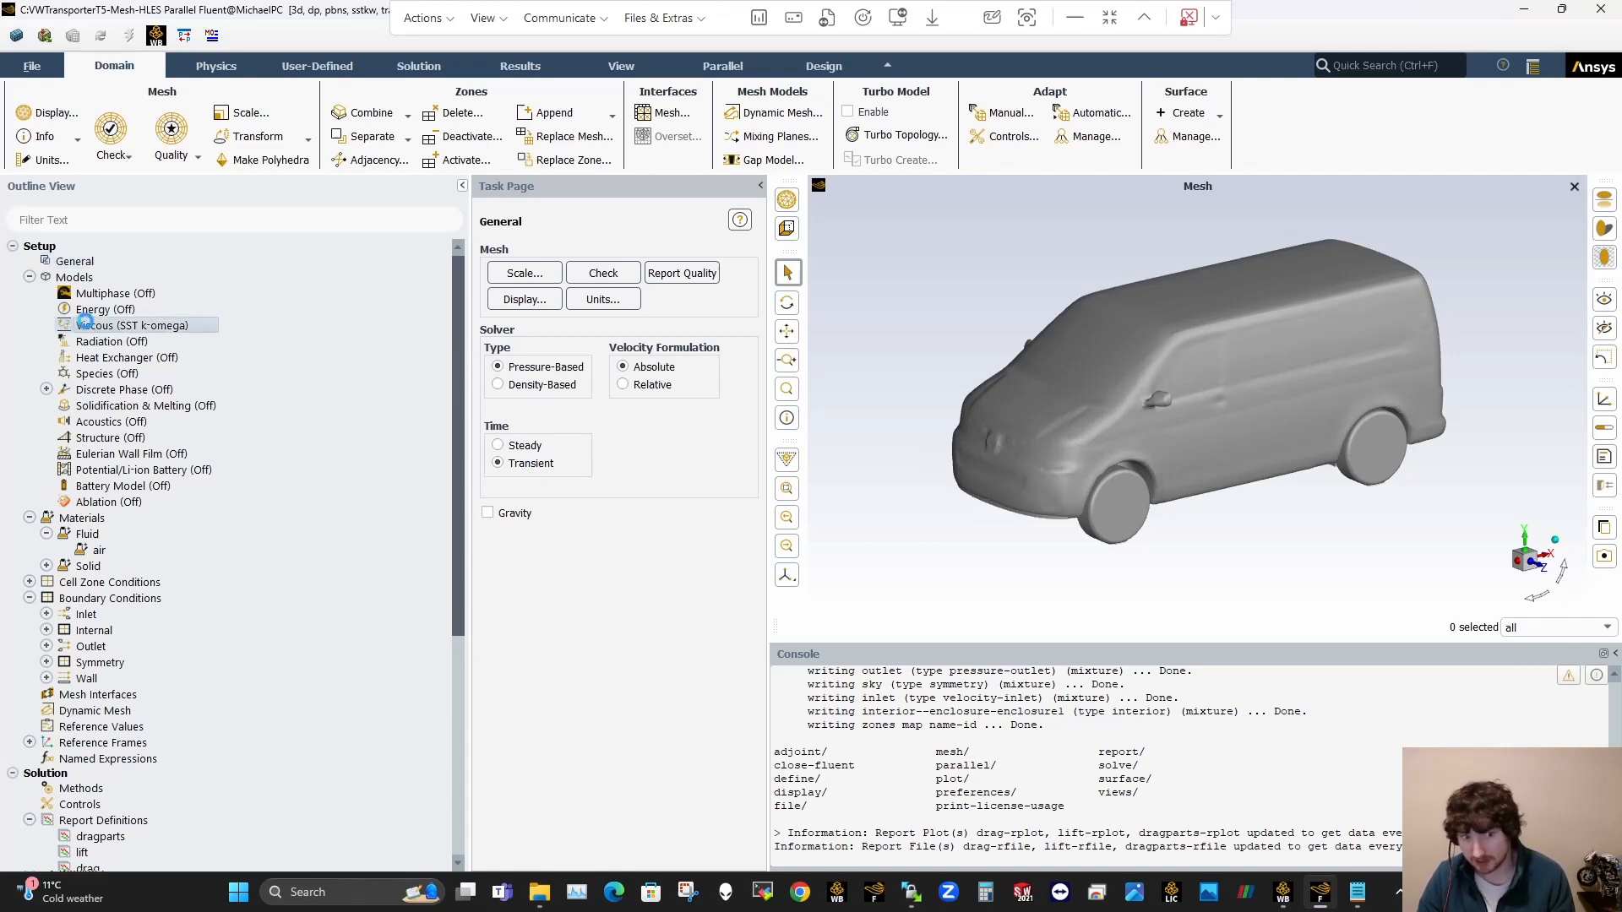
double_click(132, 324)
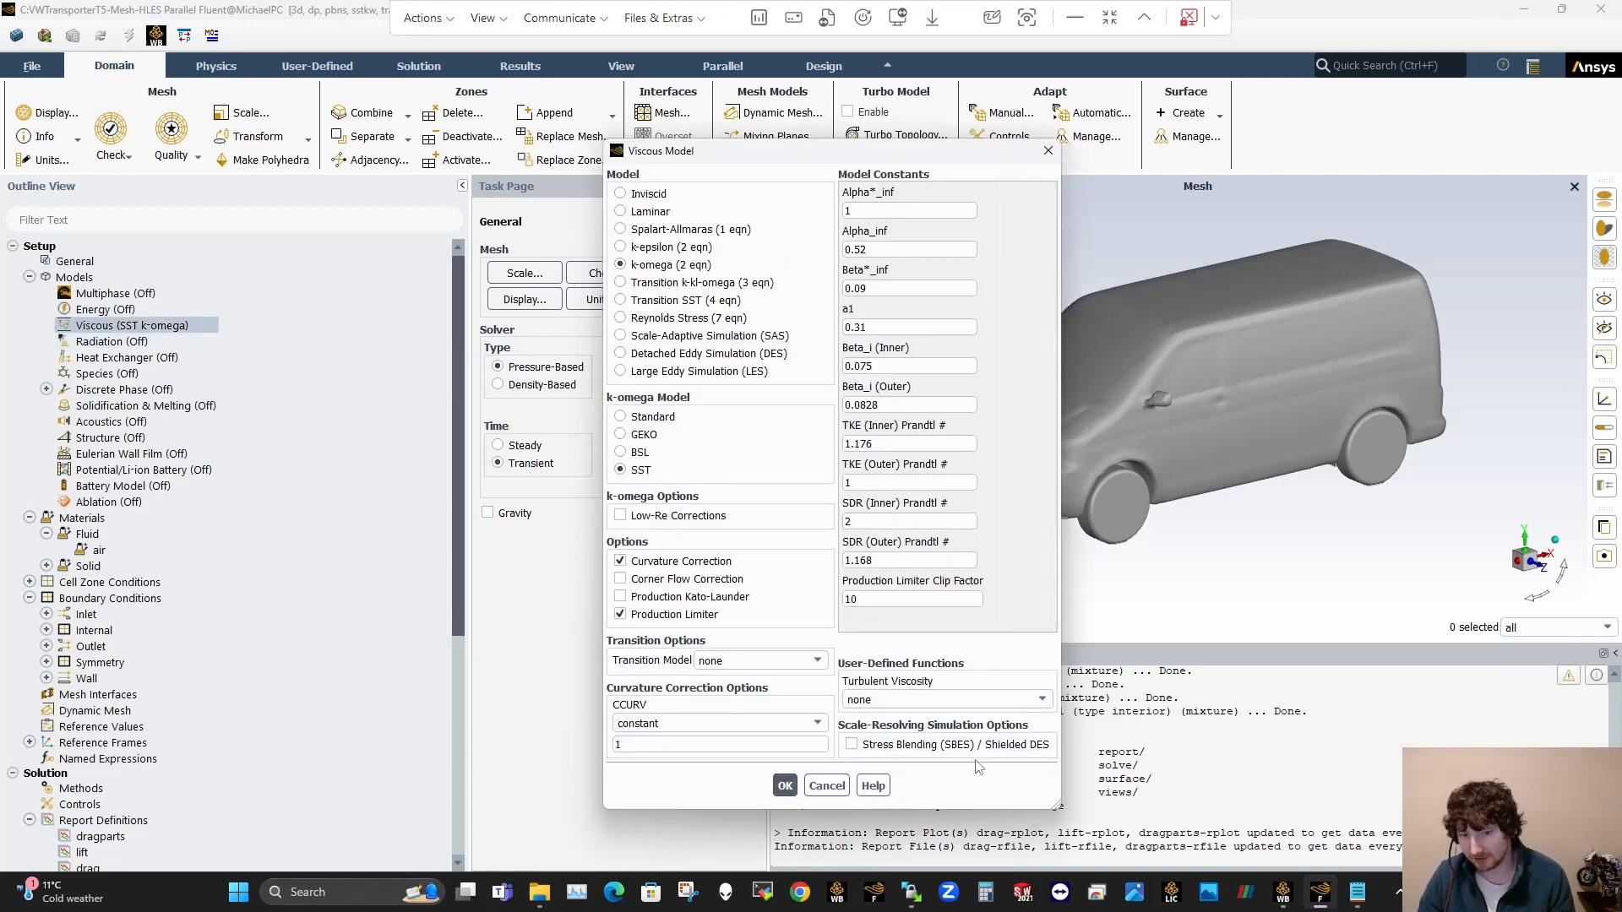
mouse_move(896, 734)
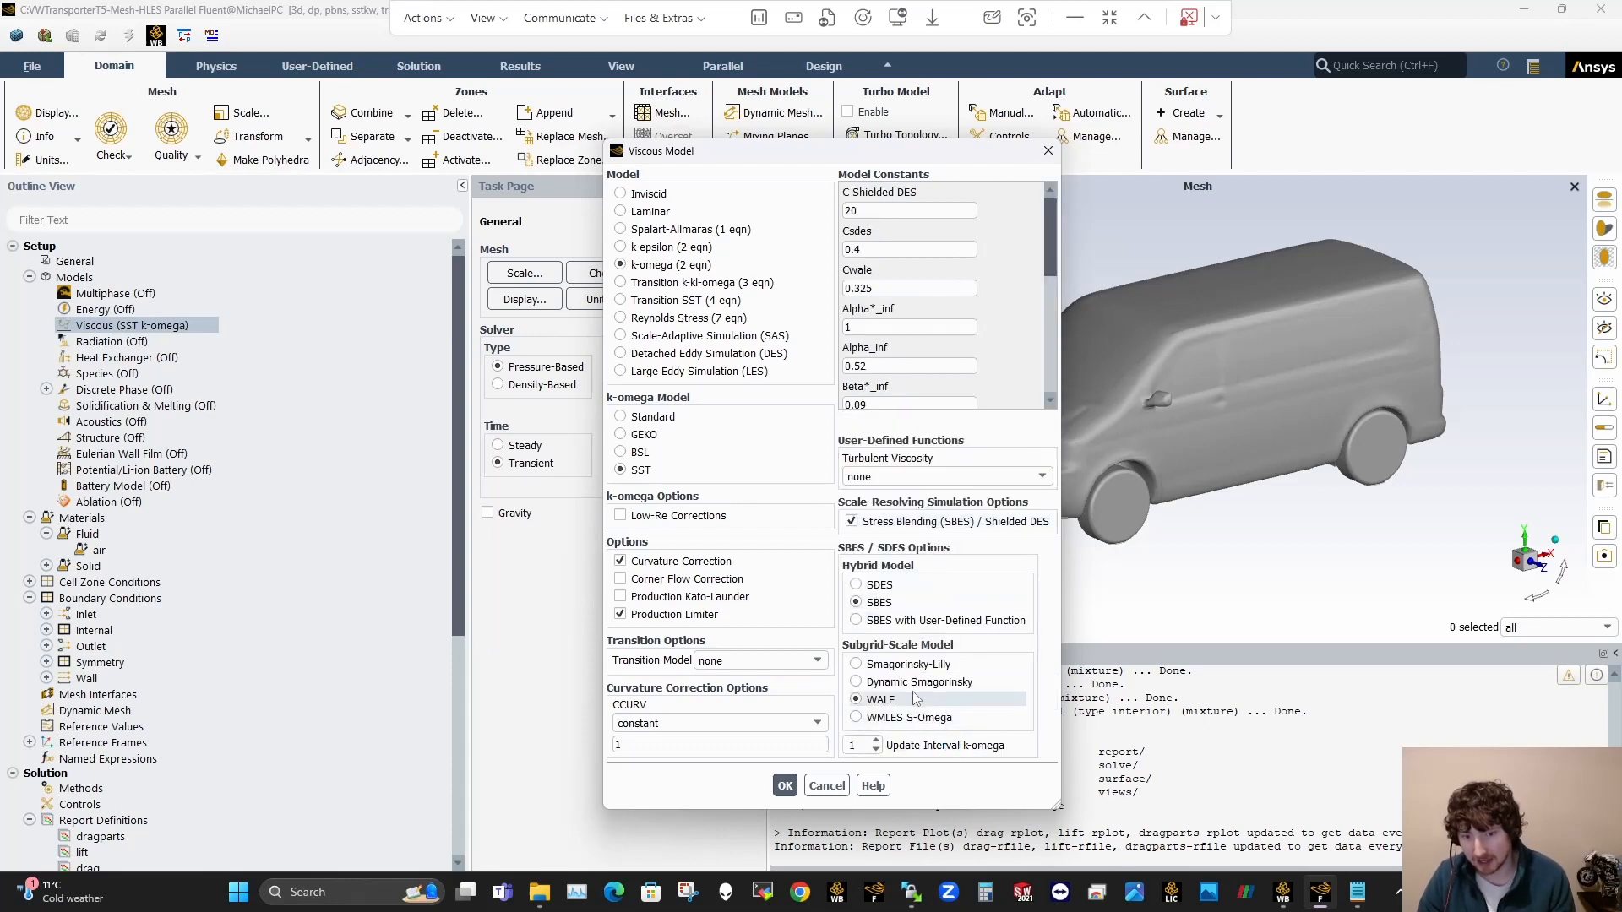
left_click(858, 681)
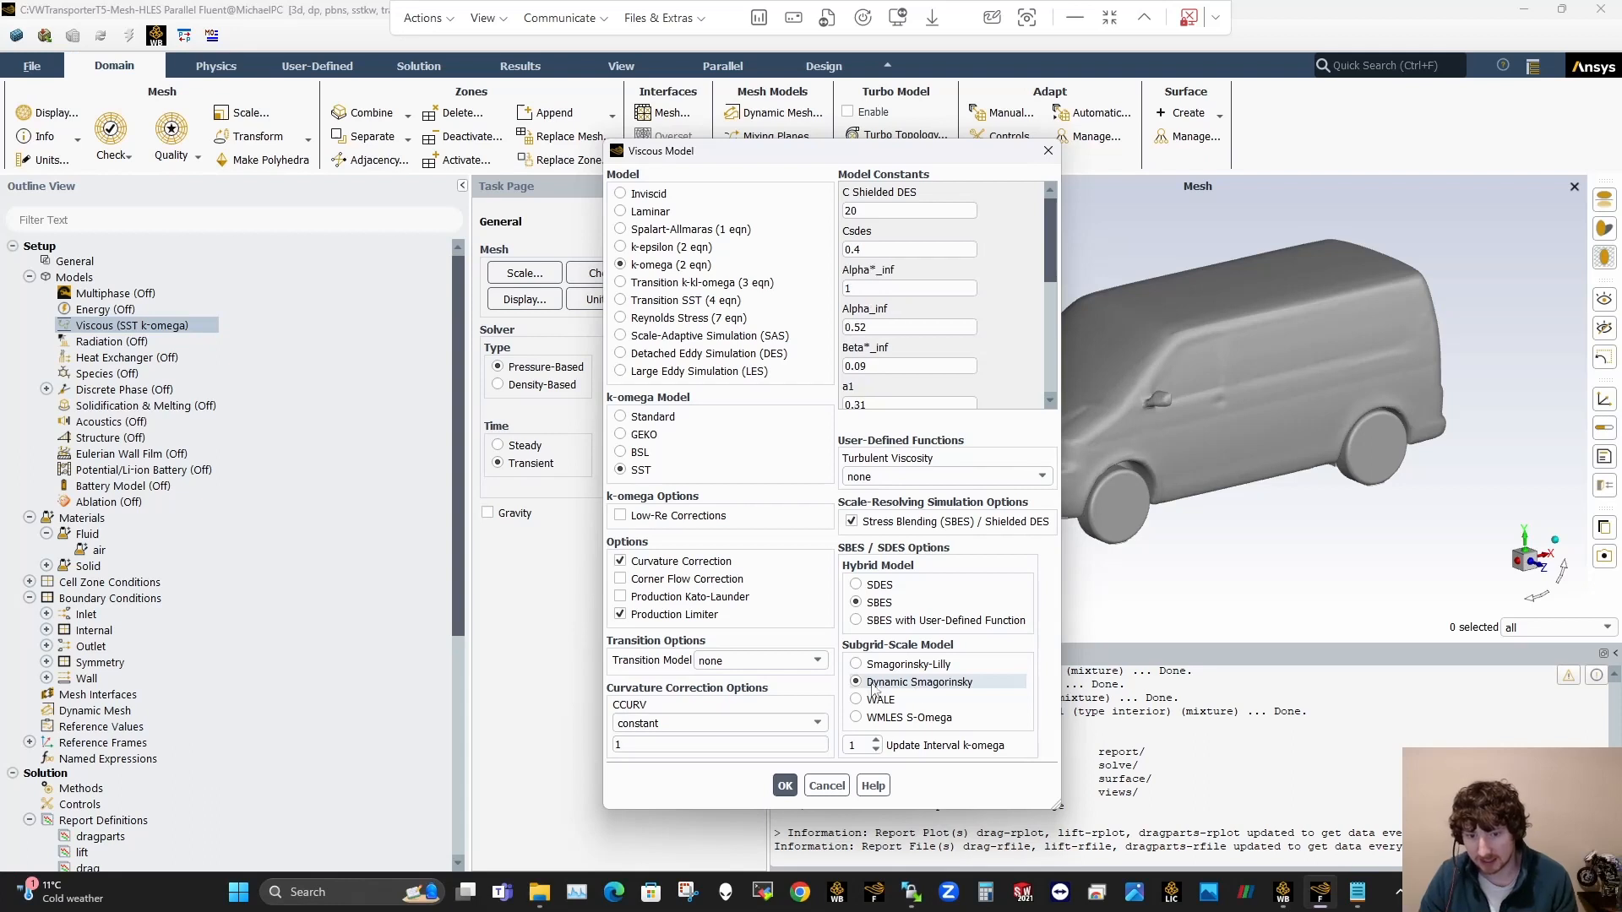
mouse_move(949, 689)
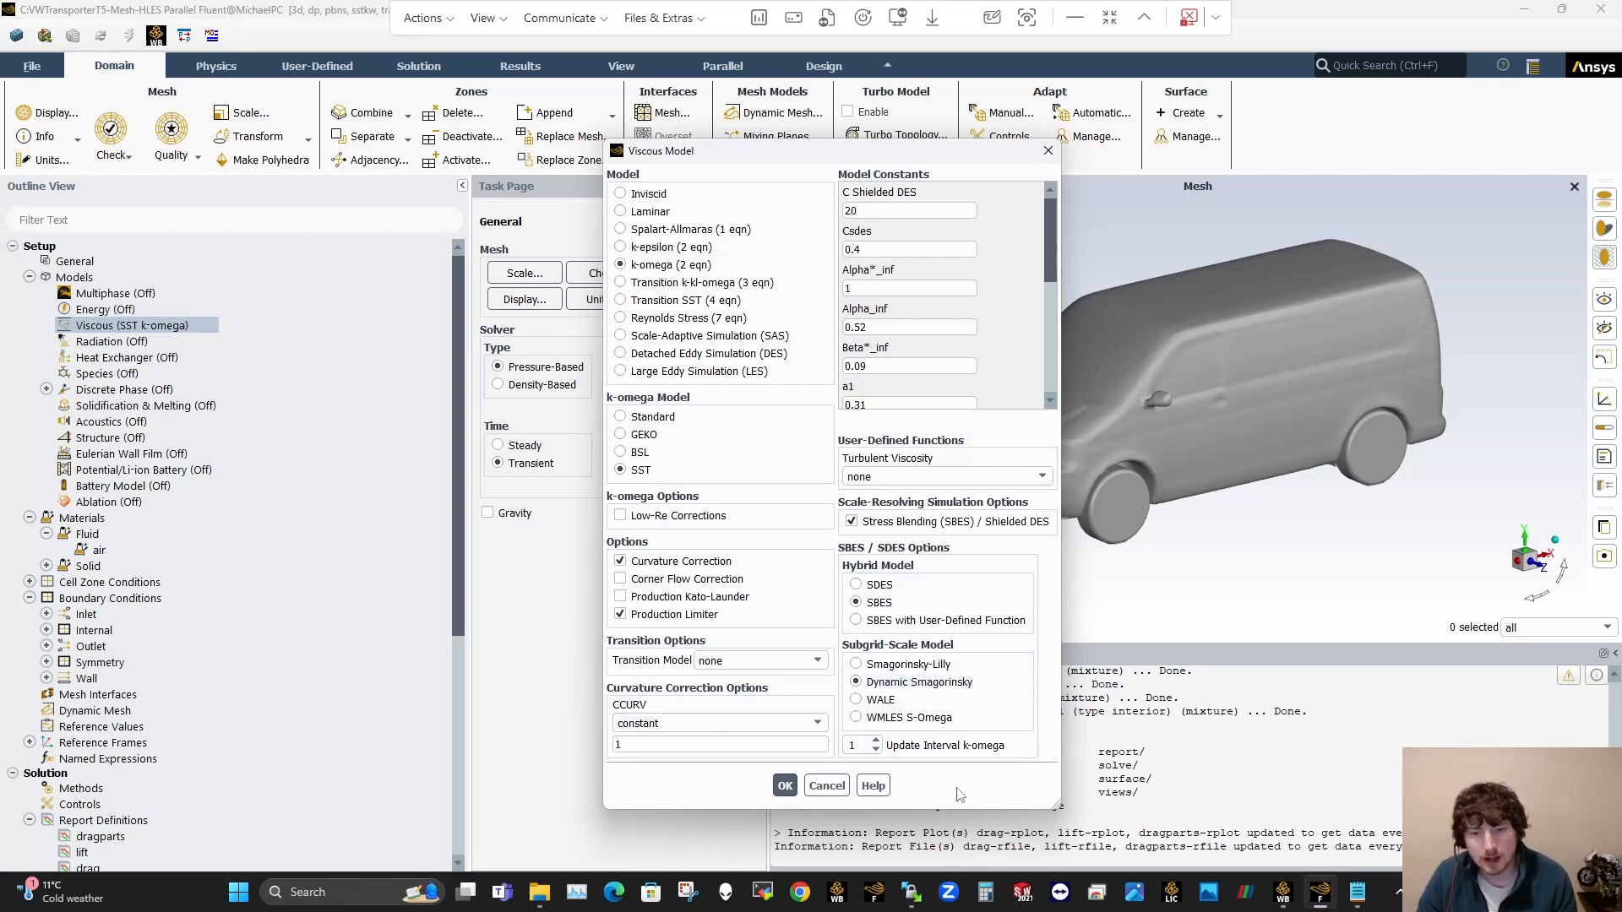
mouse_move(913, 795)
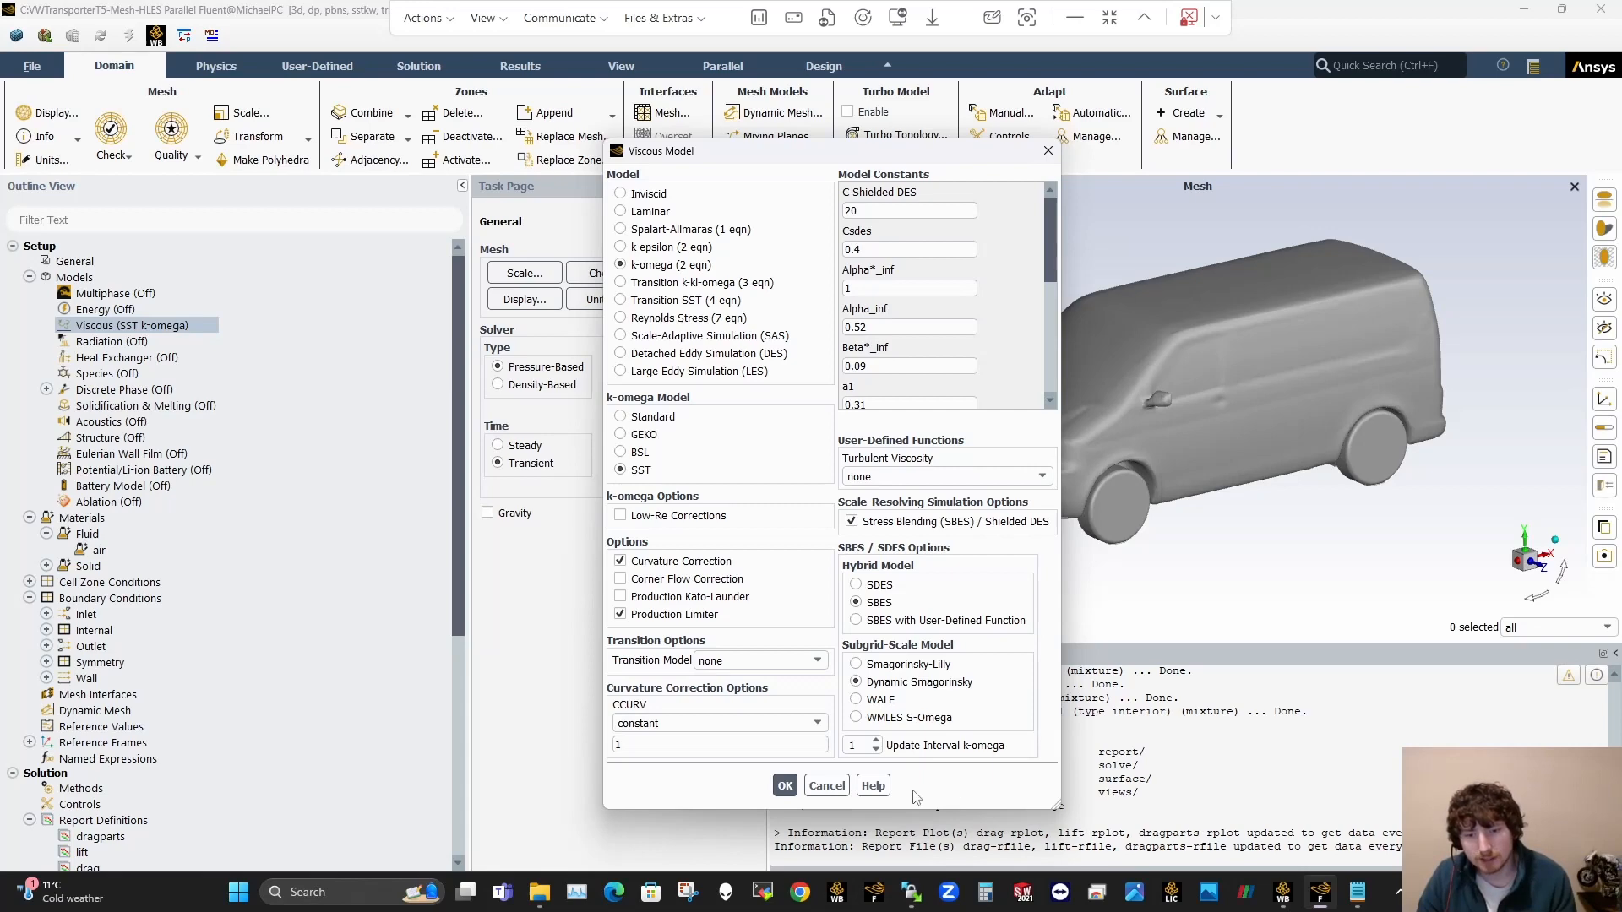
left_click(783, 785)
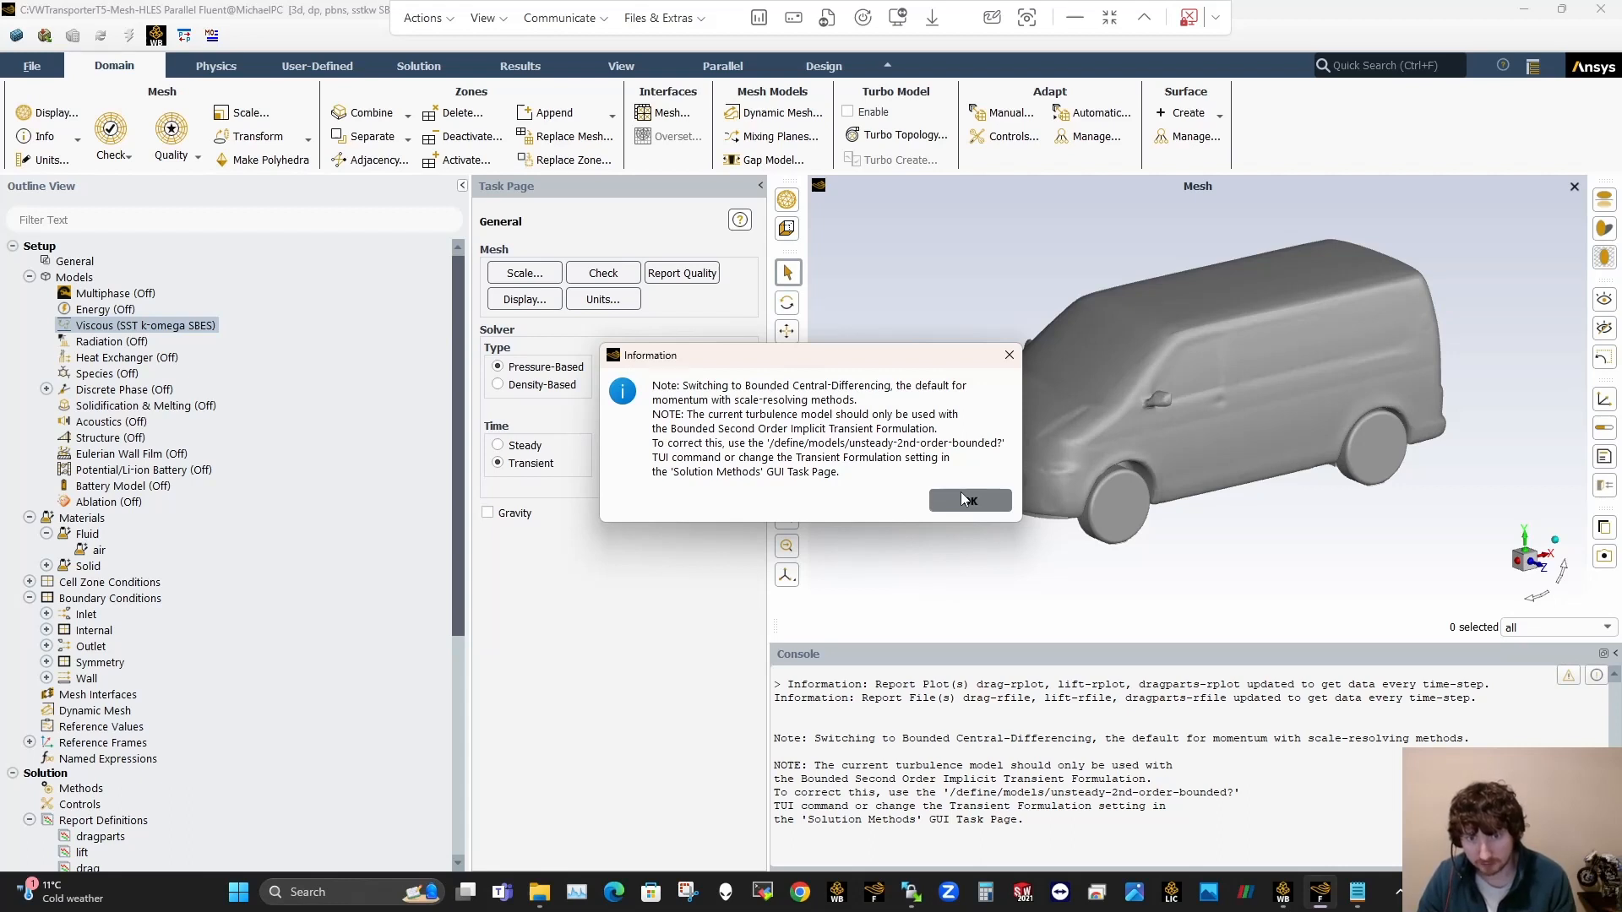
Step: Dismiss the bounded central-differencing notice and recheck the SBES journal lines
left_click(970, 500)
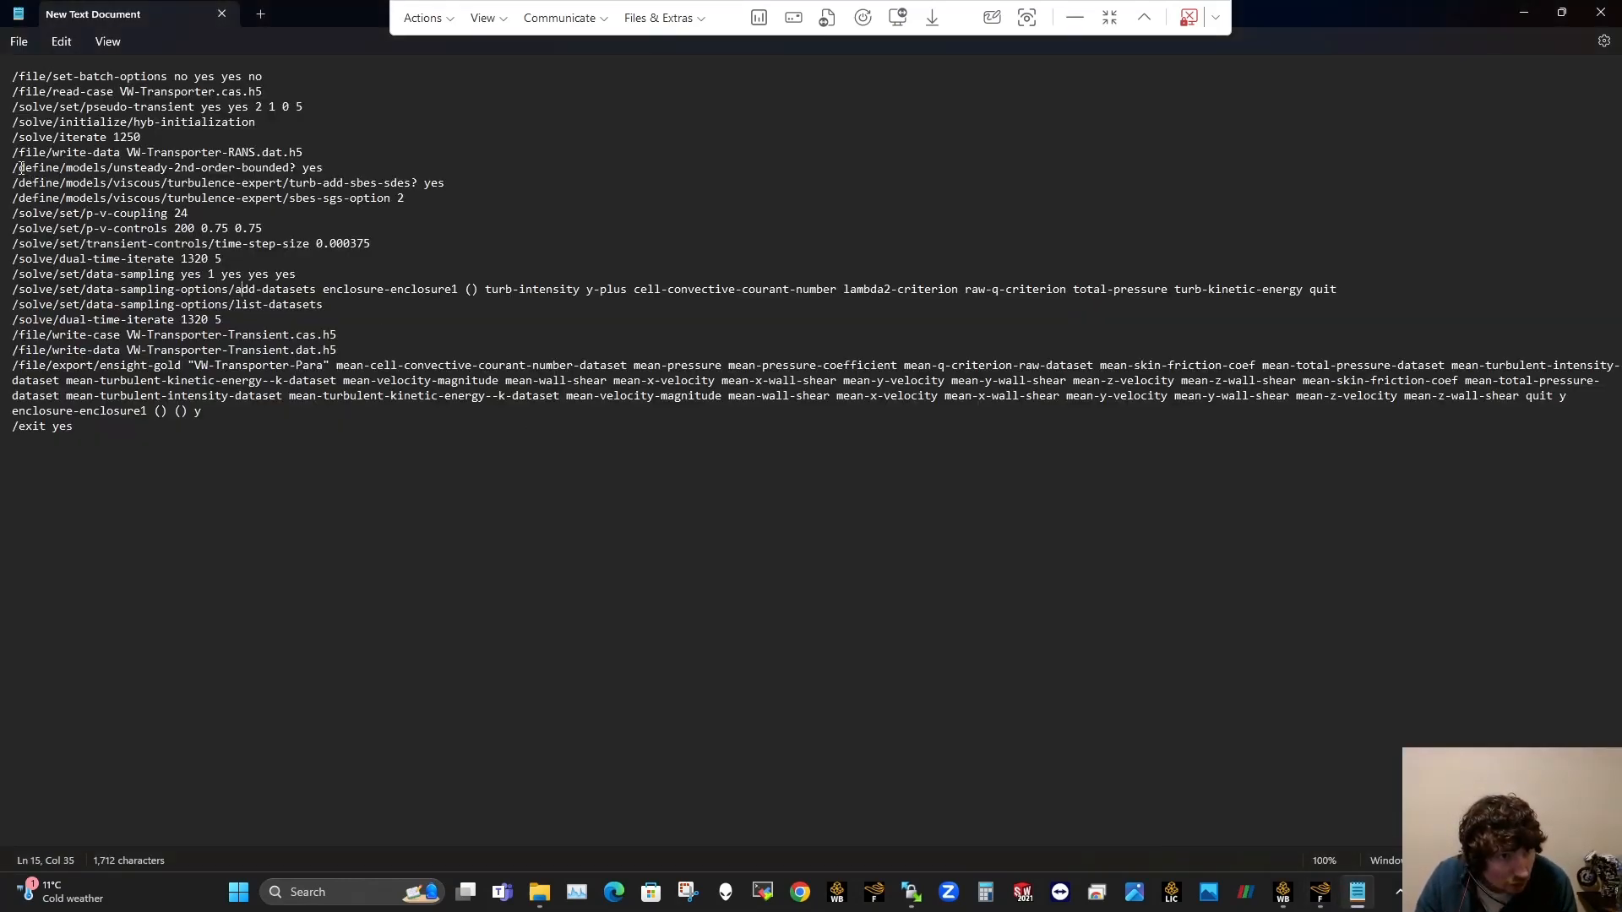
left_click_drag(15, 167, 404, 197)
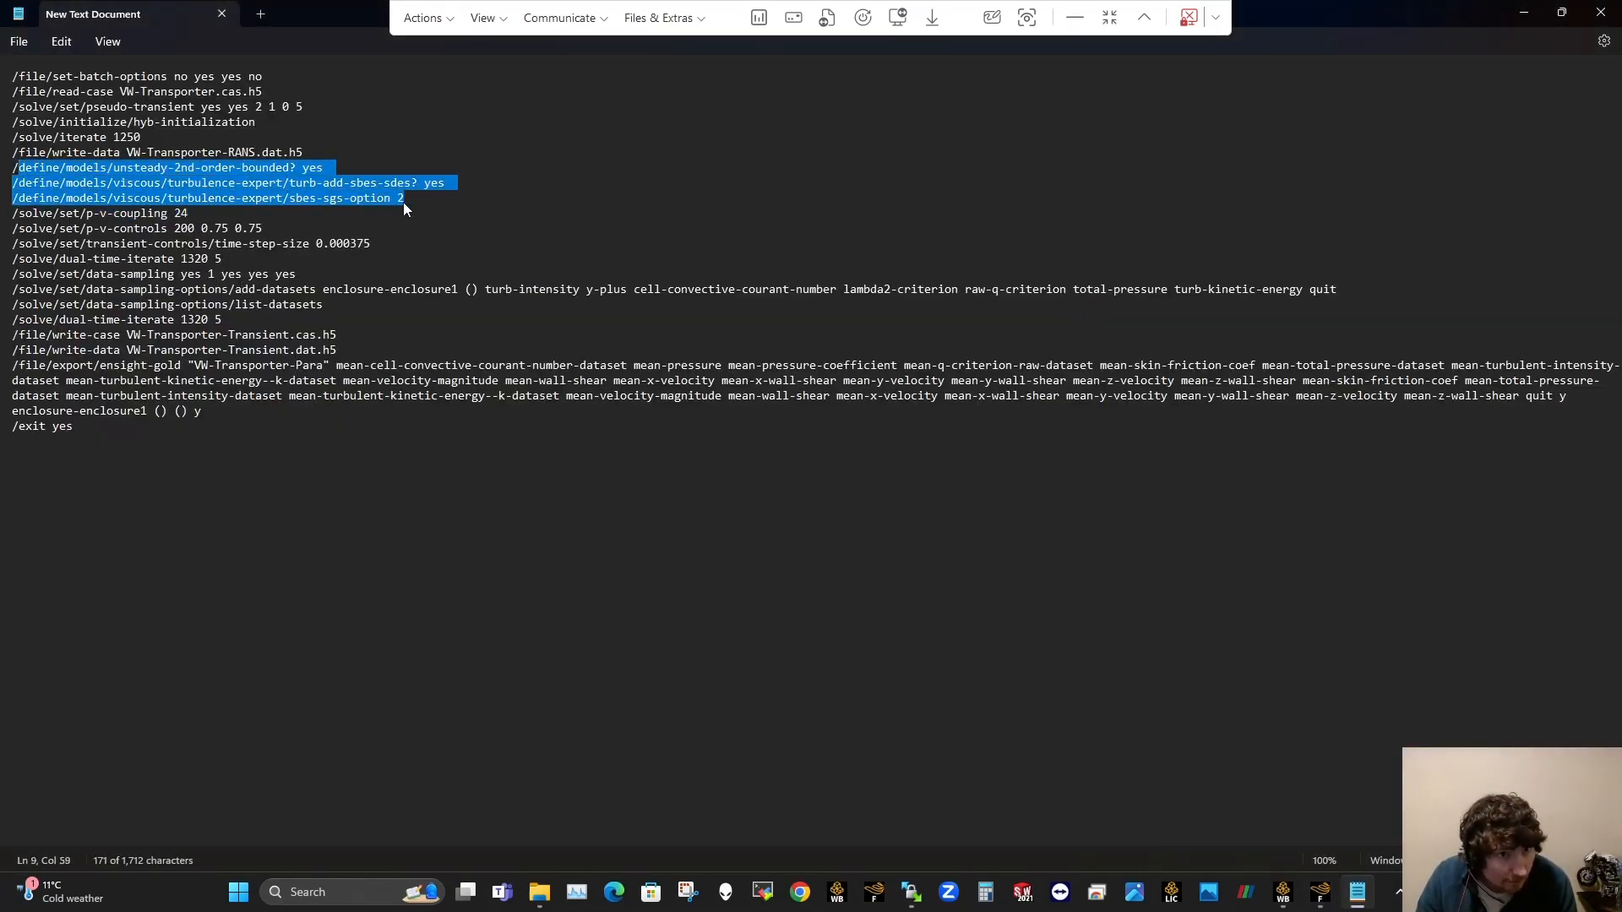
left_click(301, 273)
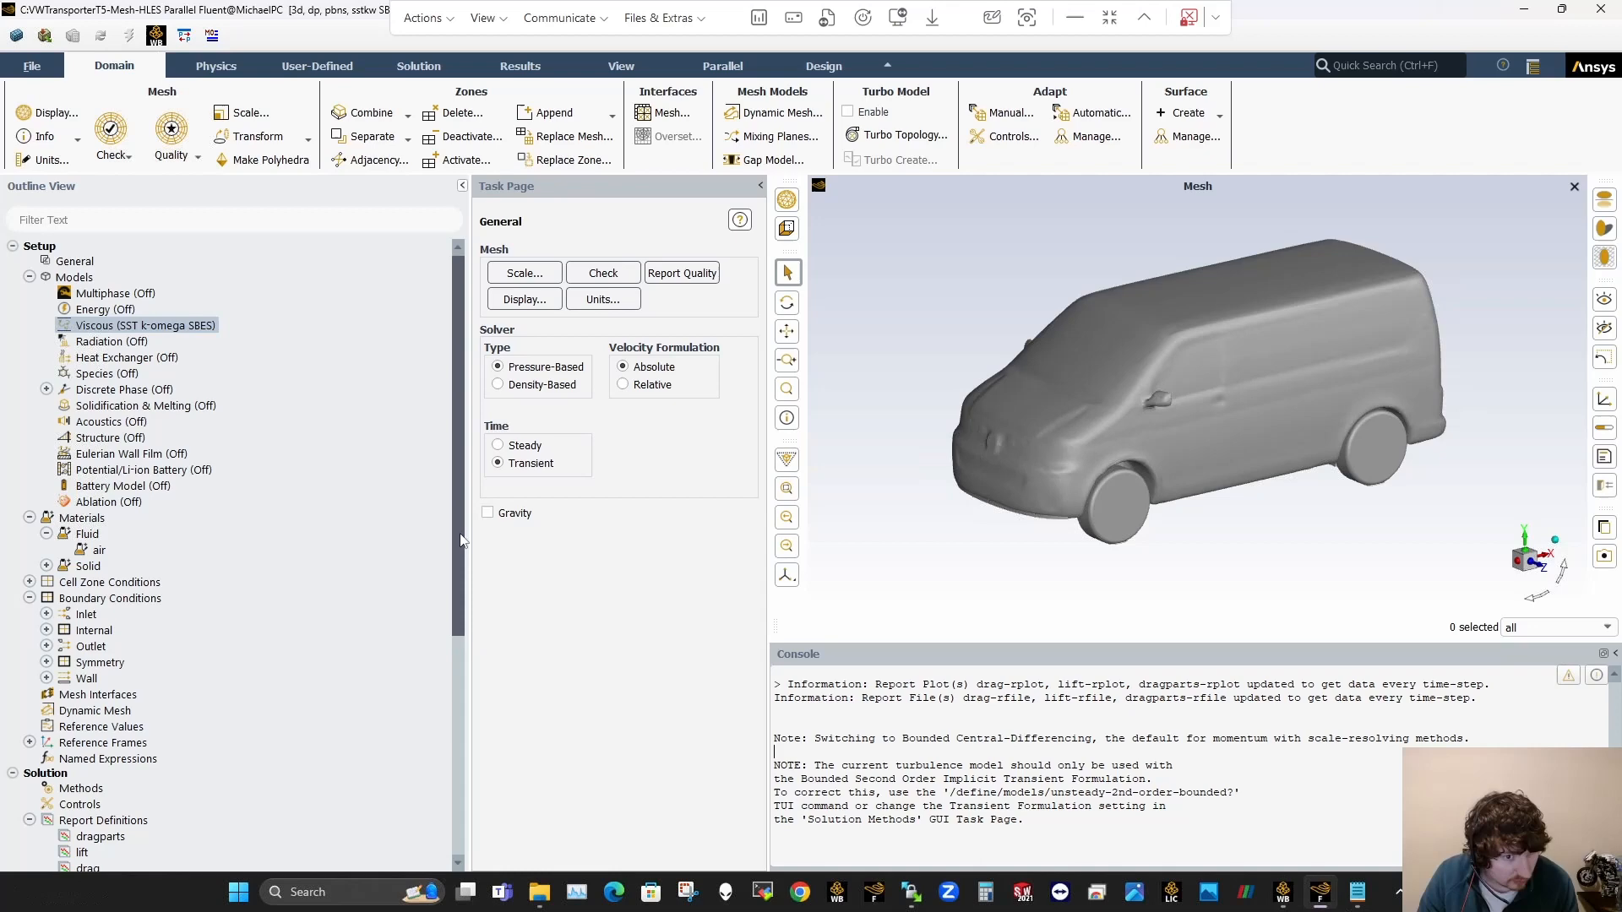
Step: Set the pressure-velocity scheme to Coupled and review controls: Courant 200, explicit relaxation 0.75
scroll("down", 3)
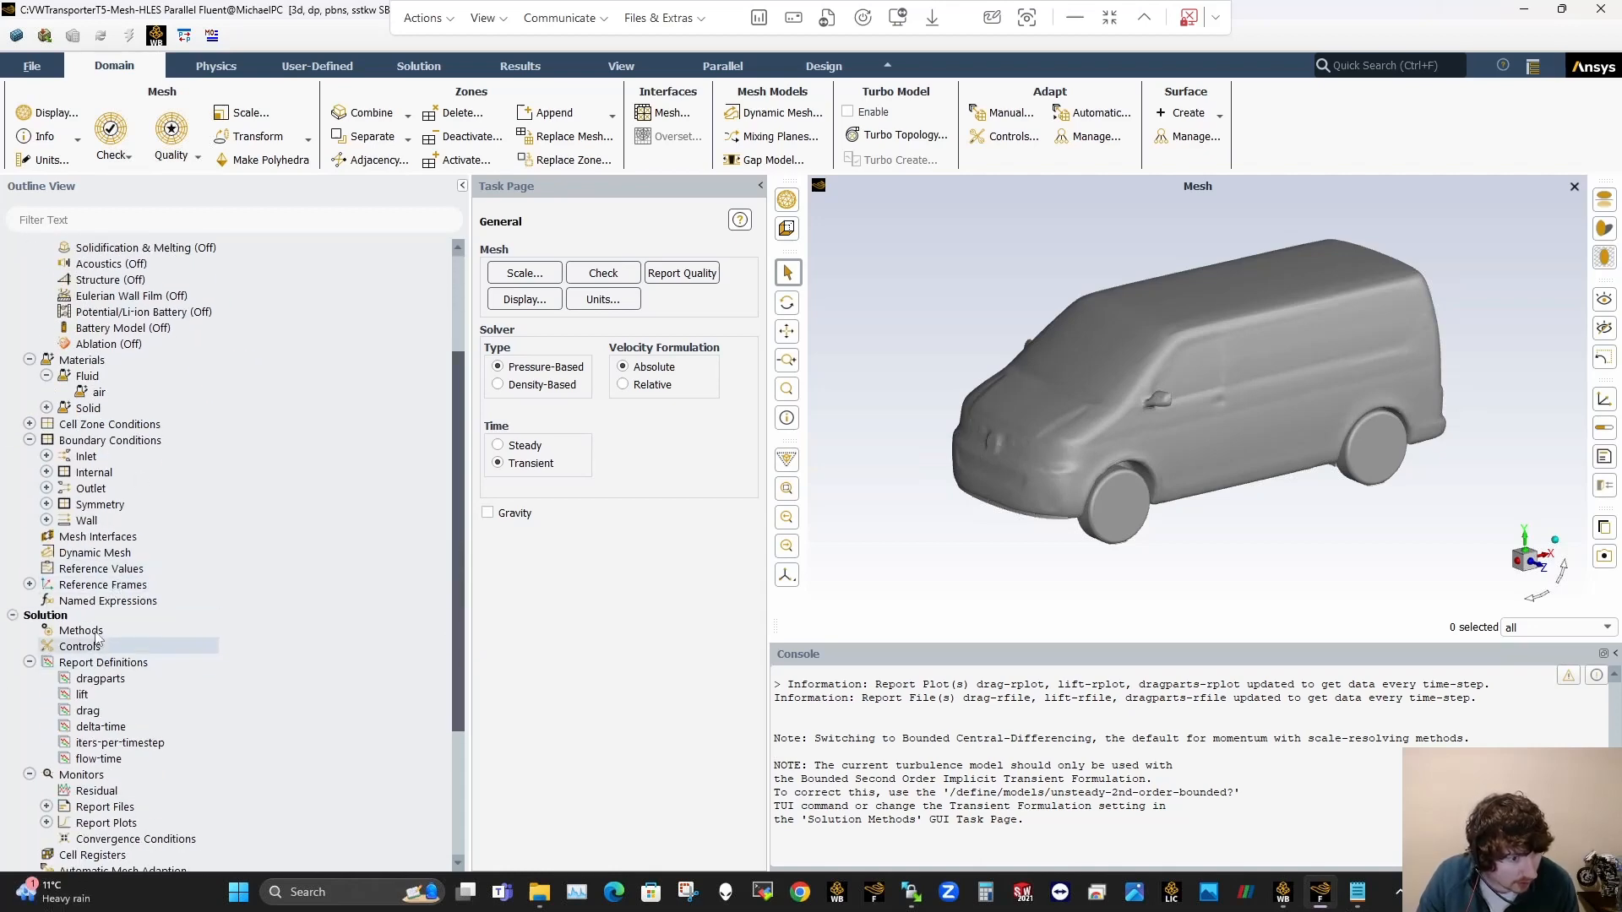
left_click(81, 630)
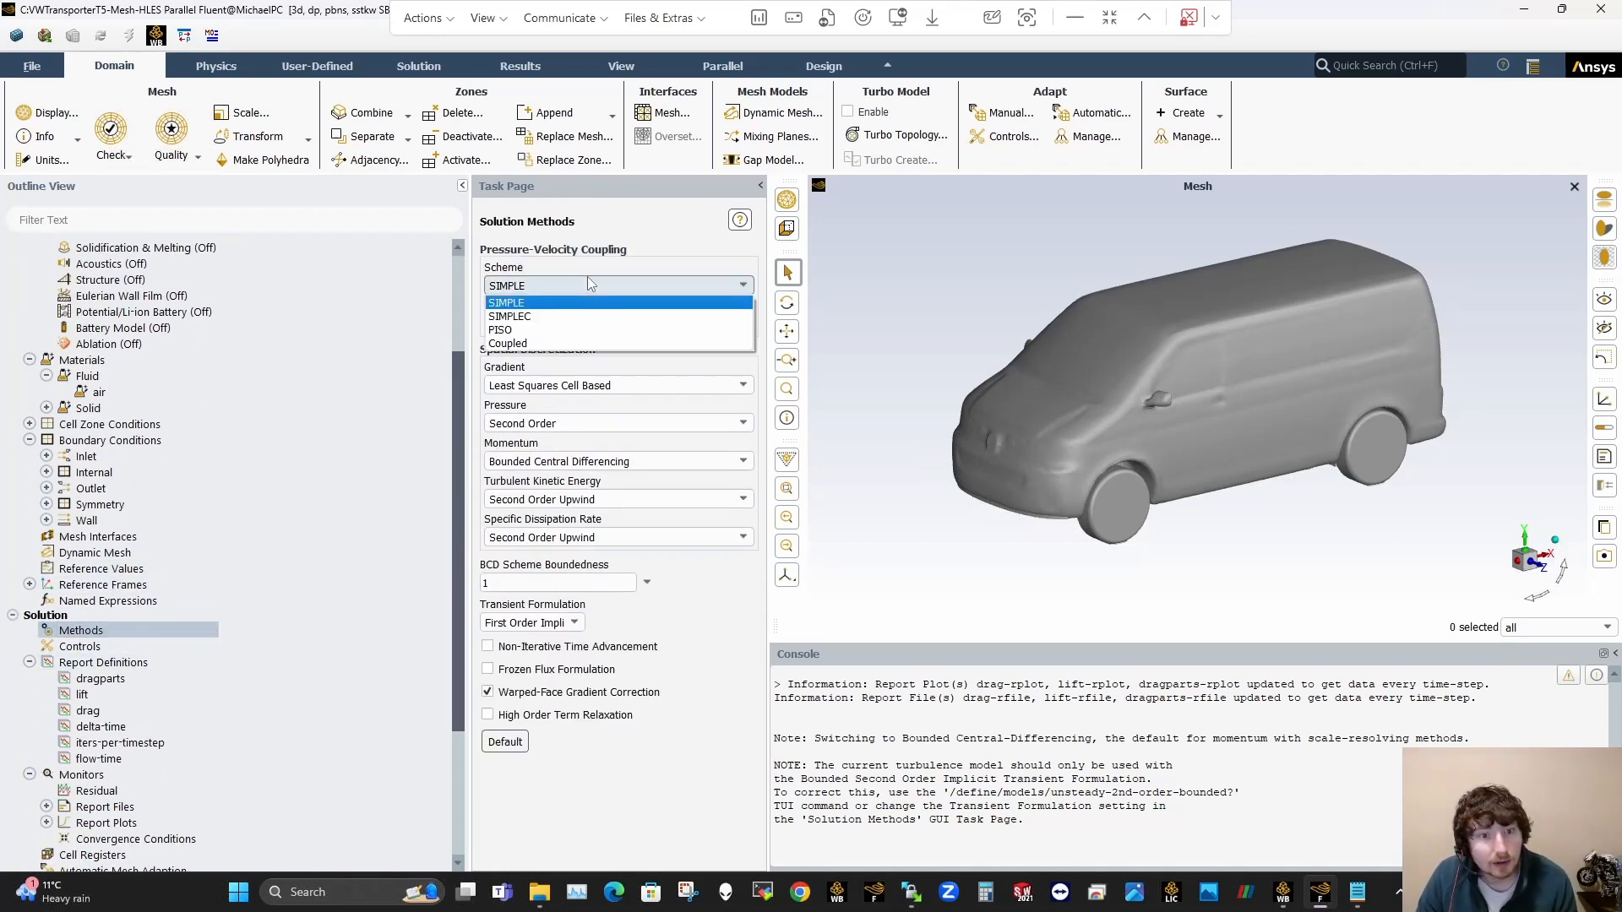
left_click(508, 343)
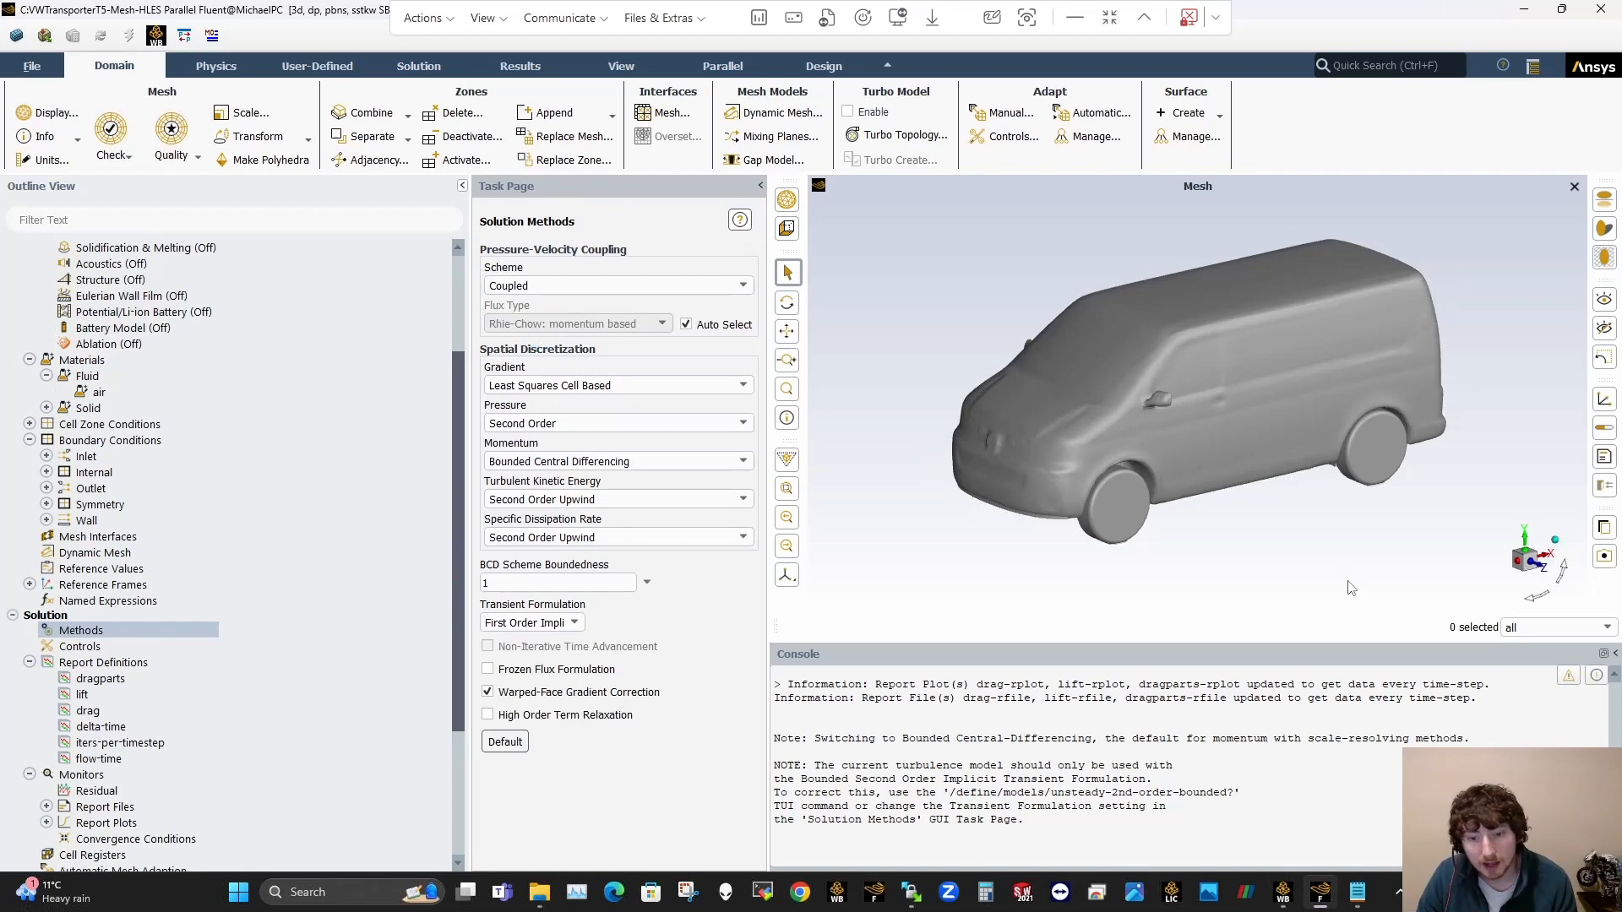
left_click(1357, 892)
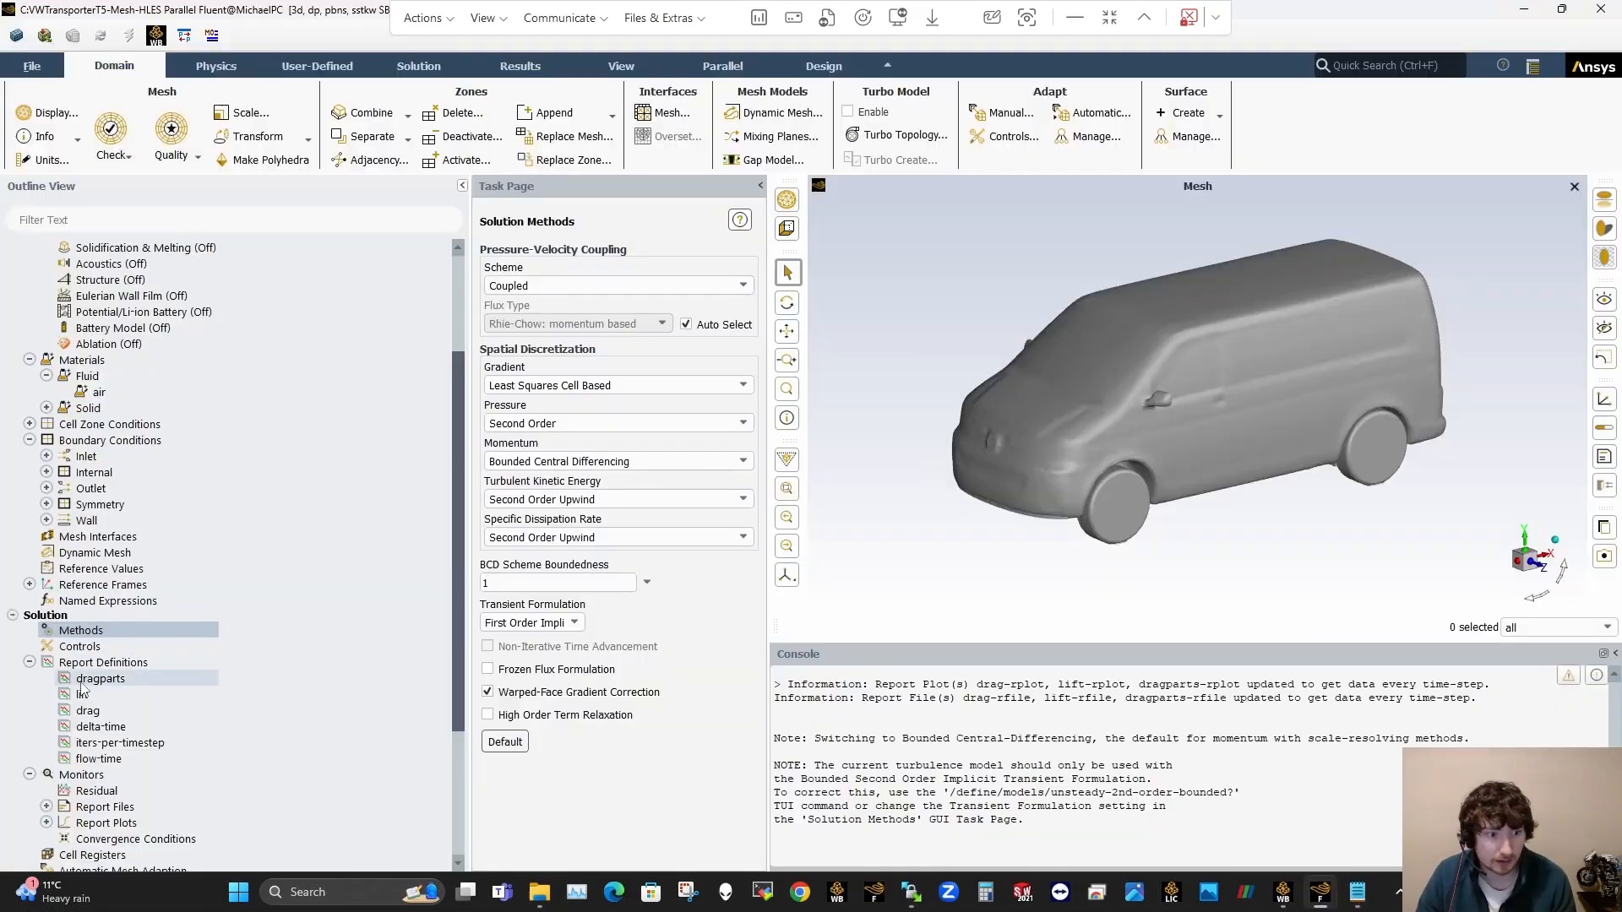
left_click(79, 647)
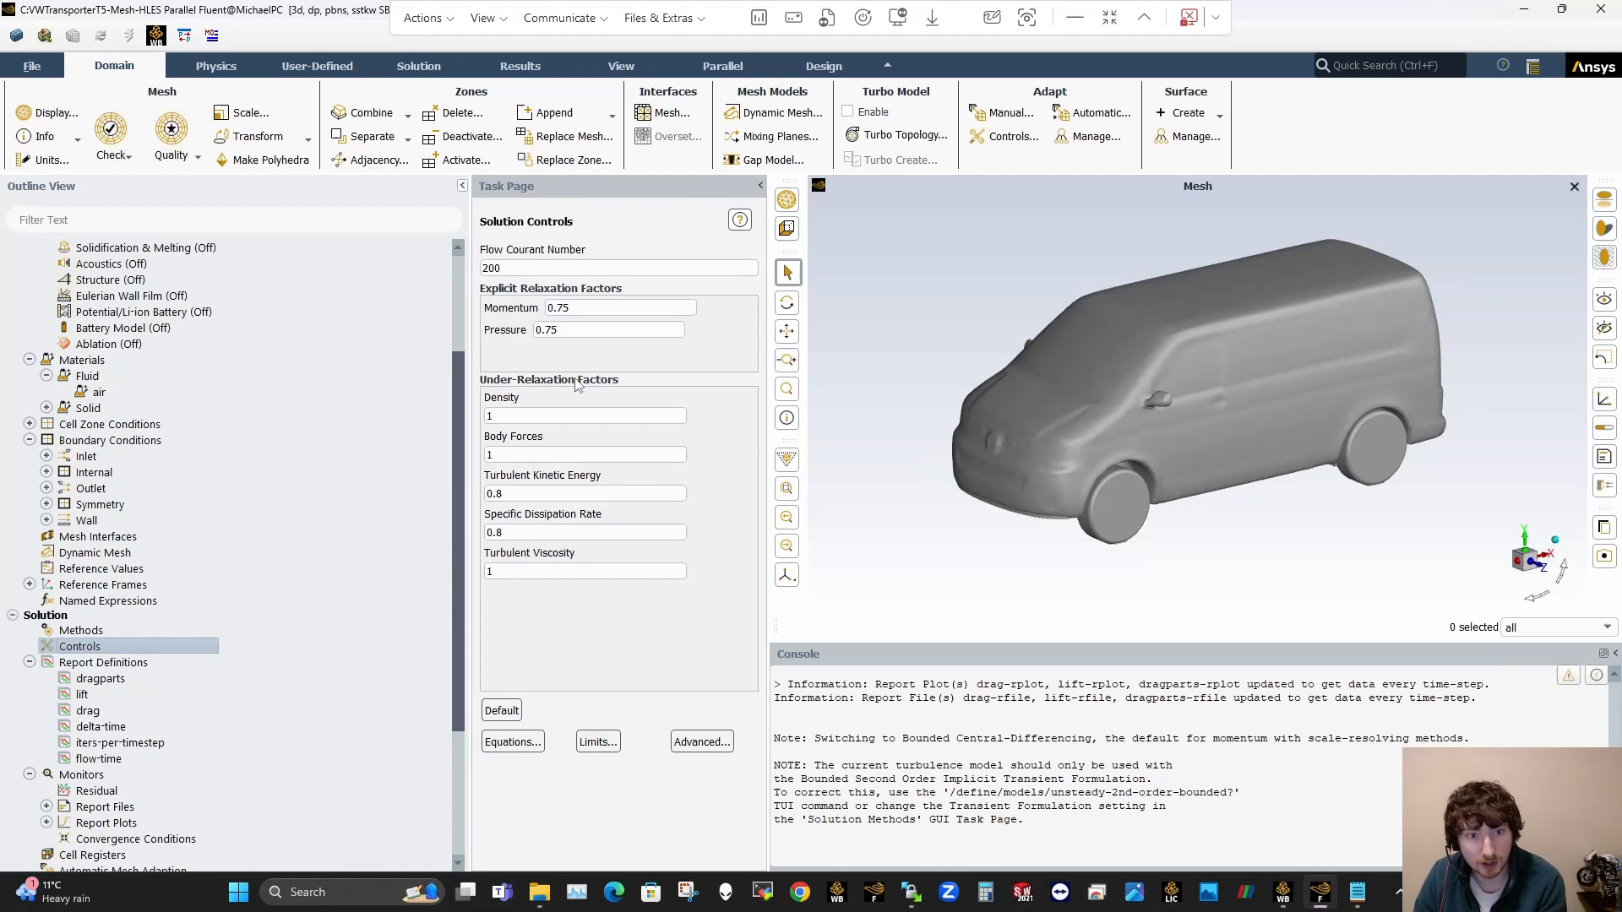
mouse_move(568, 333)
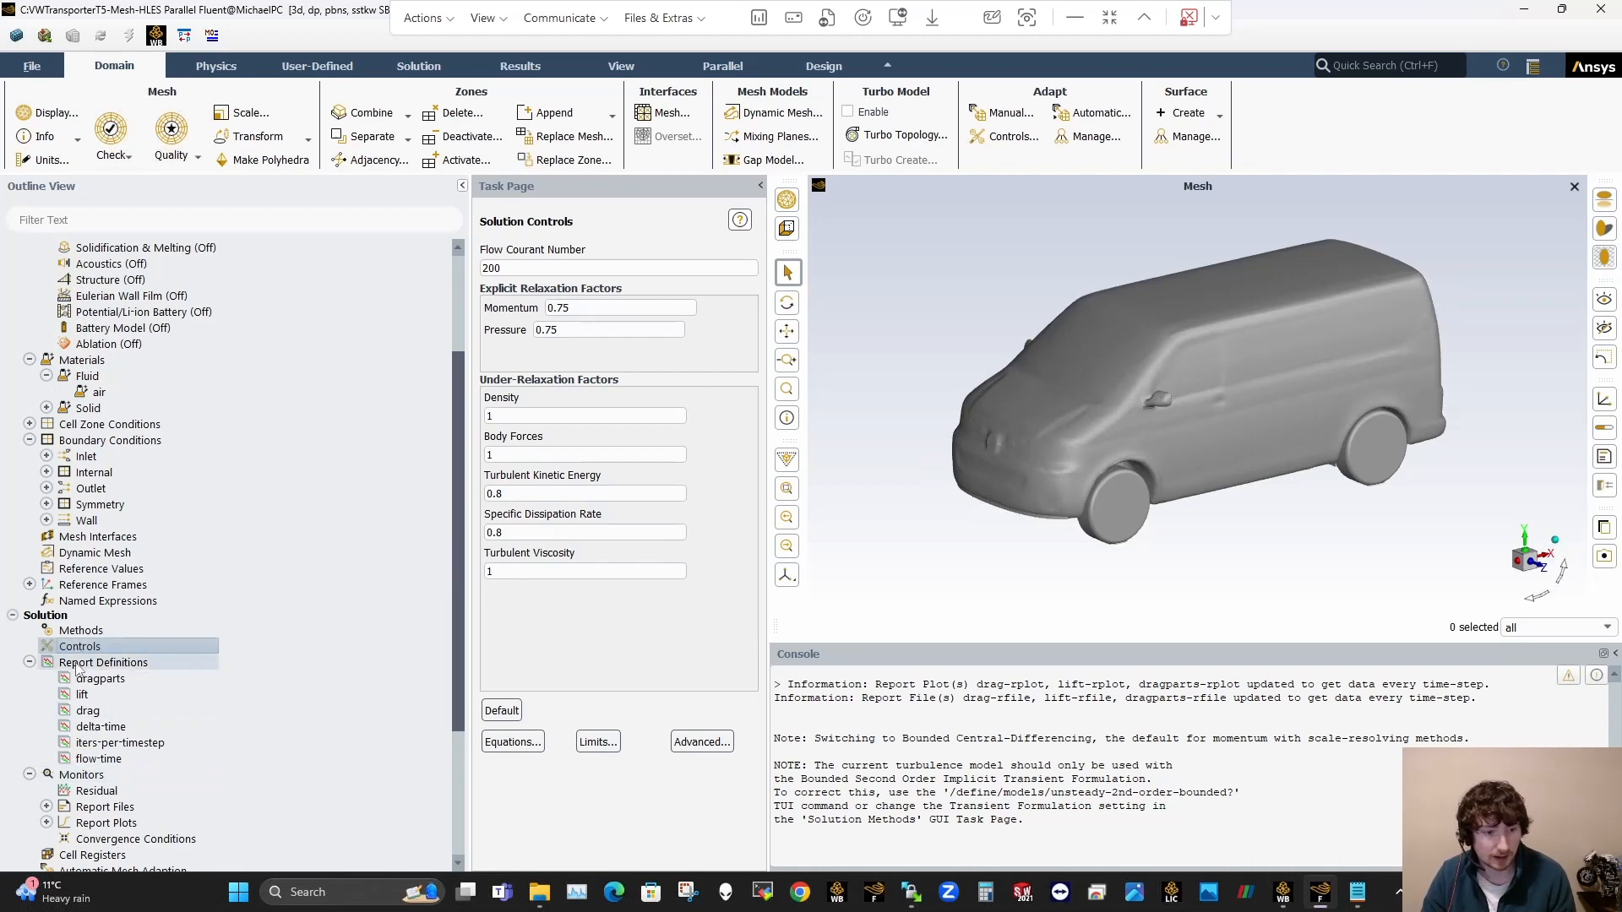
scroll("down", 3)
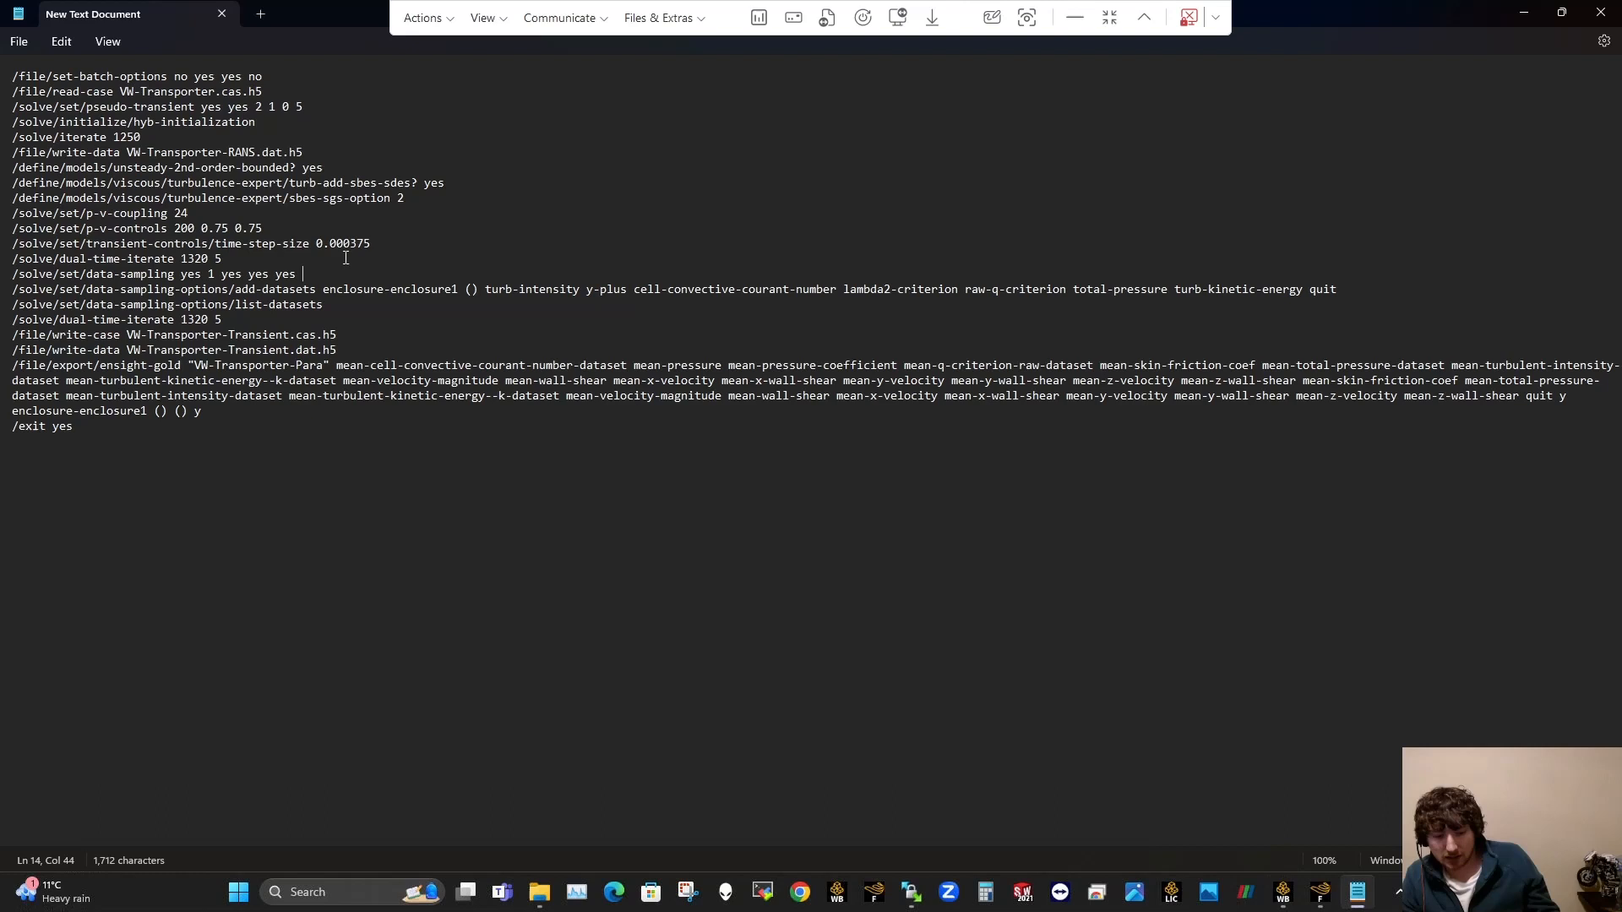
mouse_move(972, 135)
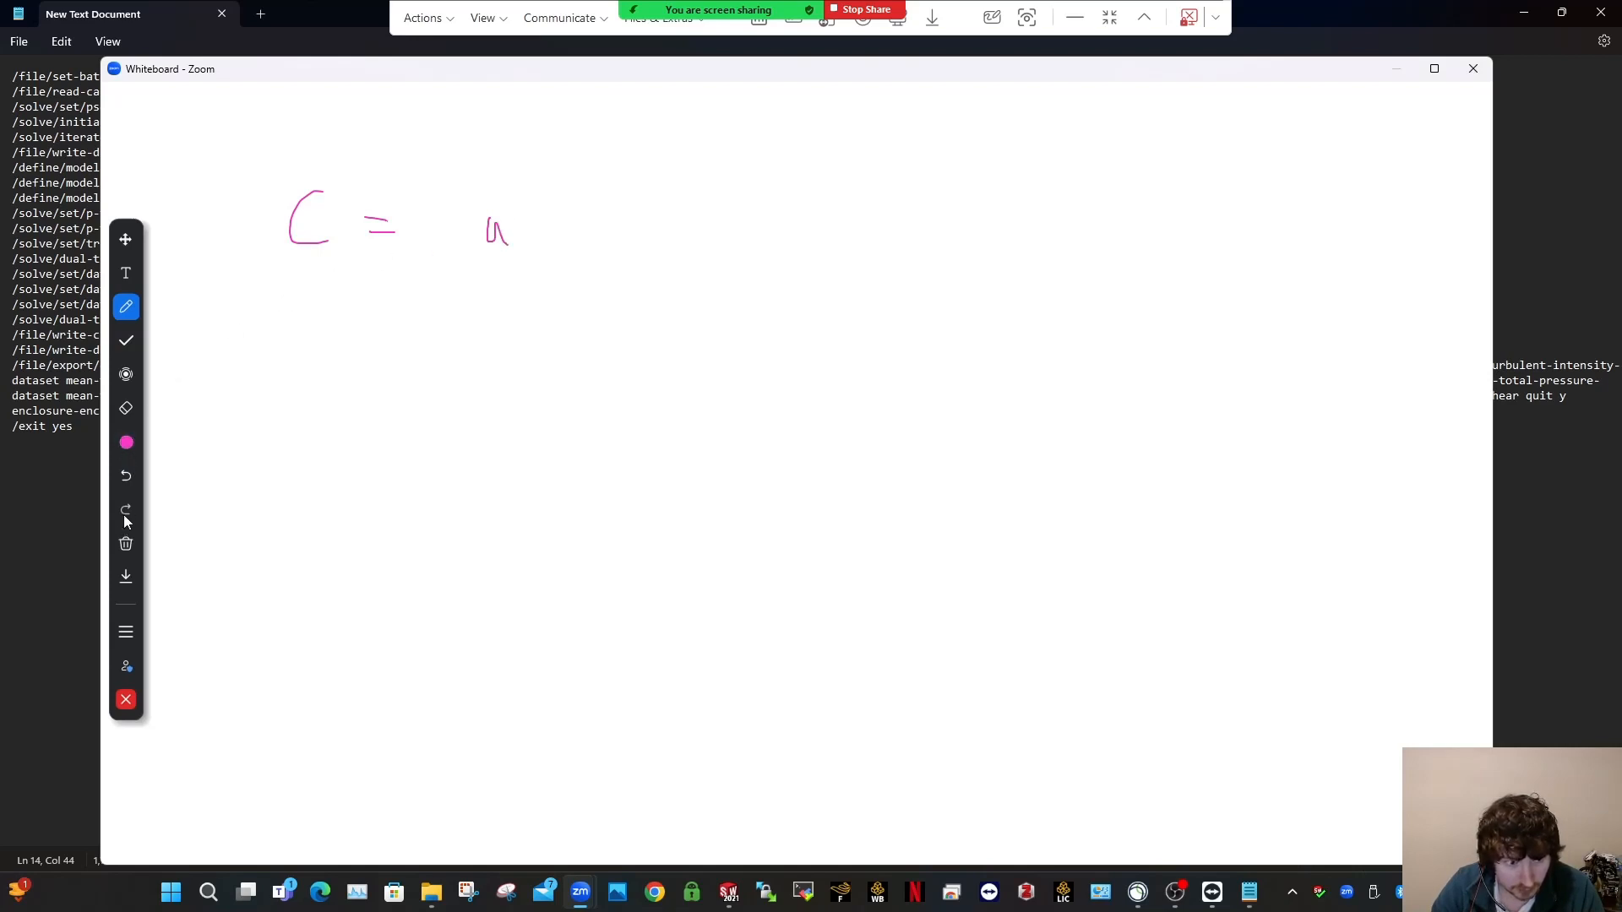
Step: Write the Courant formula C = u∞(Δt/Δx) with Δx = 0.005, U∞ = 27.78 m/s, C = 1 and Δt = 1.8×10⁻⁴ s
left_click_drag(497, 218, 537, 243)
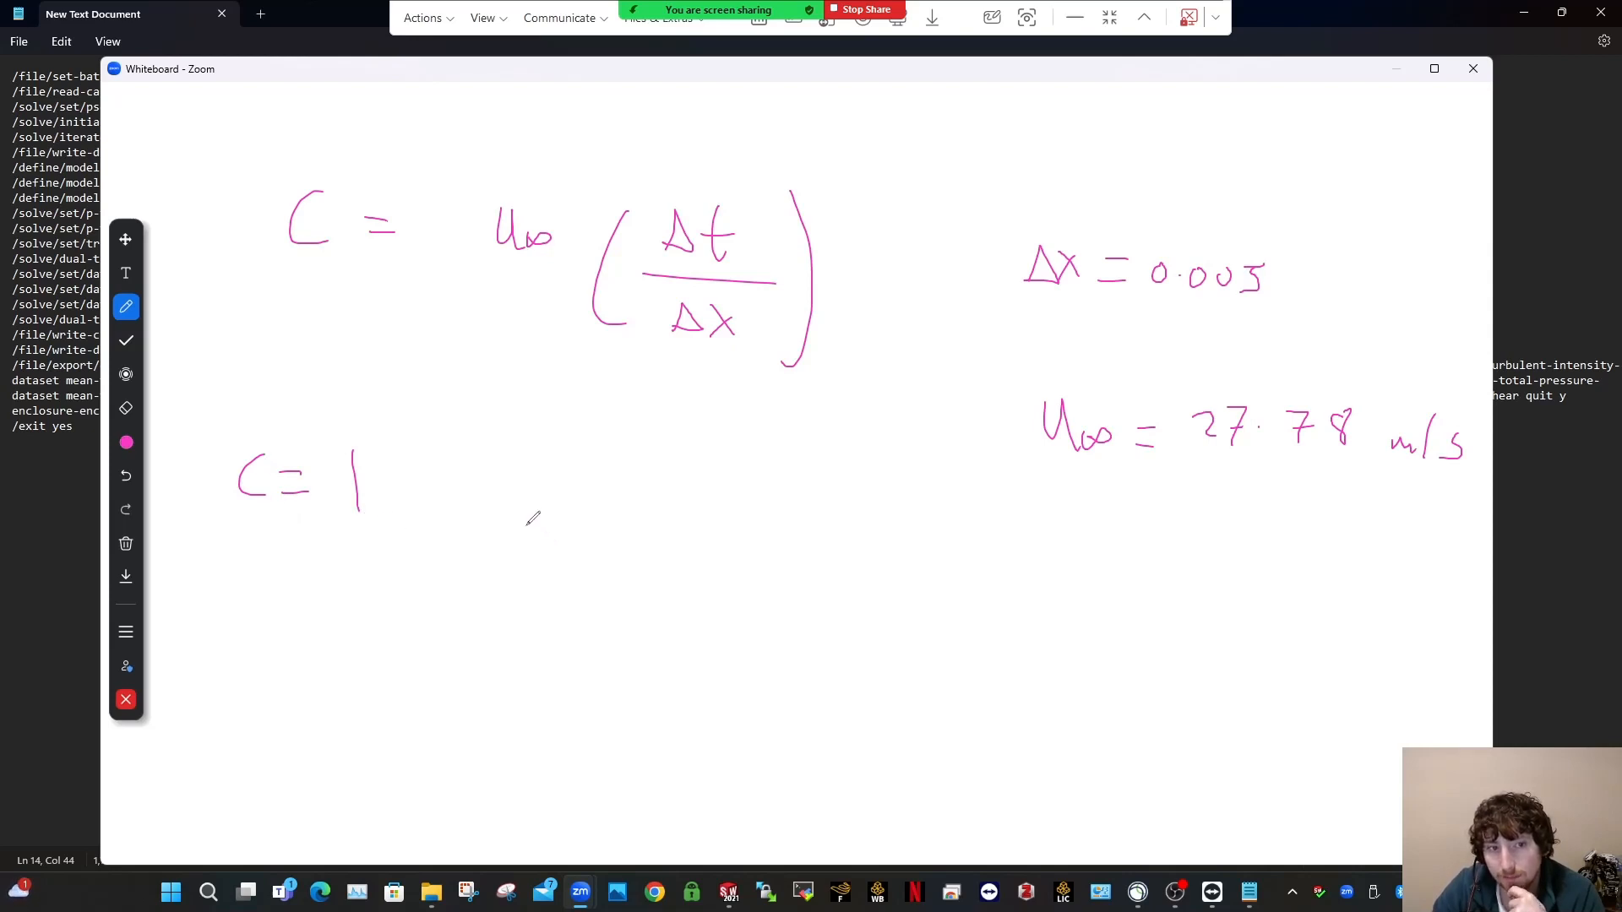
mouse_move(395, 649)
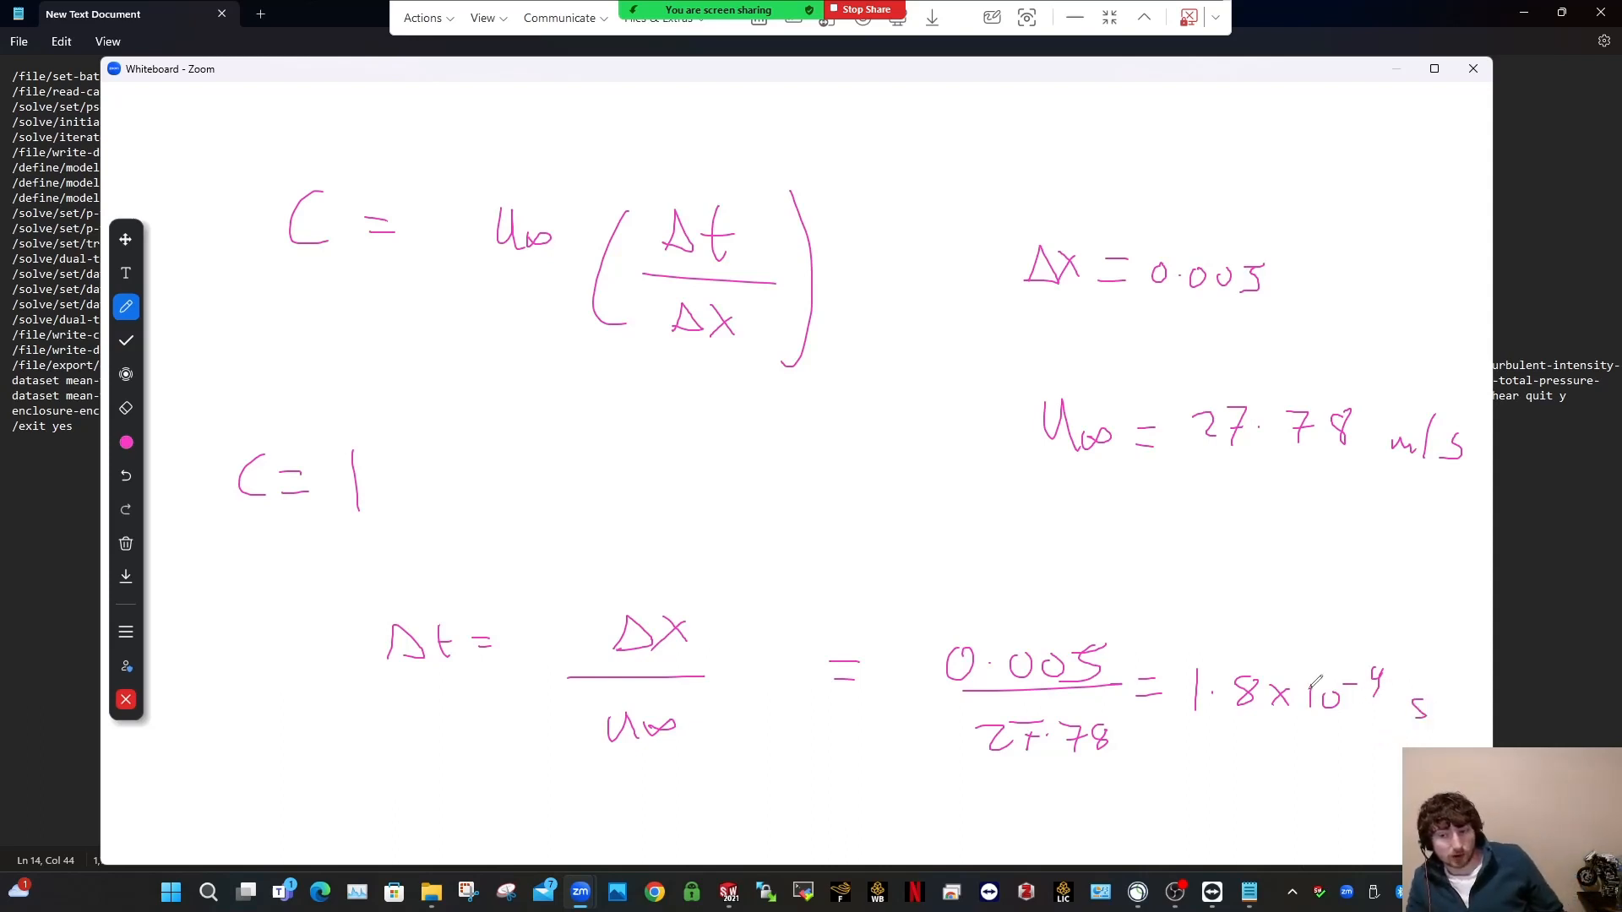
mouse_move(419, 577)
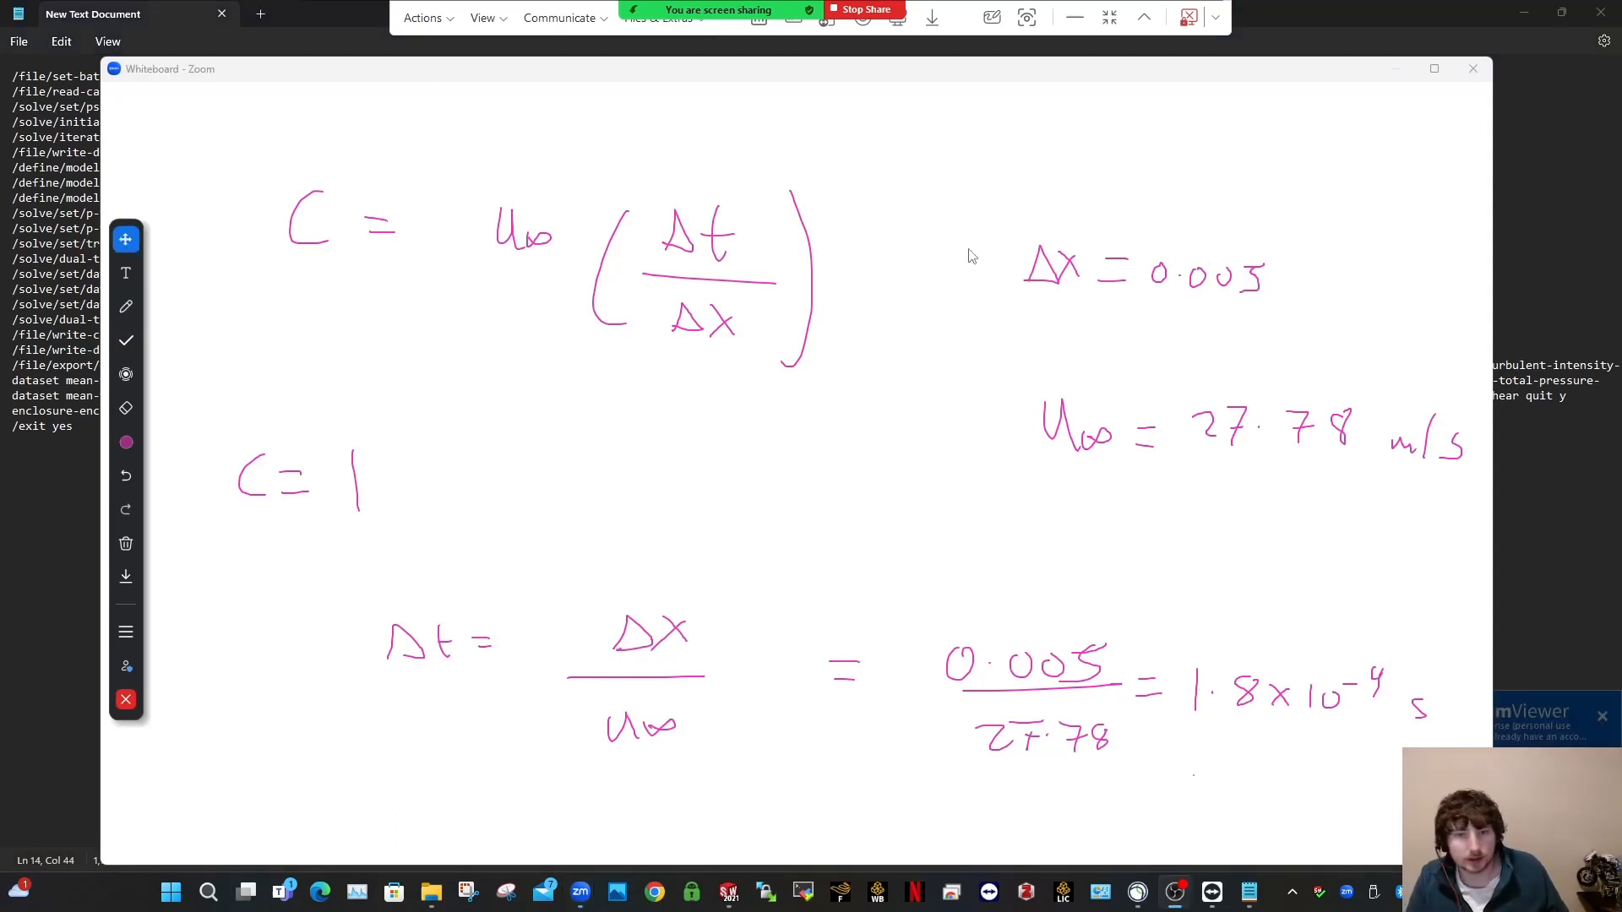
Step: Add the 3.75×10⁻⁴ s value to the working, then clear the whiteboard
left_click(125, 306)
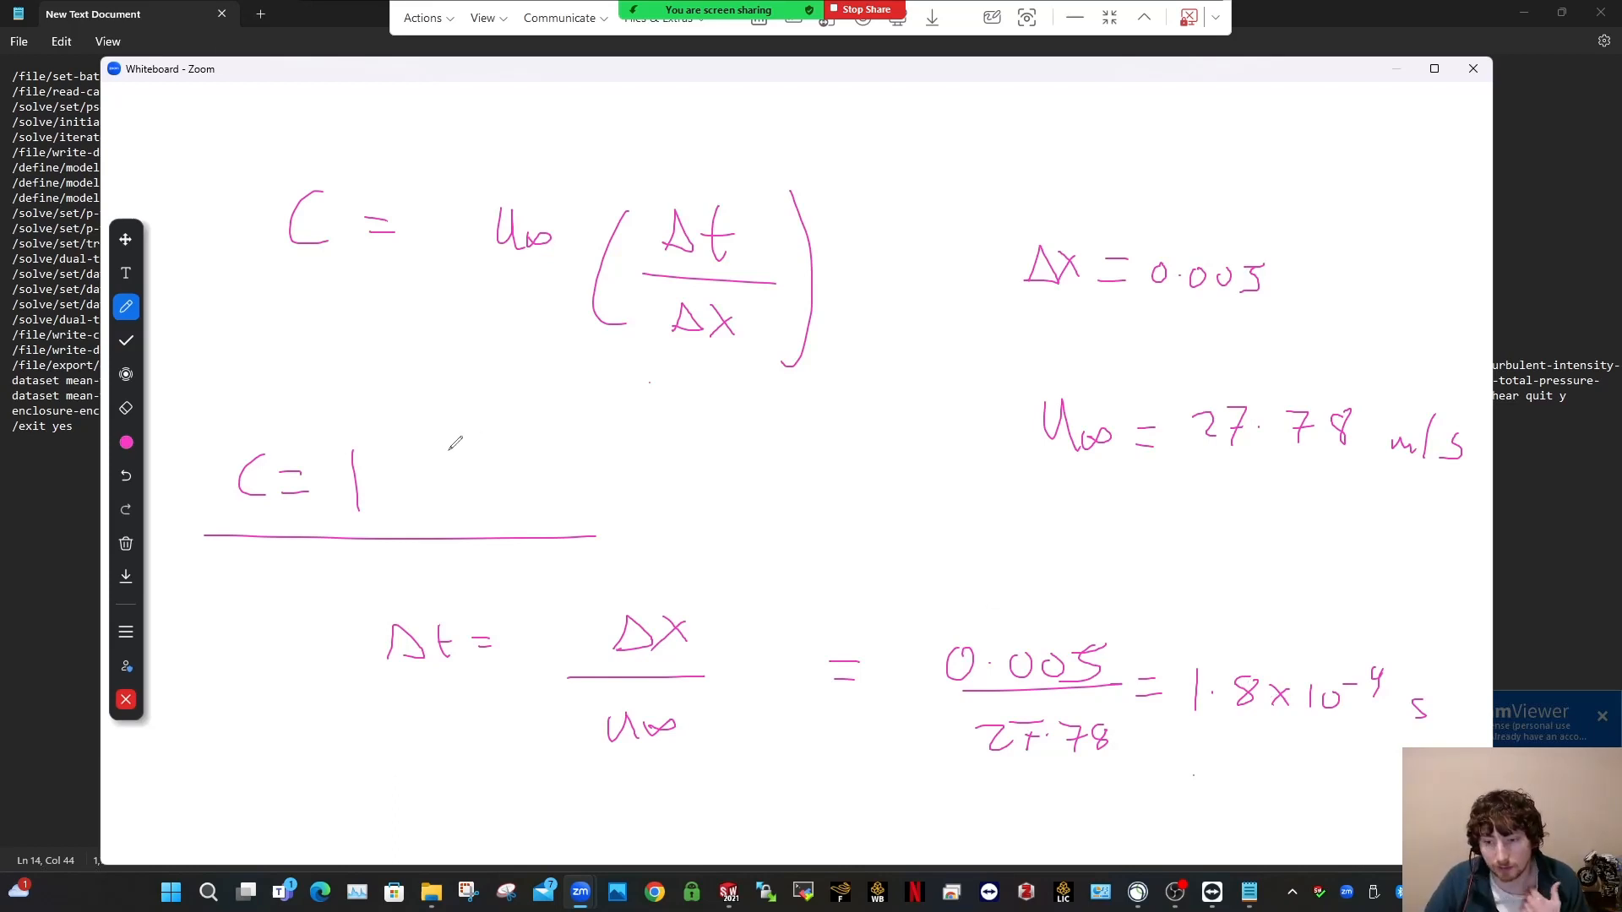
mouse_move(998, 487)
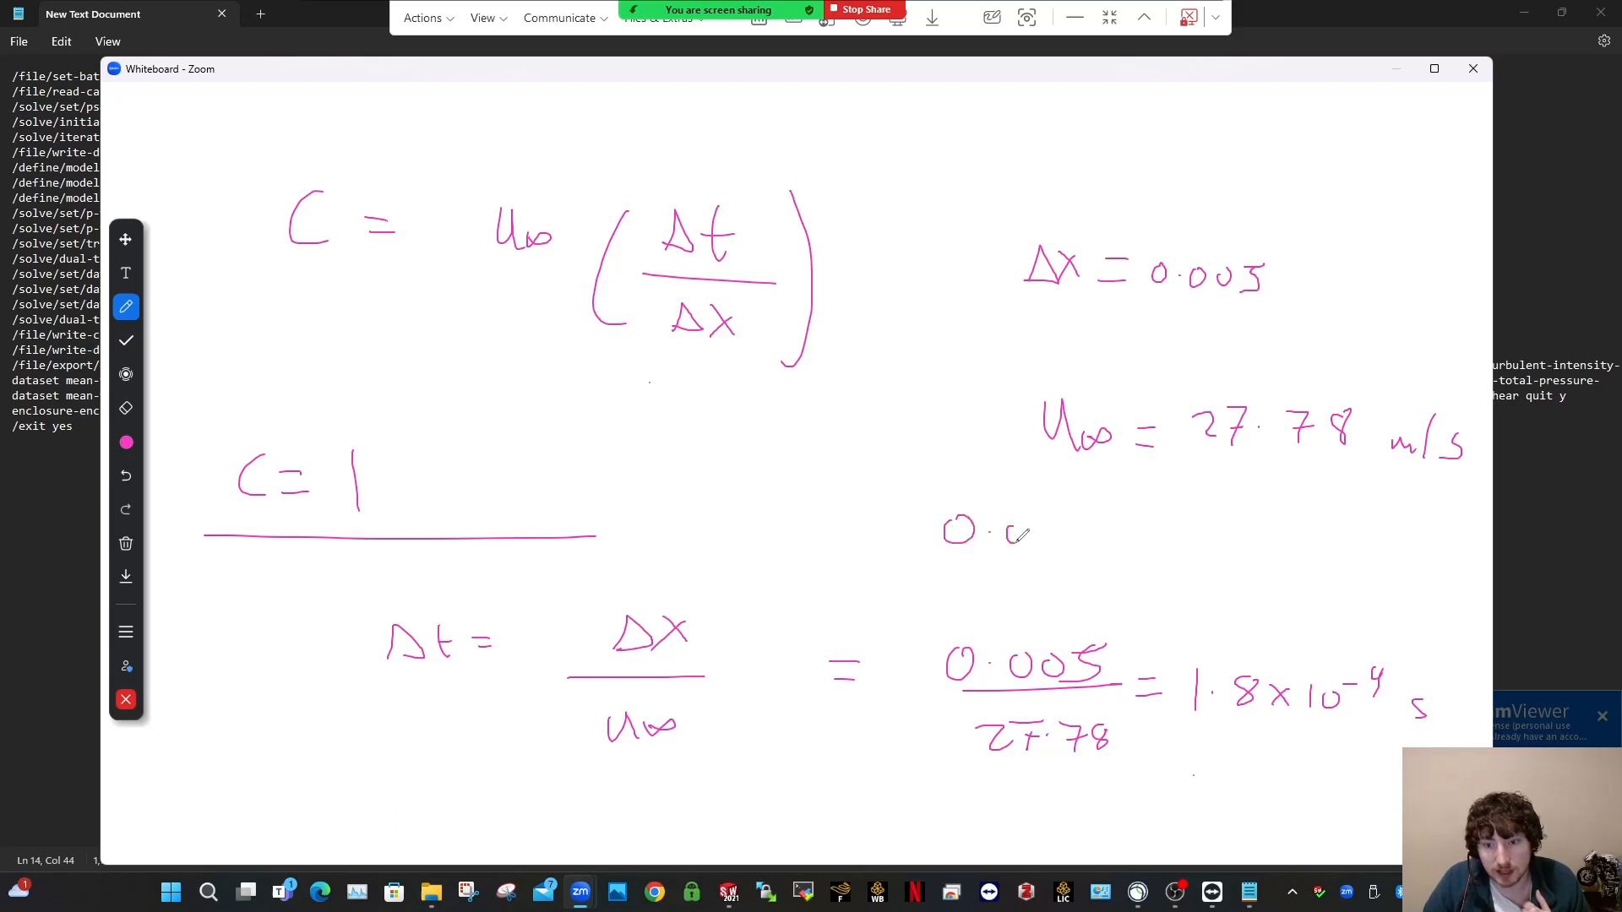
left_click(125, 475)
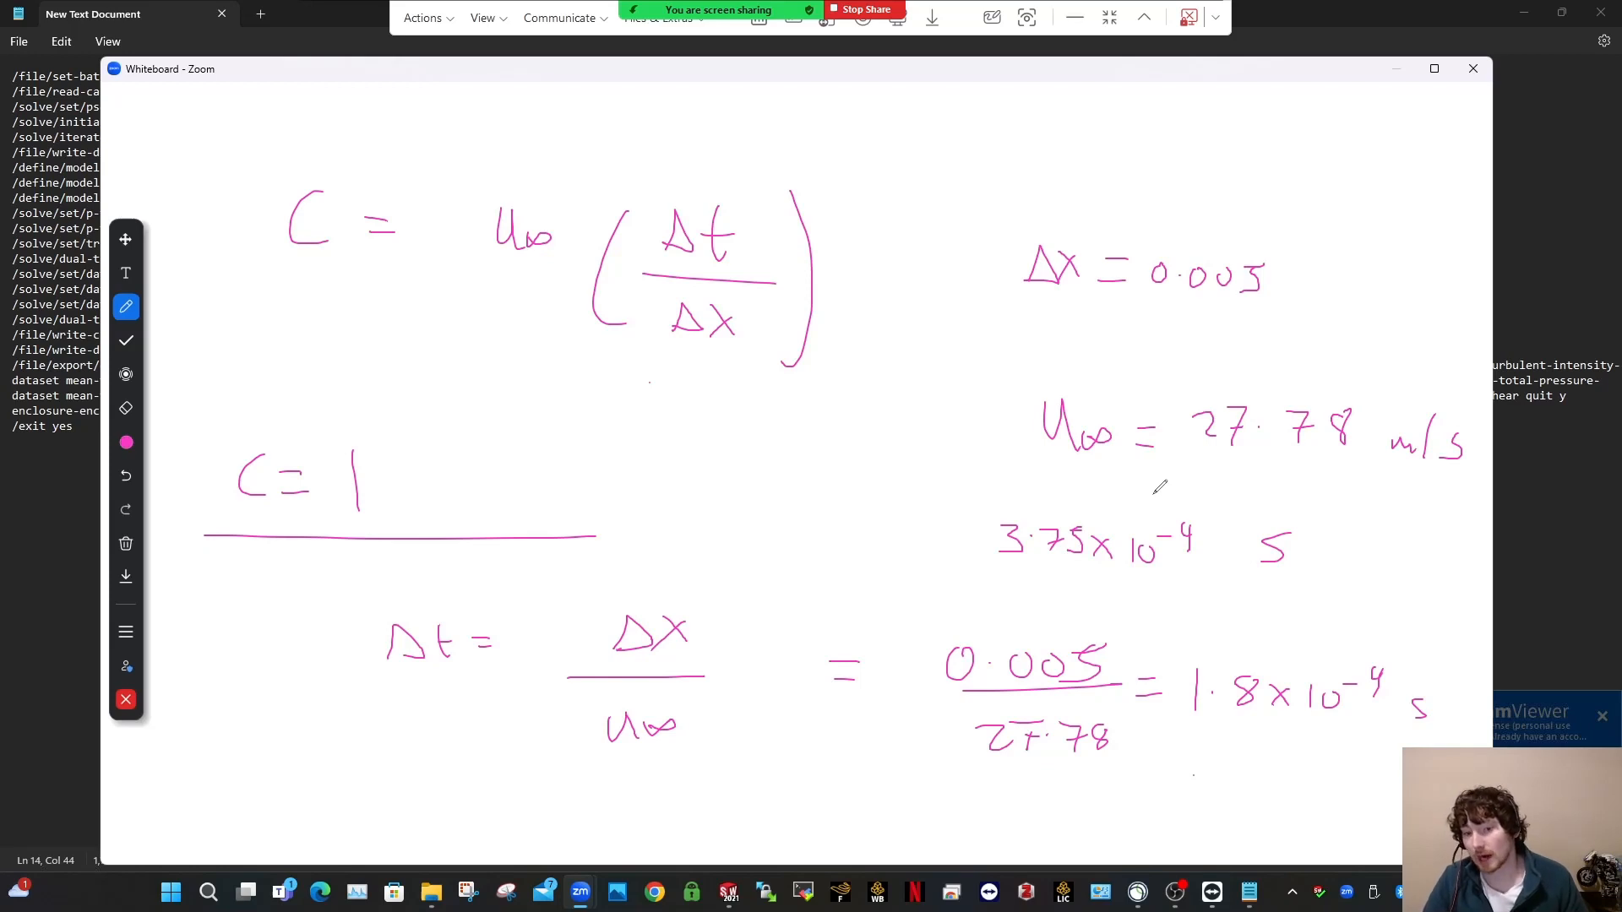
mouse_move(1049, 554)
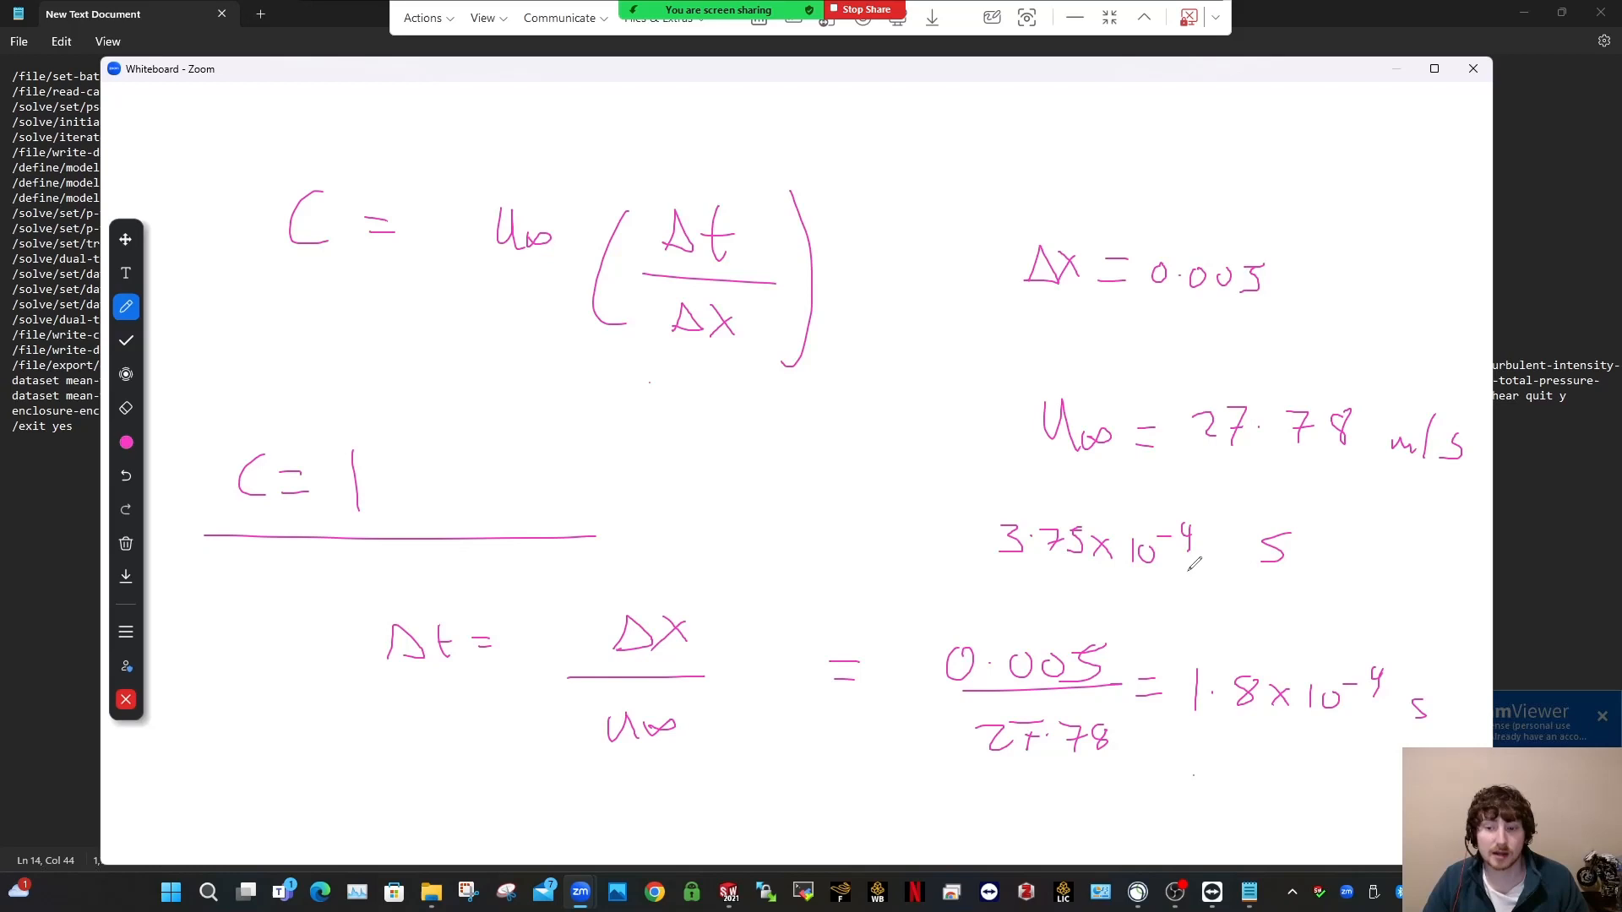
mouse_move(1164, 667)
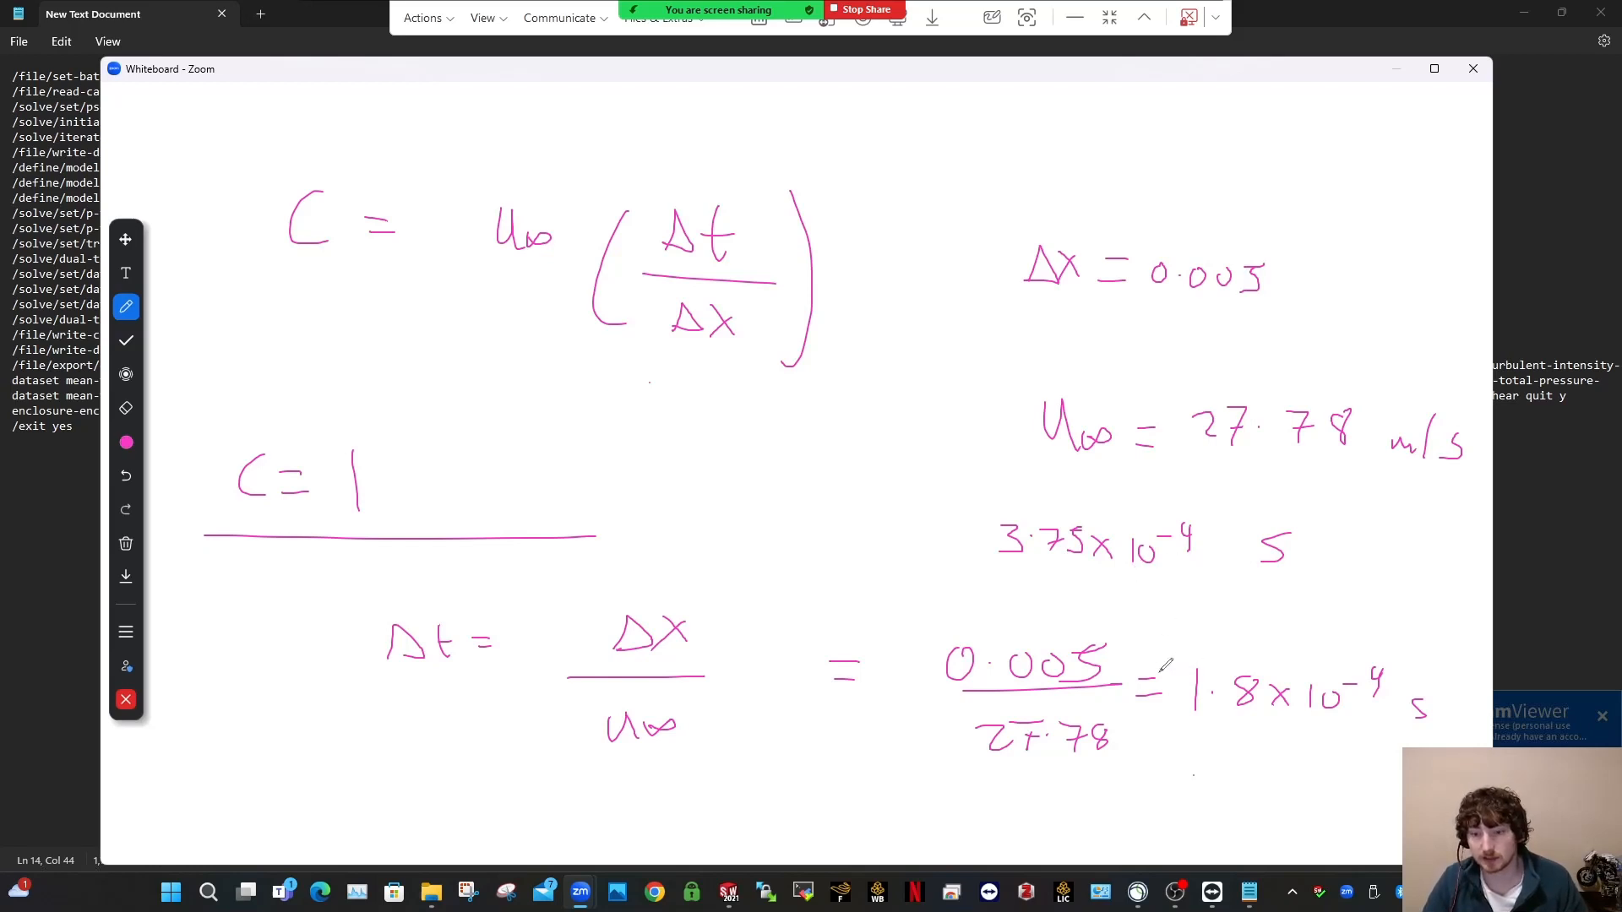
mouse_move(1055, 586)
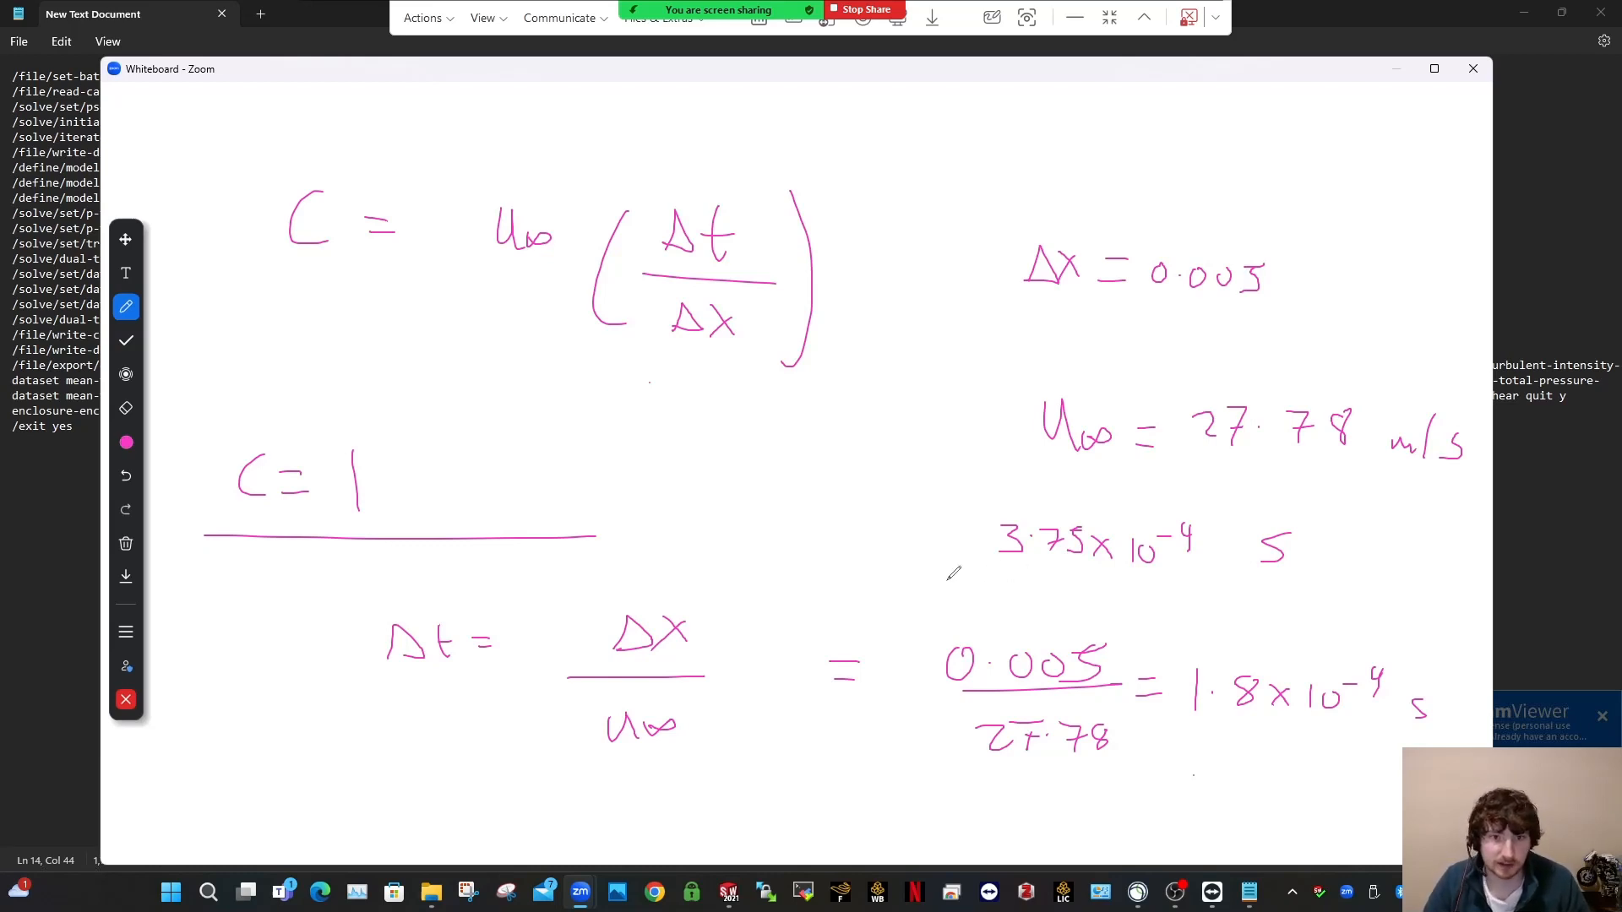
mouse_move(848, 561)
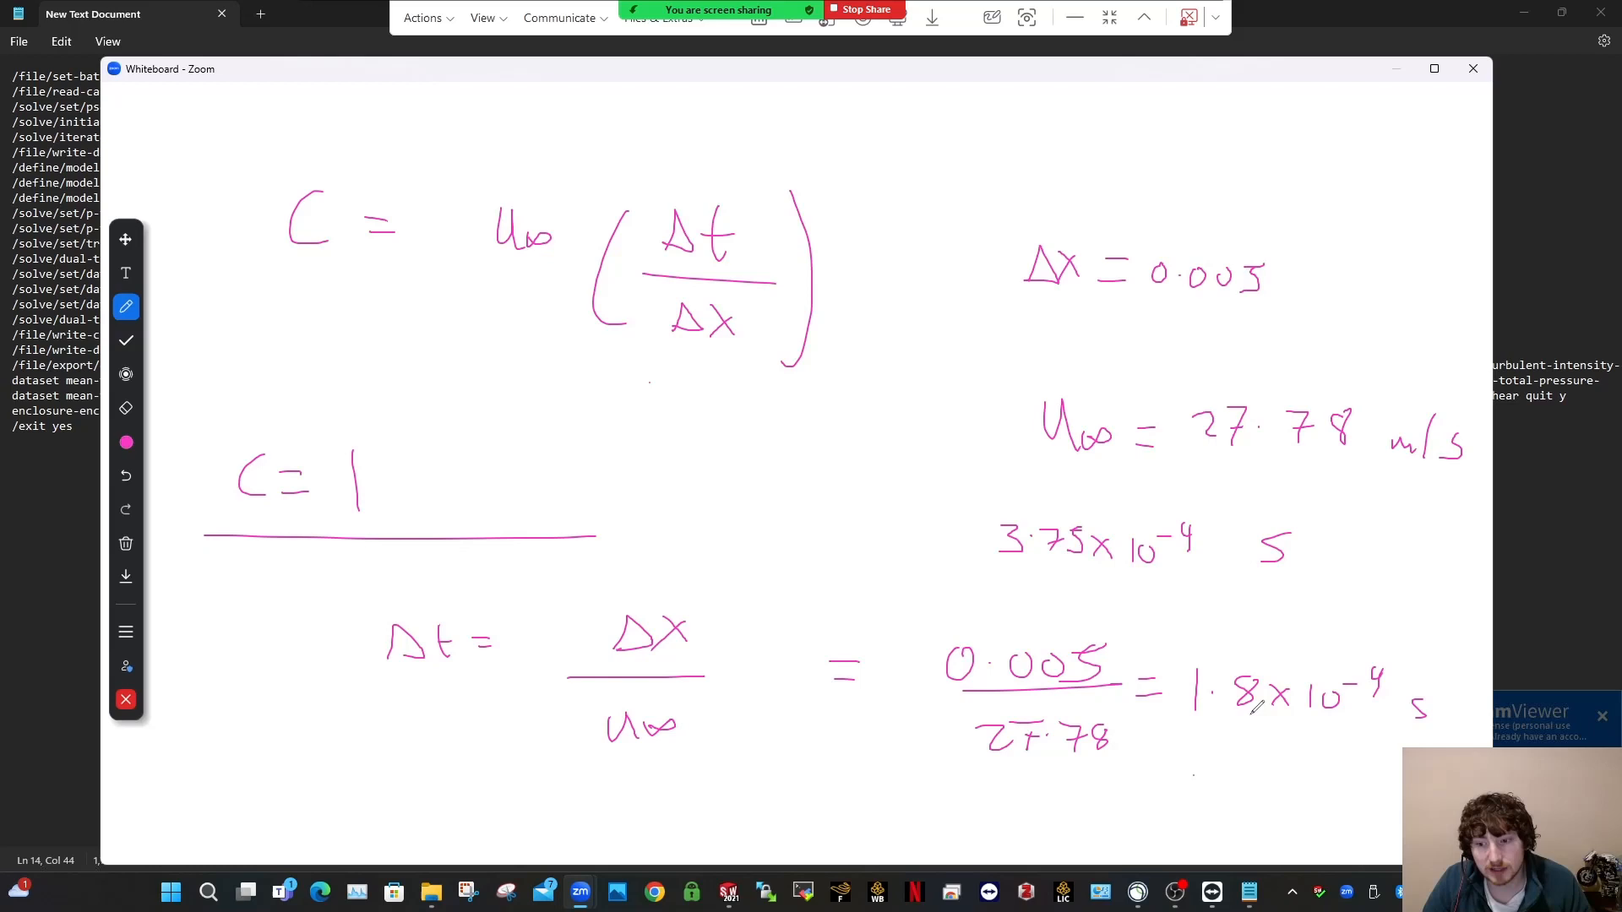
left_click(125, 542)
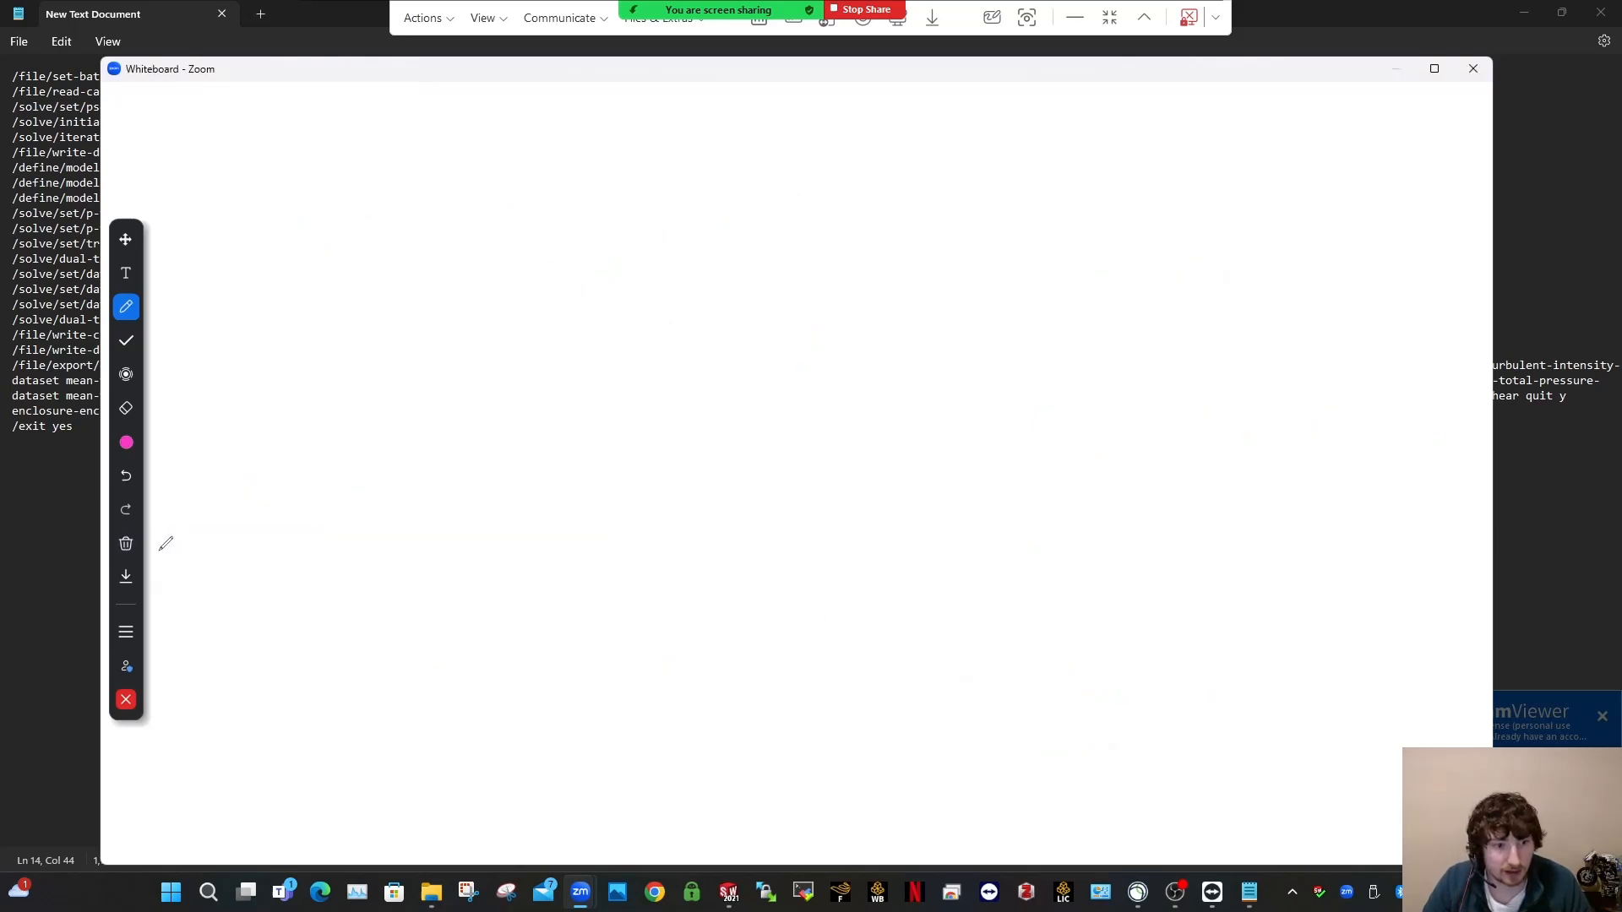
Step: Write the length L = 5 m with the pen on the blank whiteboard
left_click_drag(245, 130, 311, 176)
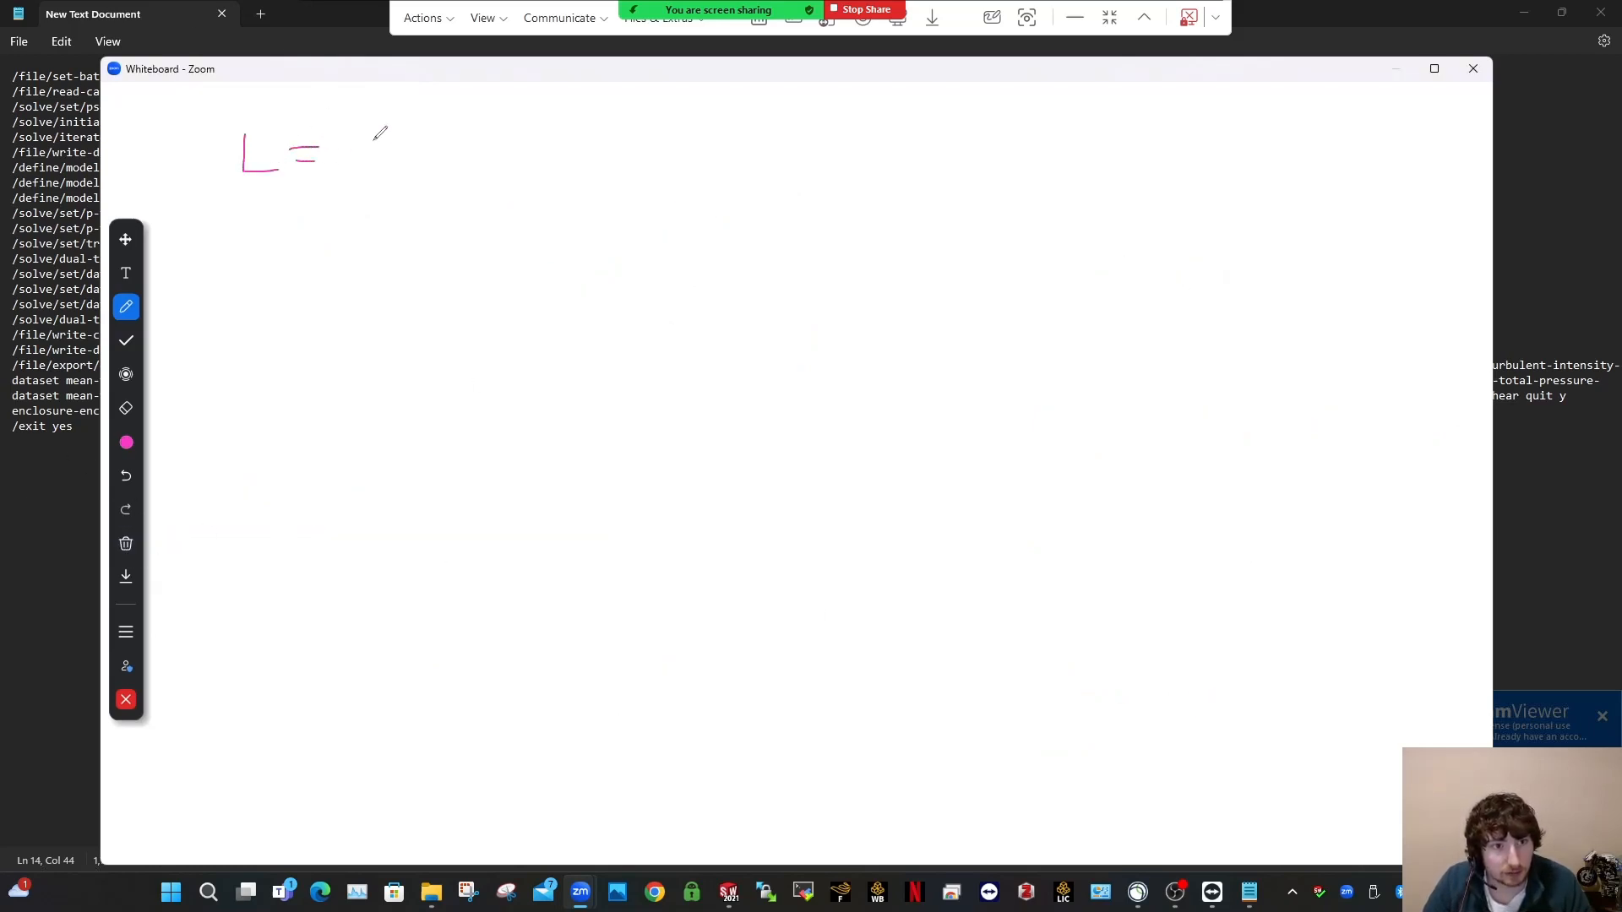
left_click_drag(361, 166, 445, 155)
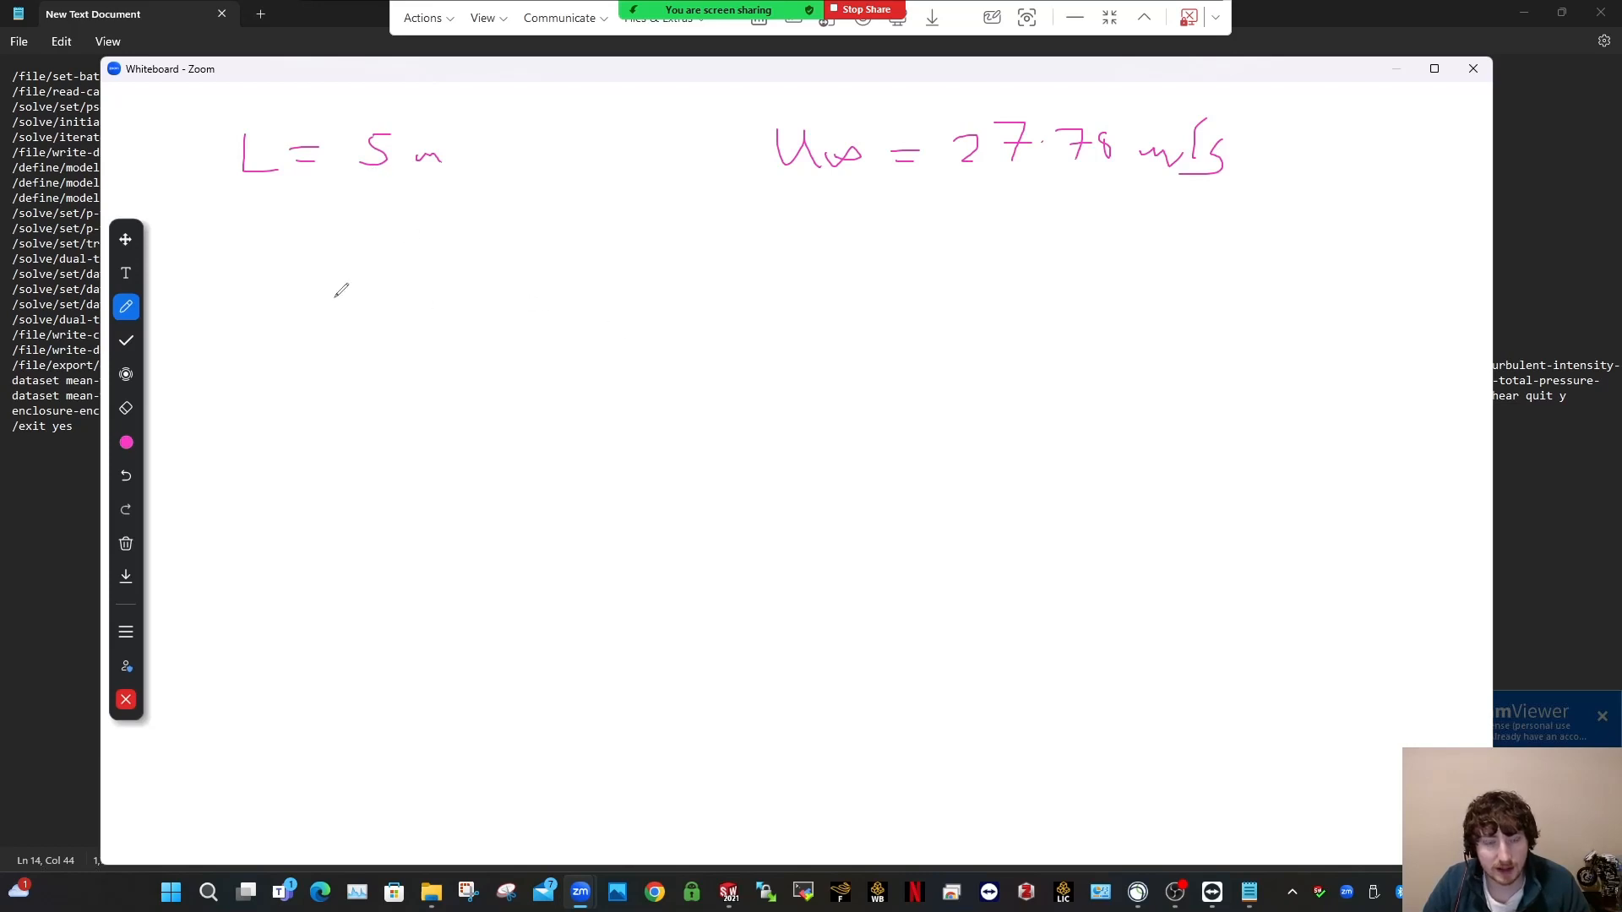
mouse_move(629, 316)
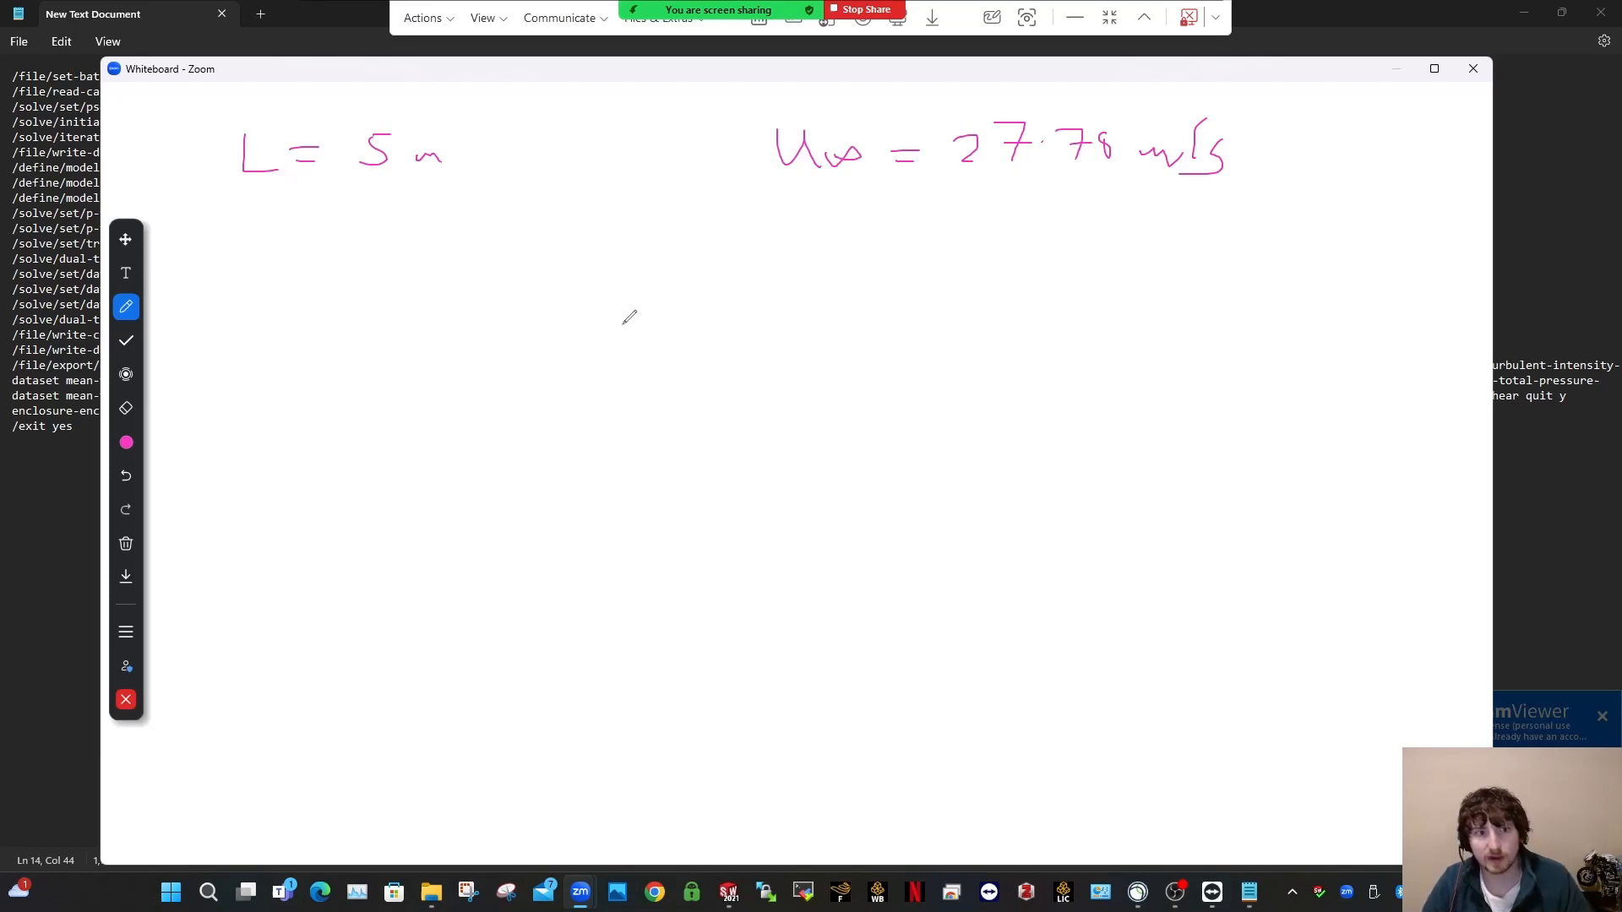
mouse_move(304, 302)
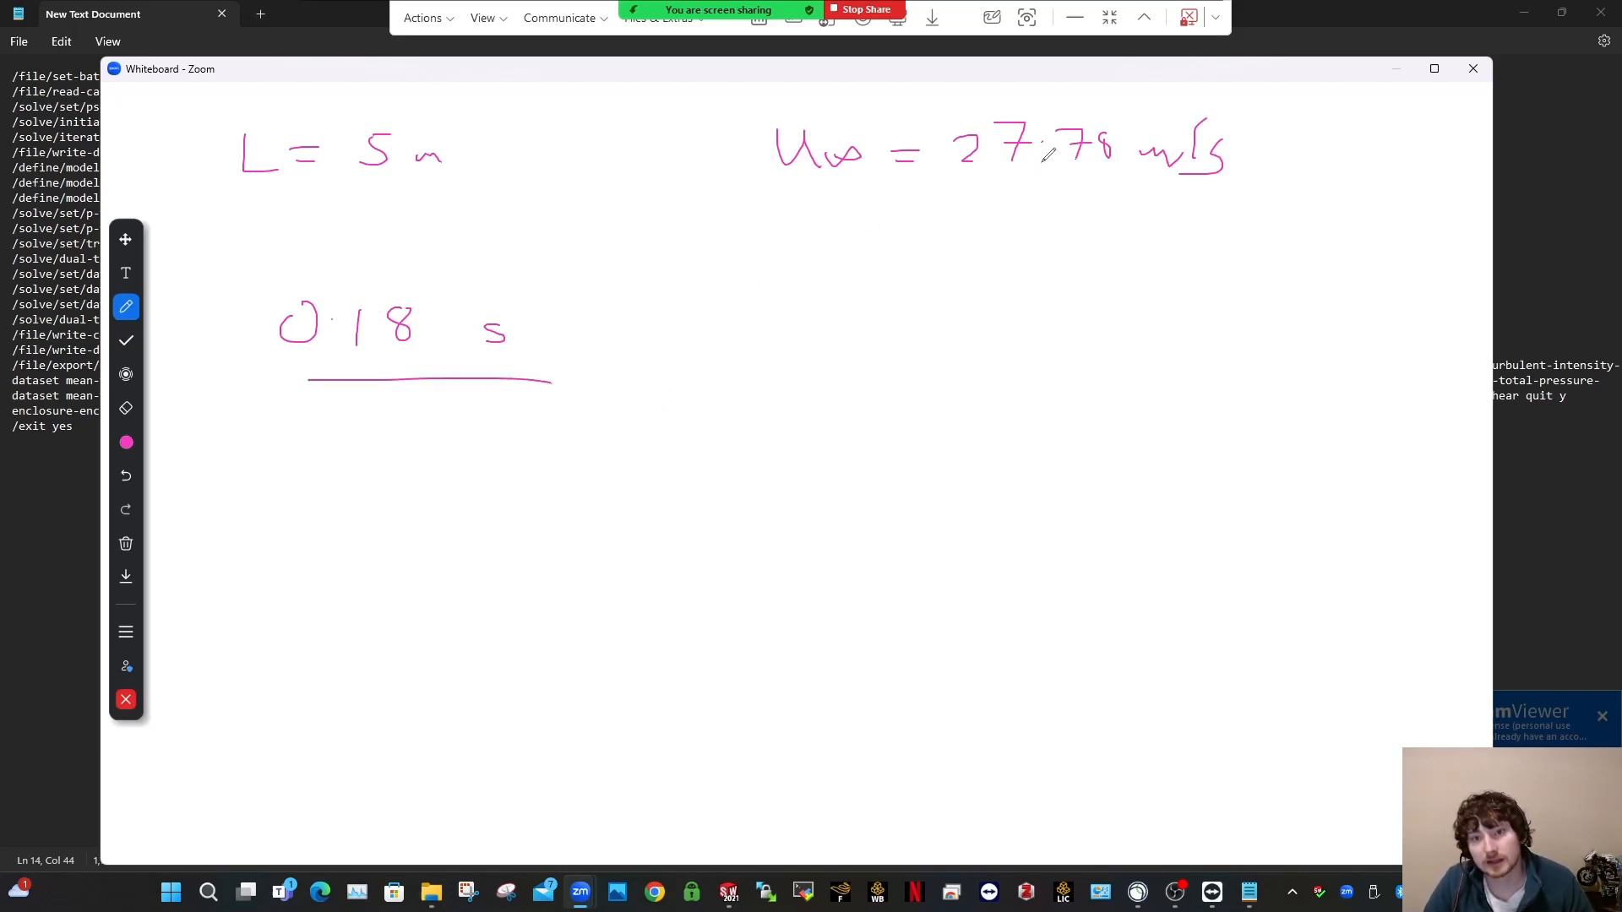
mouse_move(858, 257)
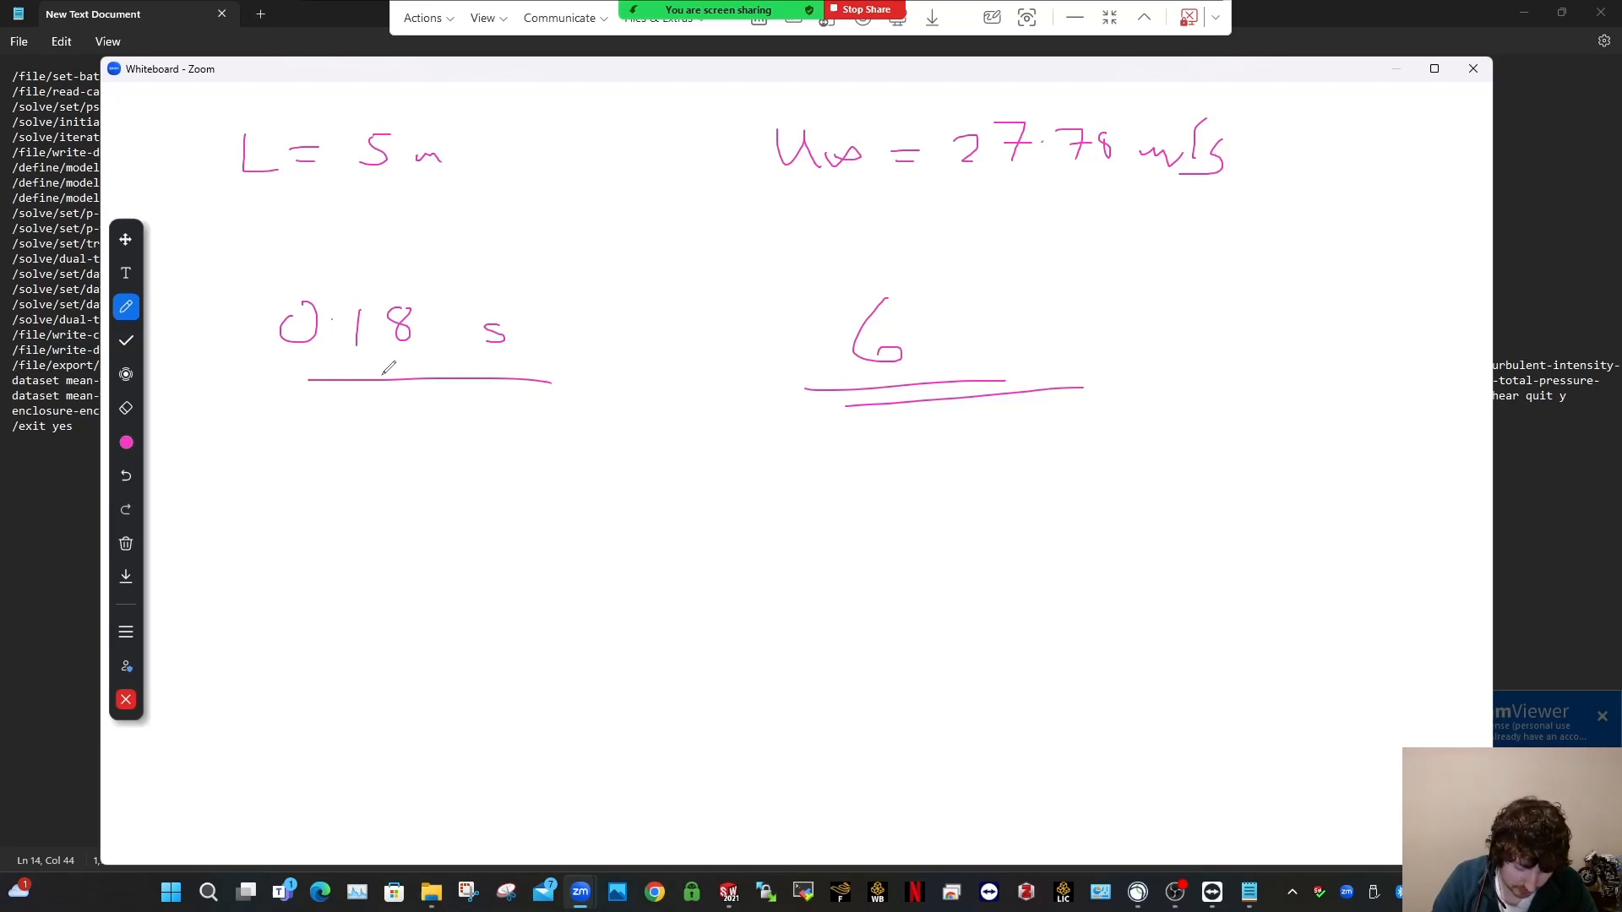
mouse_move(1041, 404)
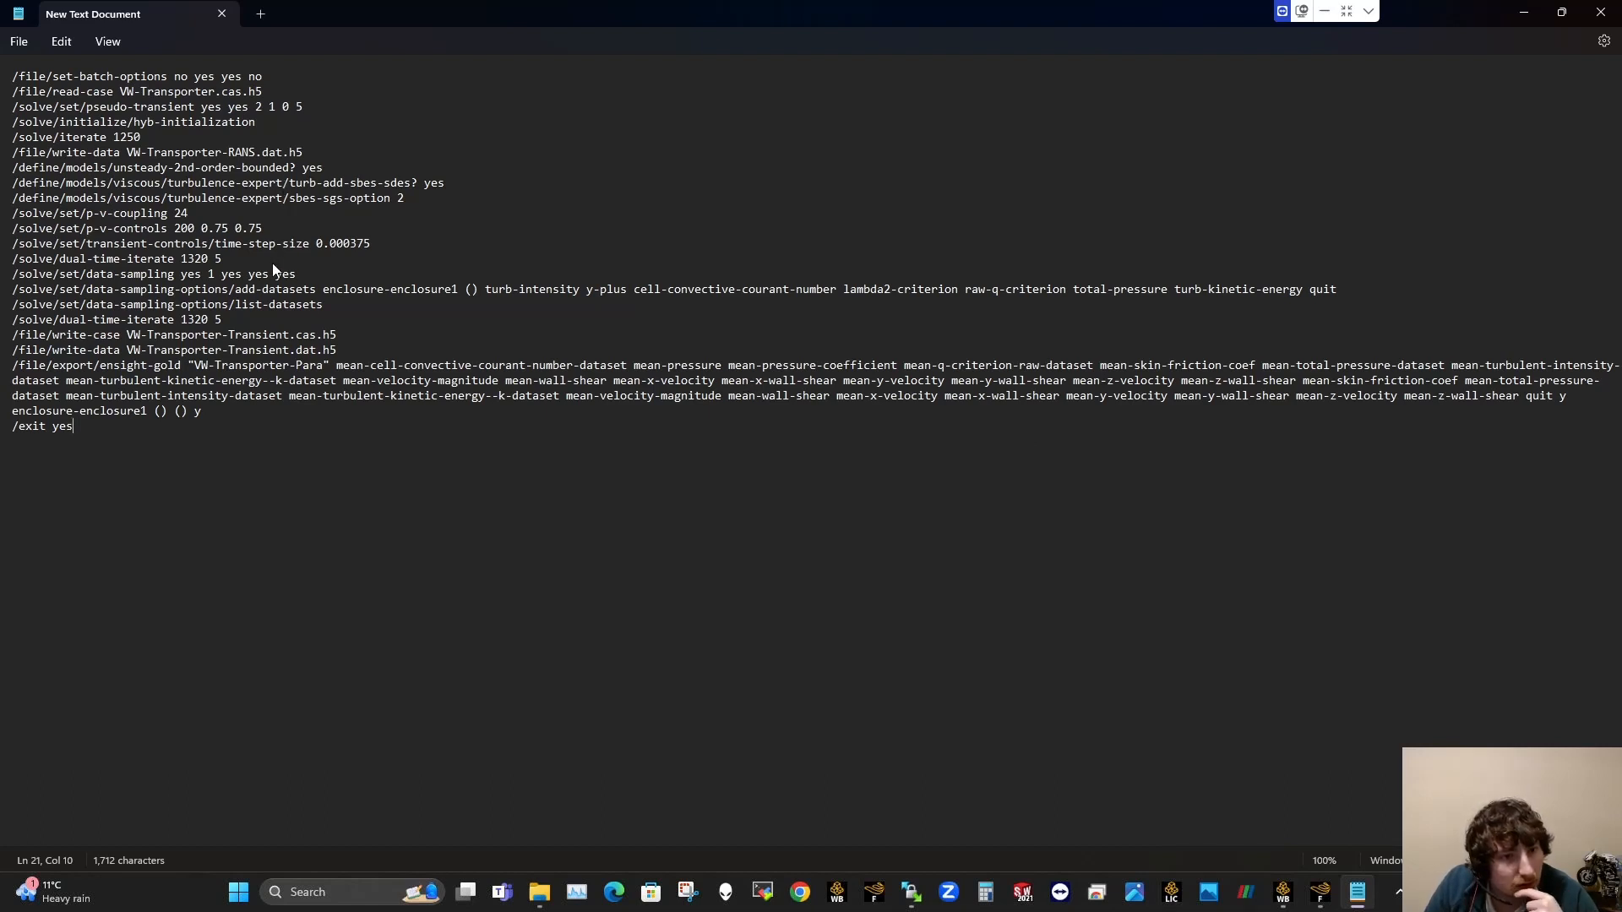
left_click(256, 259)
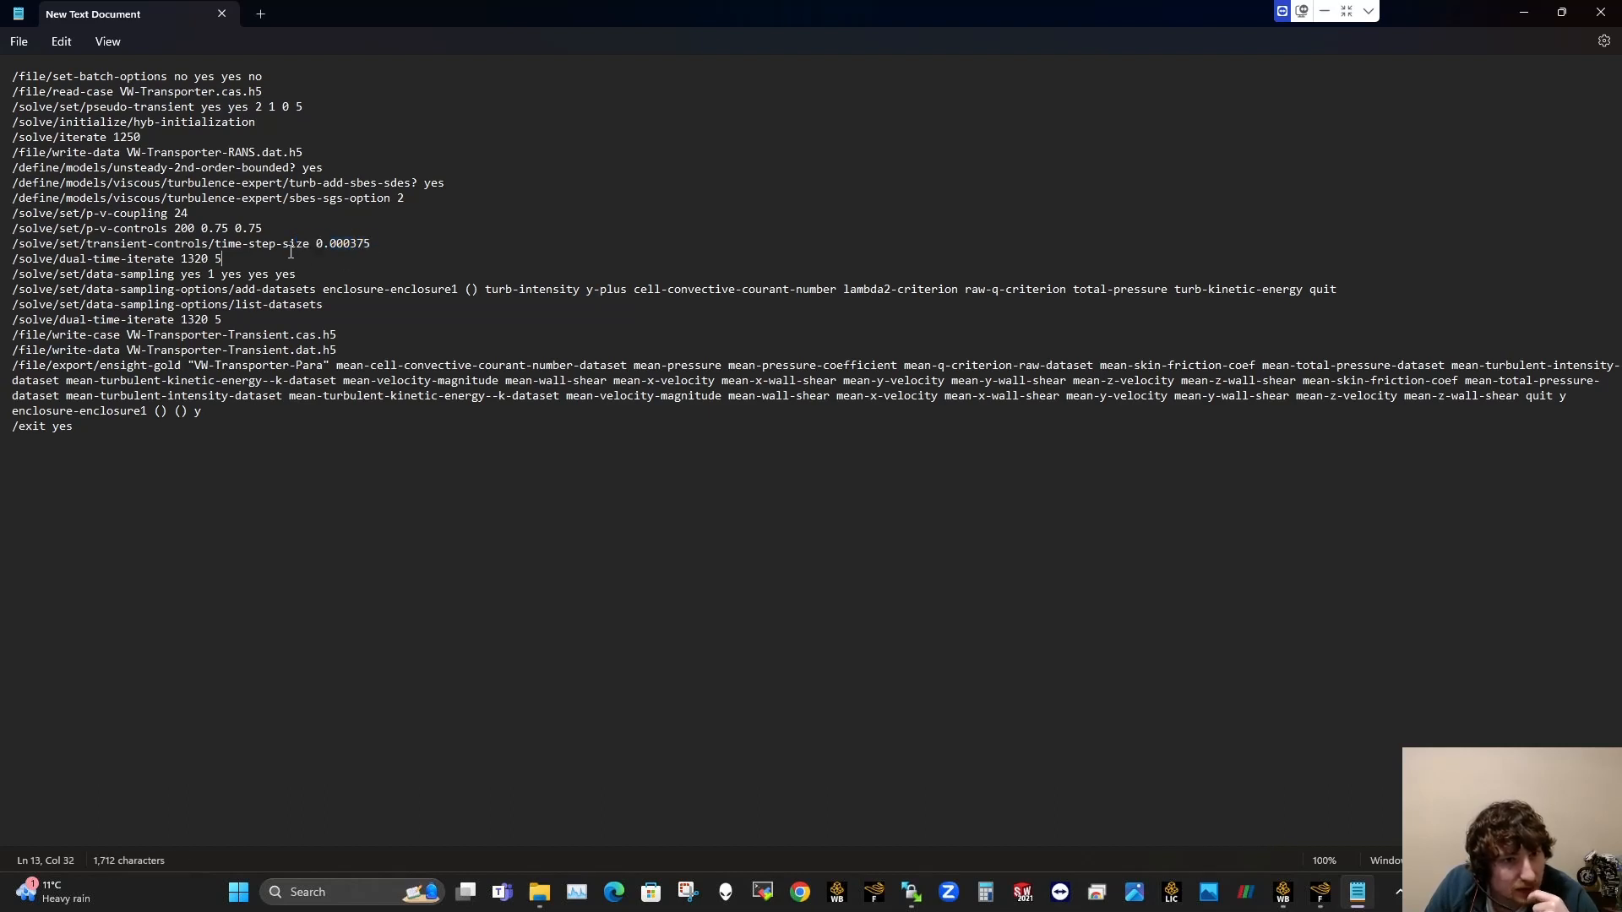
mouse_move(257, 250)
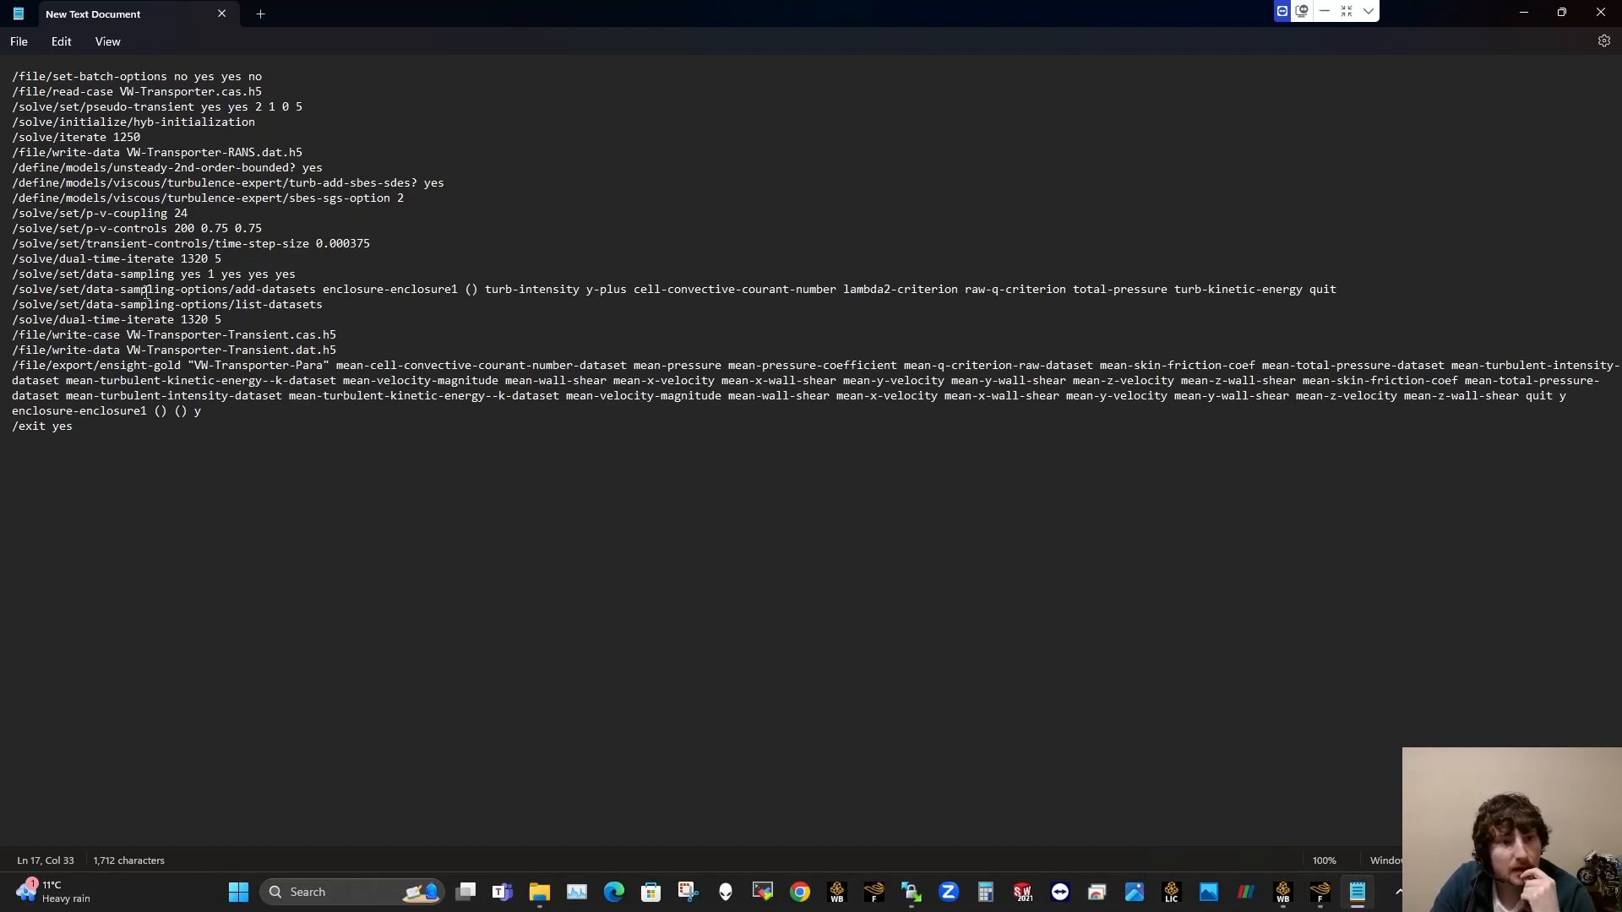
mouse_move(586, 297)
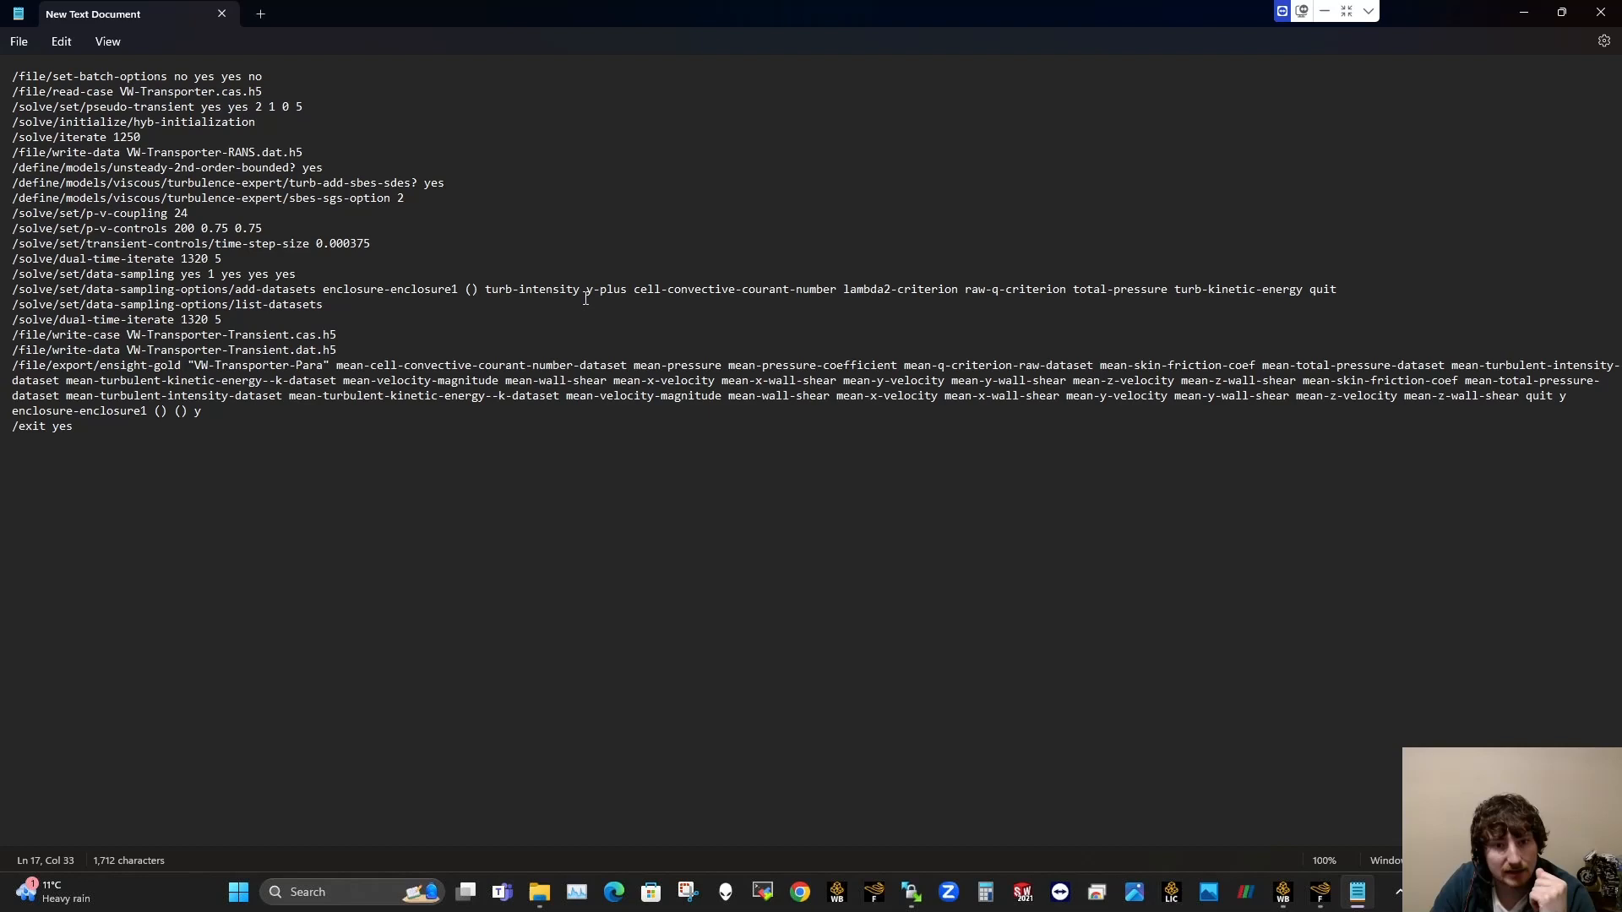
mouse_move(175, 278)
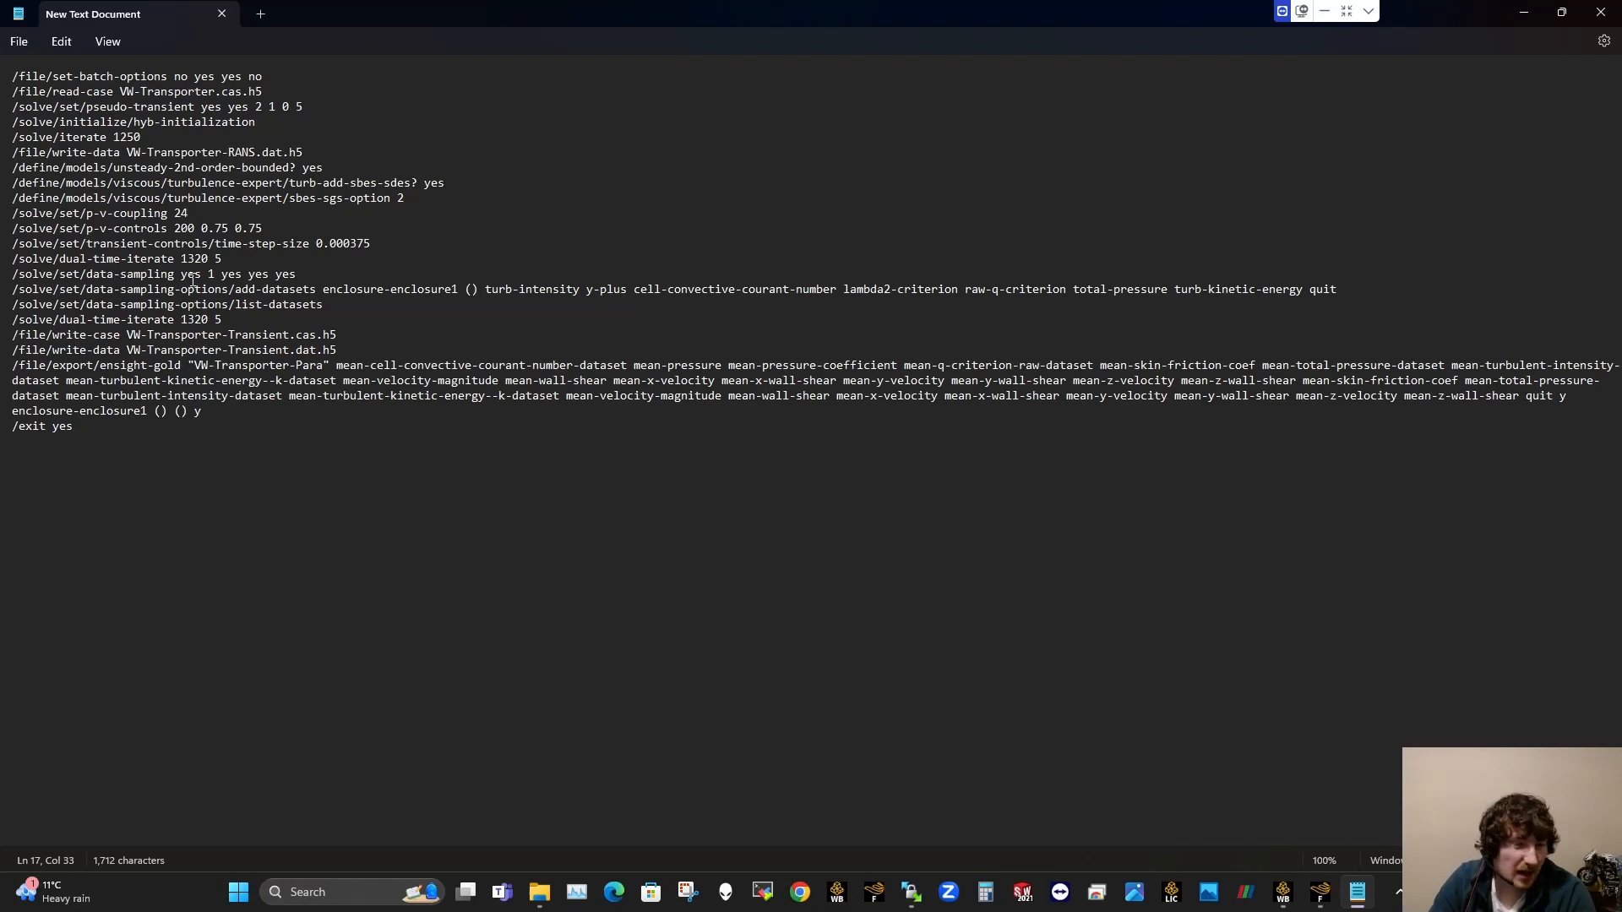
mouse_move(535, 292)
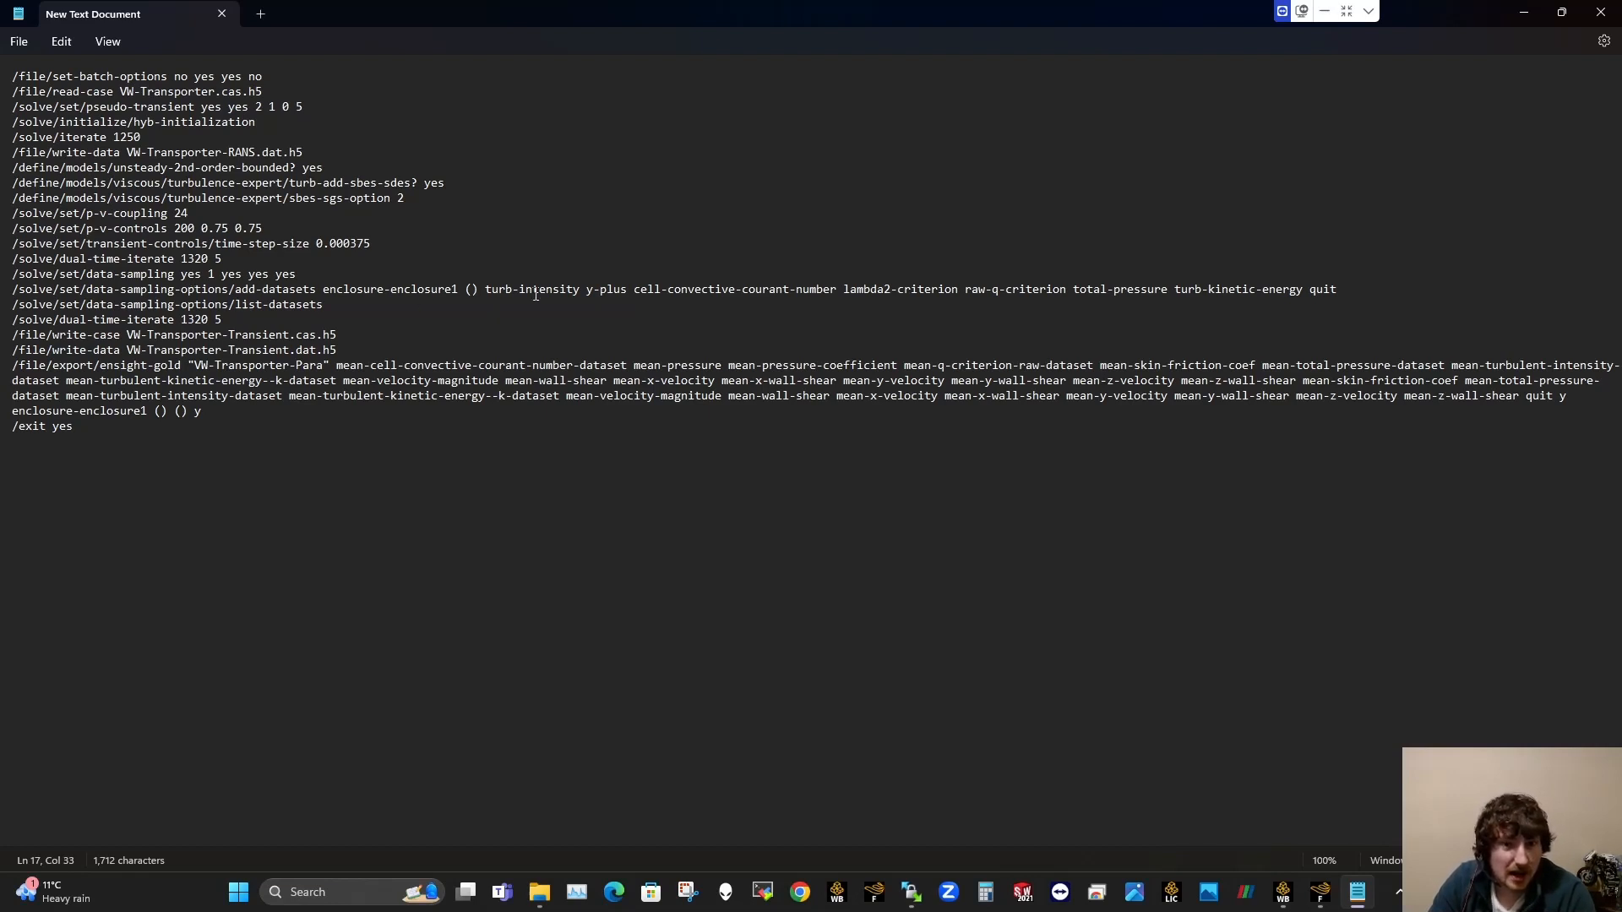
mouse_move(1192, 289)
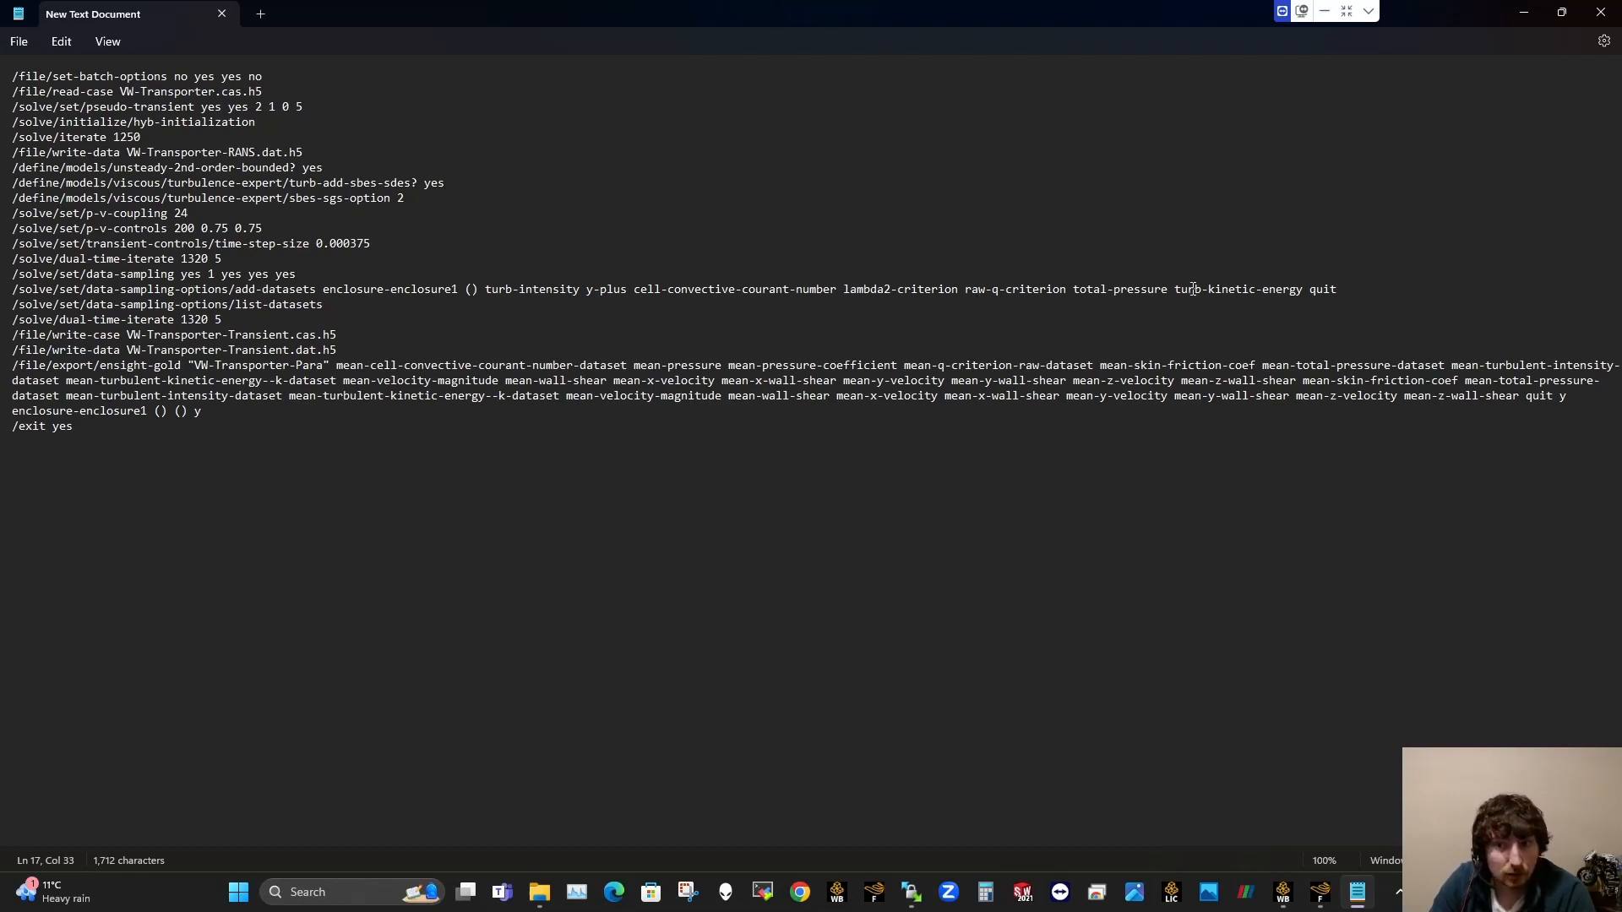
mouse_move(633, 311)
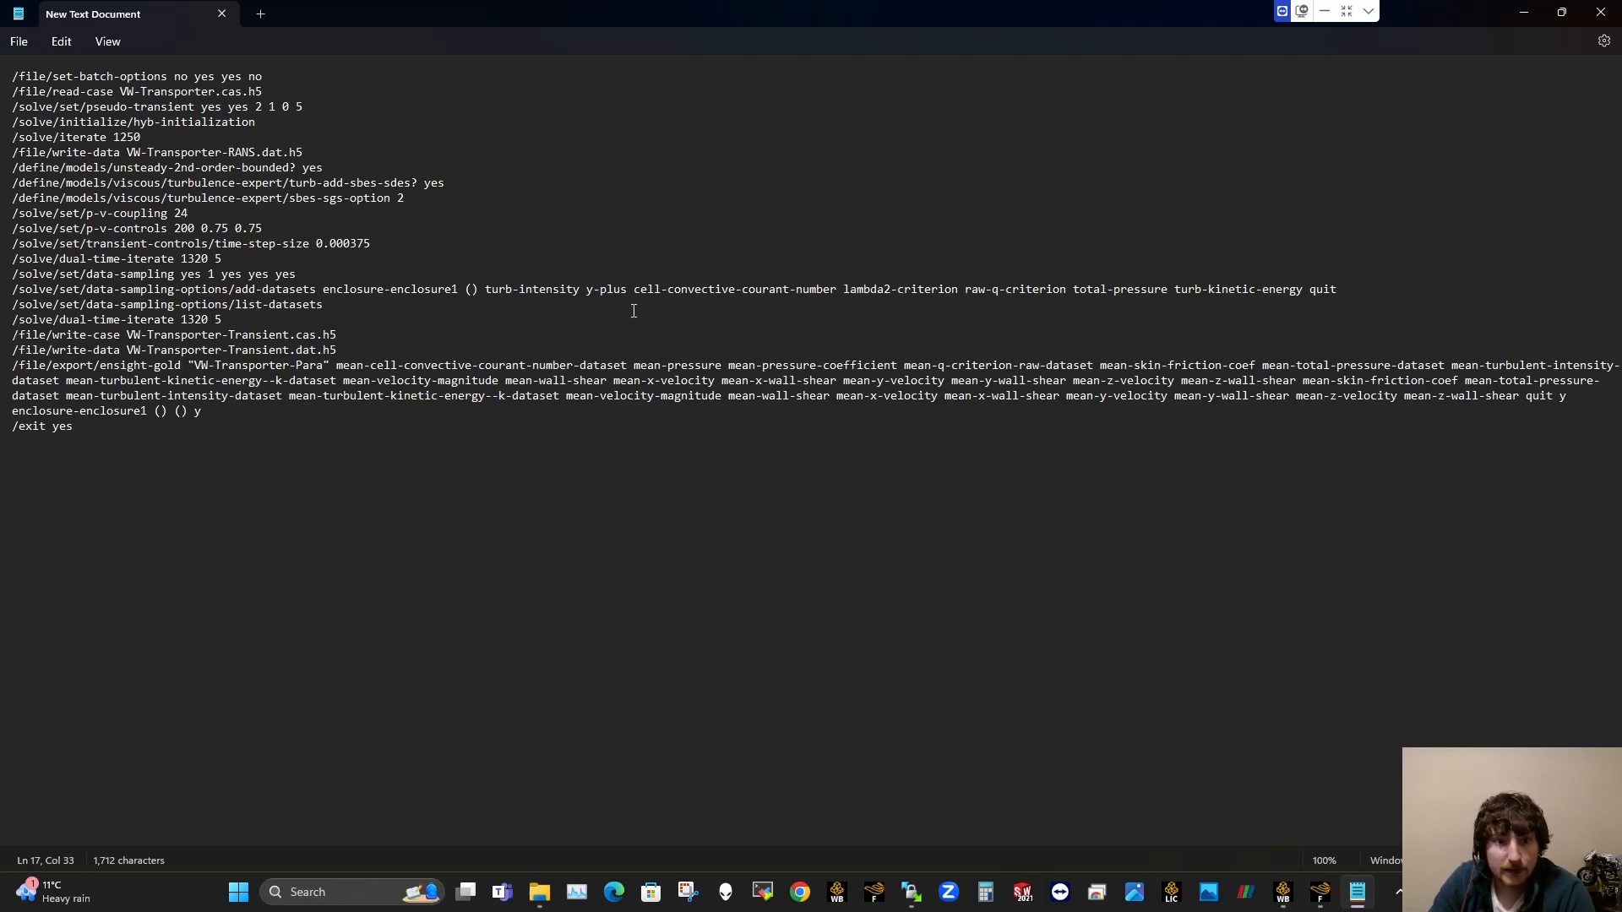
mouse_move(340, 289)
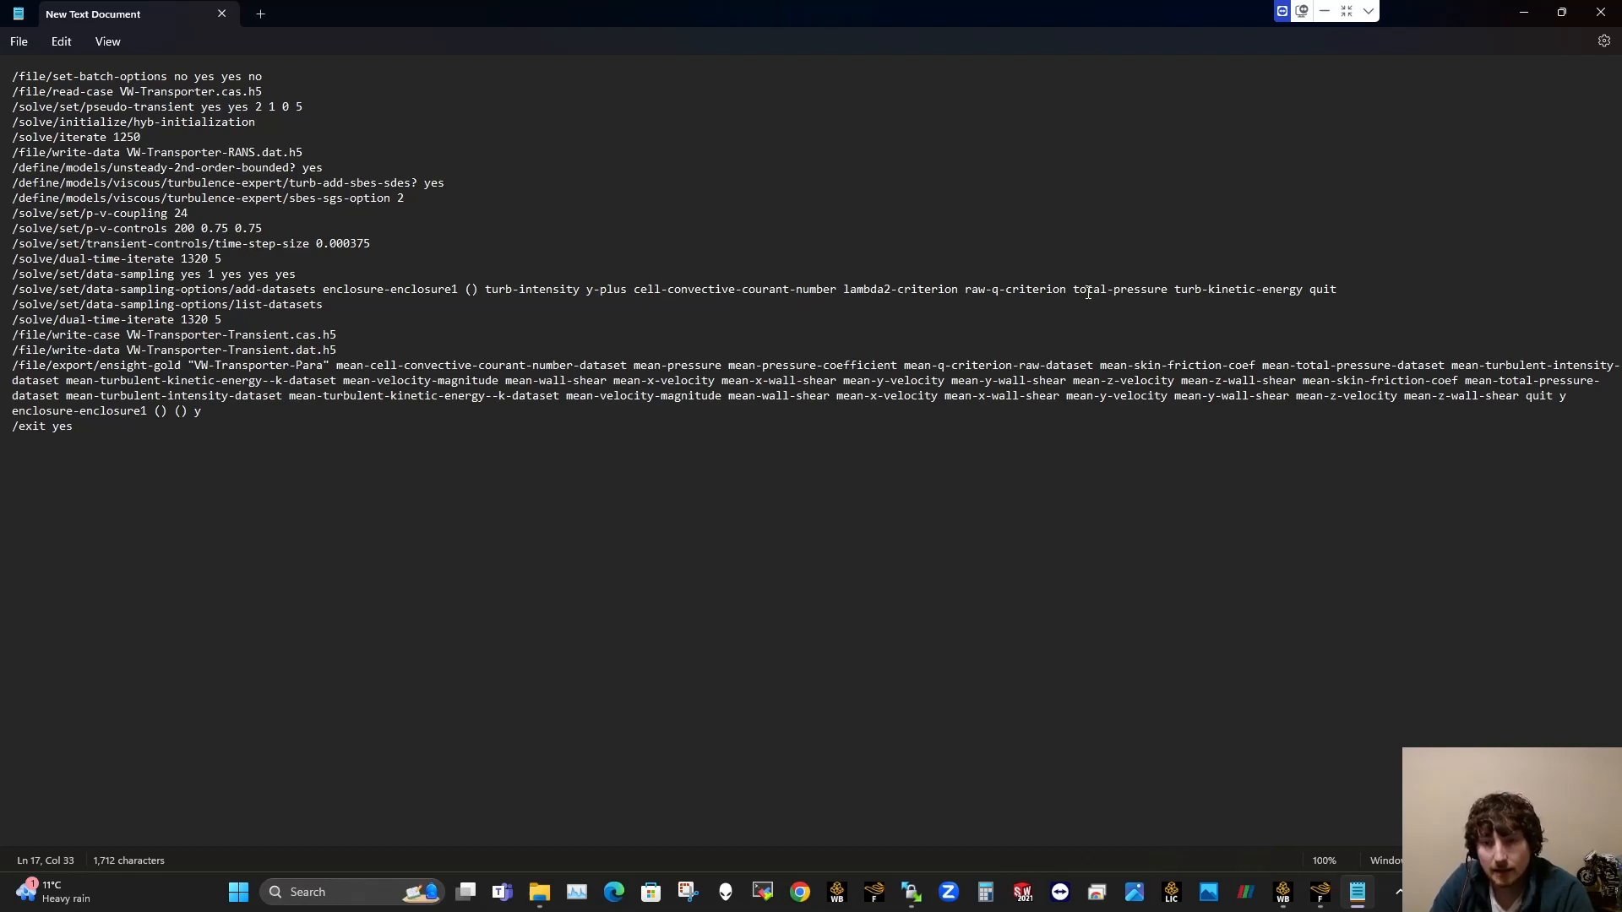
mouse_move(206, 304)
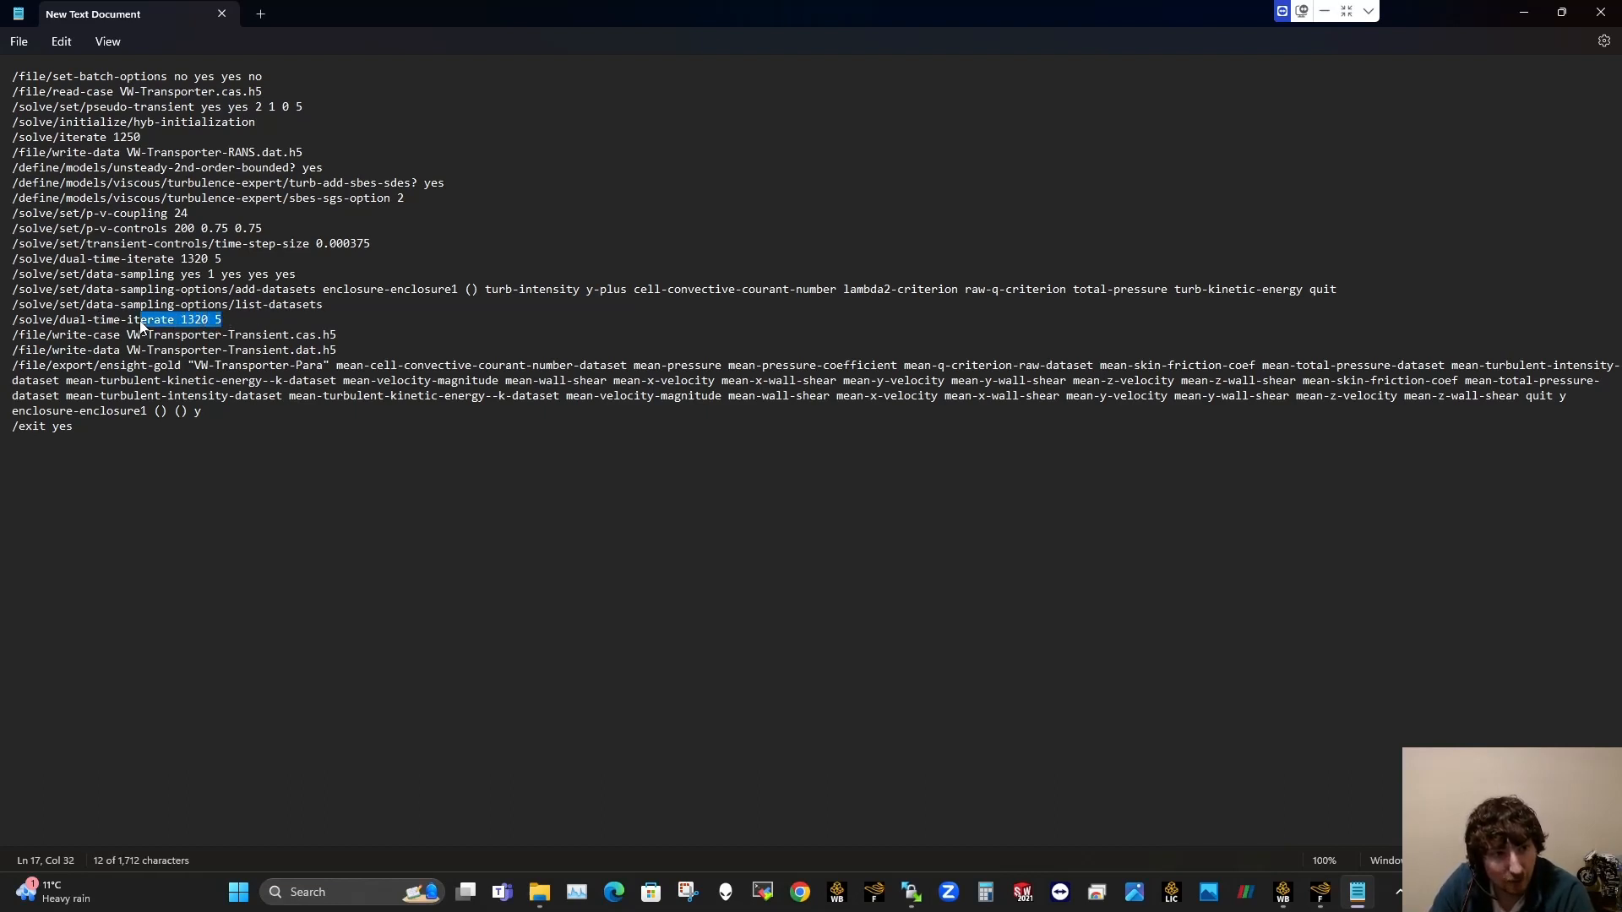
left_click(196, 320)
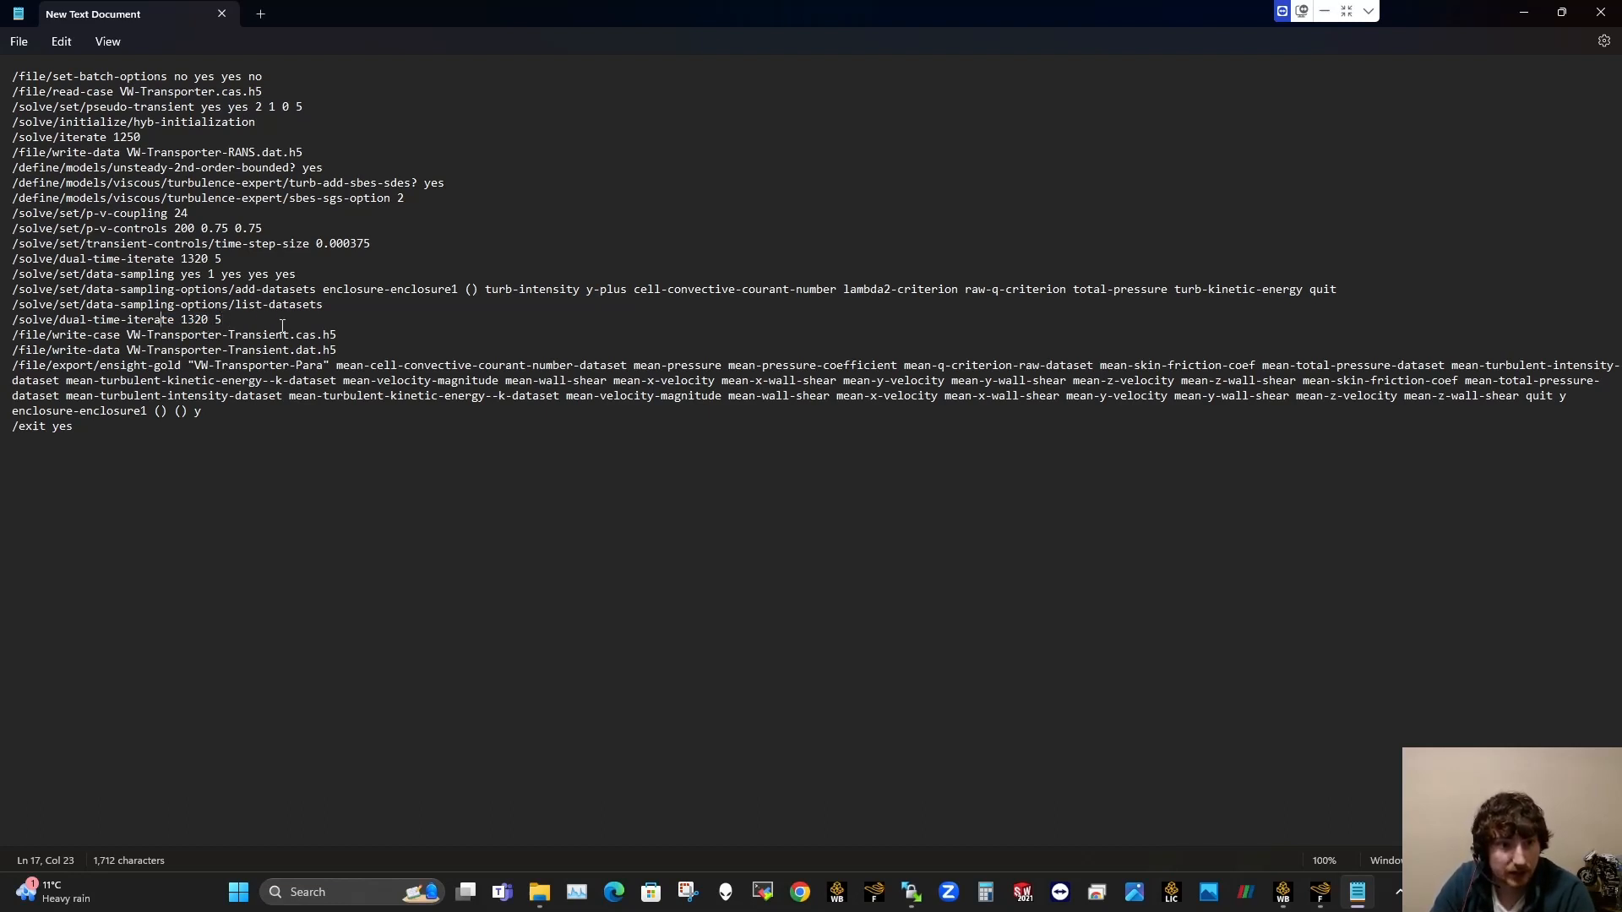
mouse_move(324, 355)
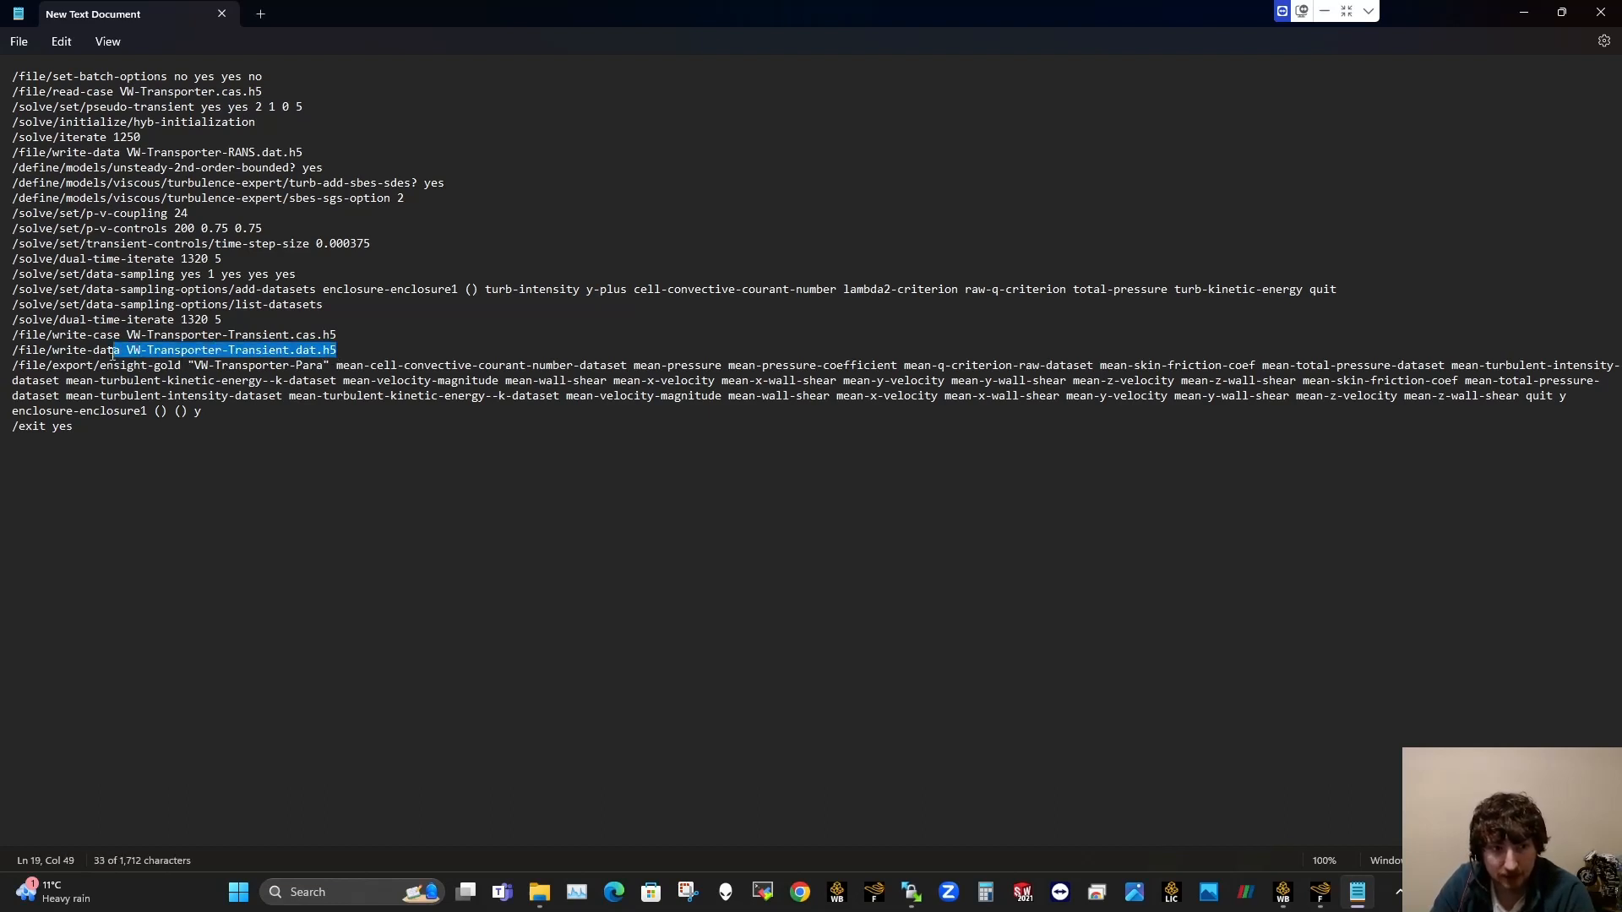
left_click(334, 350)
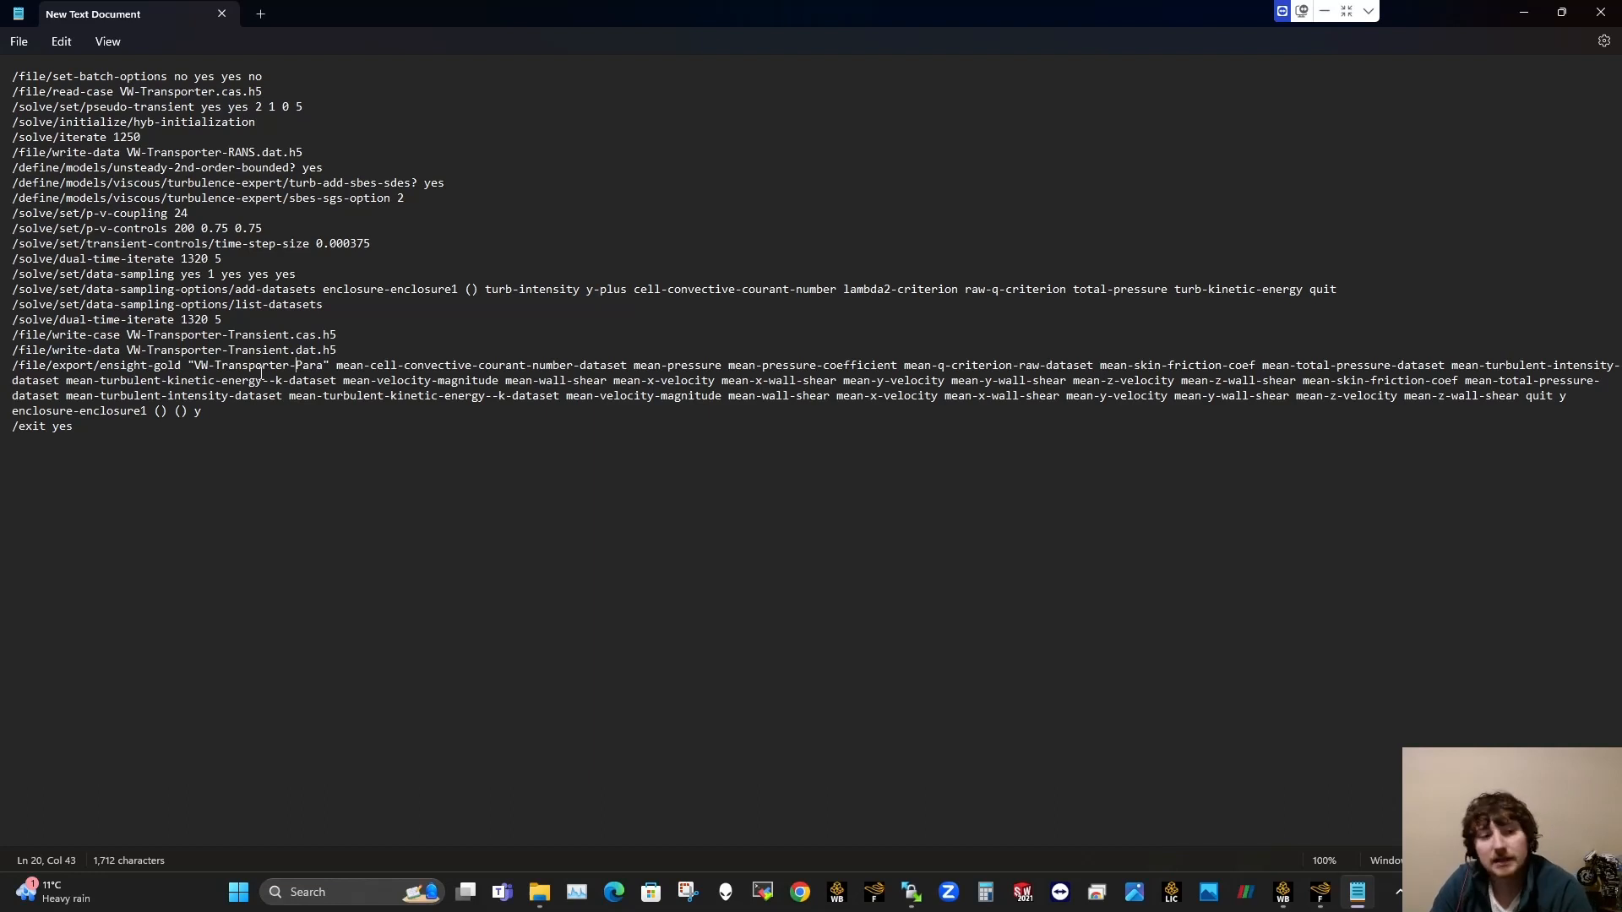
mouse_move(807, 583)
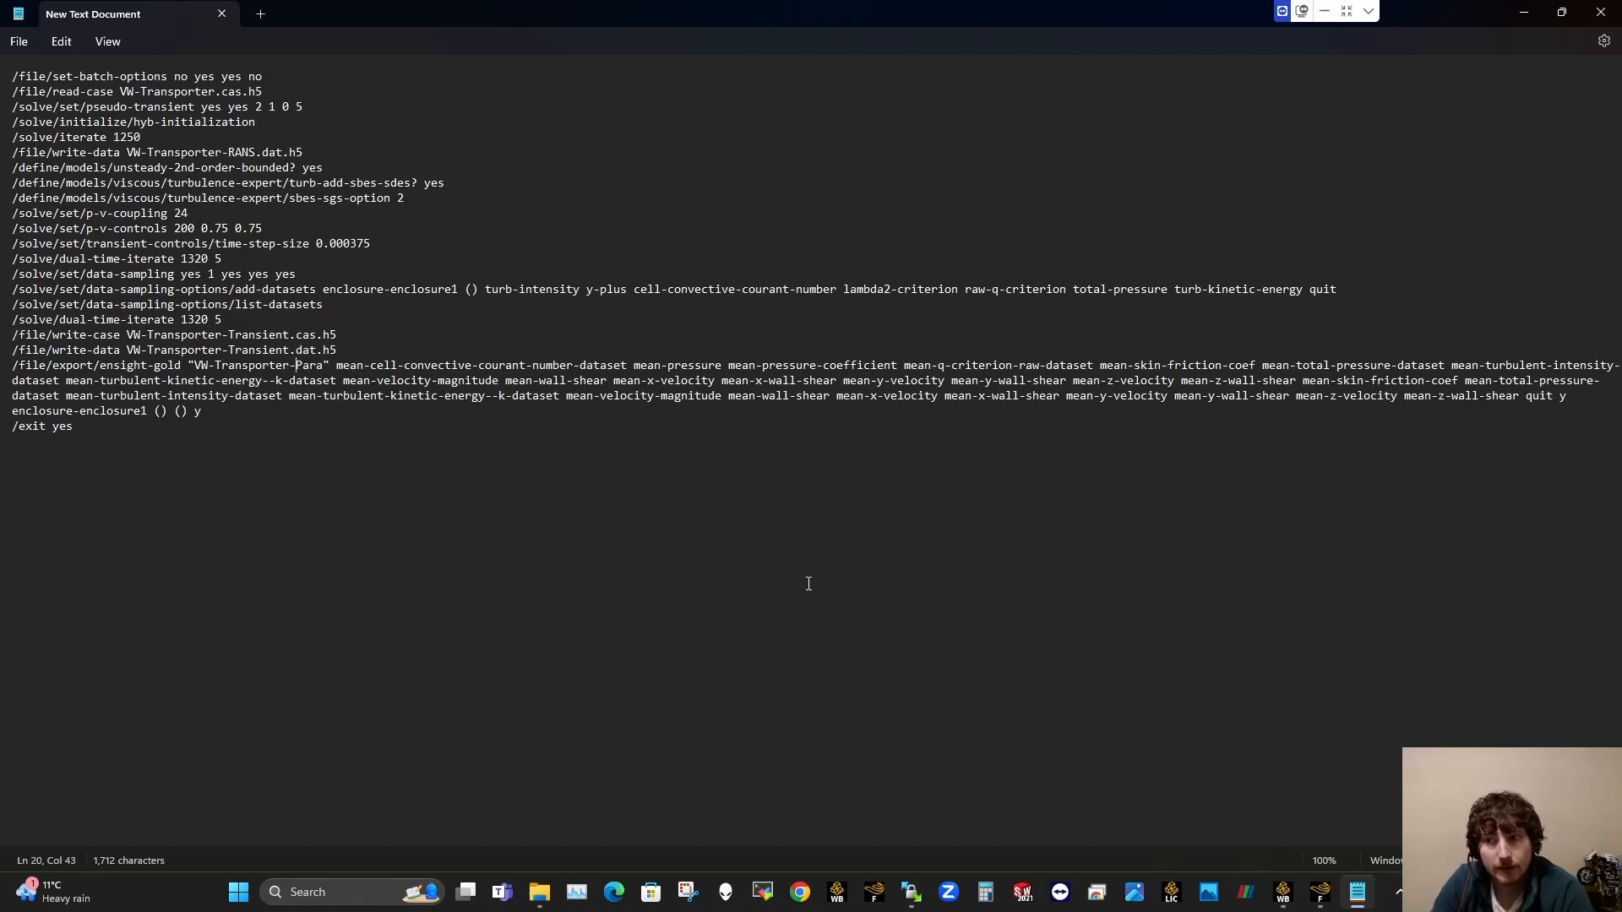
mouse_move(491, 377)
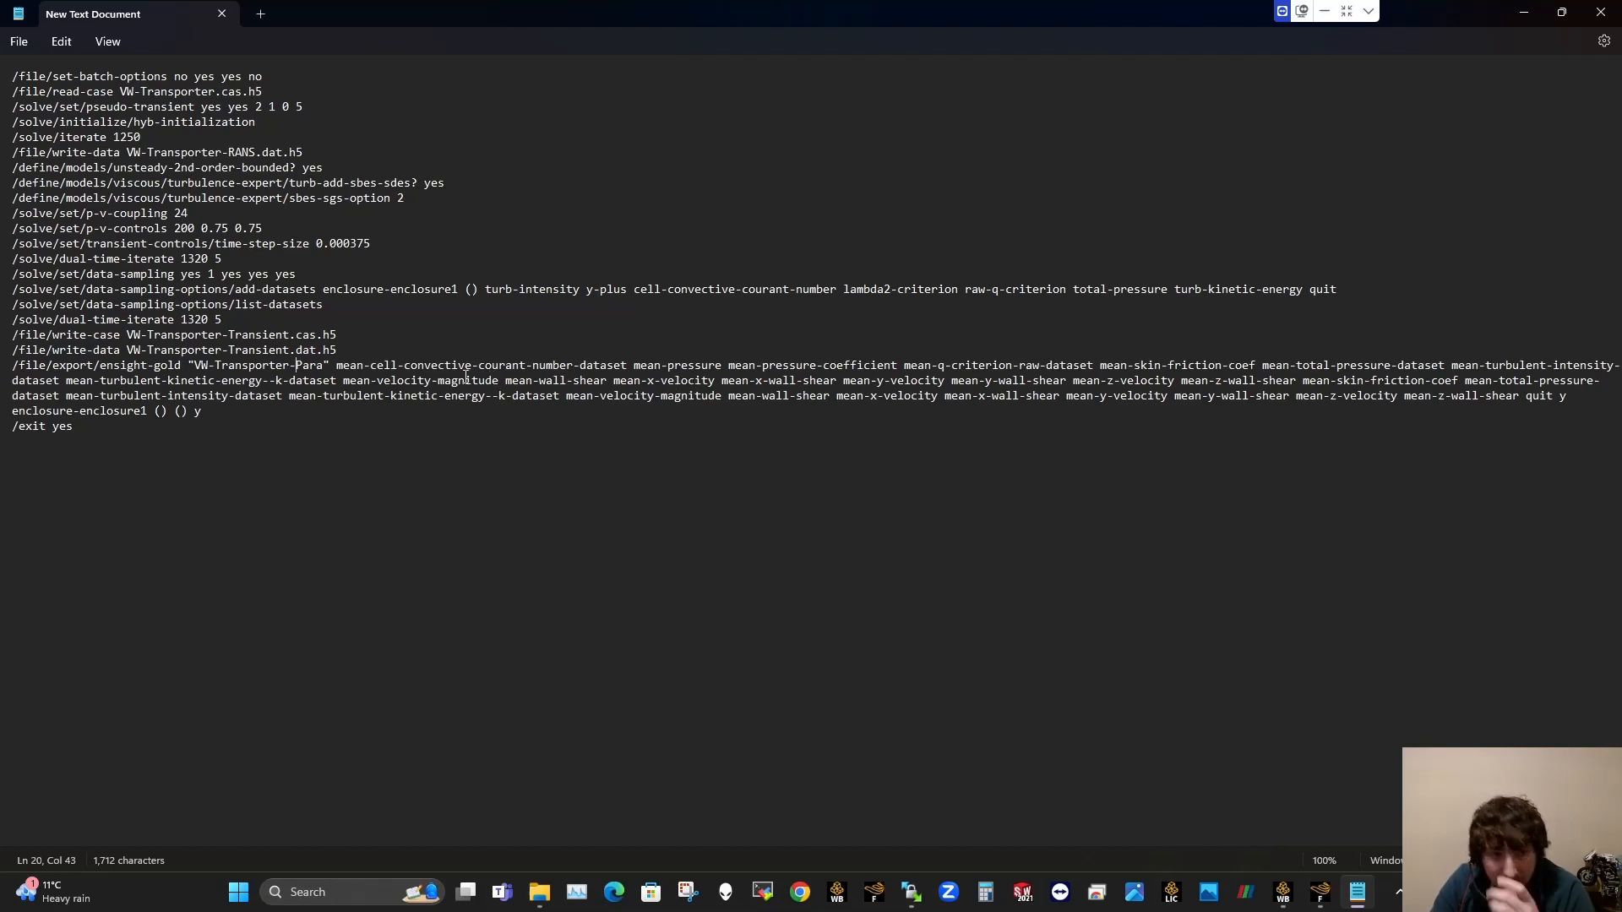
mouse_move(301, 439)
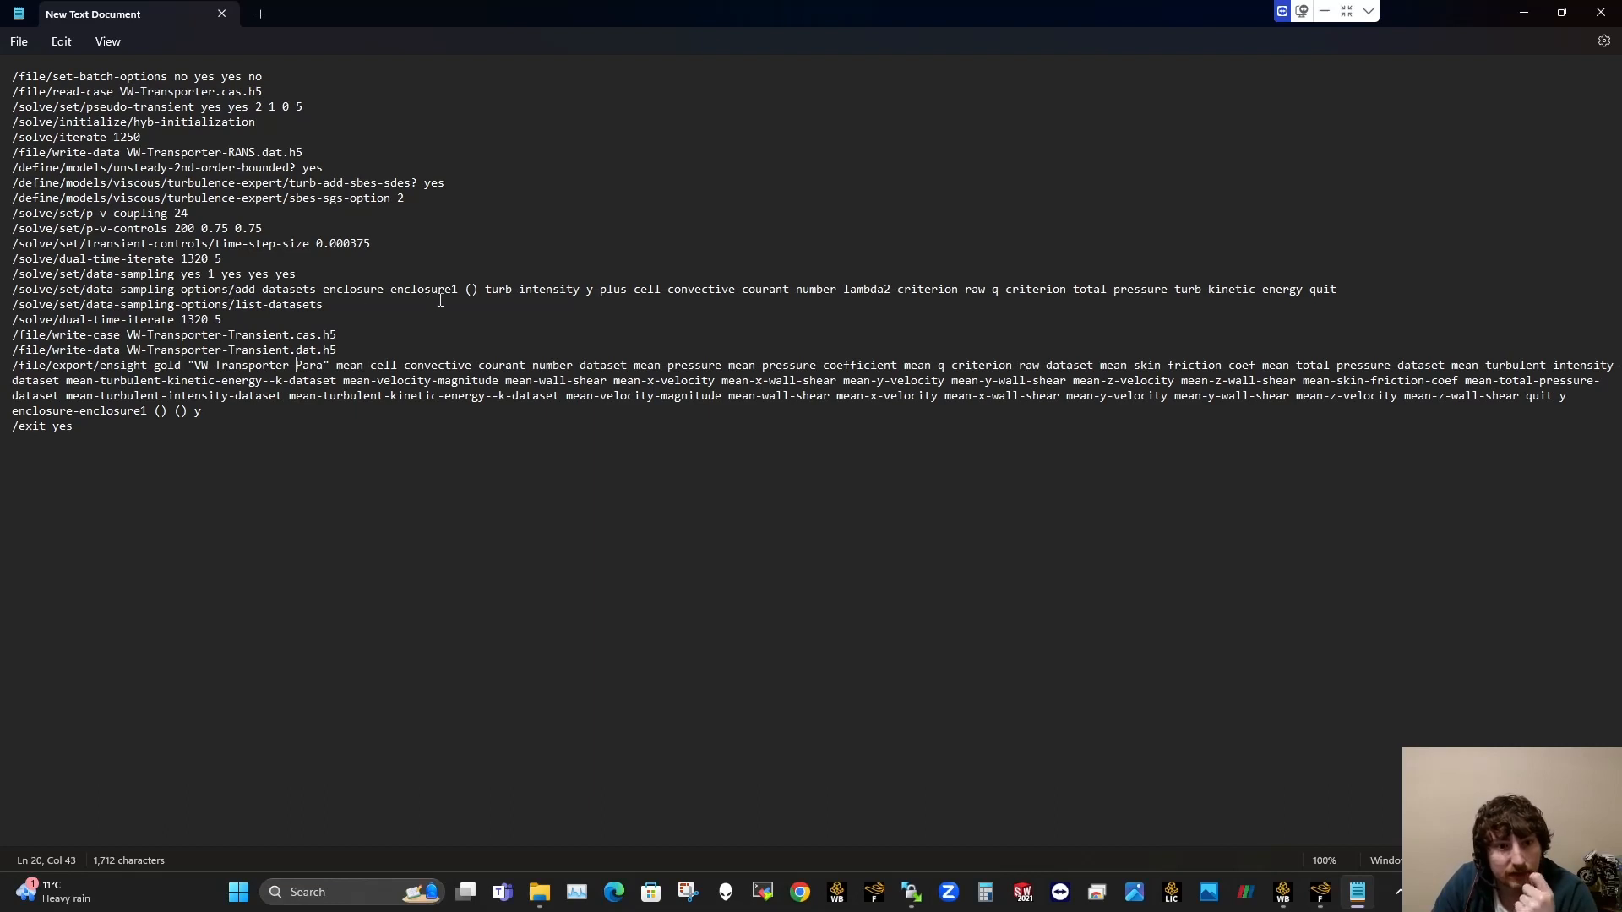
Step: Highlight the enclosure-enclosure1 zone name in the add-datasets journal line
double_click(394, 288)
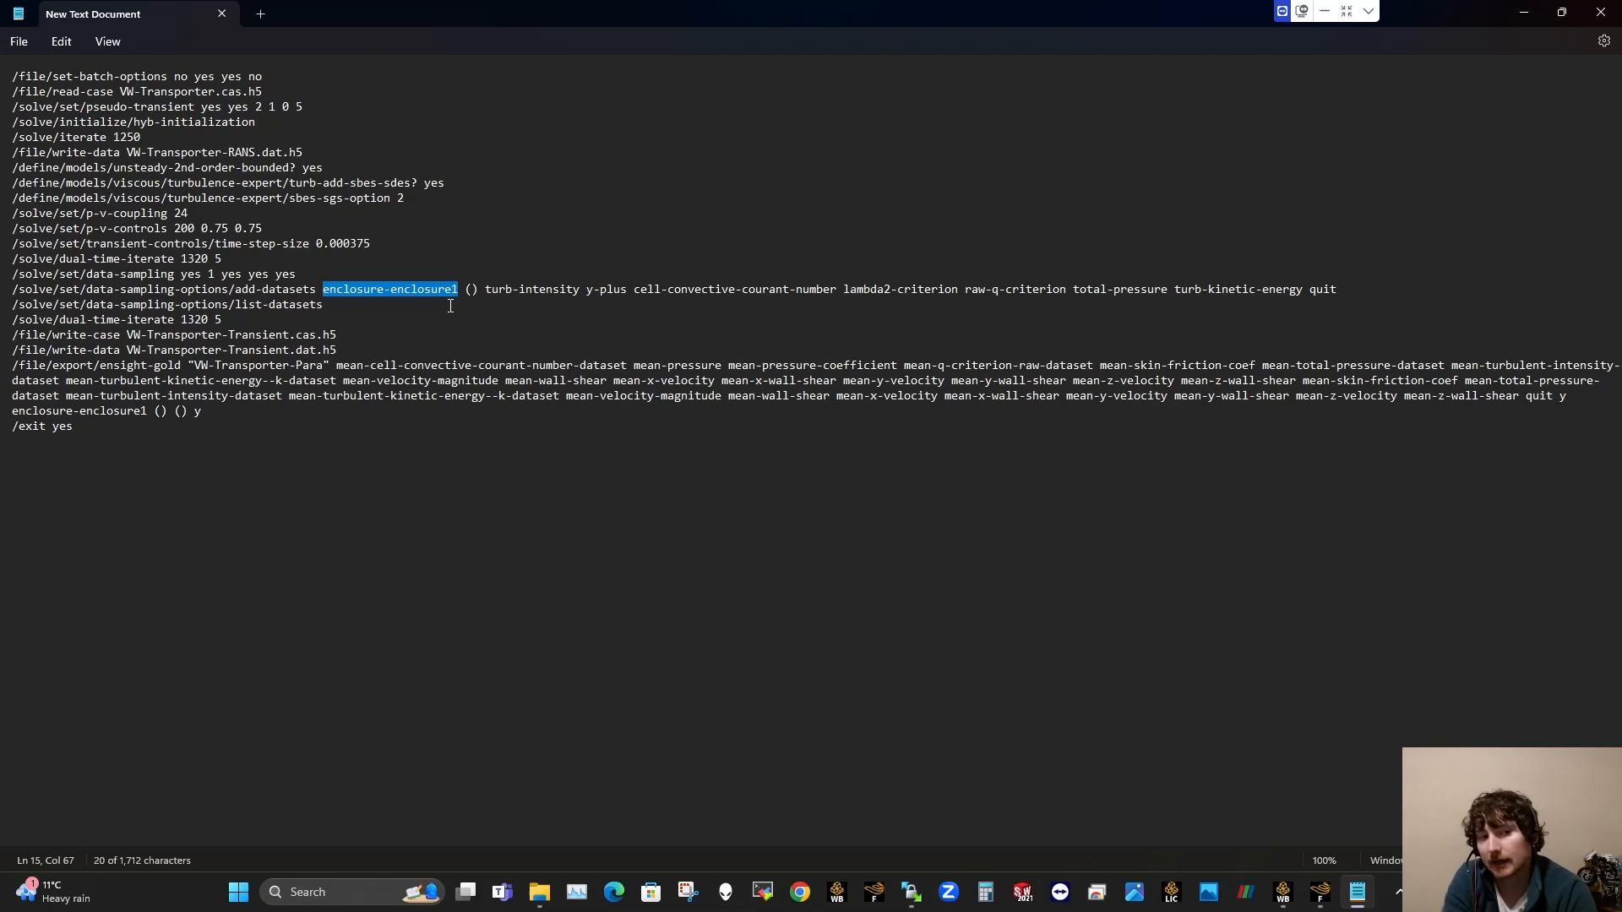
mouse_move(435, 297)
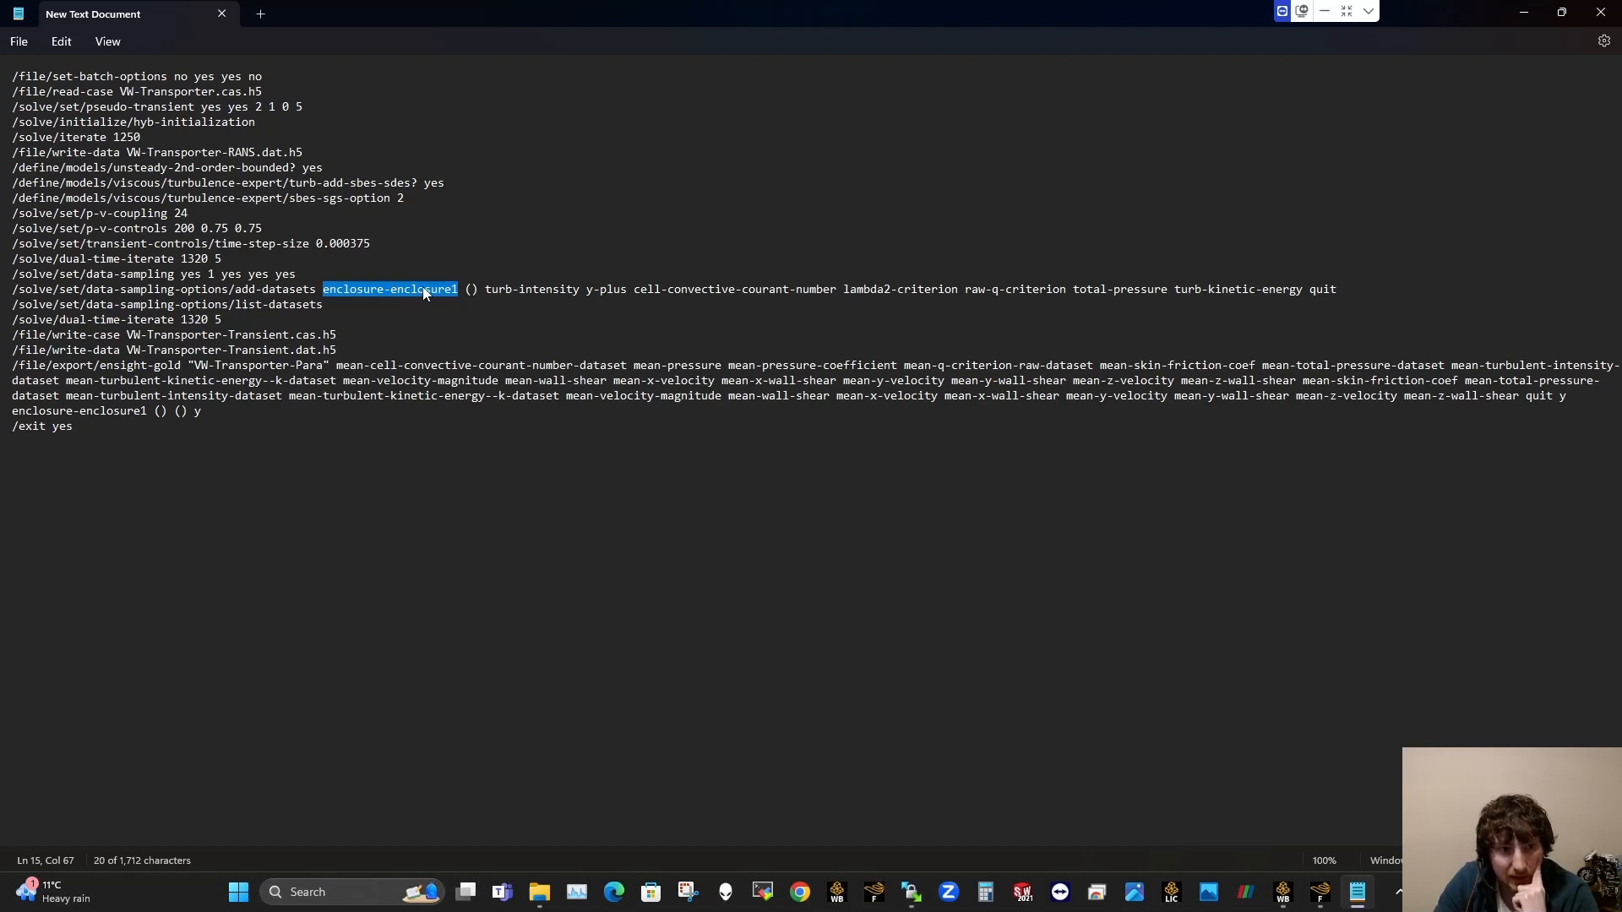
mouse_move(382, 300)
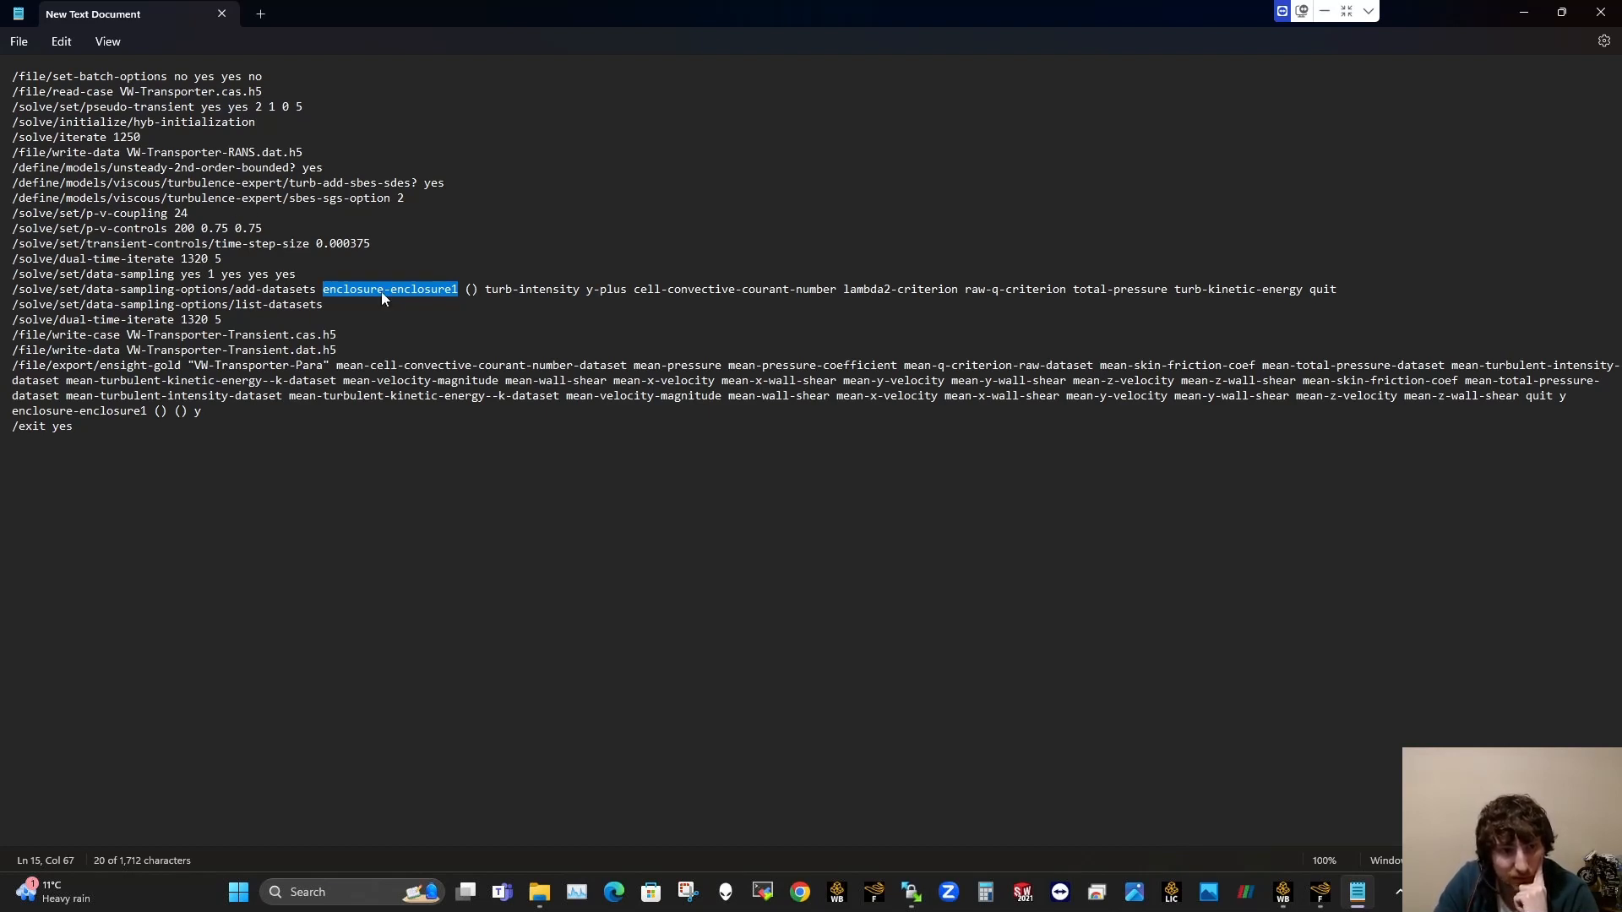
mouse_move(181, 413)
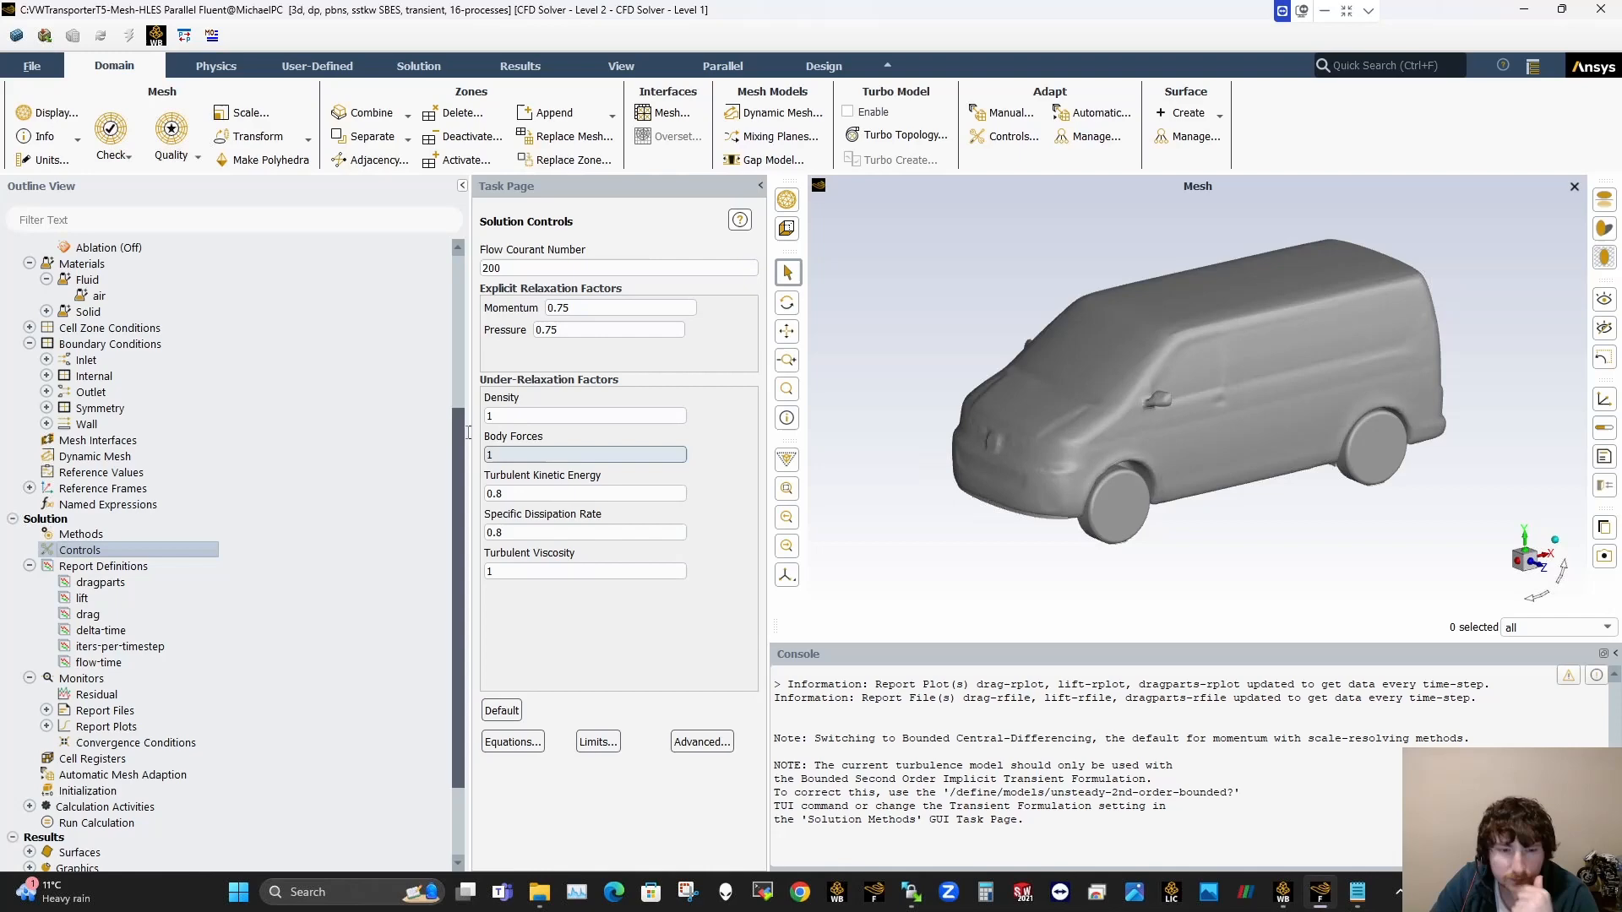
Step: Review the time-statistics Sampling Options under Run Calculation and accept them with OK
scroll("down", 3)
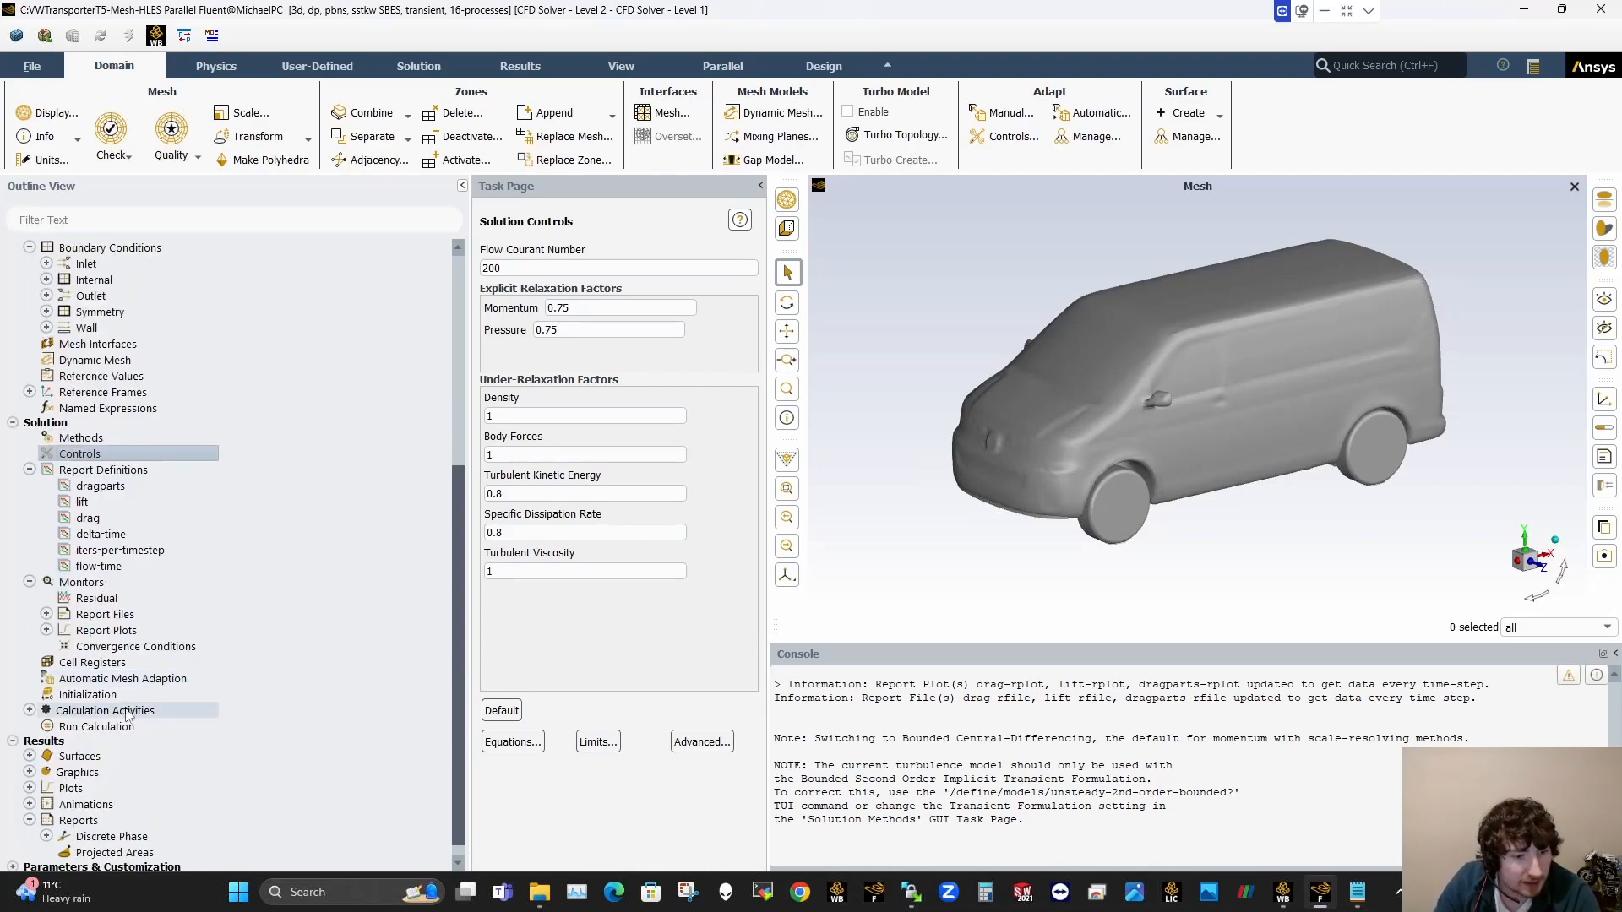
left_click(98, 726)
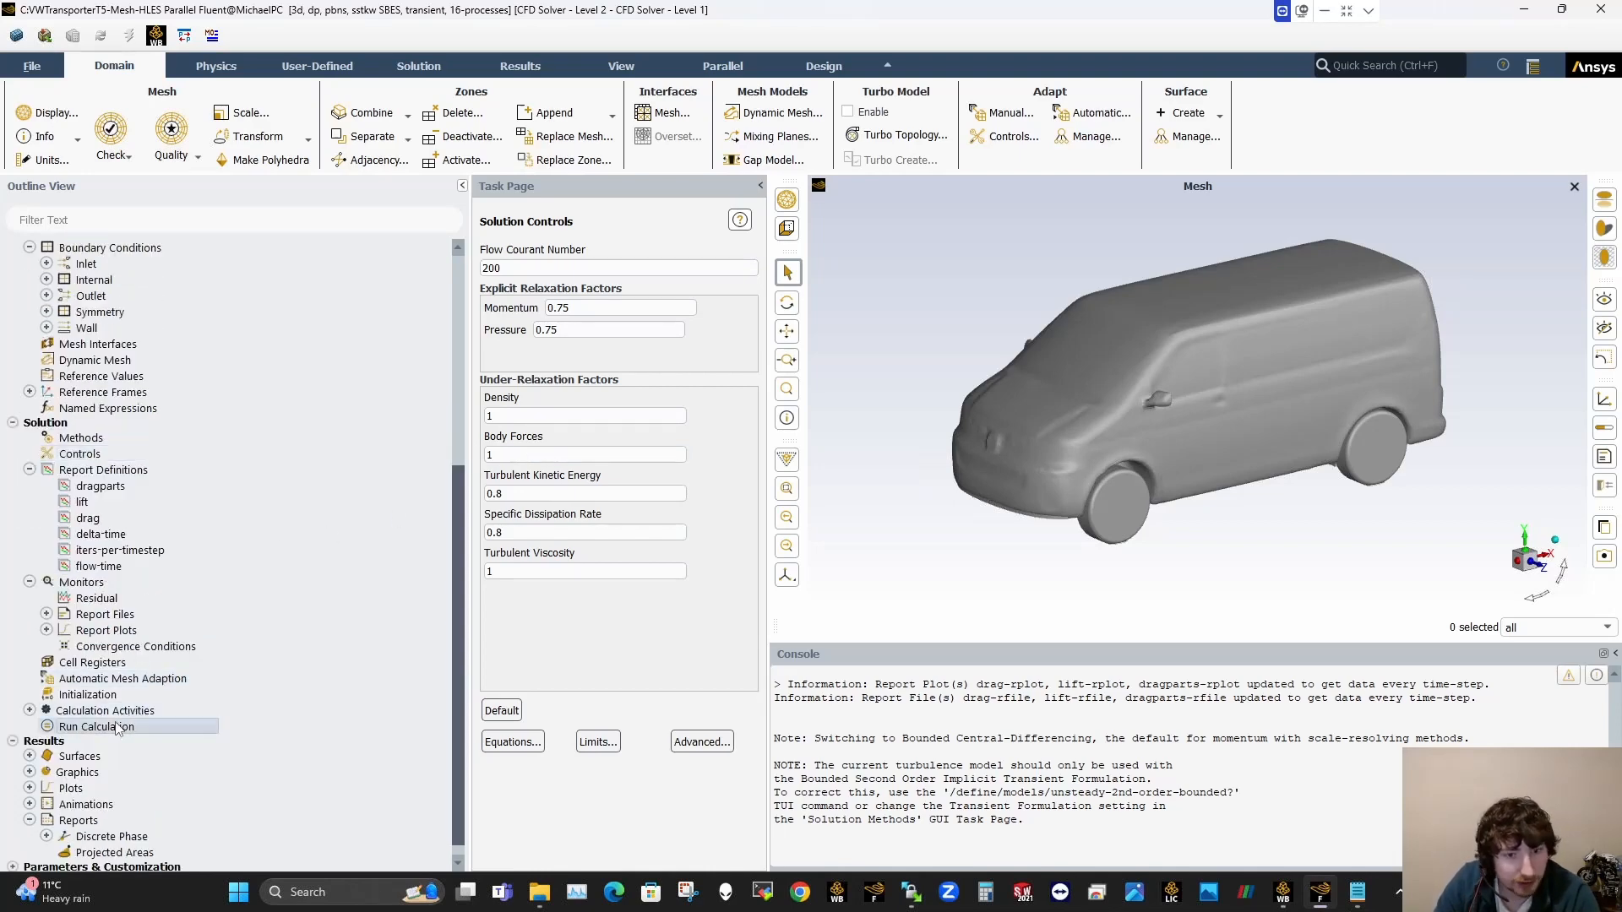
left_click(96, 726)
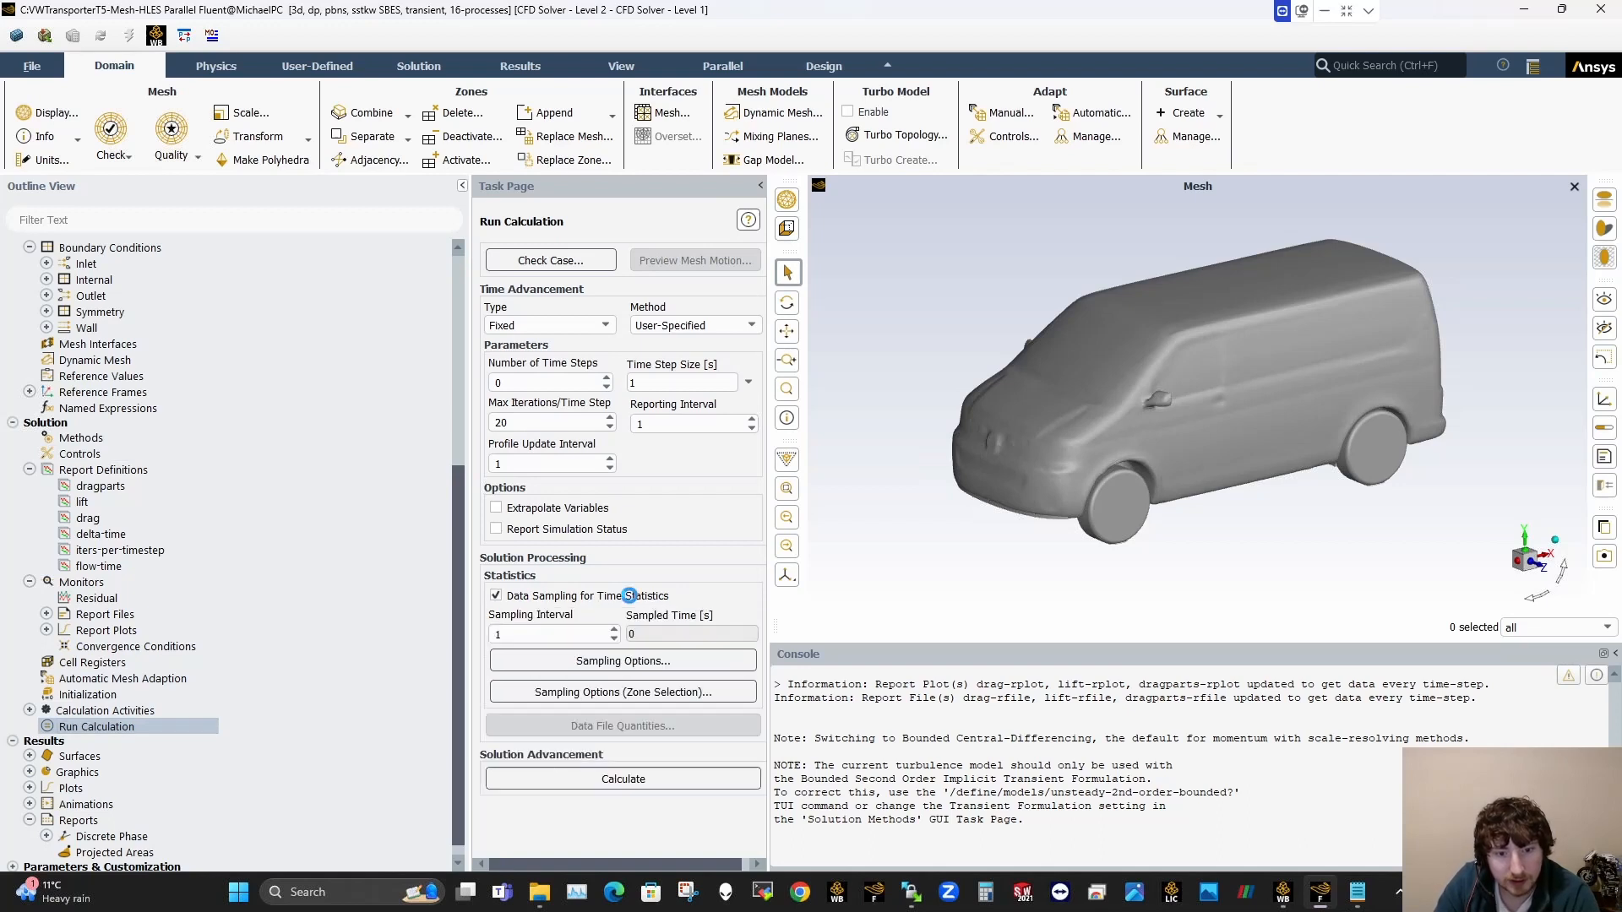
left_click(621, 660)
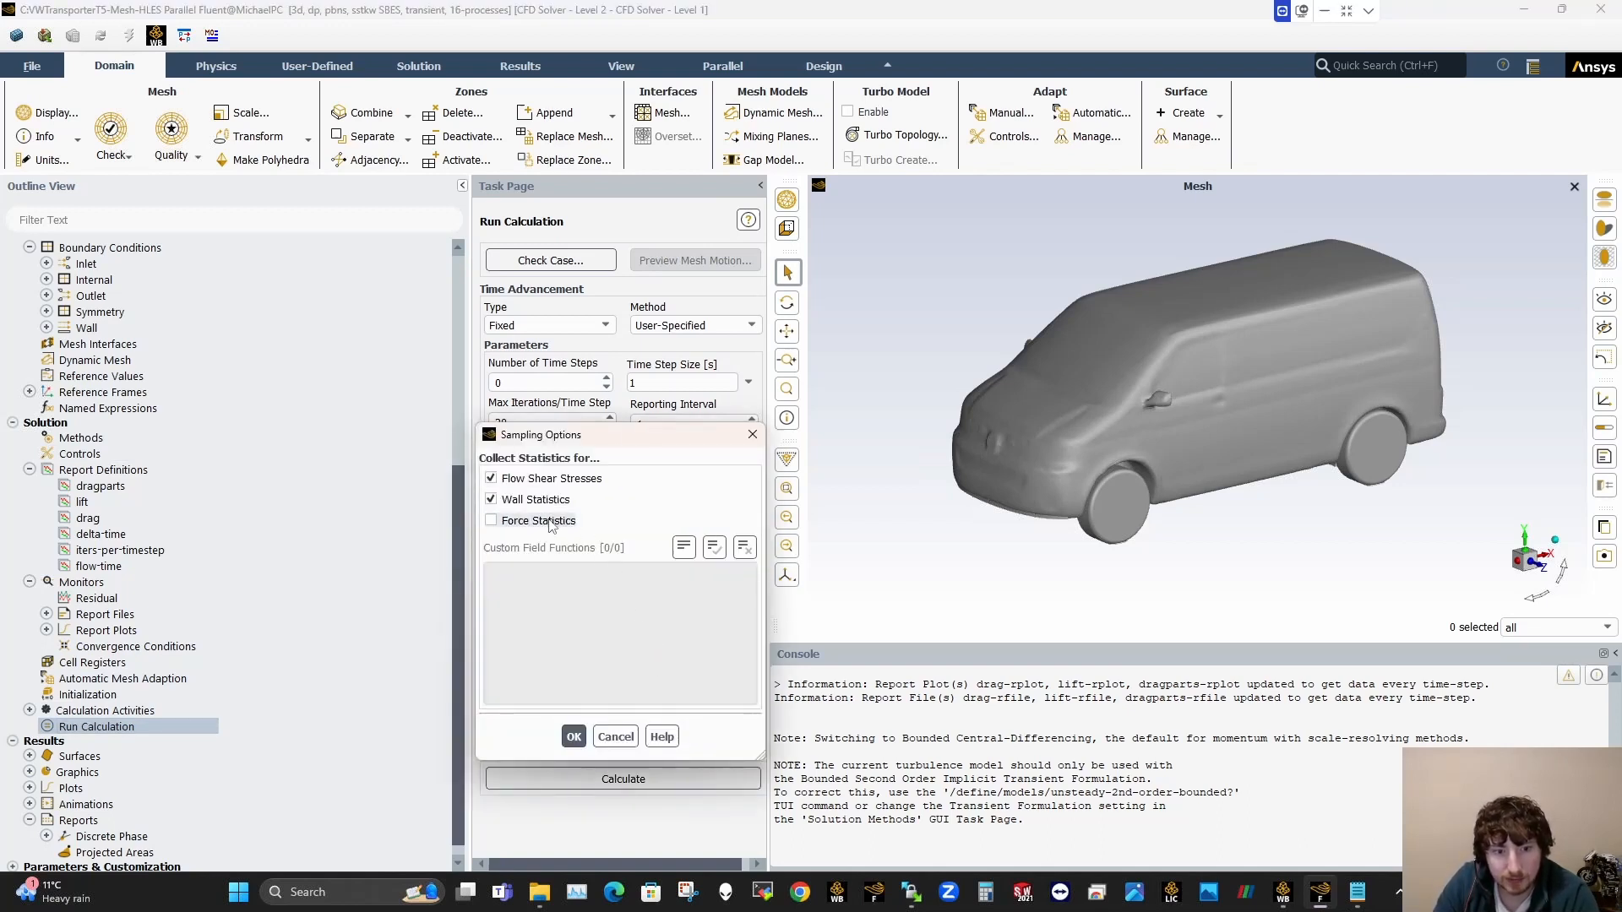
left_click(492, 520)
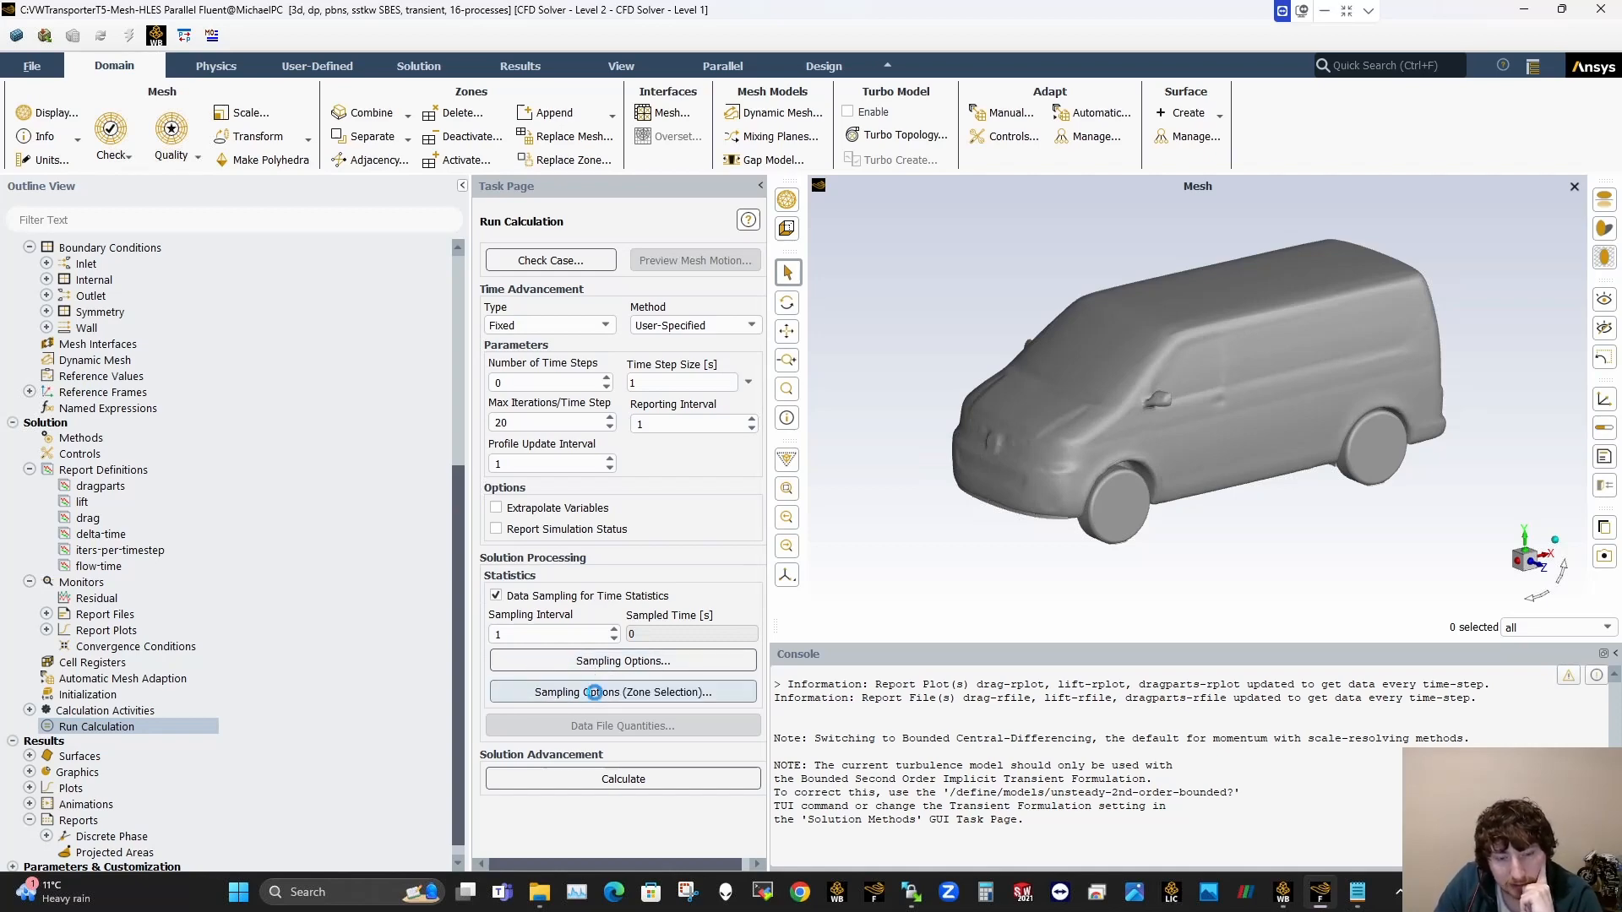
Step: Bring up the zone-specific Sampling Options (Zone Selection) window
left_click(622, 691)
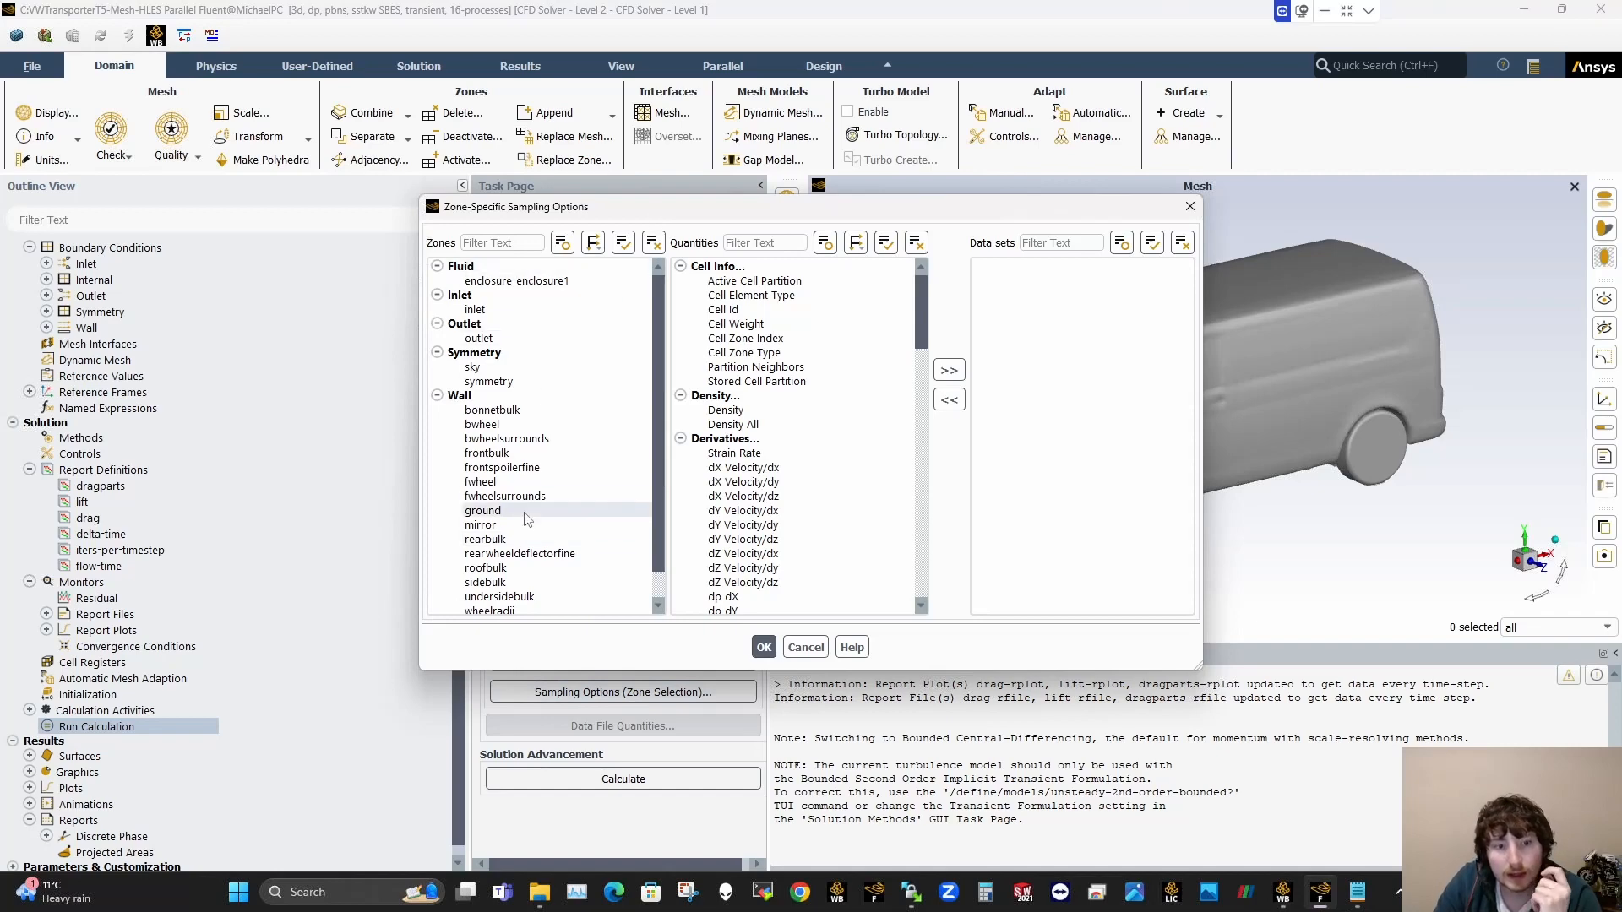
Step: Create Lambda 2 Criterion data sets on all Wall zones, add enclosure-enclosure1, then close the window
left_click(459, 395)
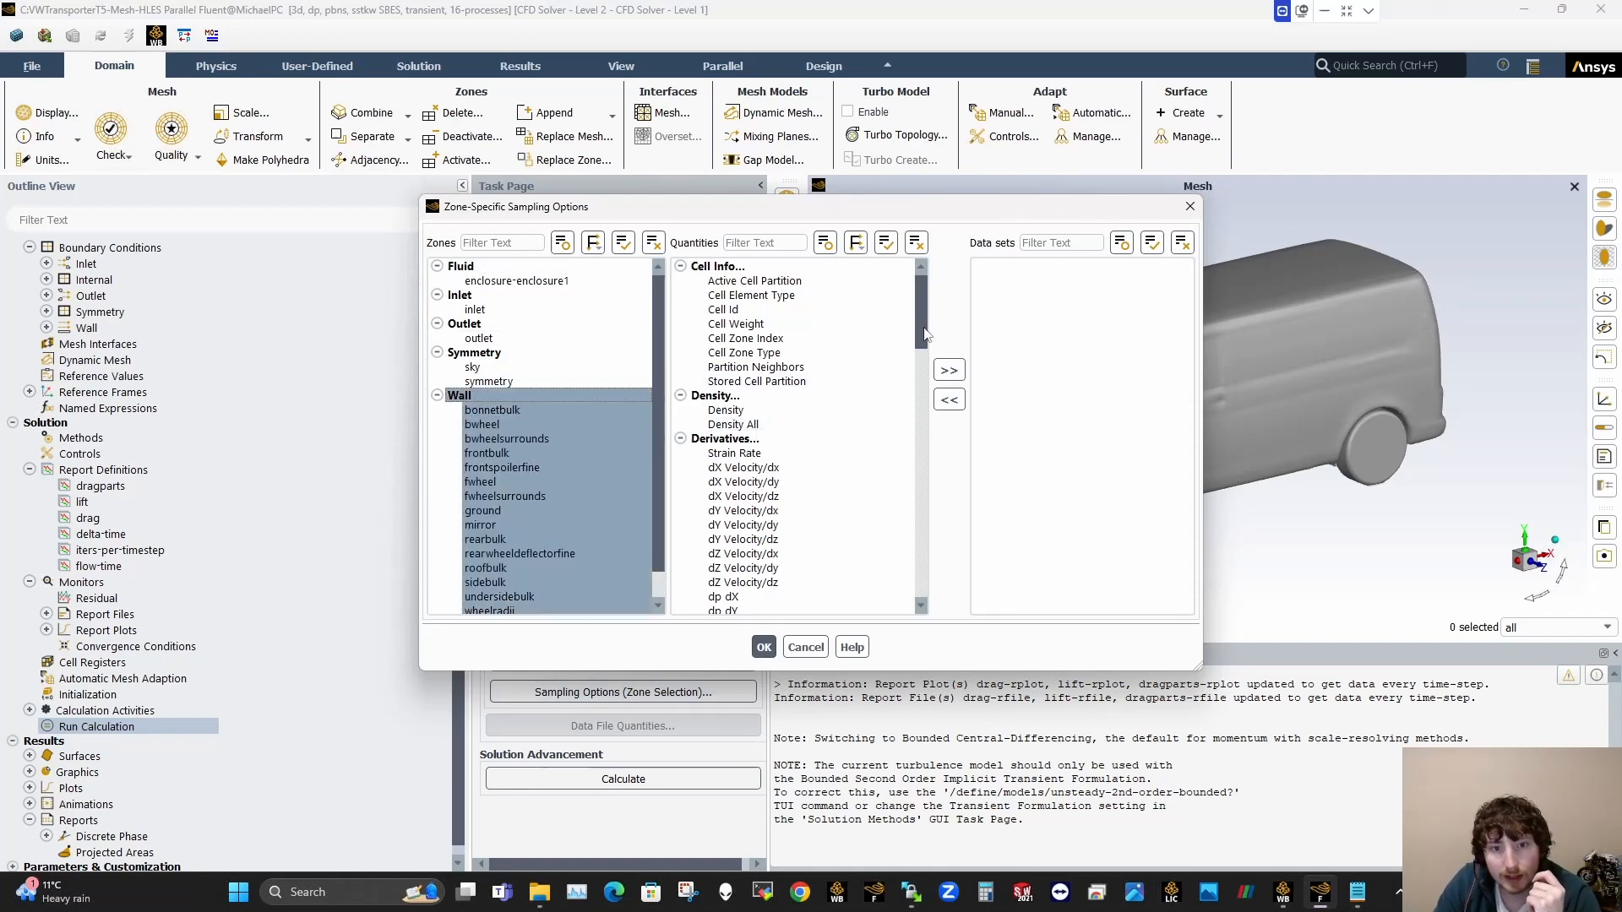
scroll("down", 3)
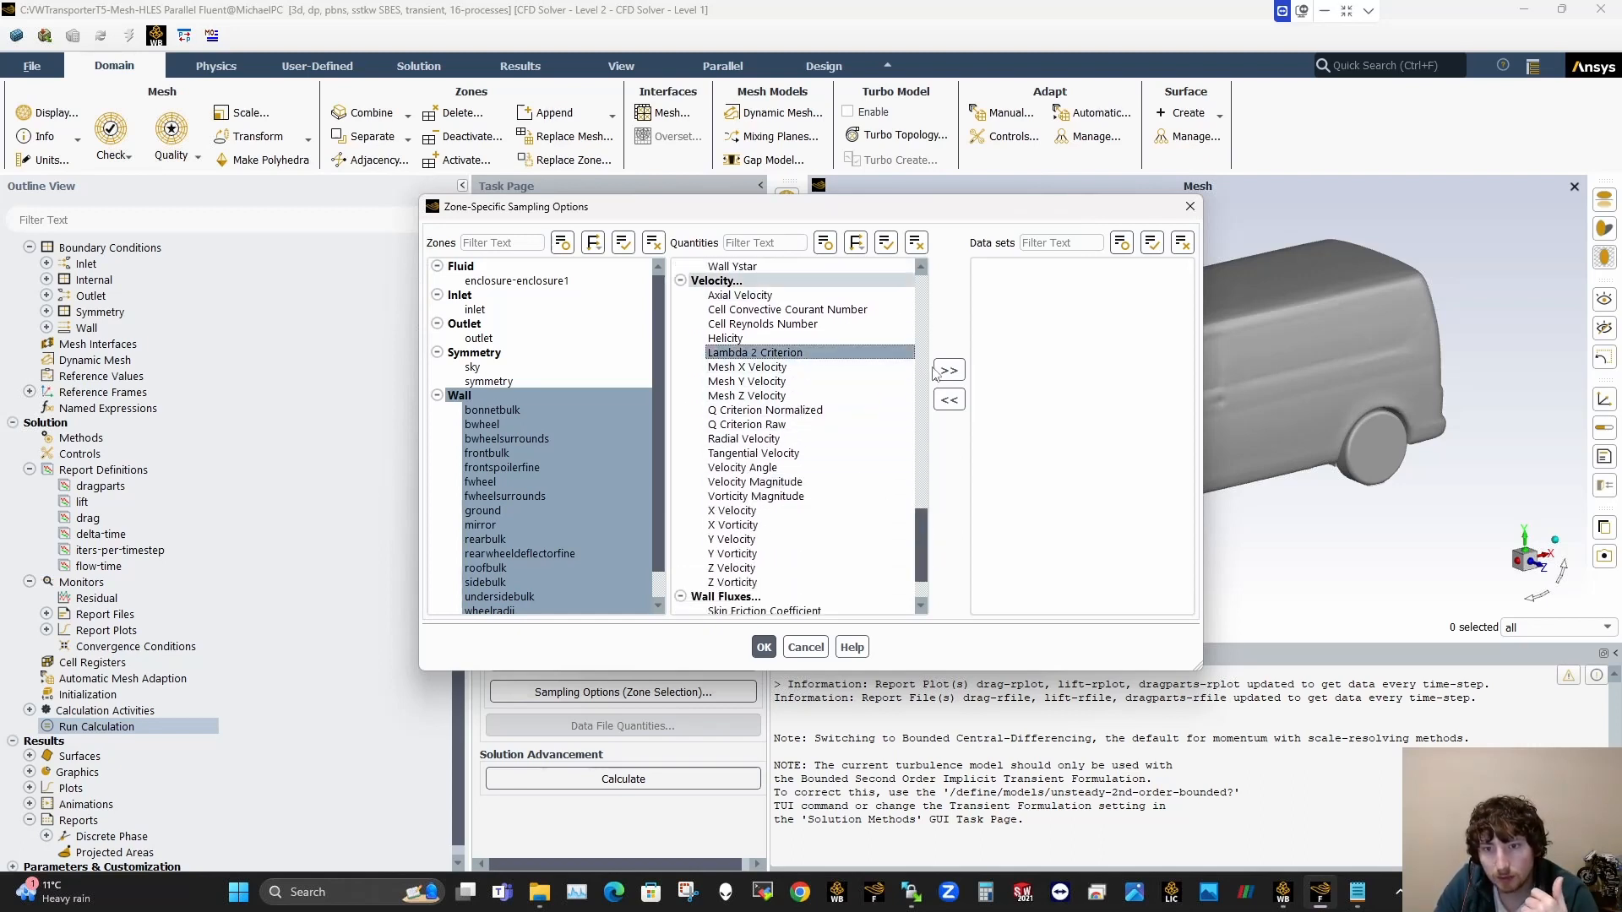
left_click(946, 370)
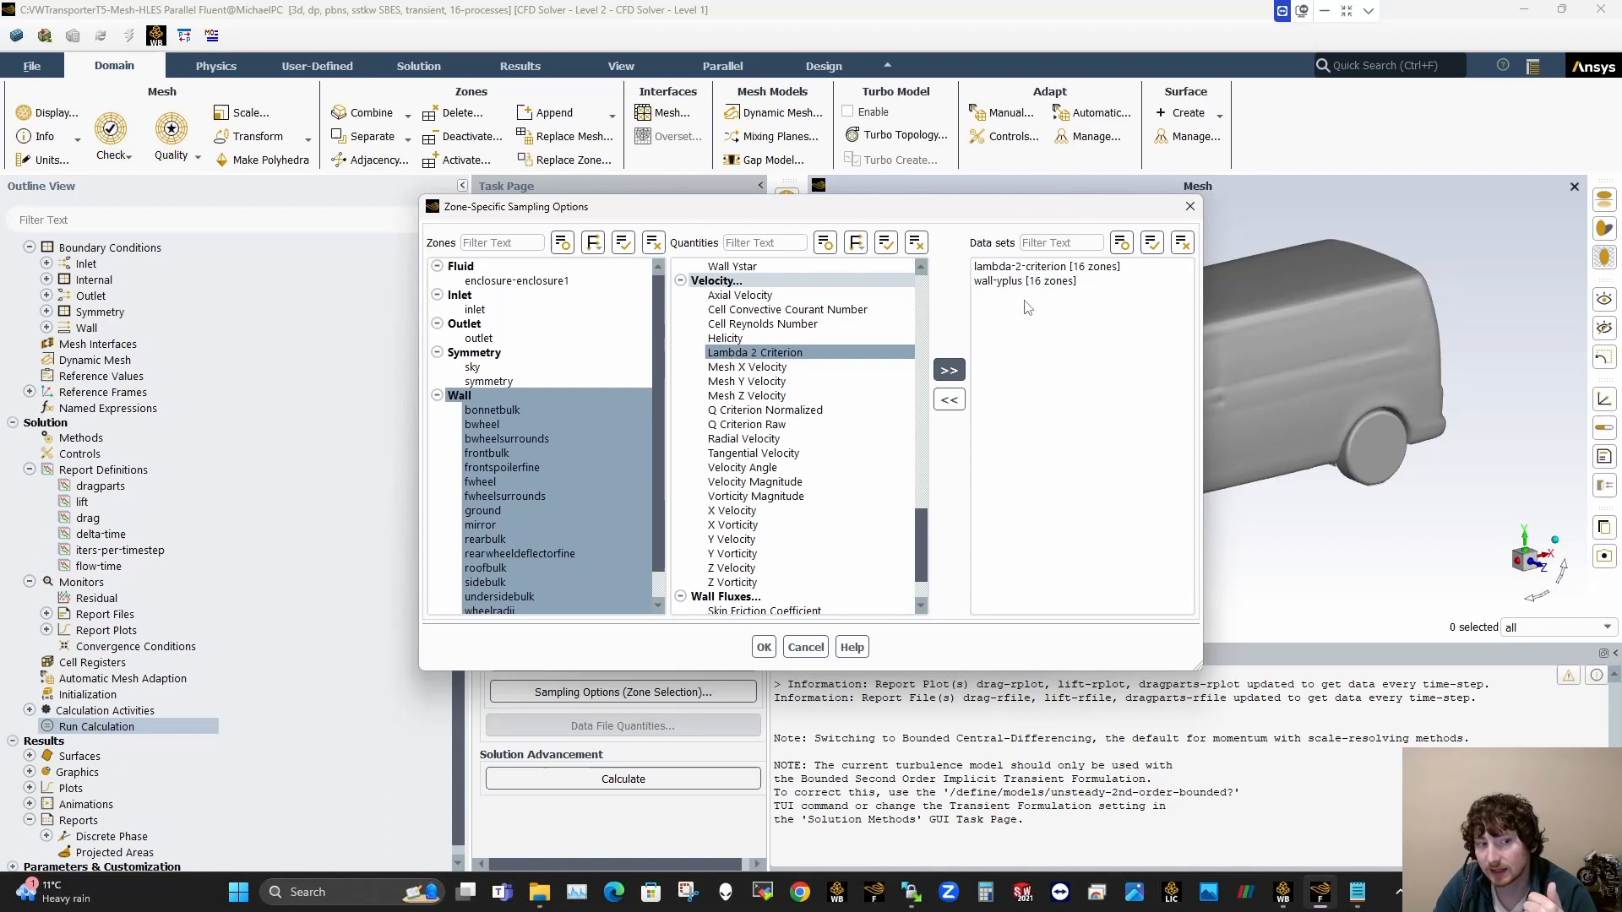
left_click(517, 280)
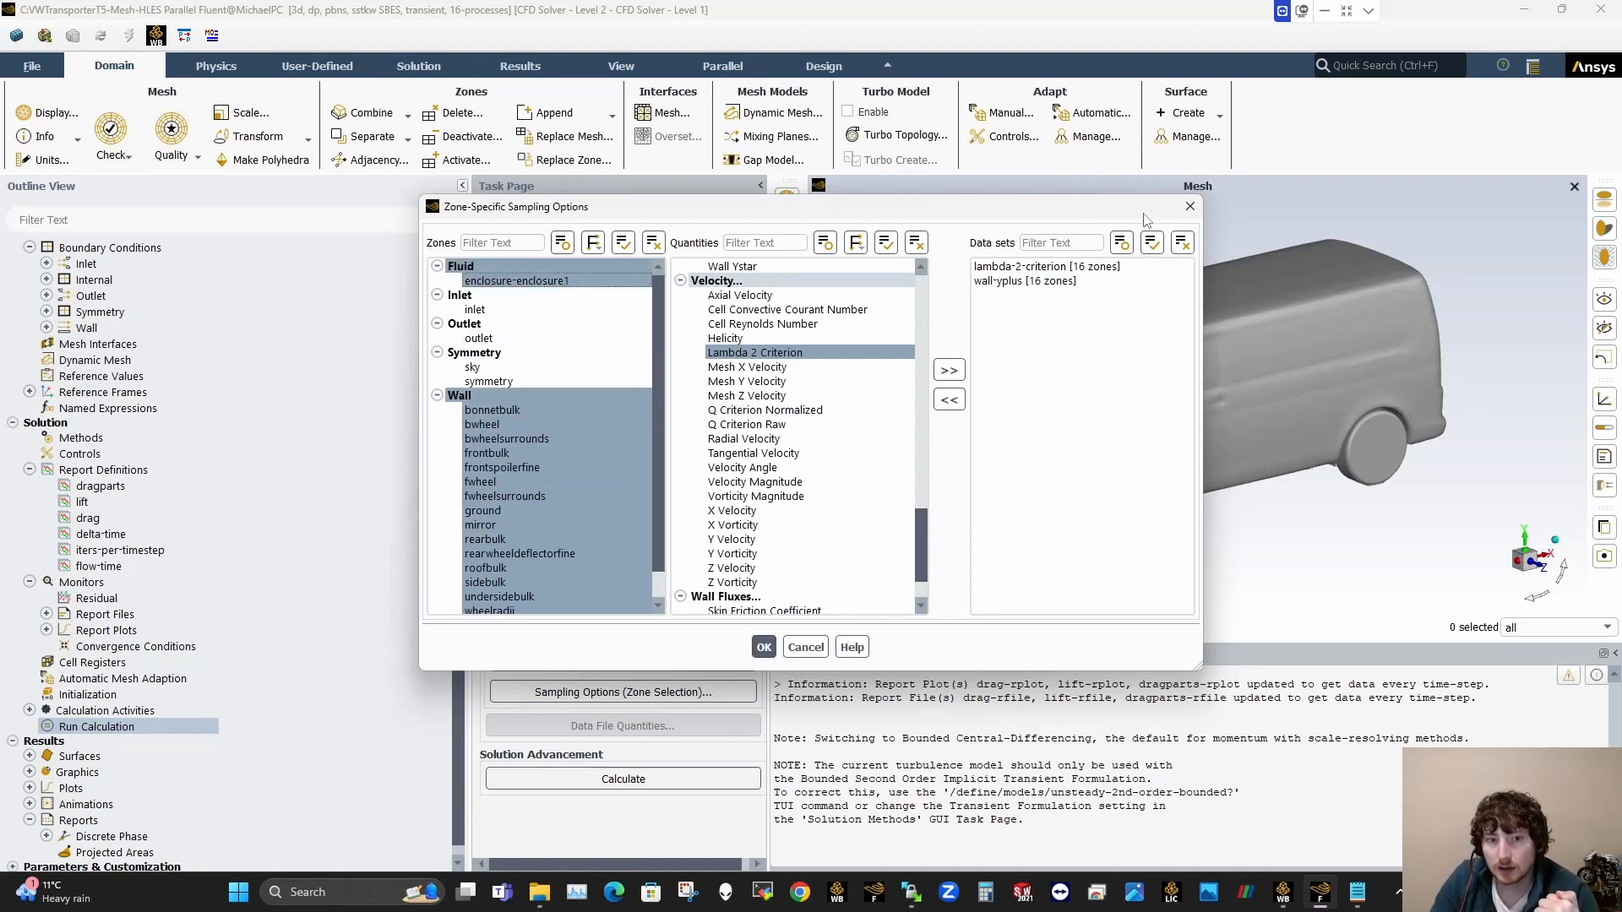
mouse_move(1189, 206)
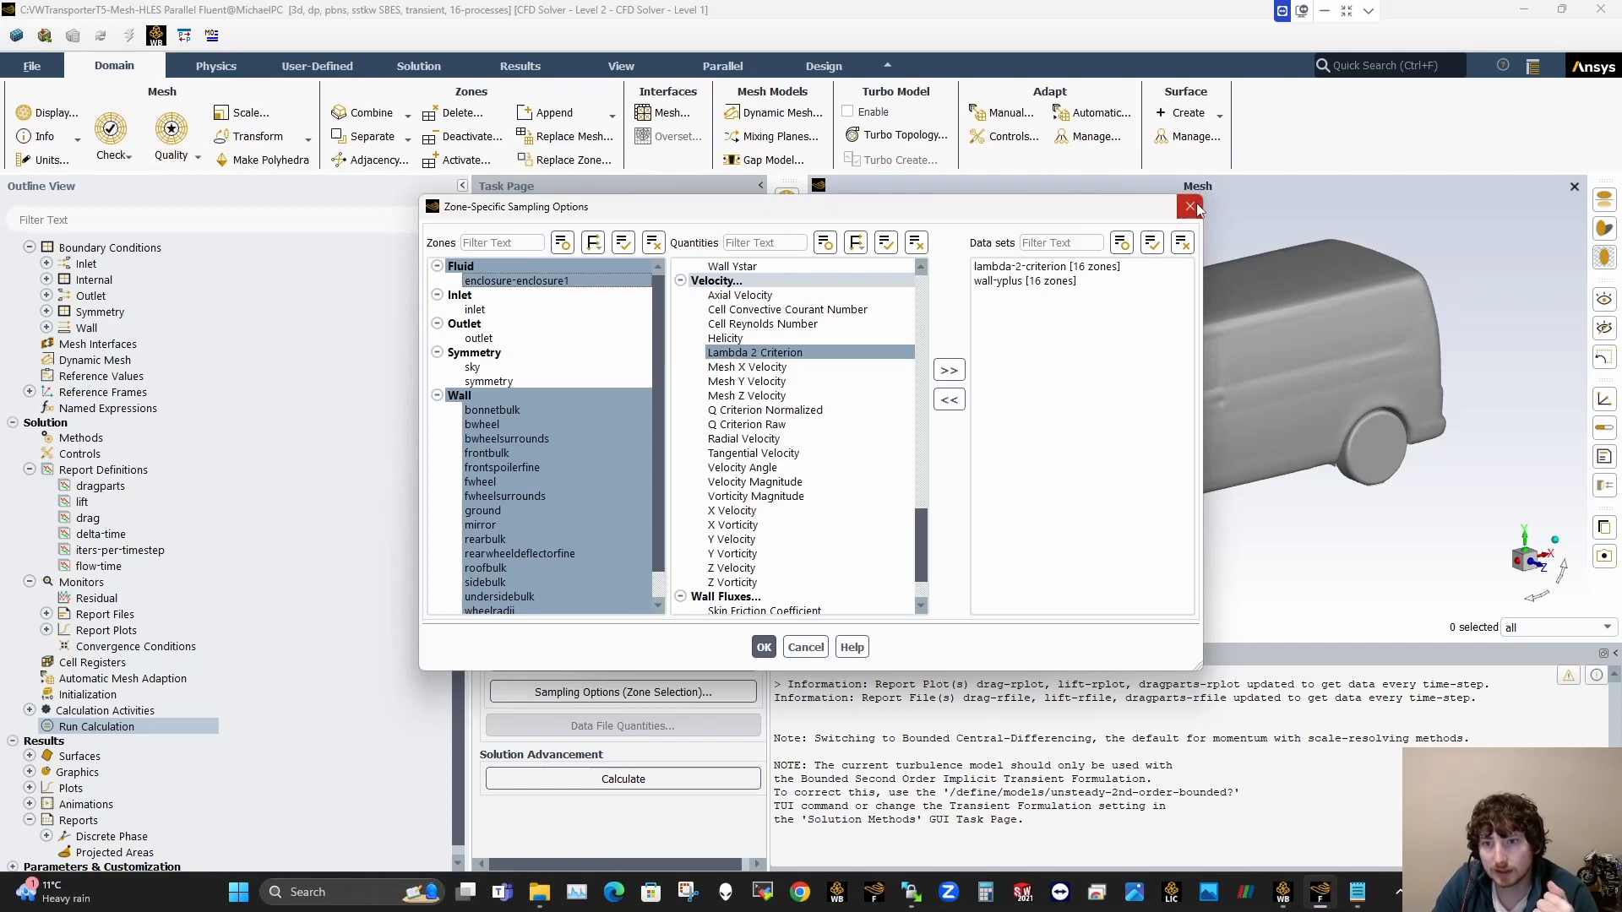
left_click(1190, 206)
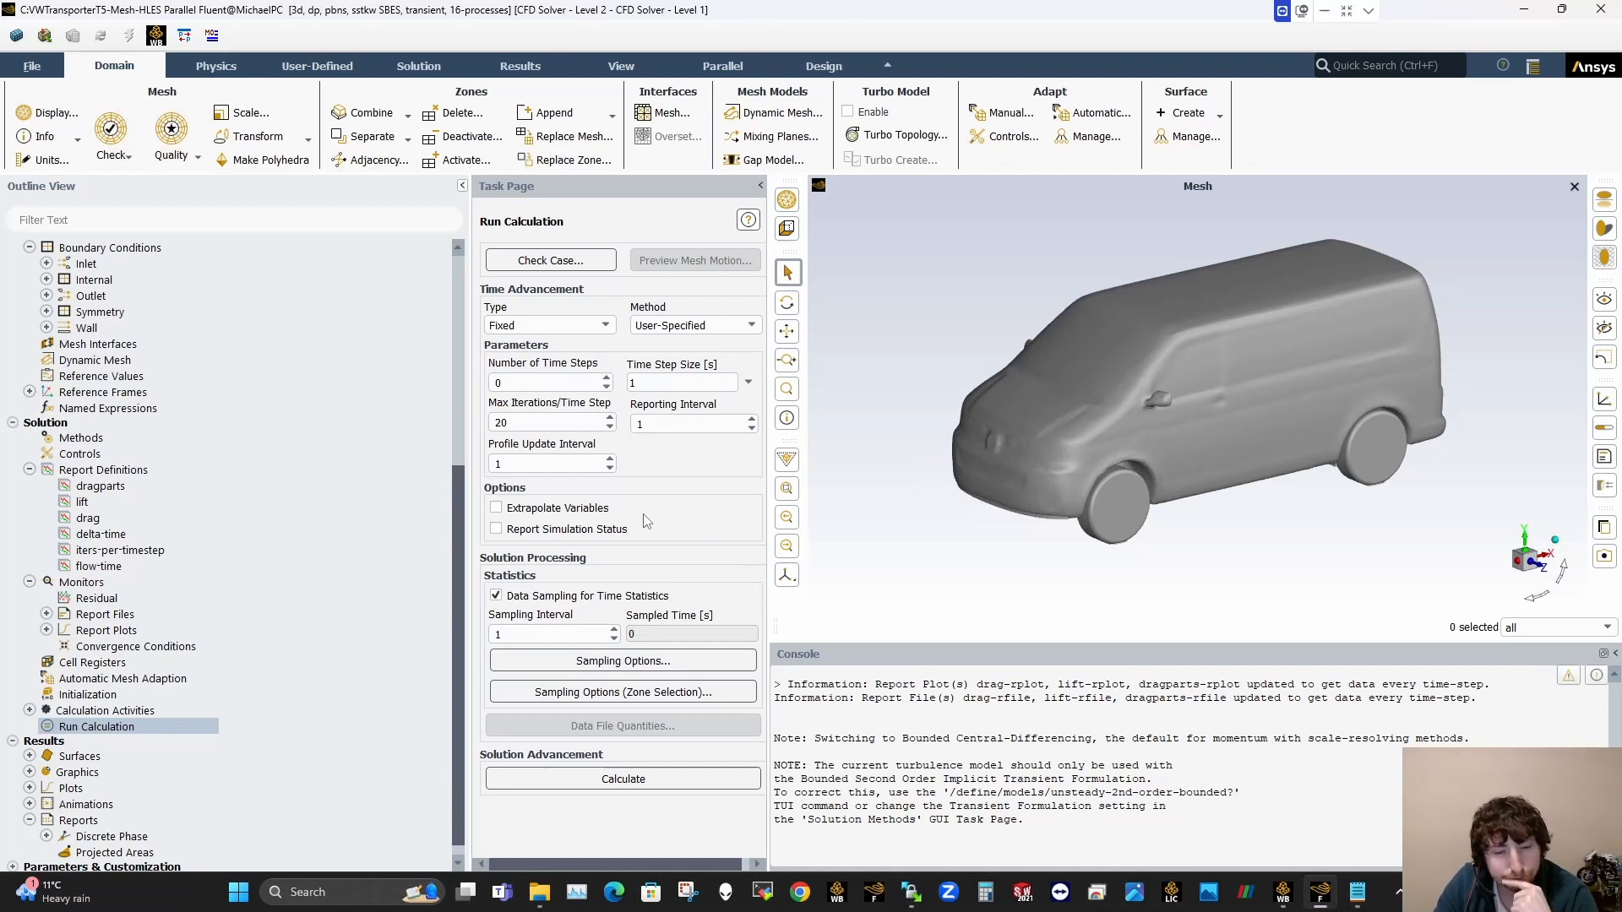
mouse_move(45, 71)
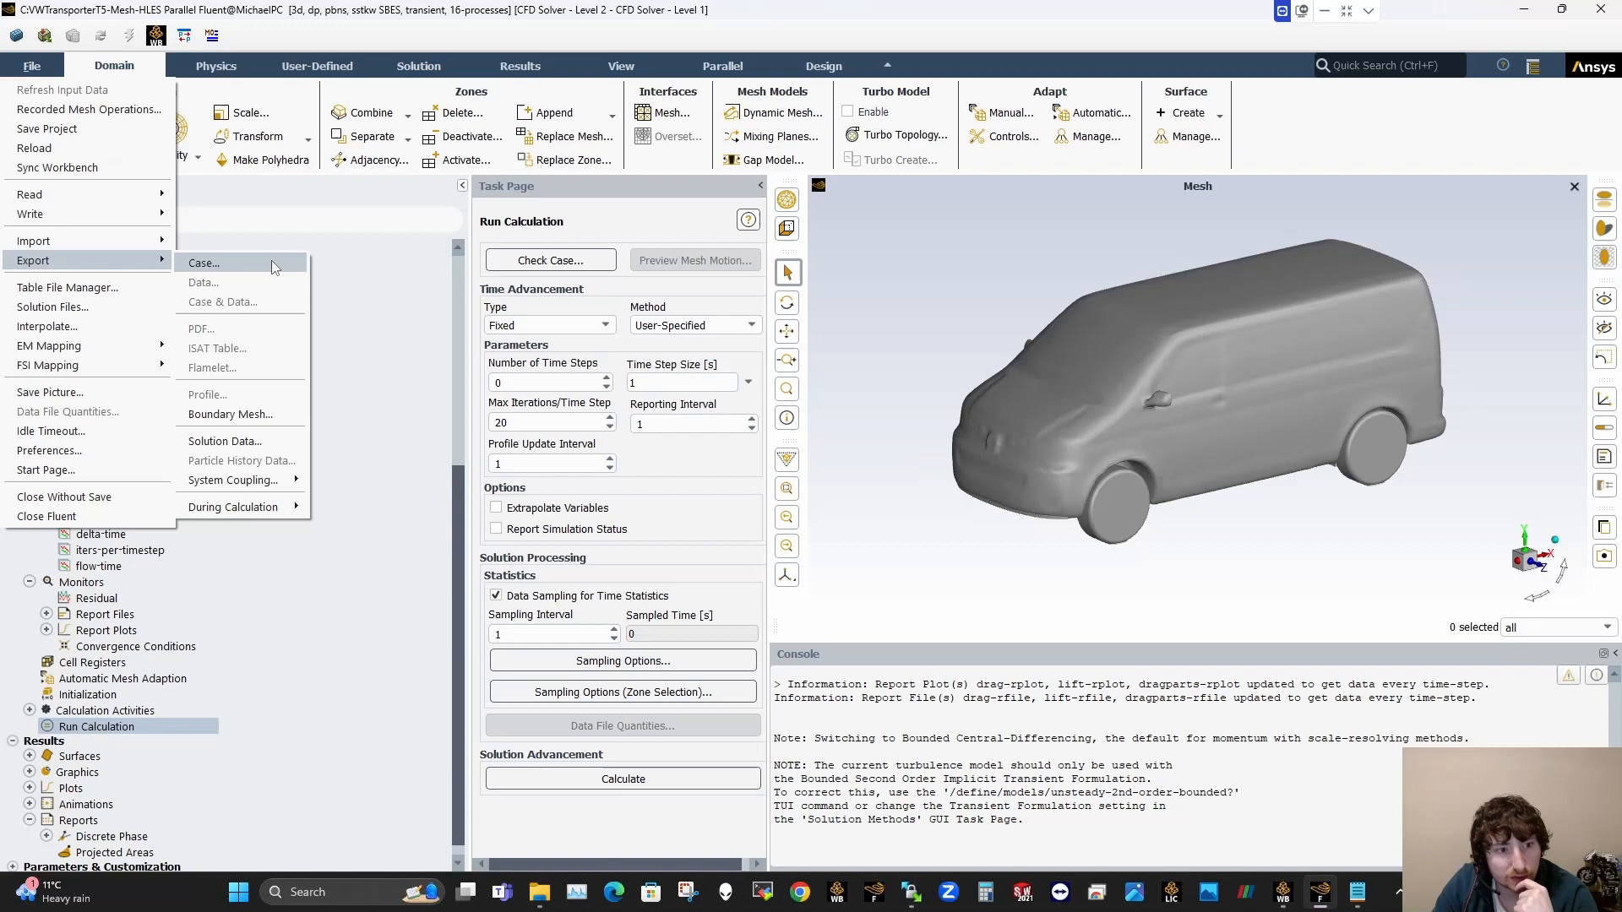
mouse_move(103, 261)
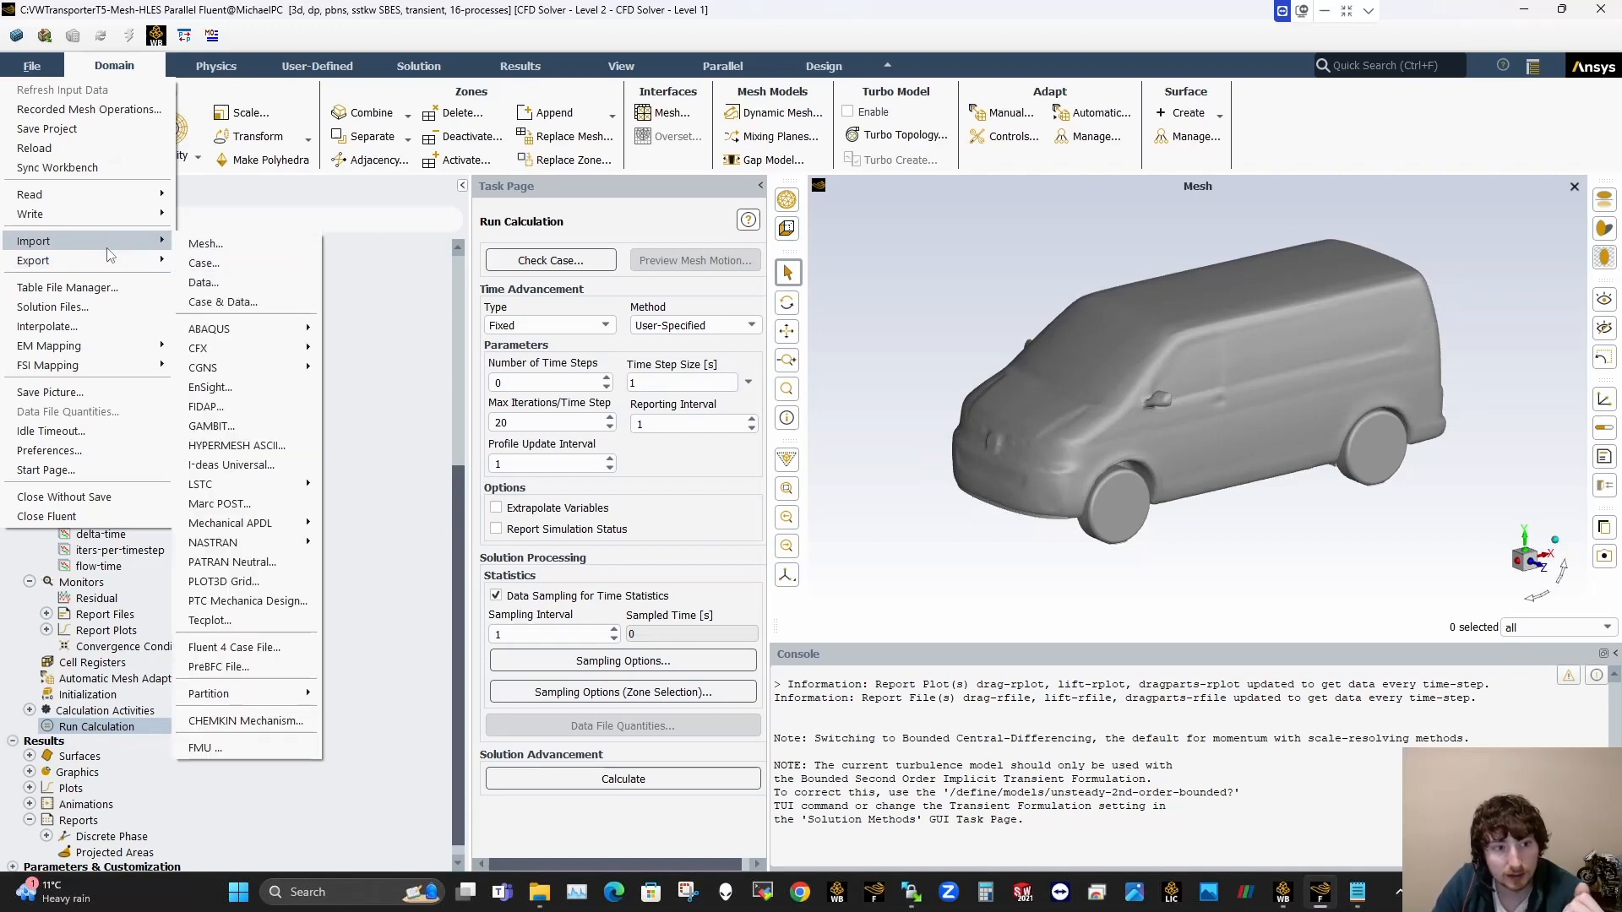
left_click(33, 260)
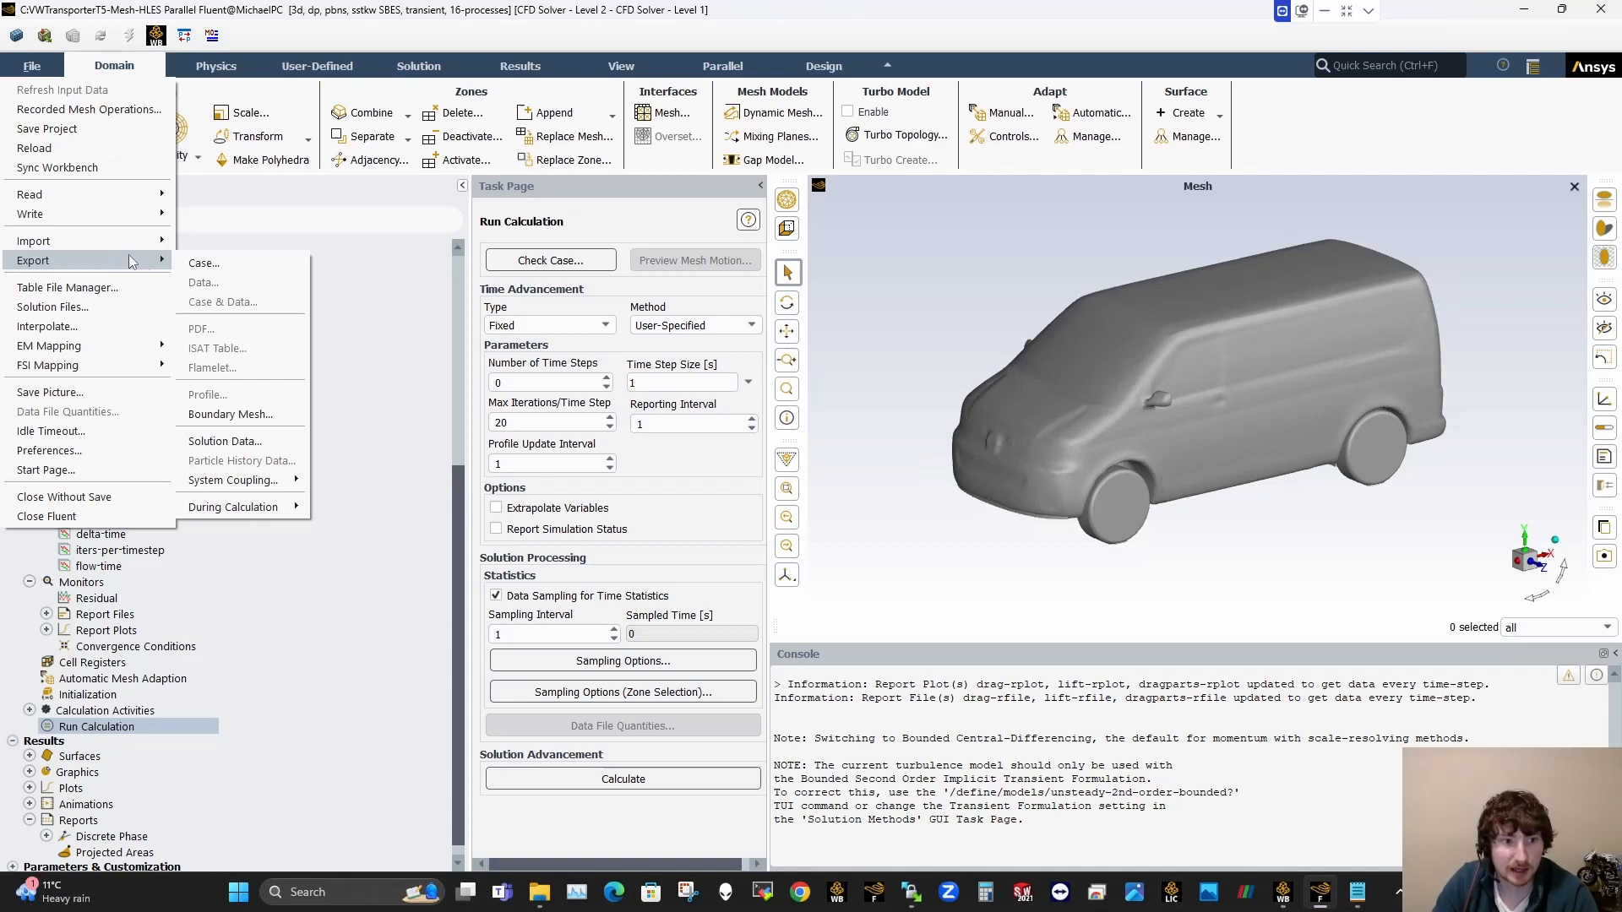
mouse_move(225, 441)
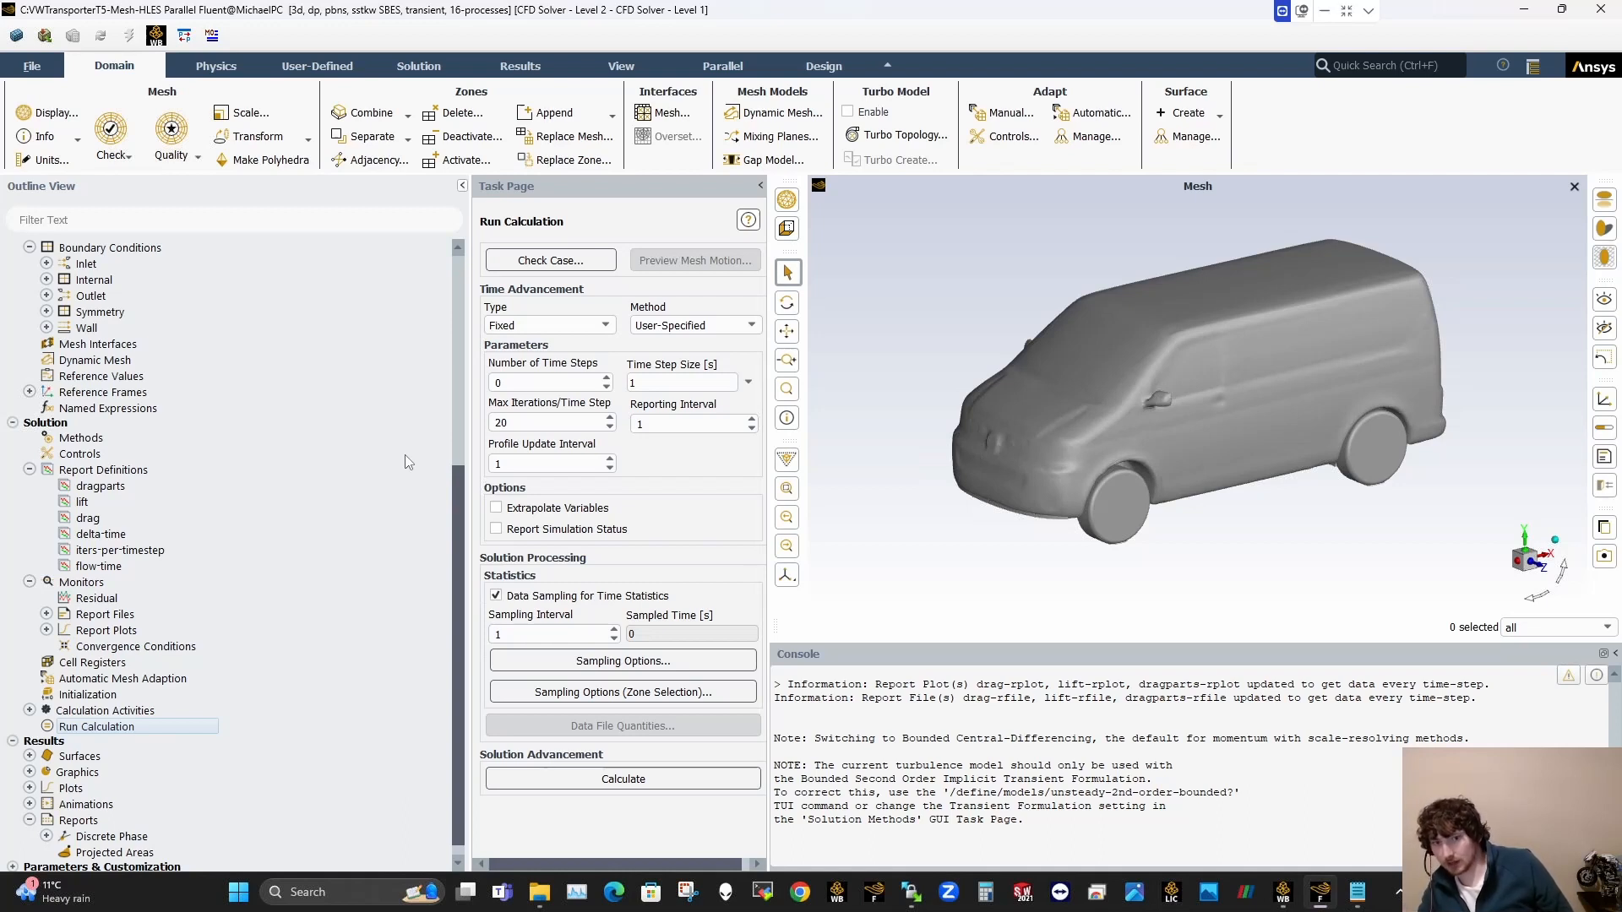
mouse_move(862, 473)
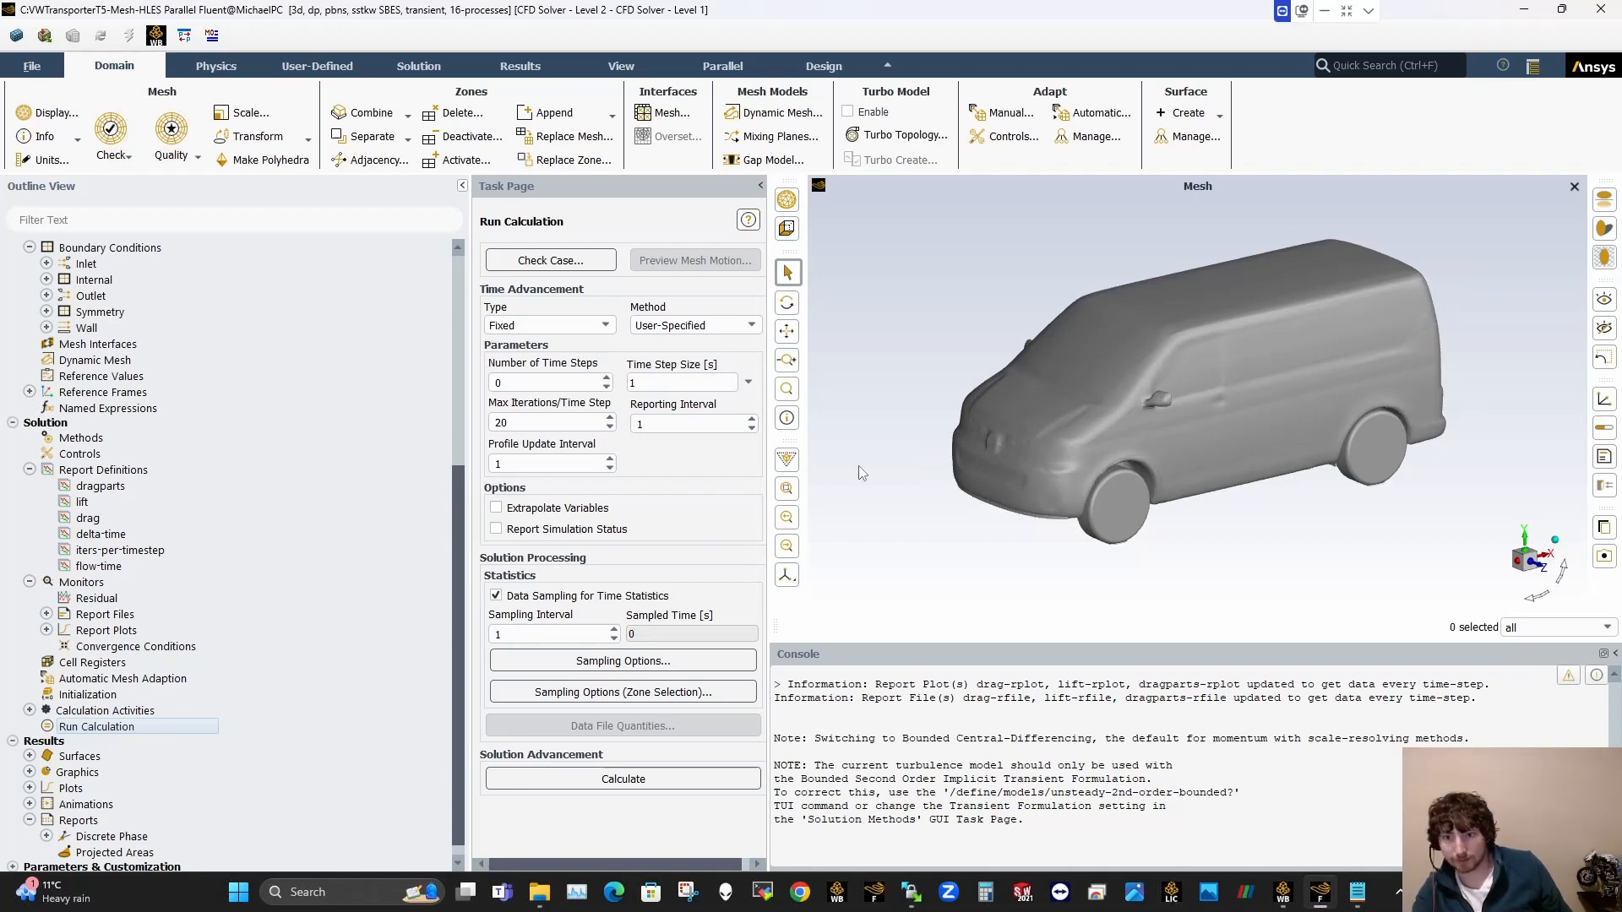
mouse_move(1039, 412)
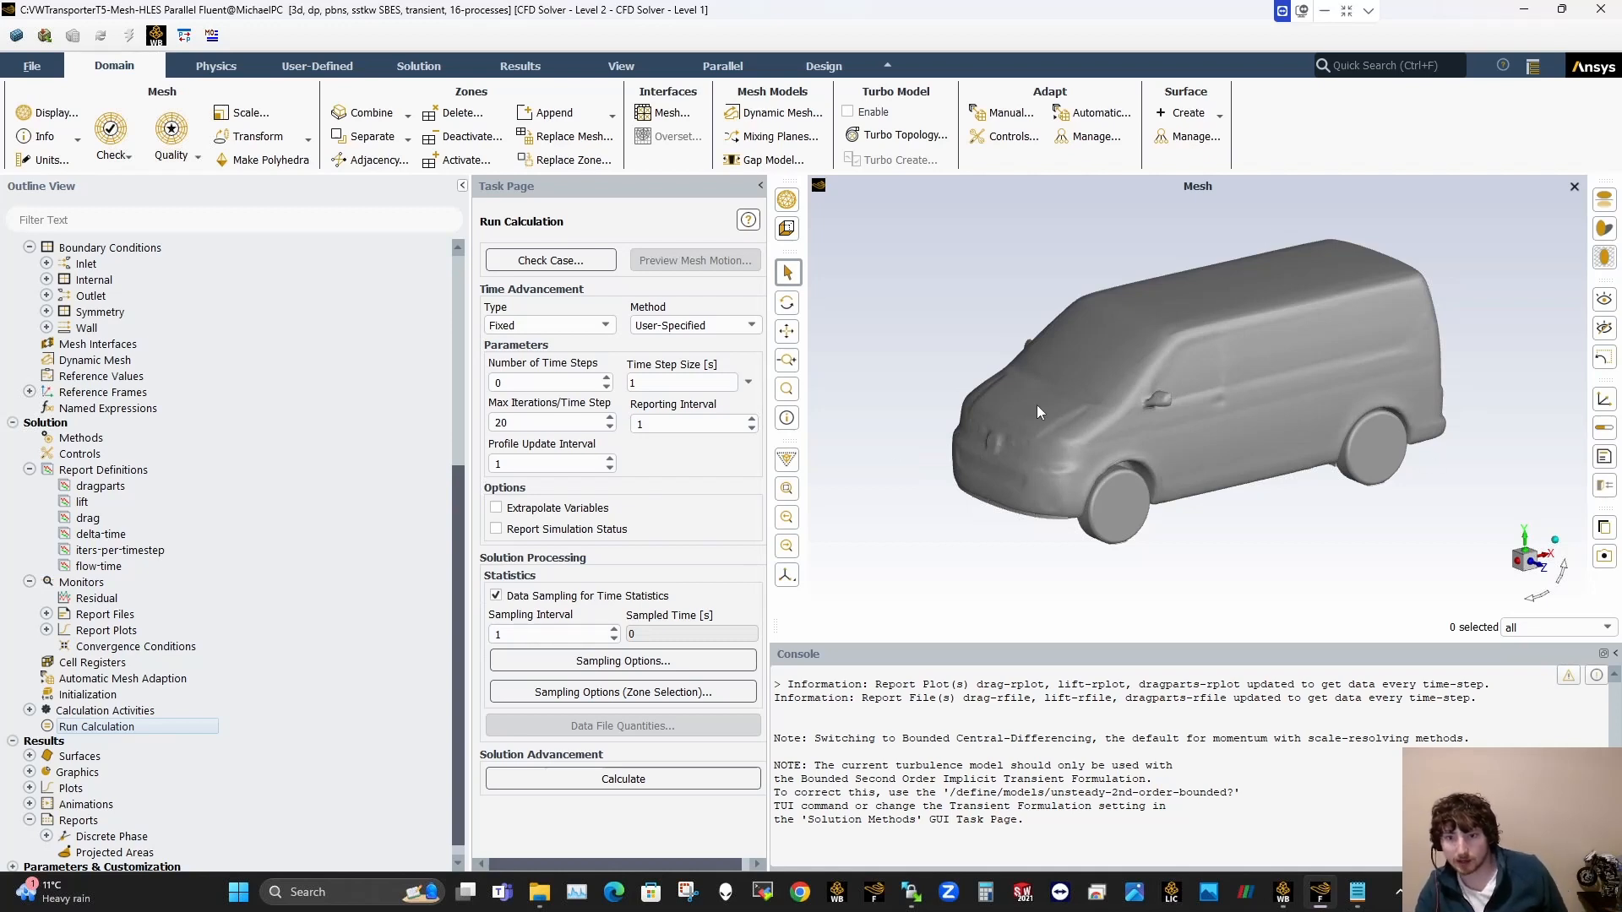
mouse_move(985, 444)
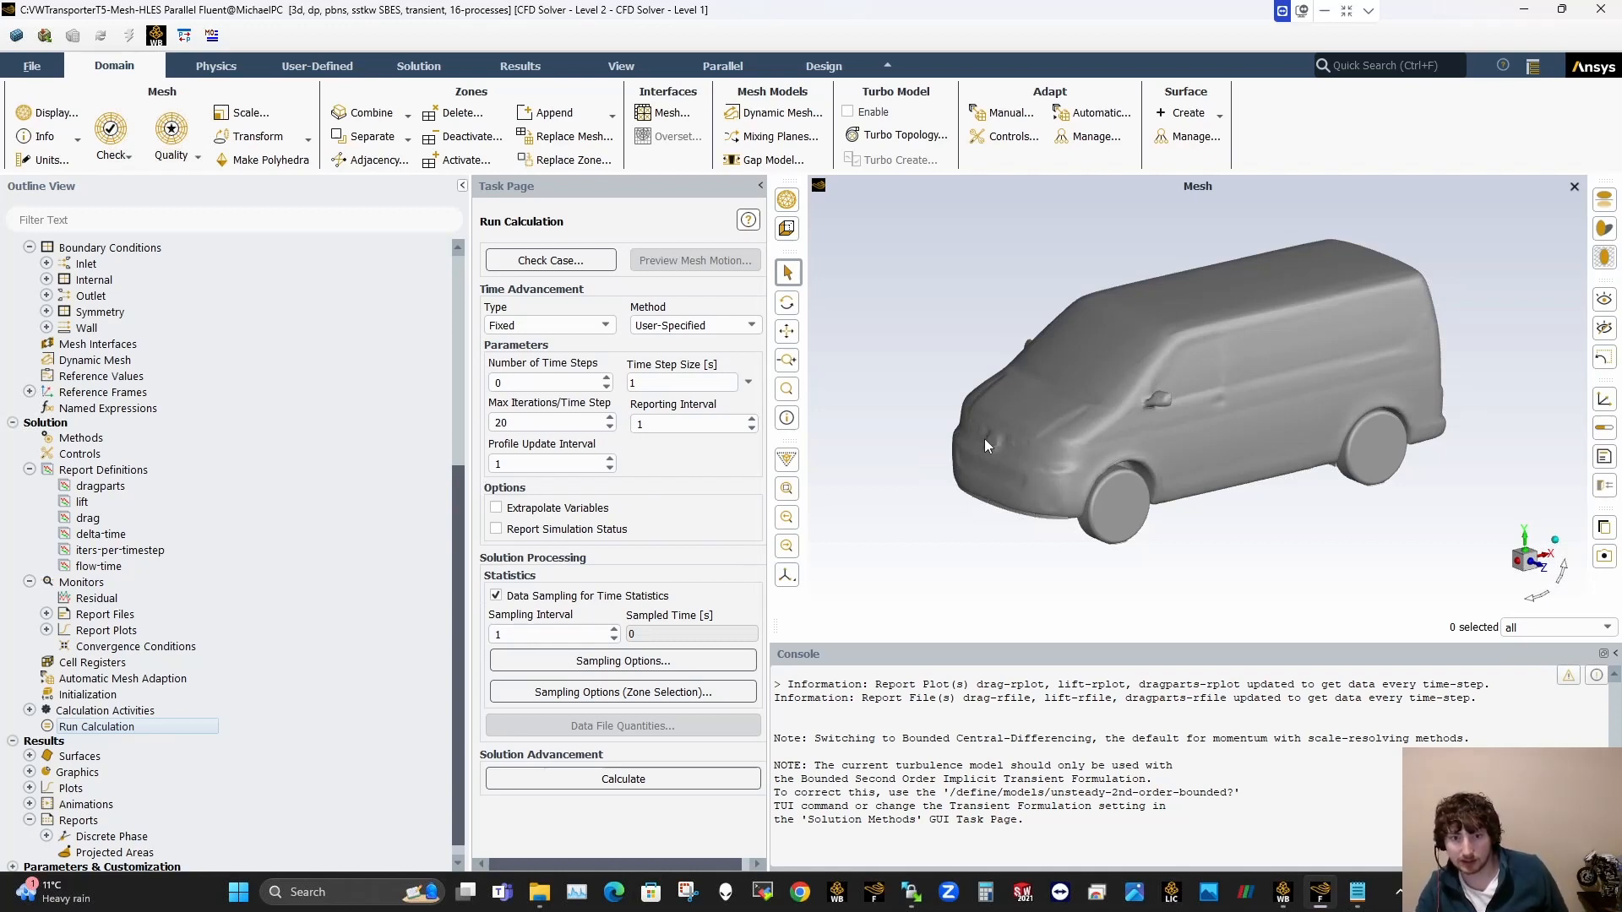